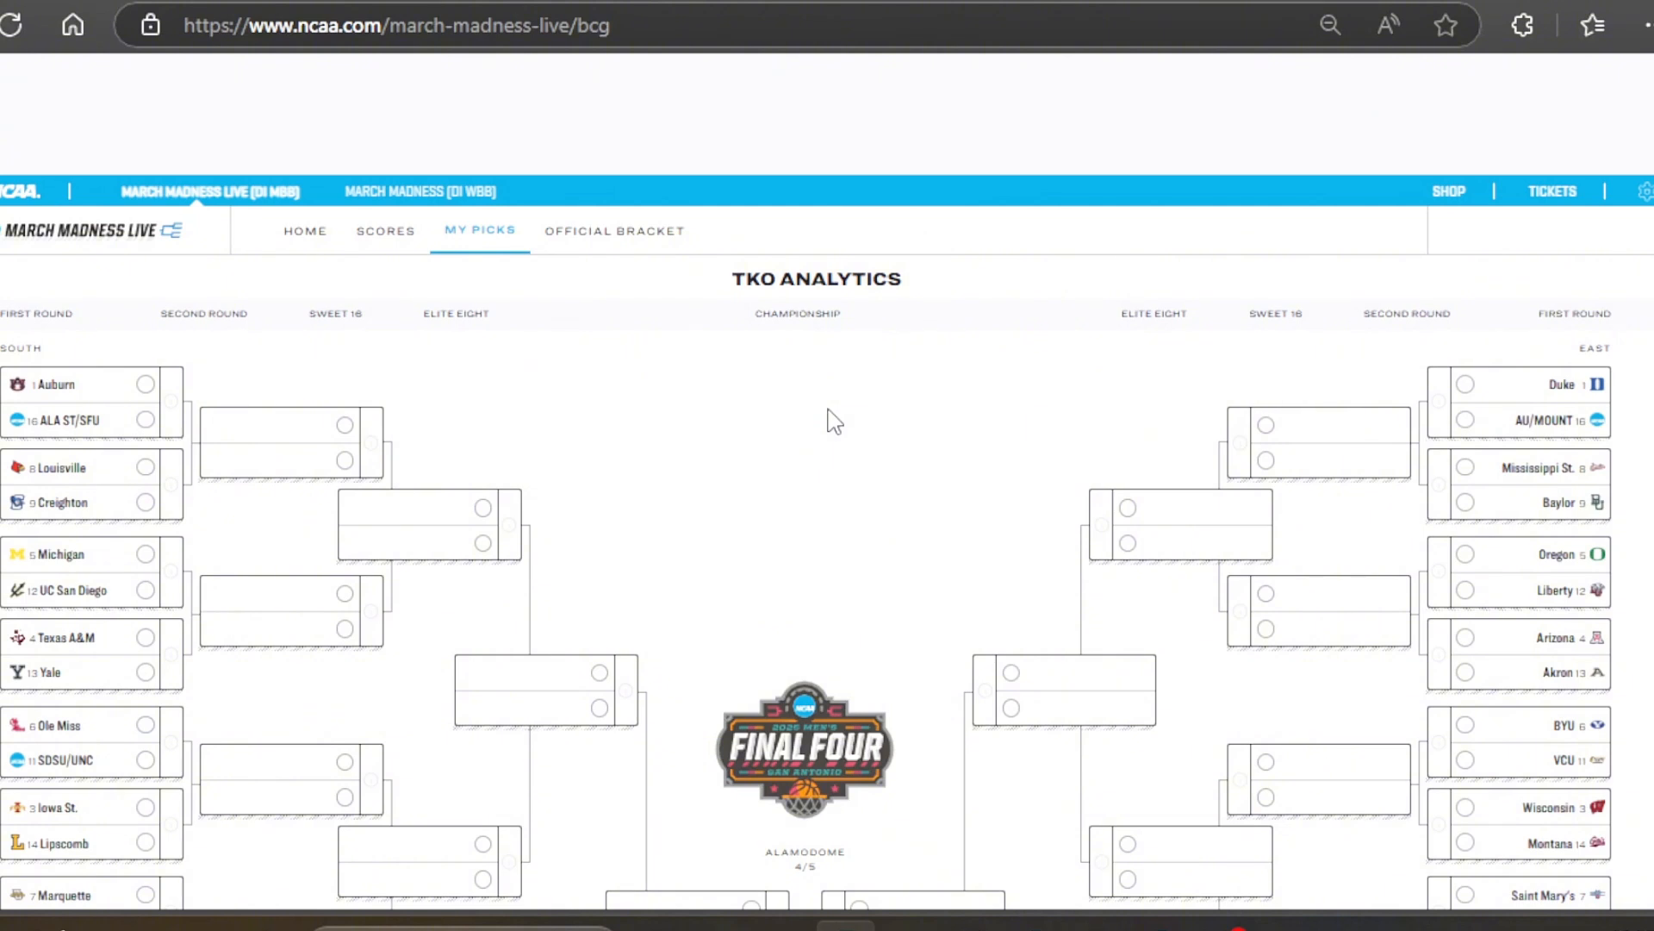
mouse_move(424, 431)
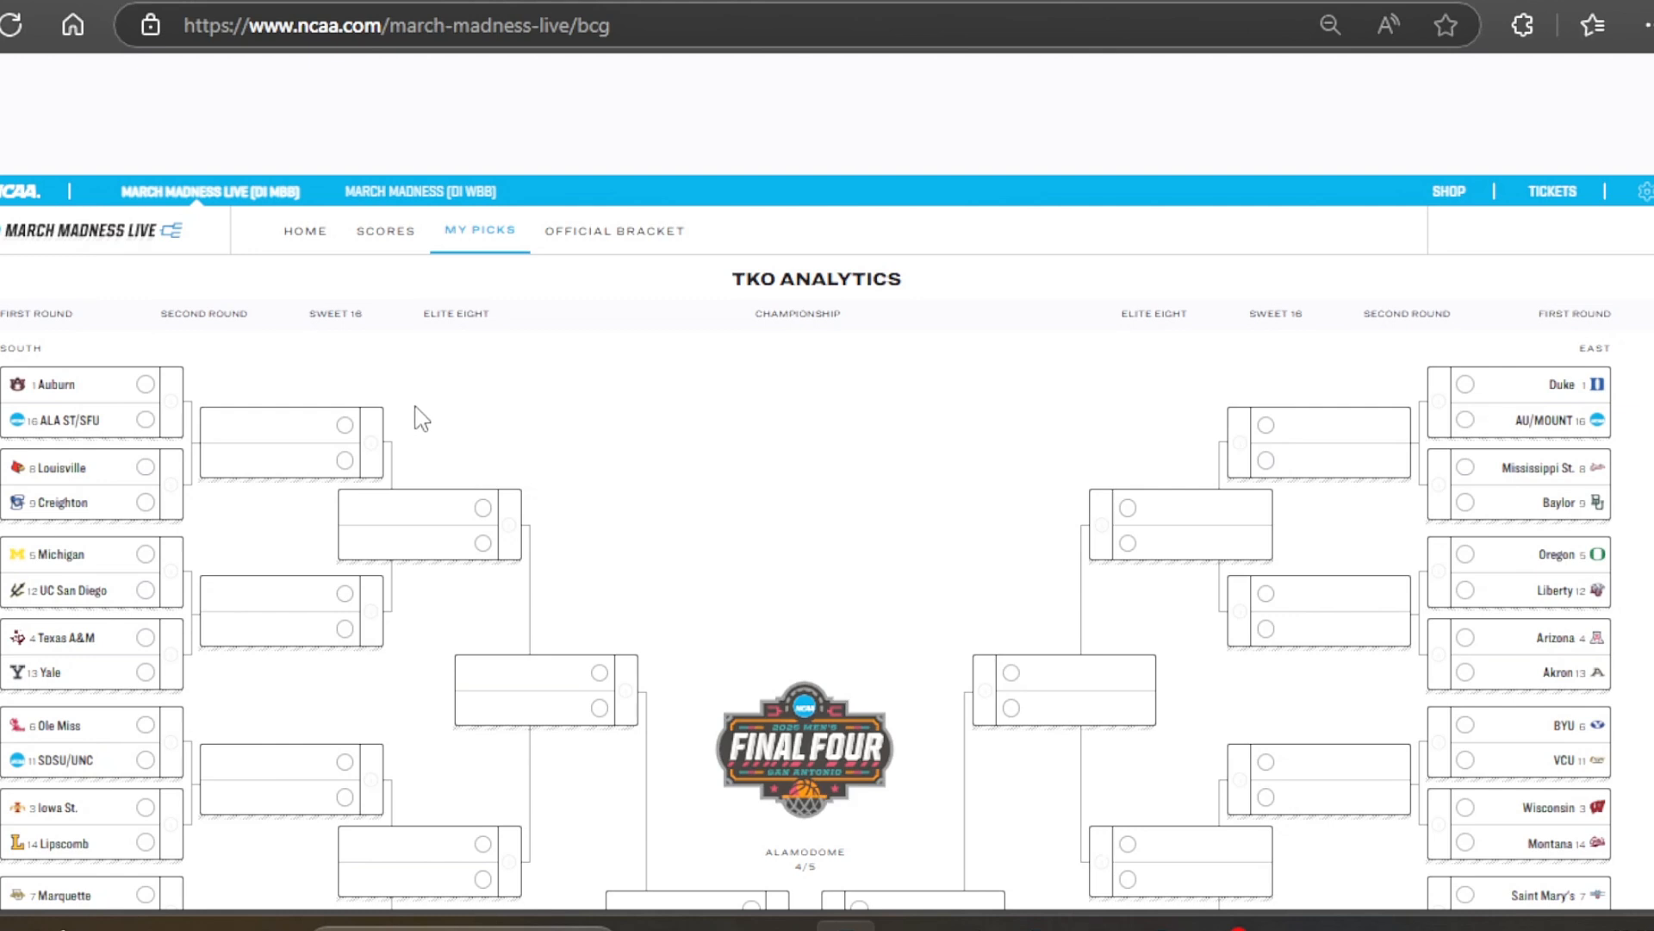
mouse_move(428, 455)
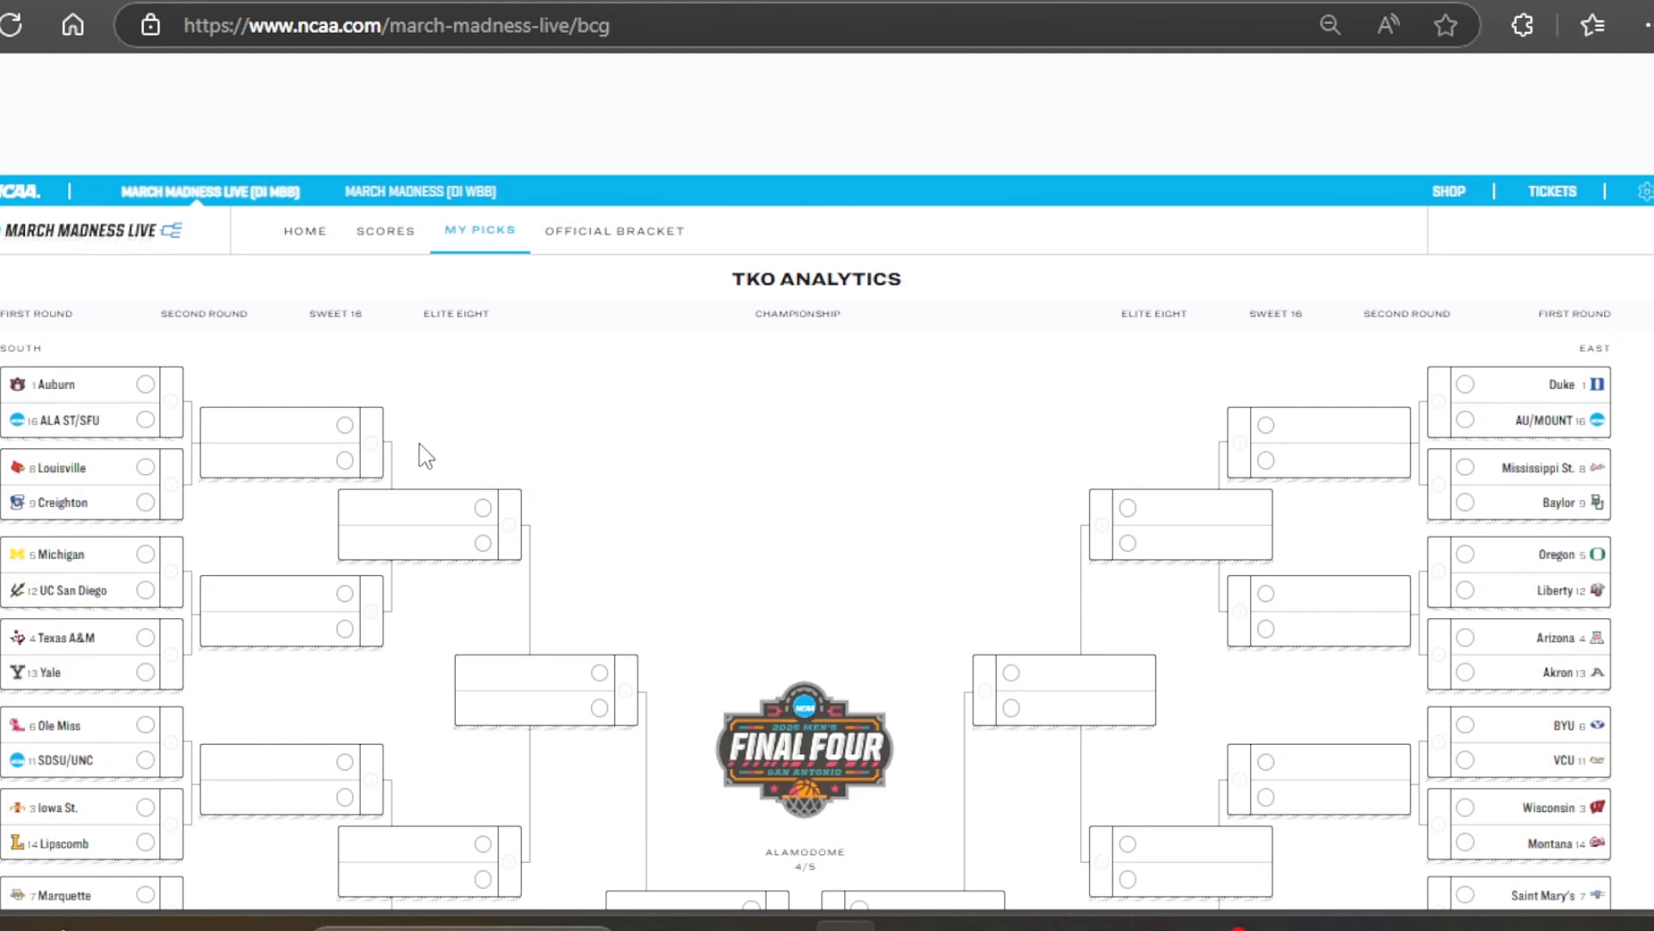
mouse_move(660, 431)
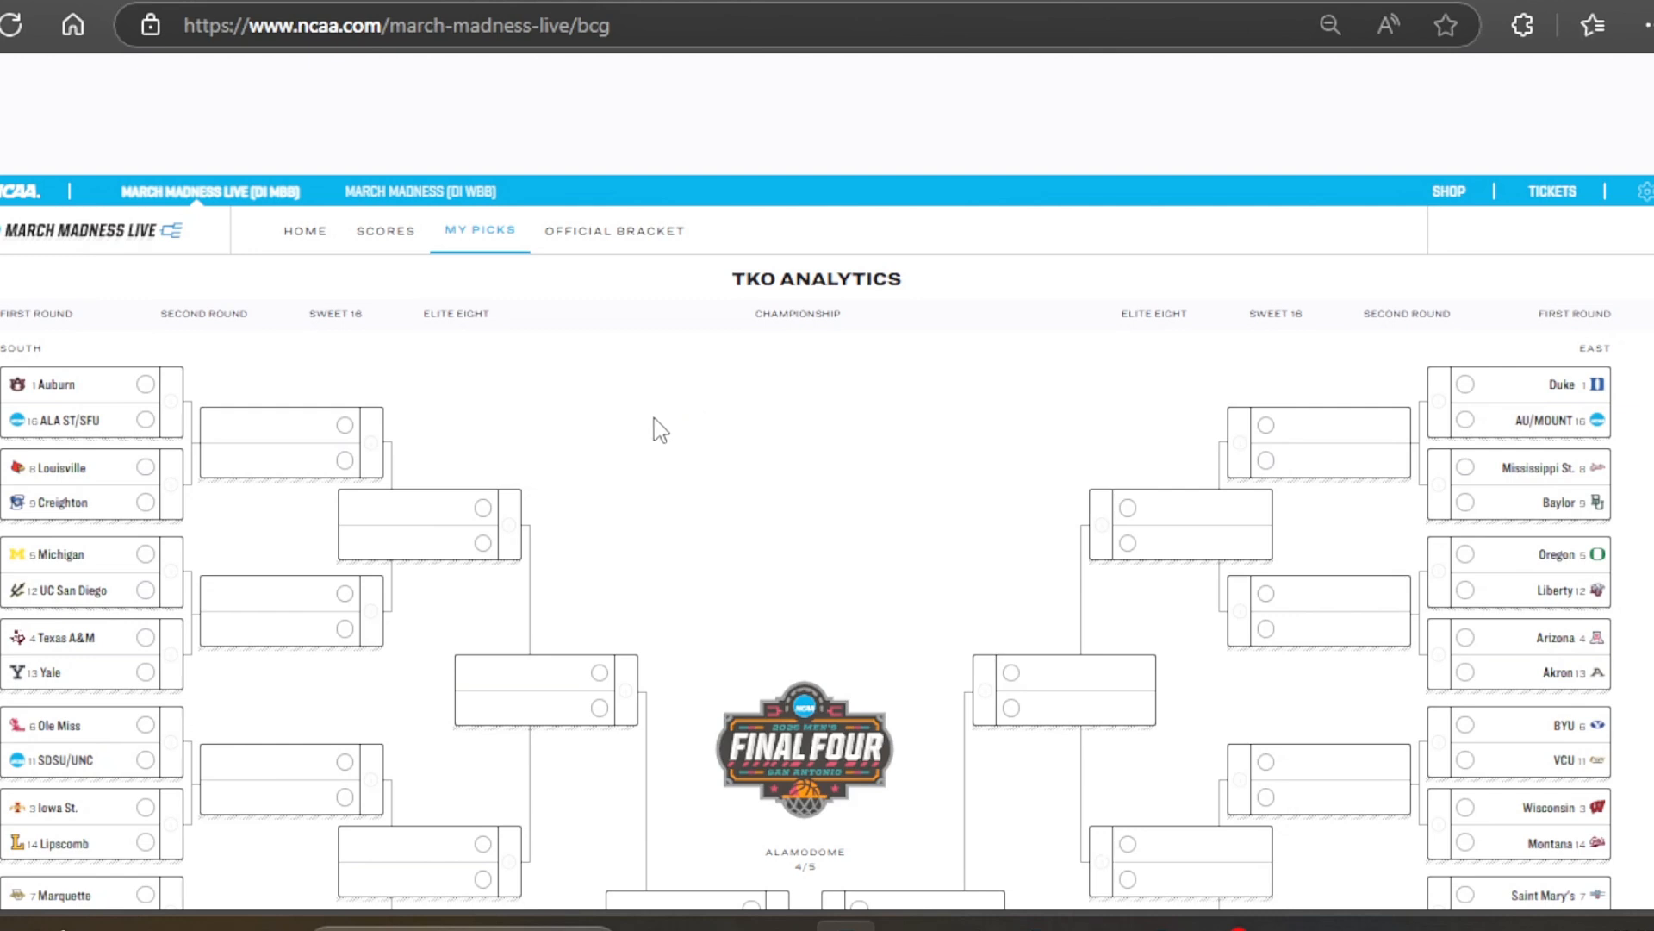
mouse_move(238, 410)
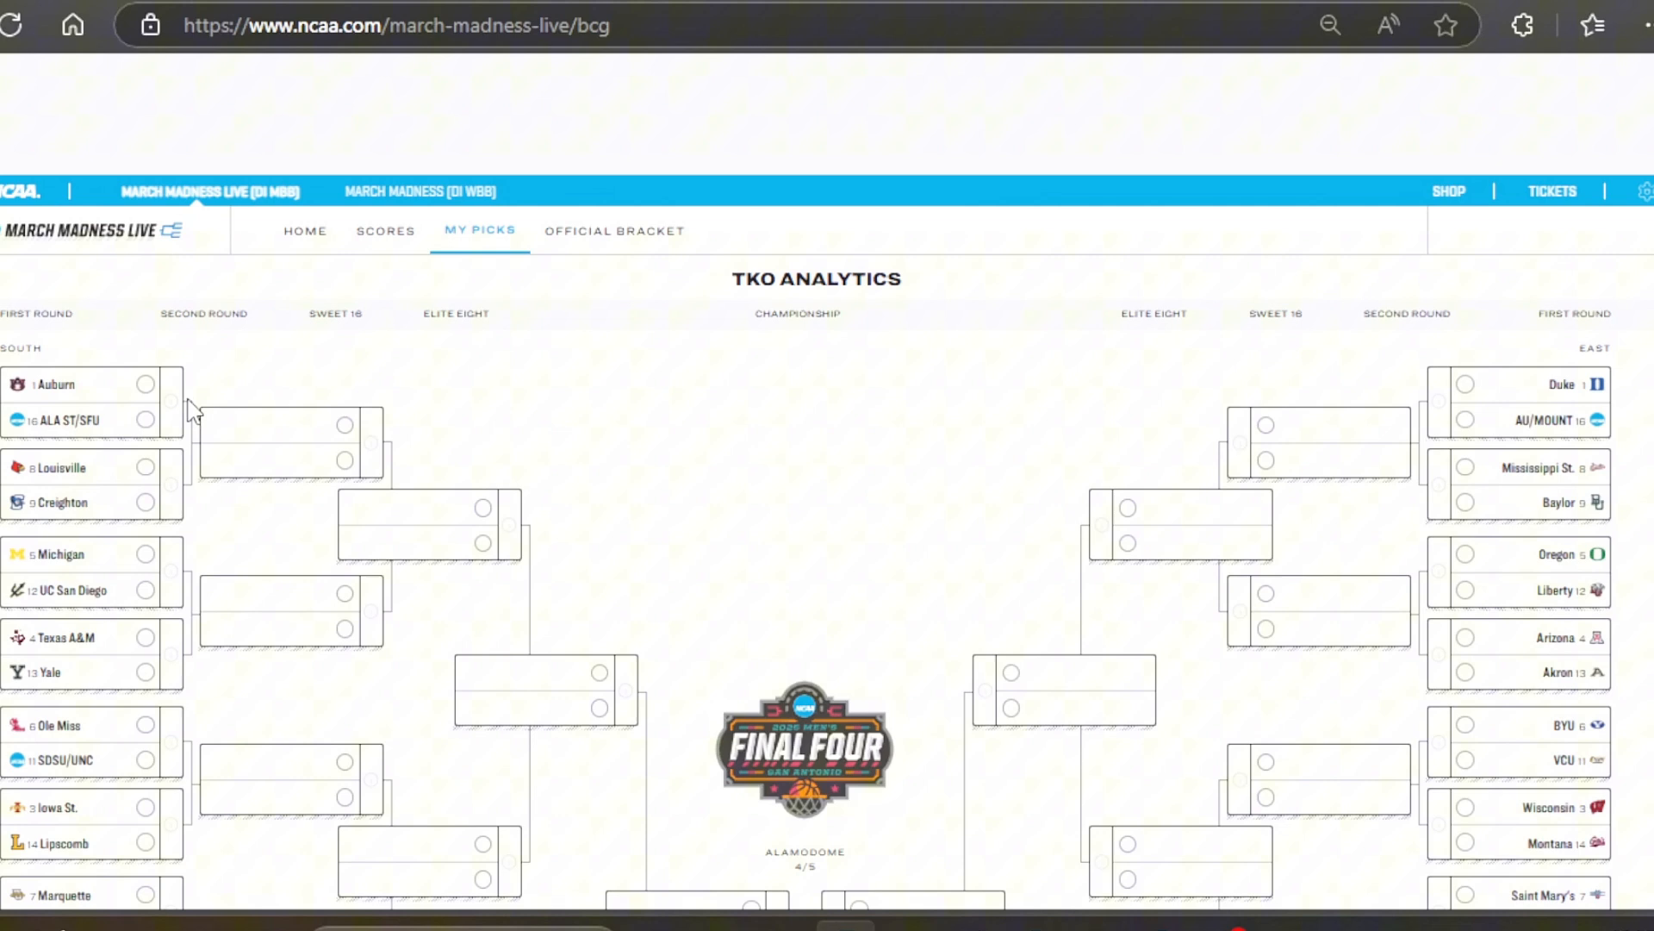
mouse_move(102, 392)
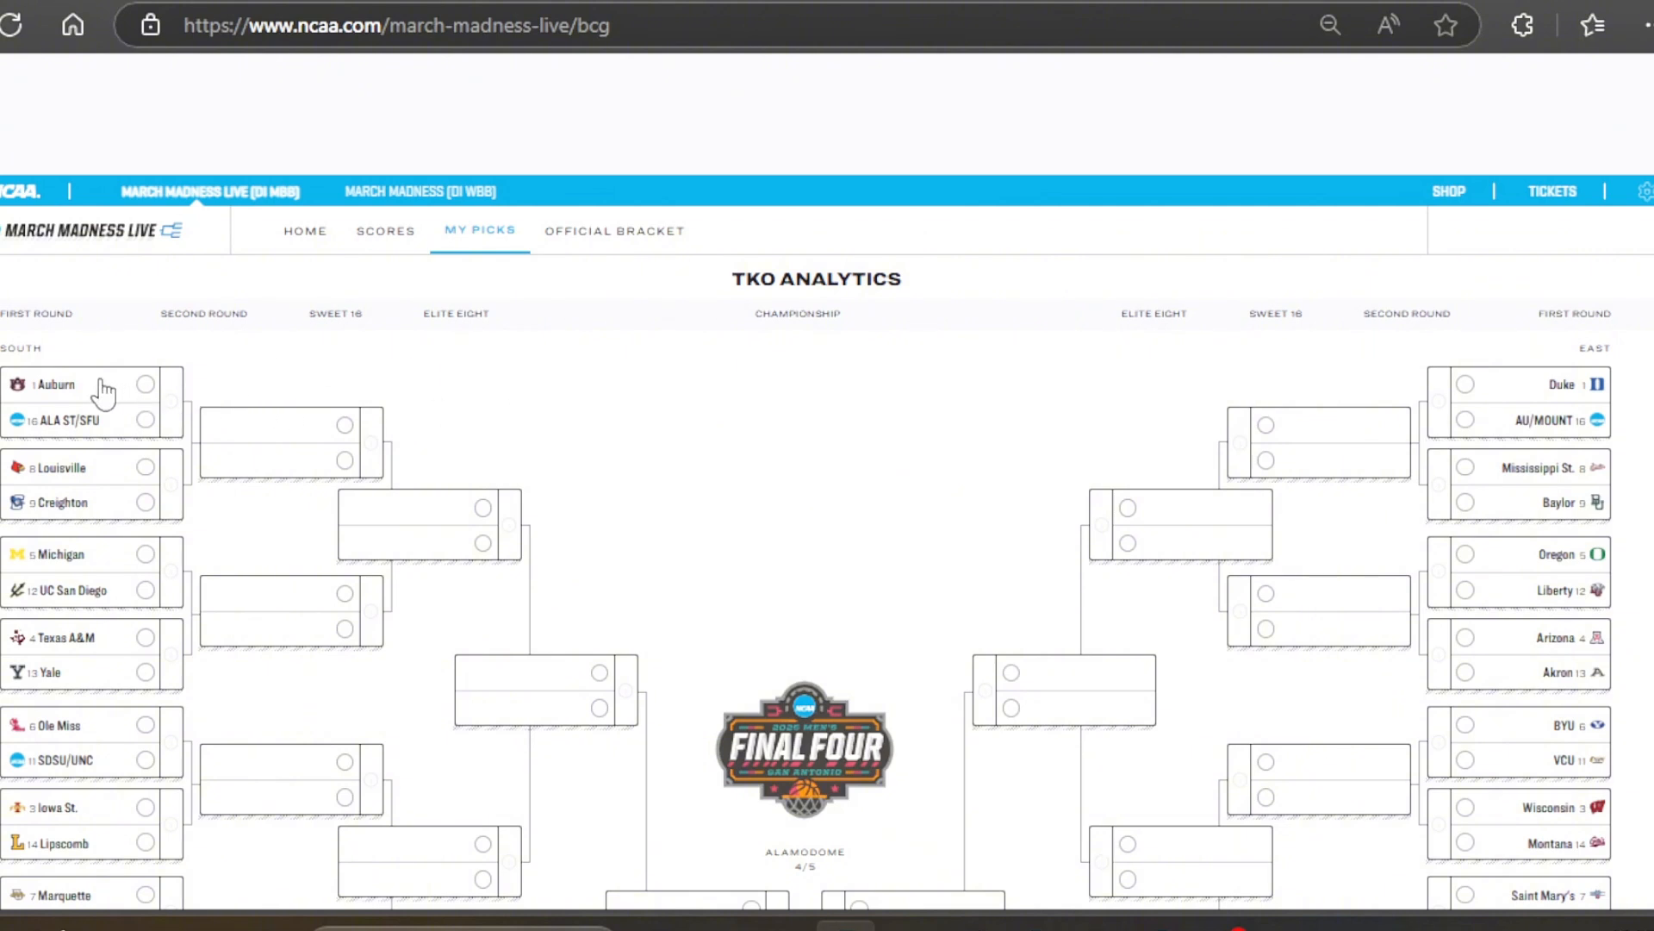
Pick Auburn, Louisville, UC San Diego and Texas A&M as South first-round winners
left_click(145, 383)
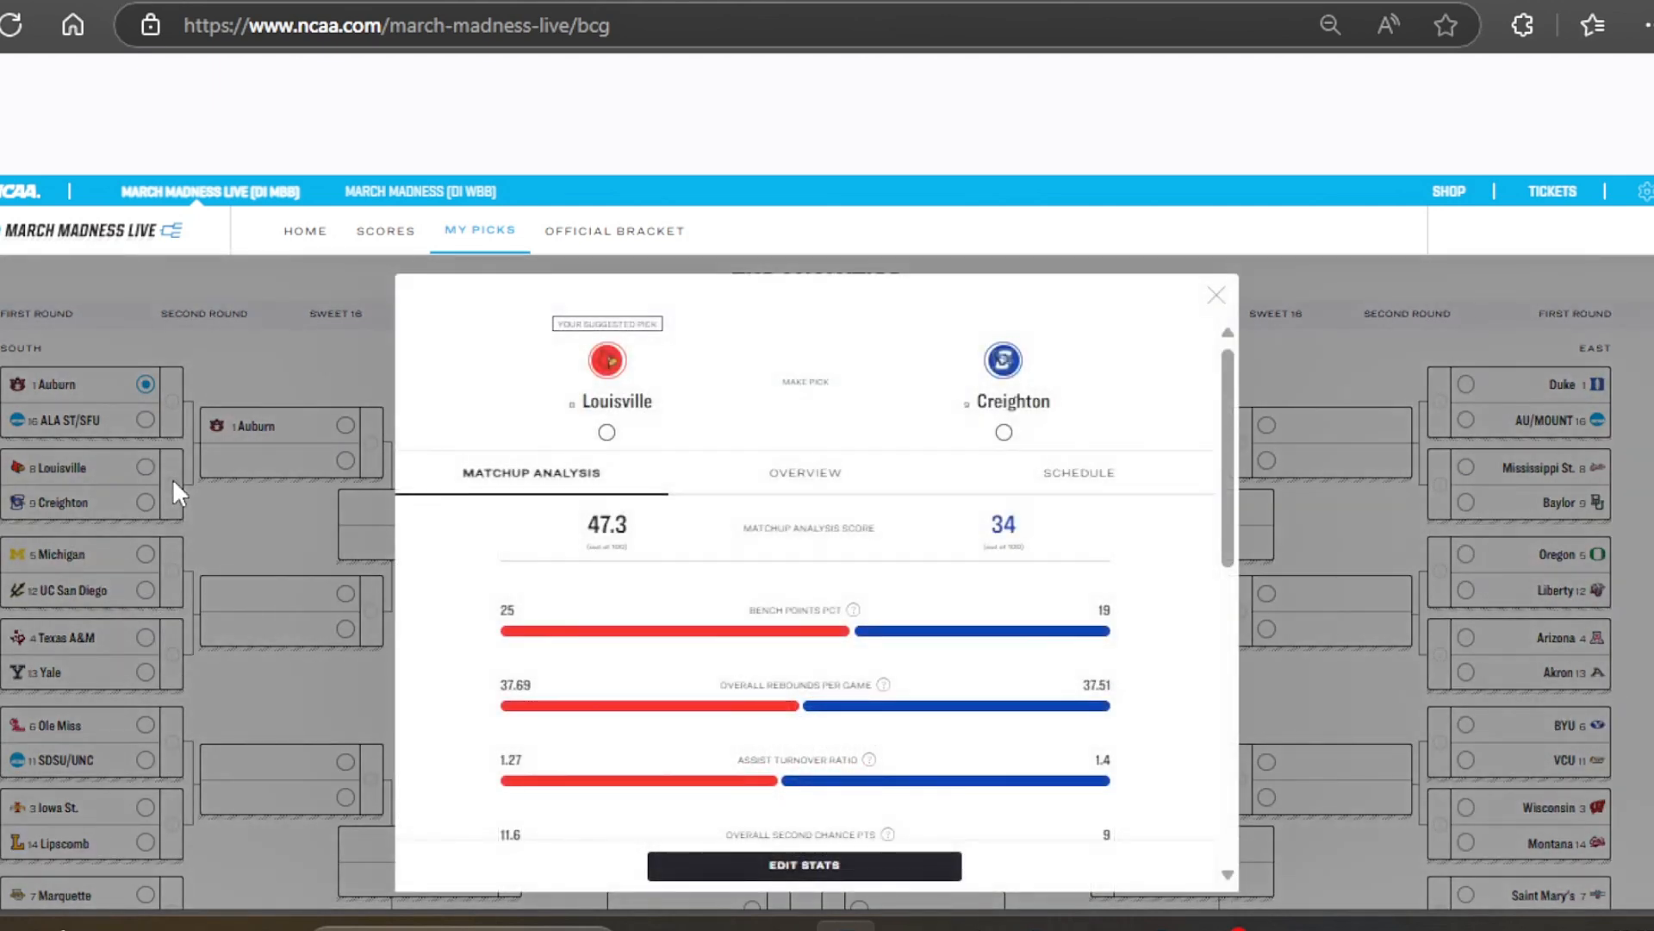
mouse_move(872, 455)
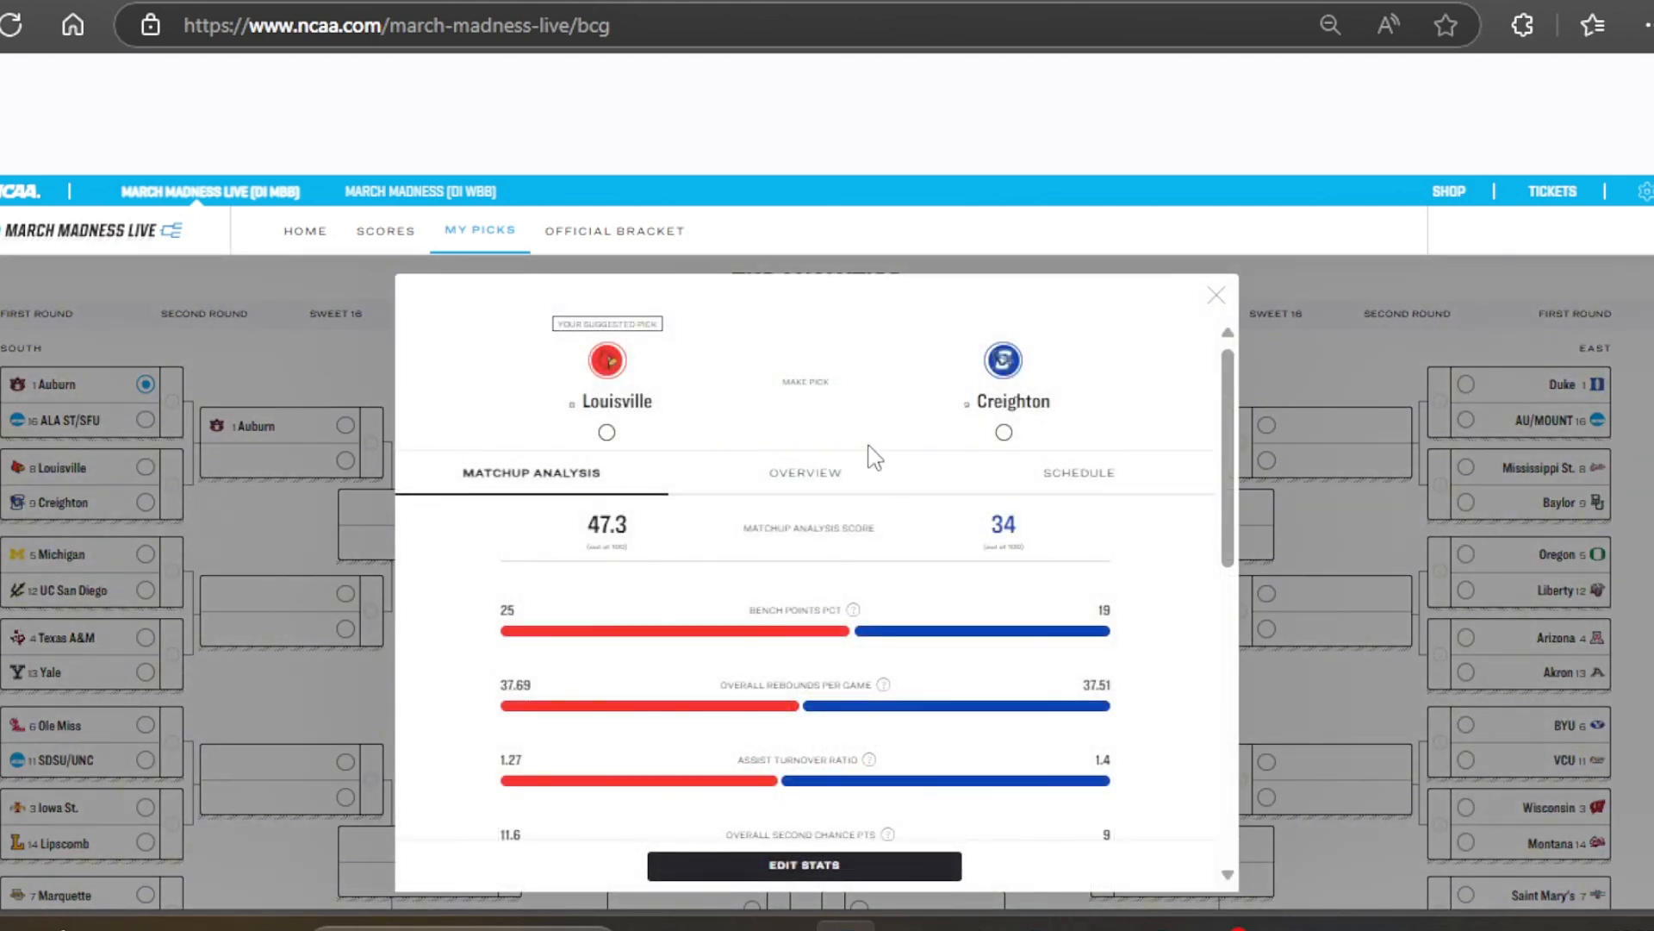
scroll("down", 3)
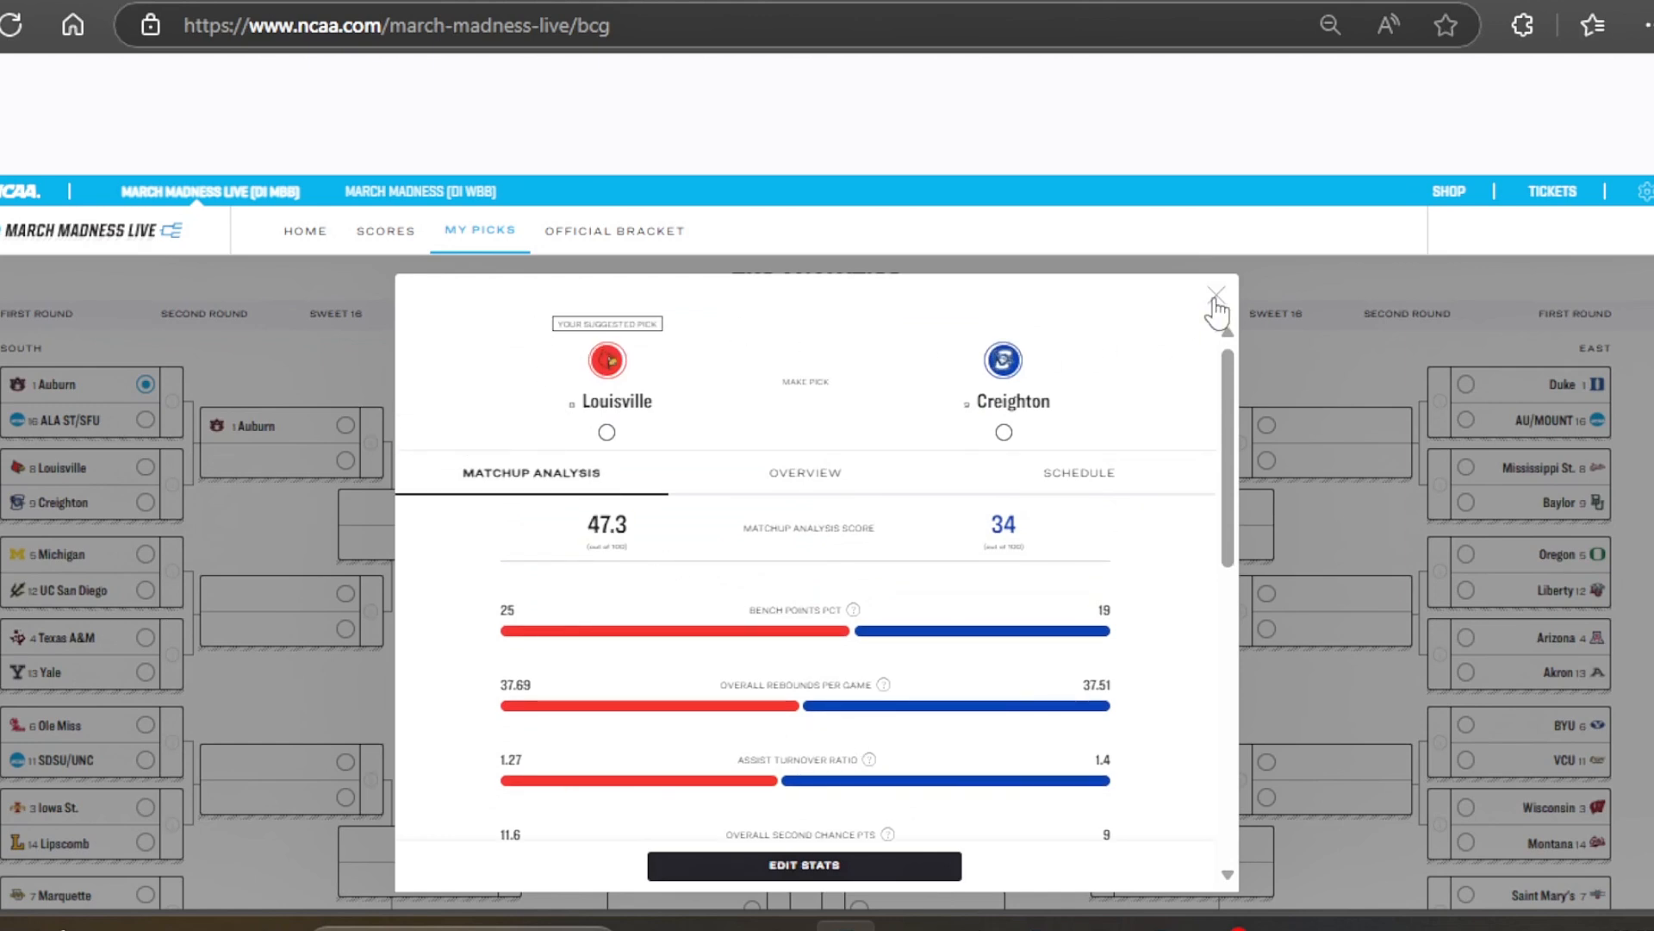
left_click(1213, 293)
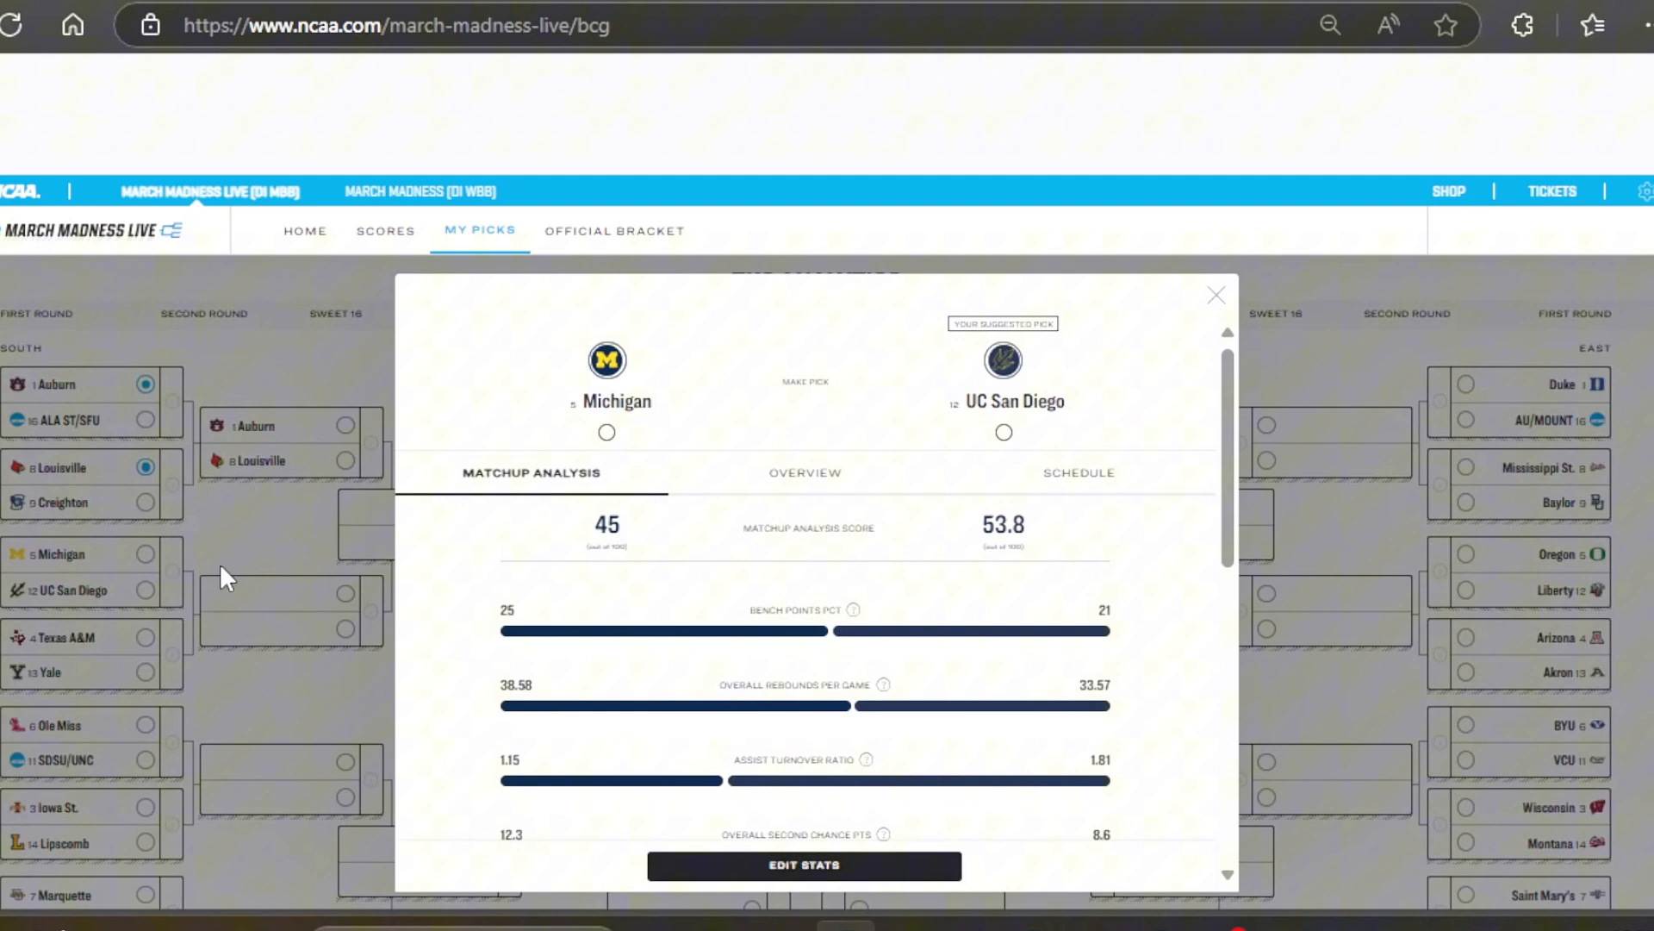
mouse_move(1162, 348)
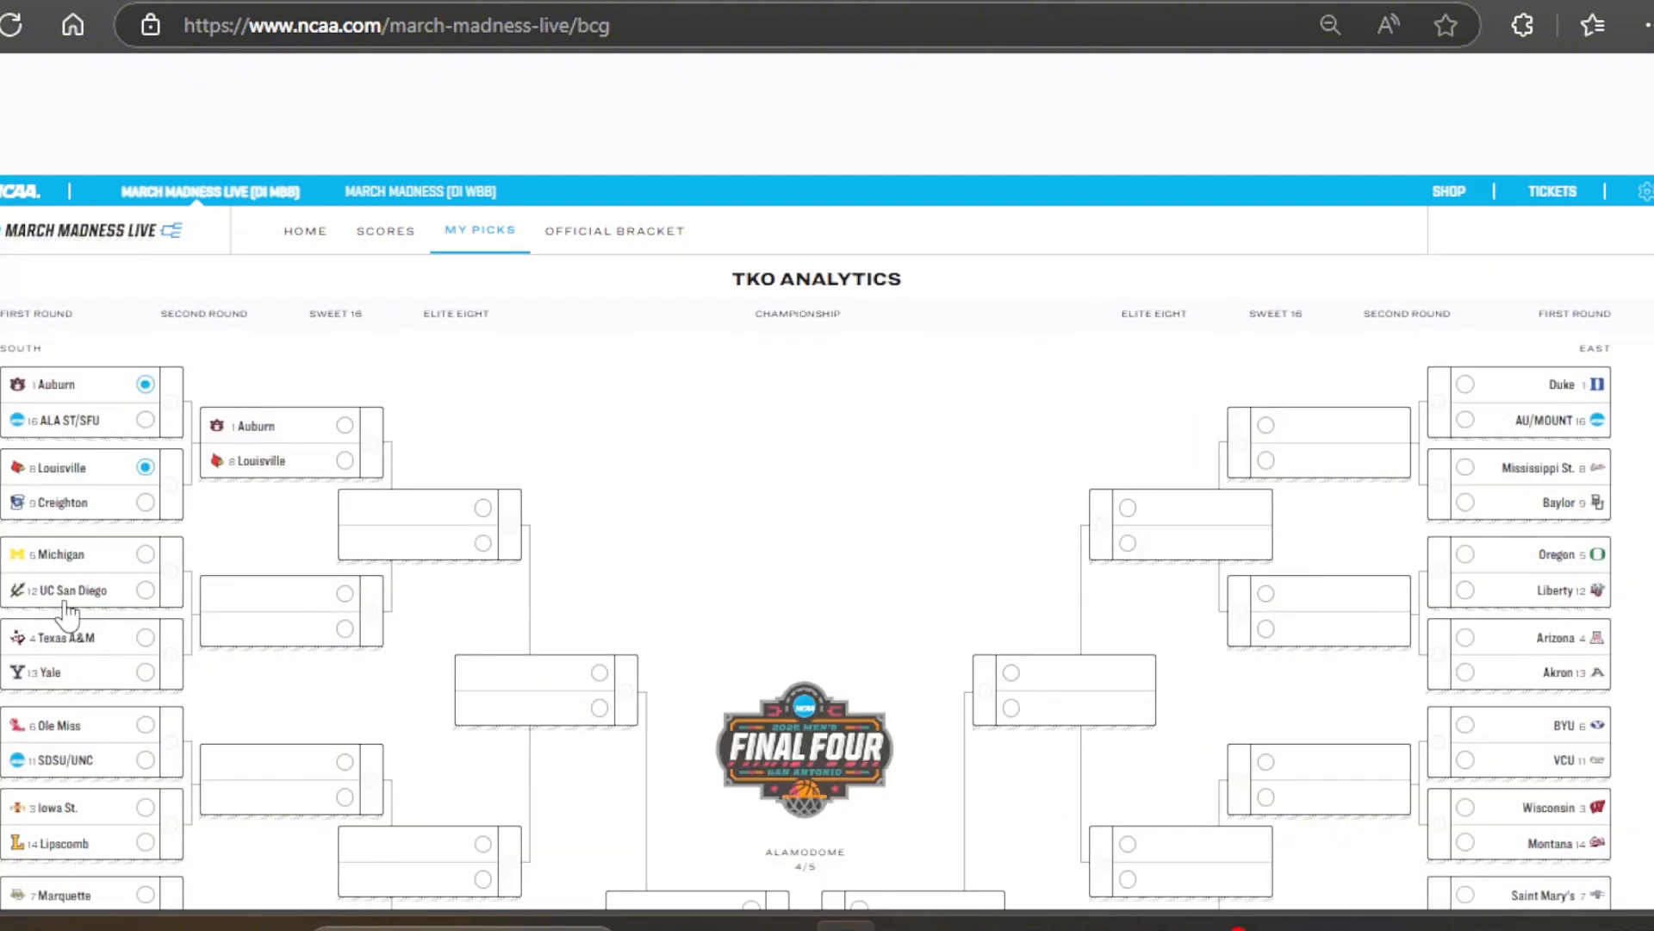
left_click(145, 589)
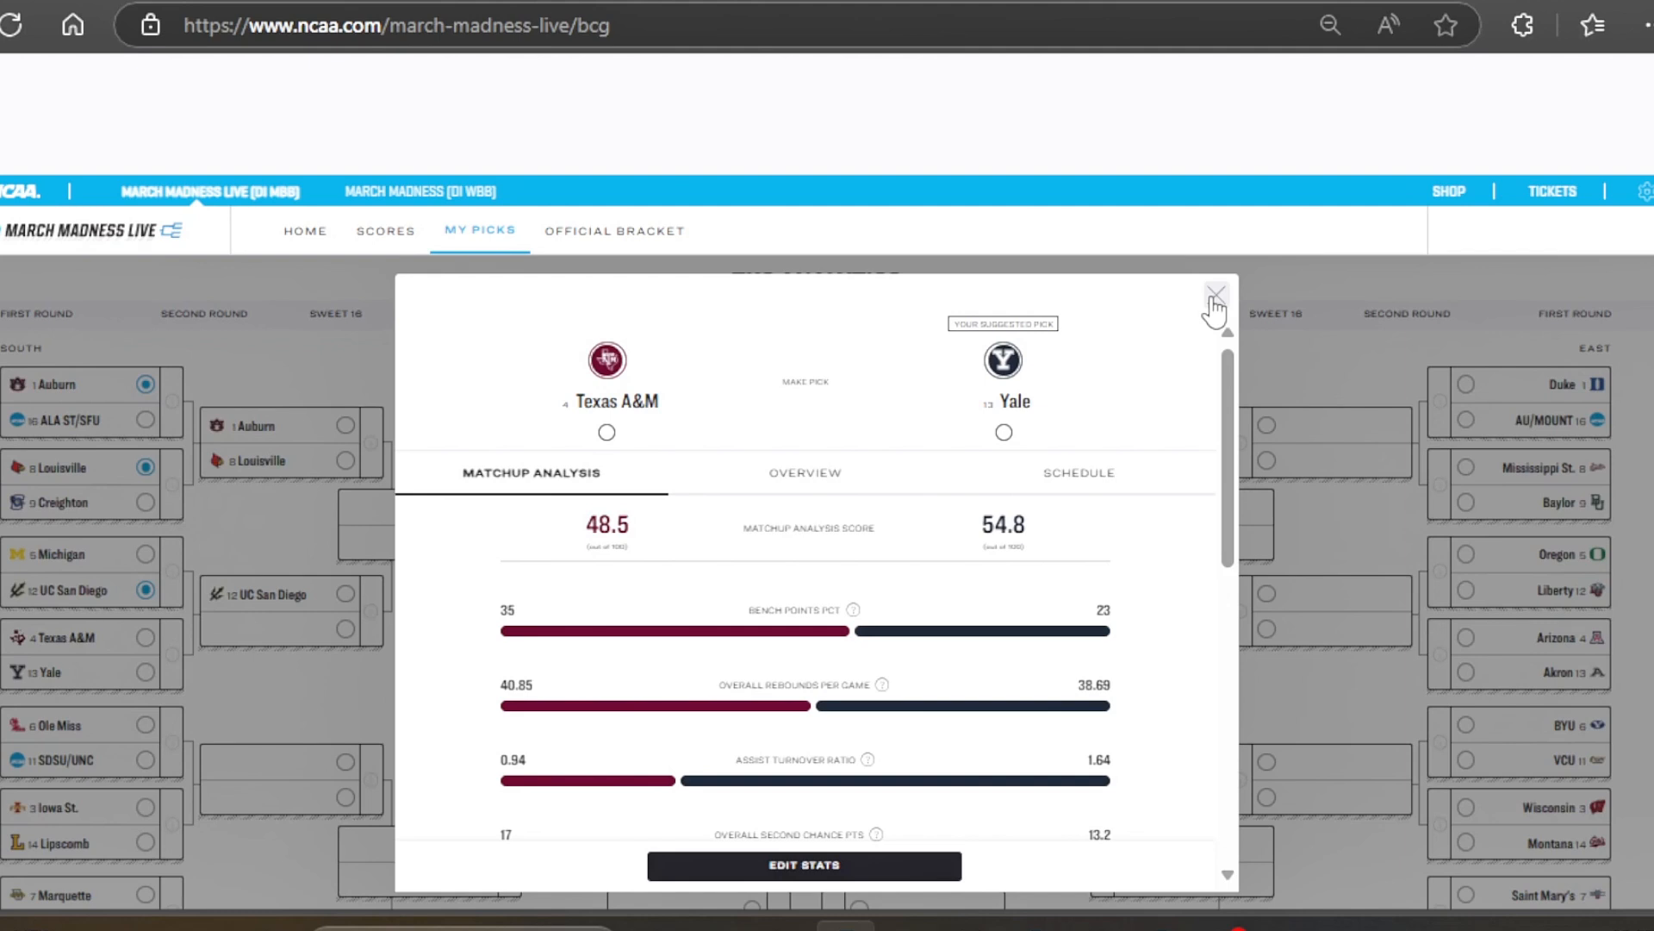
left_click(1215, 293)
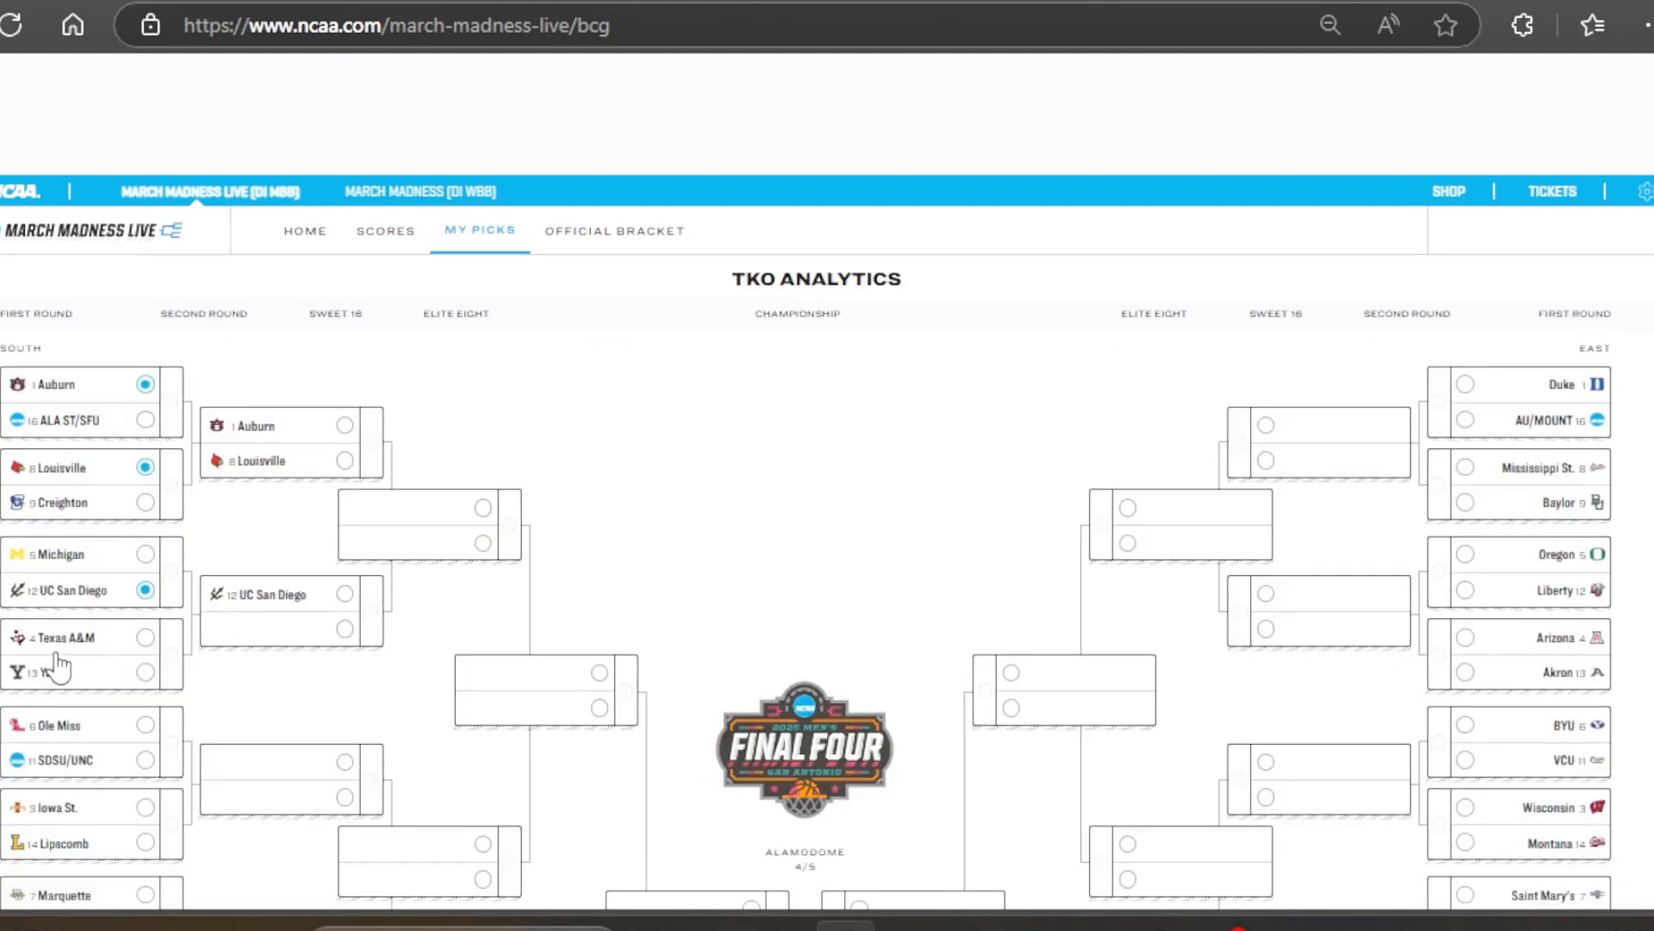
Pick Ole Miss, Iowa St., New Mexico and Michigan St. in the remaining South first-round games
scroll("down", 3)
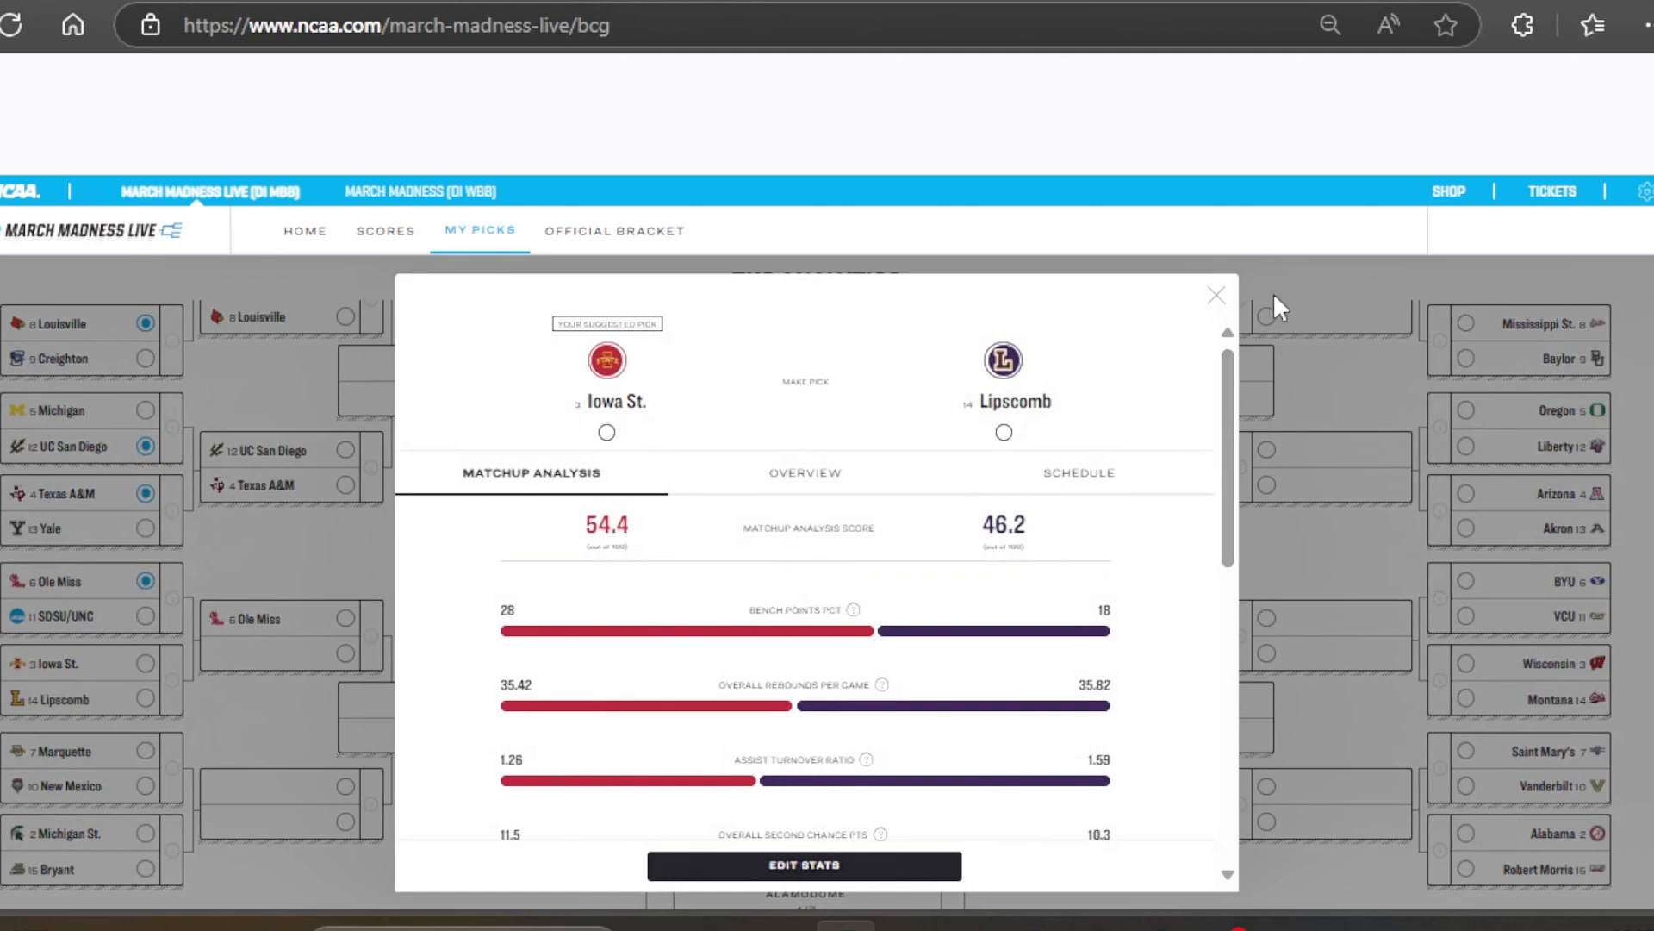
left_click(1215, 294)
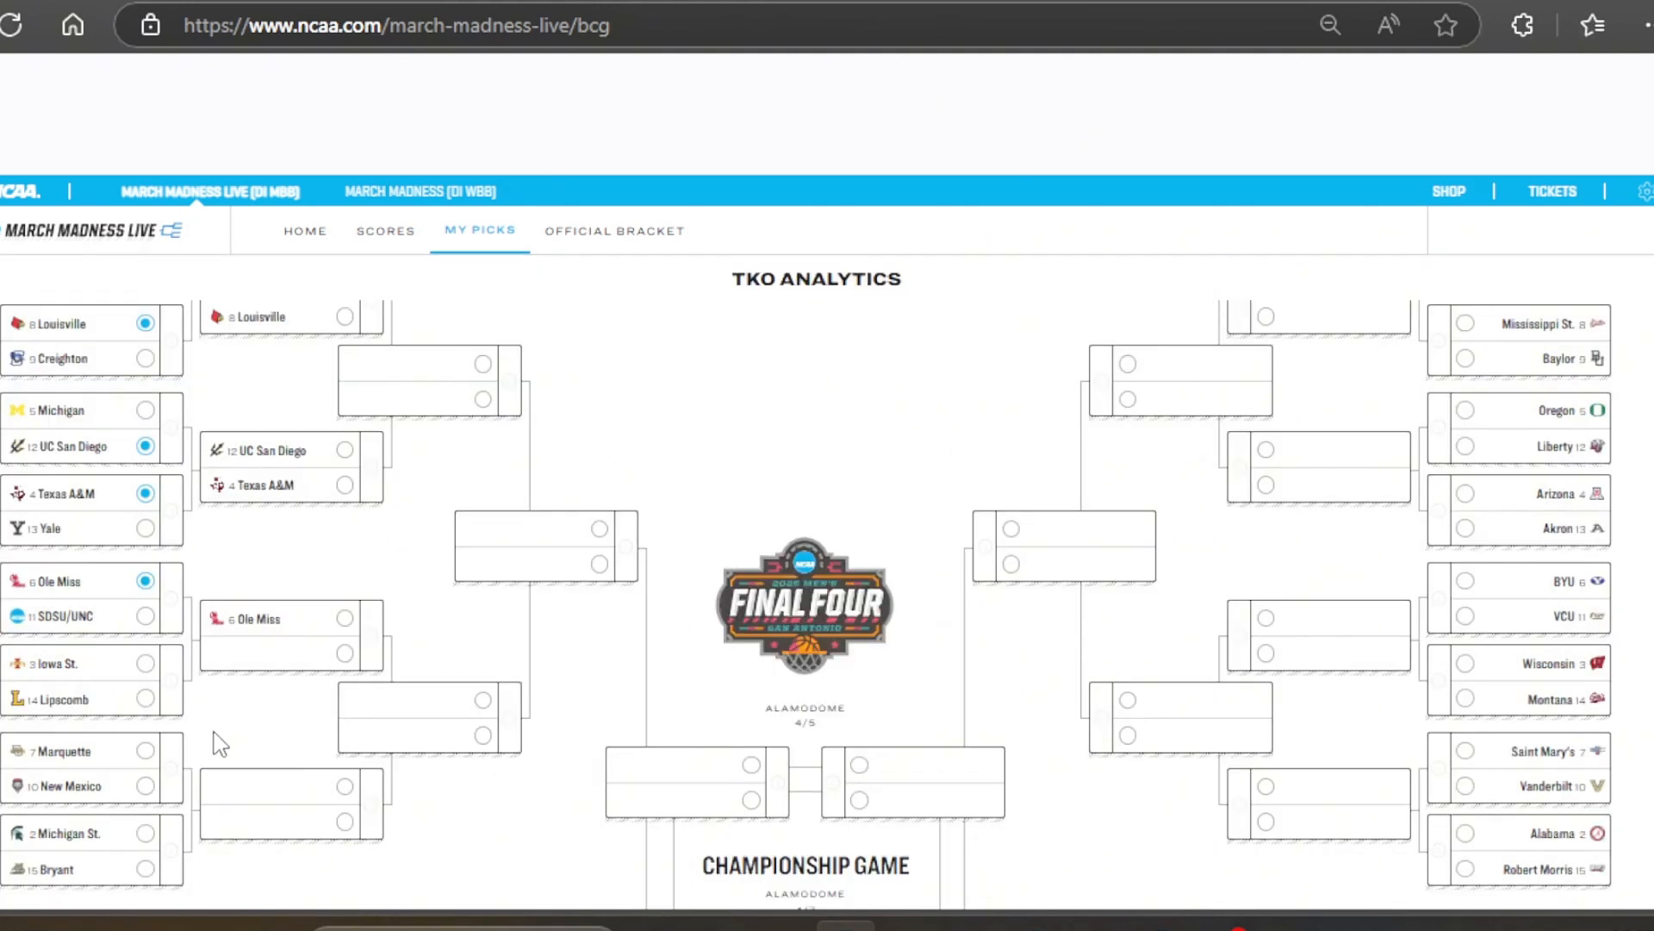
left_click(144, 662)
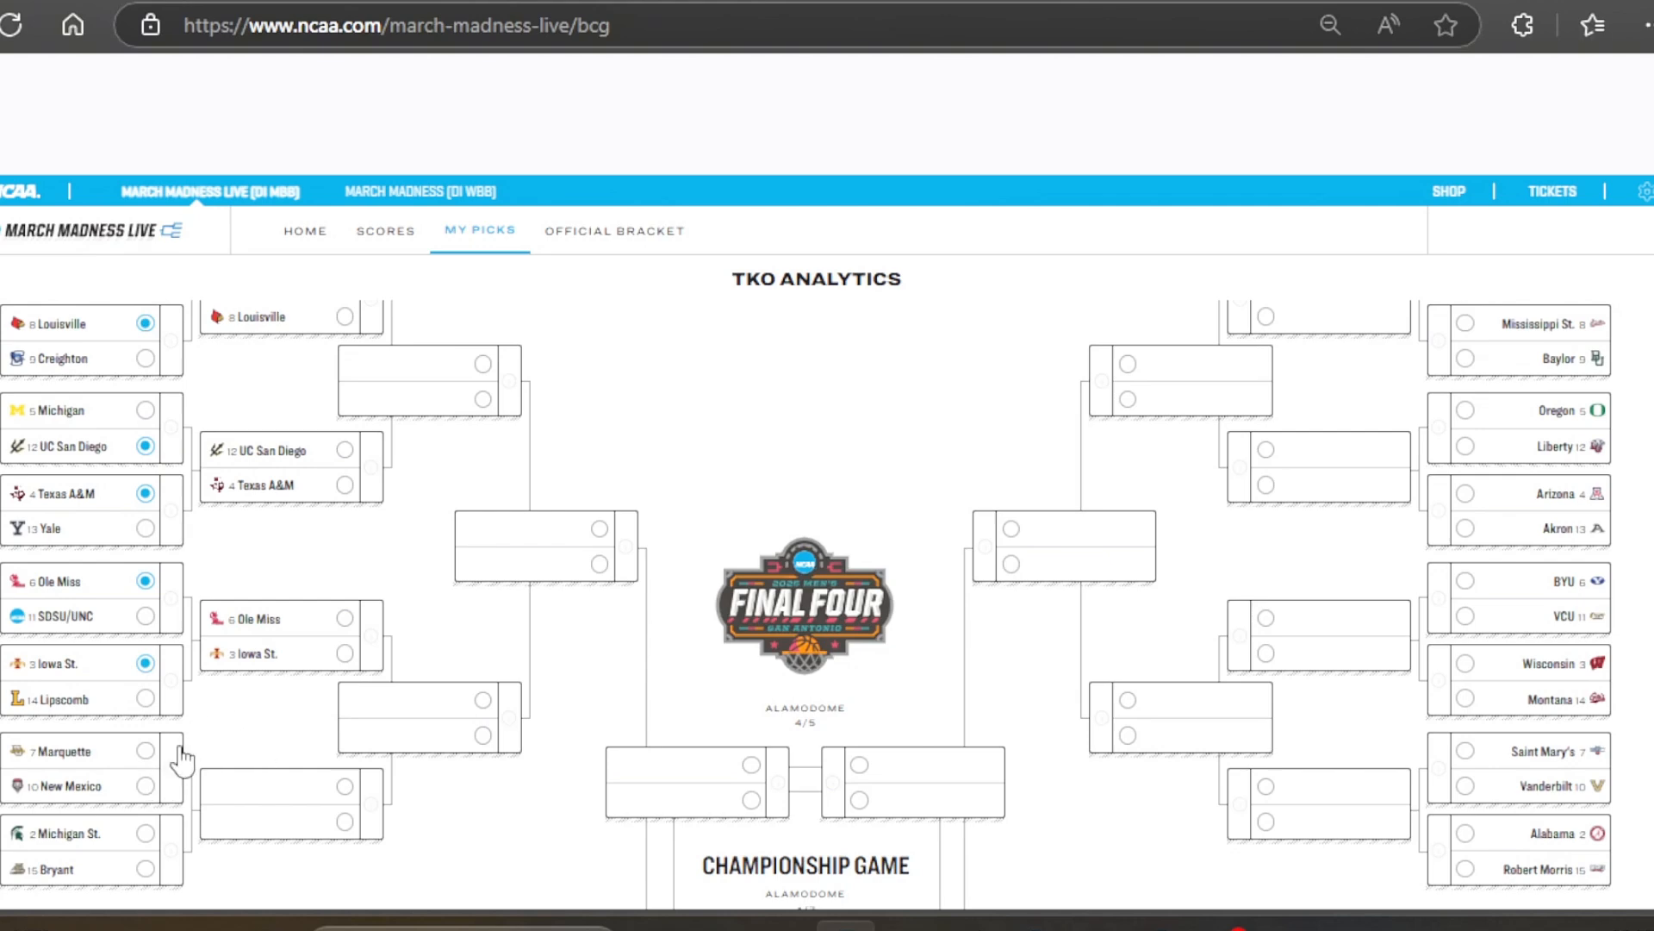
left_click(63, 767)
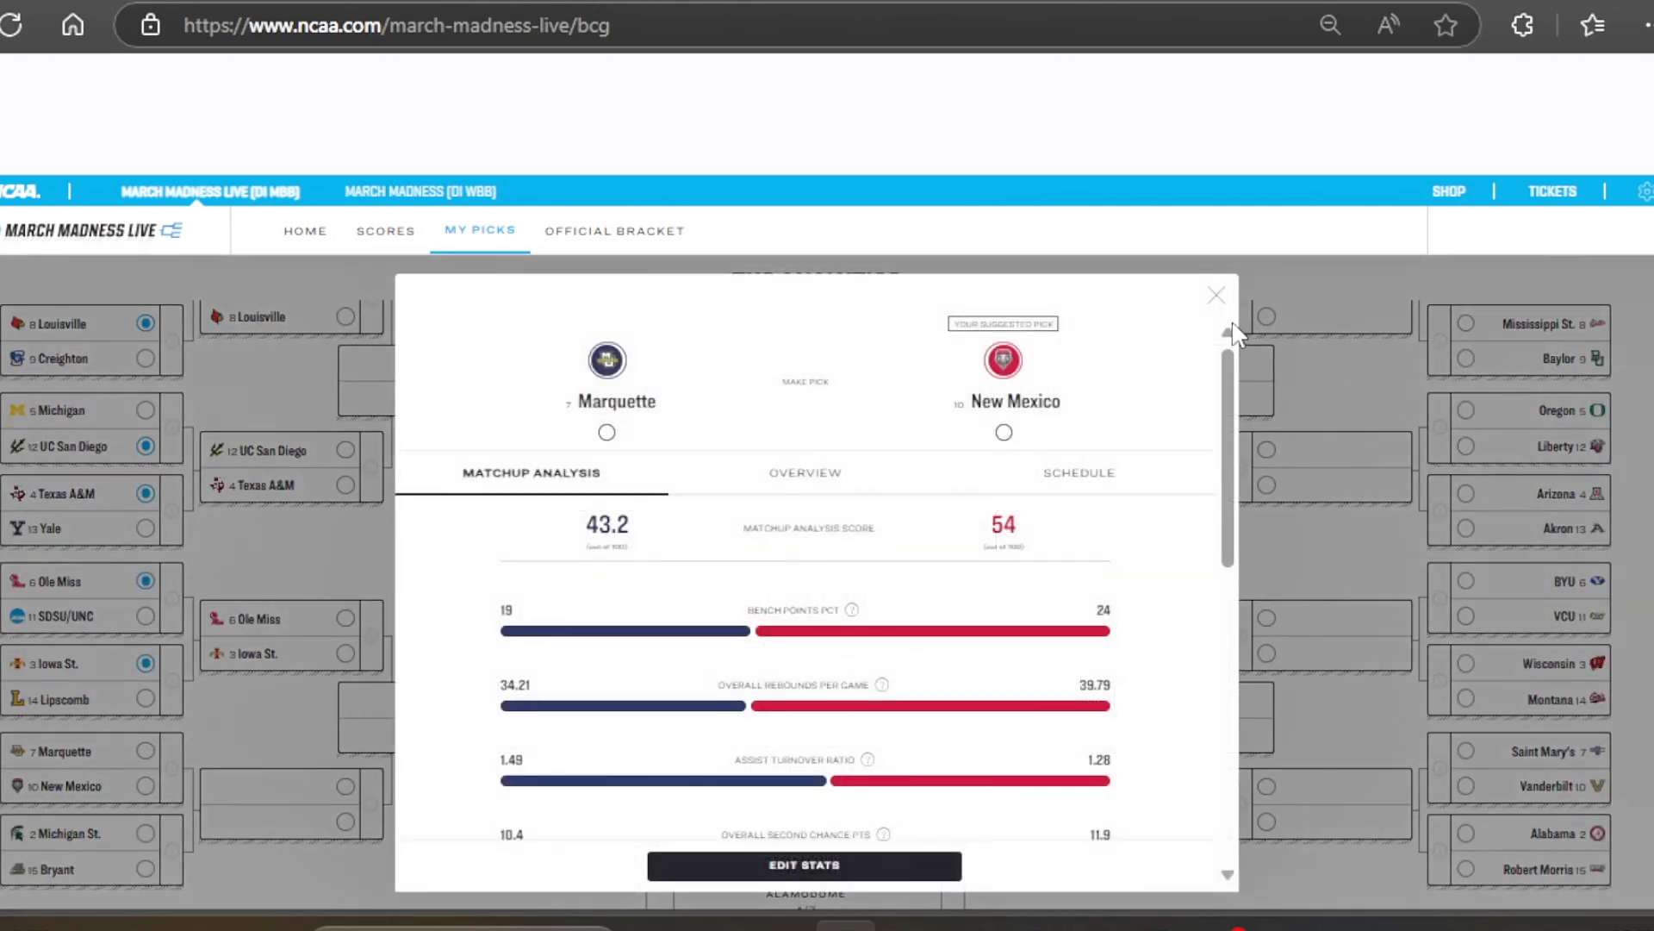
left_click(1215, 294)
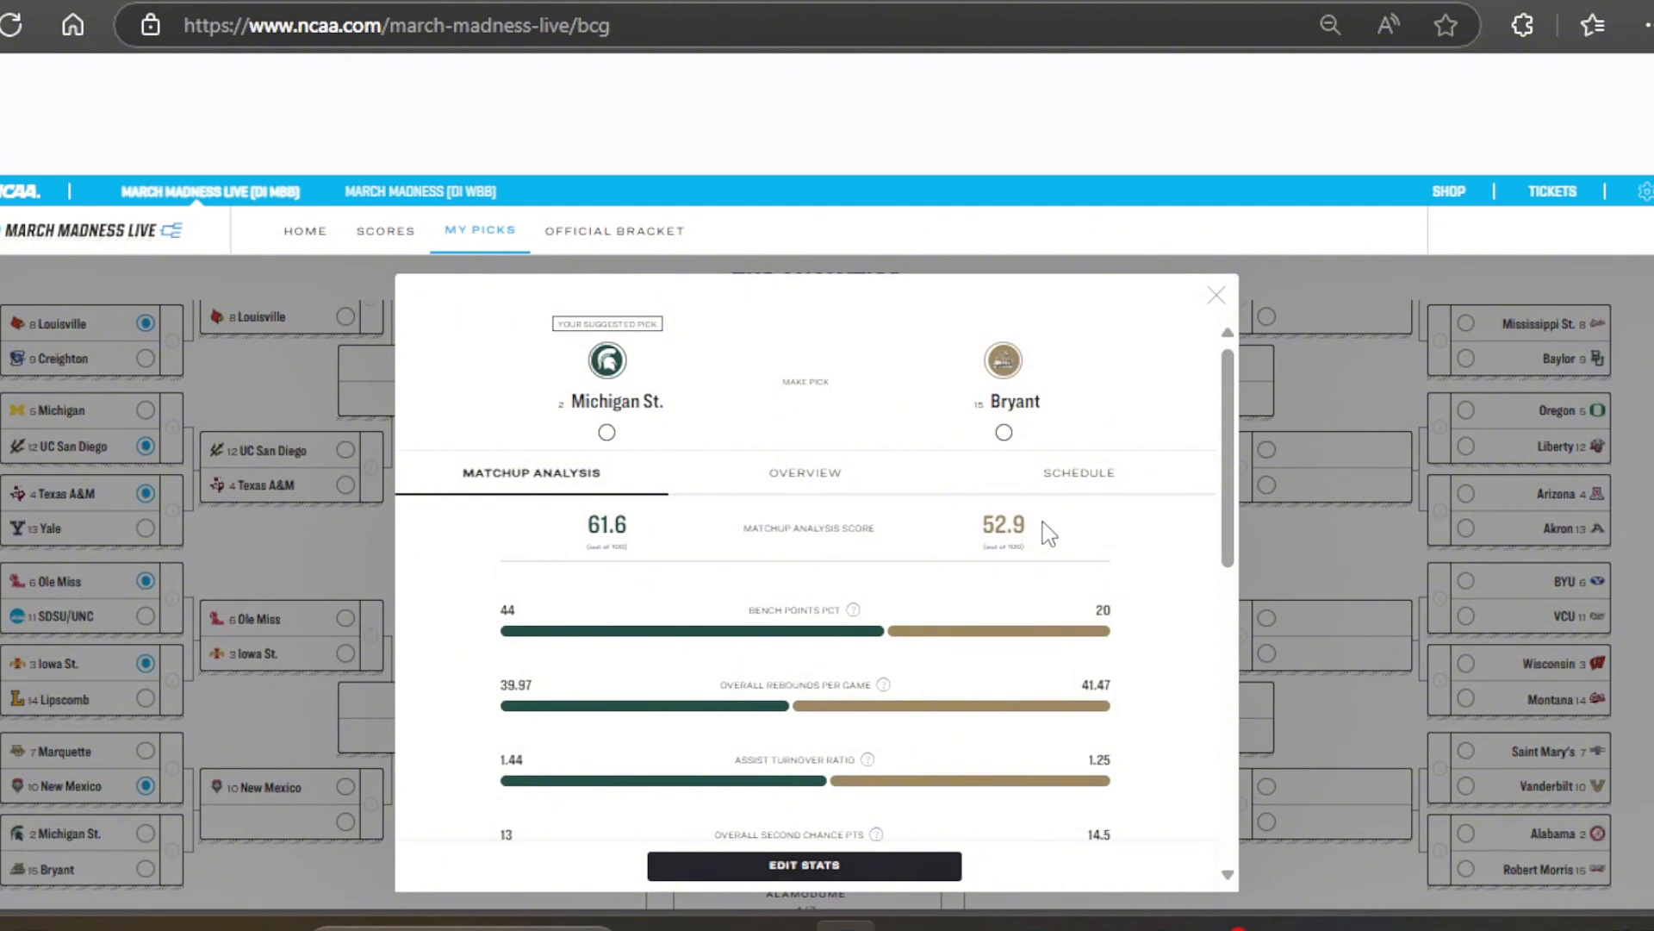
mouse_move(1248, 297)
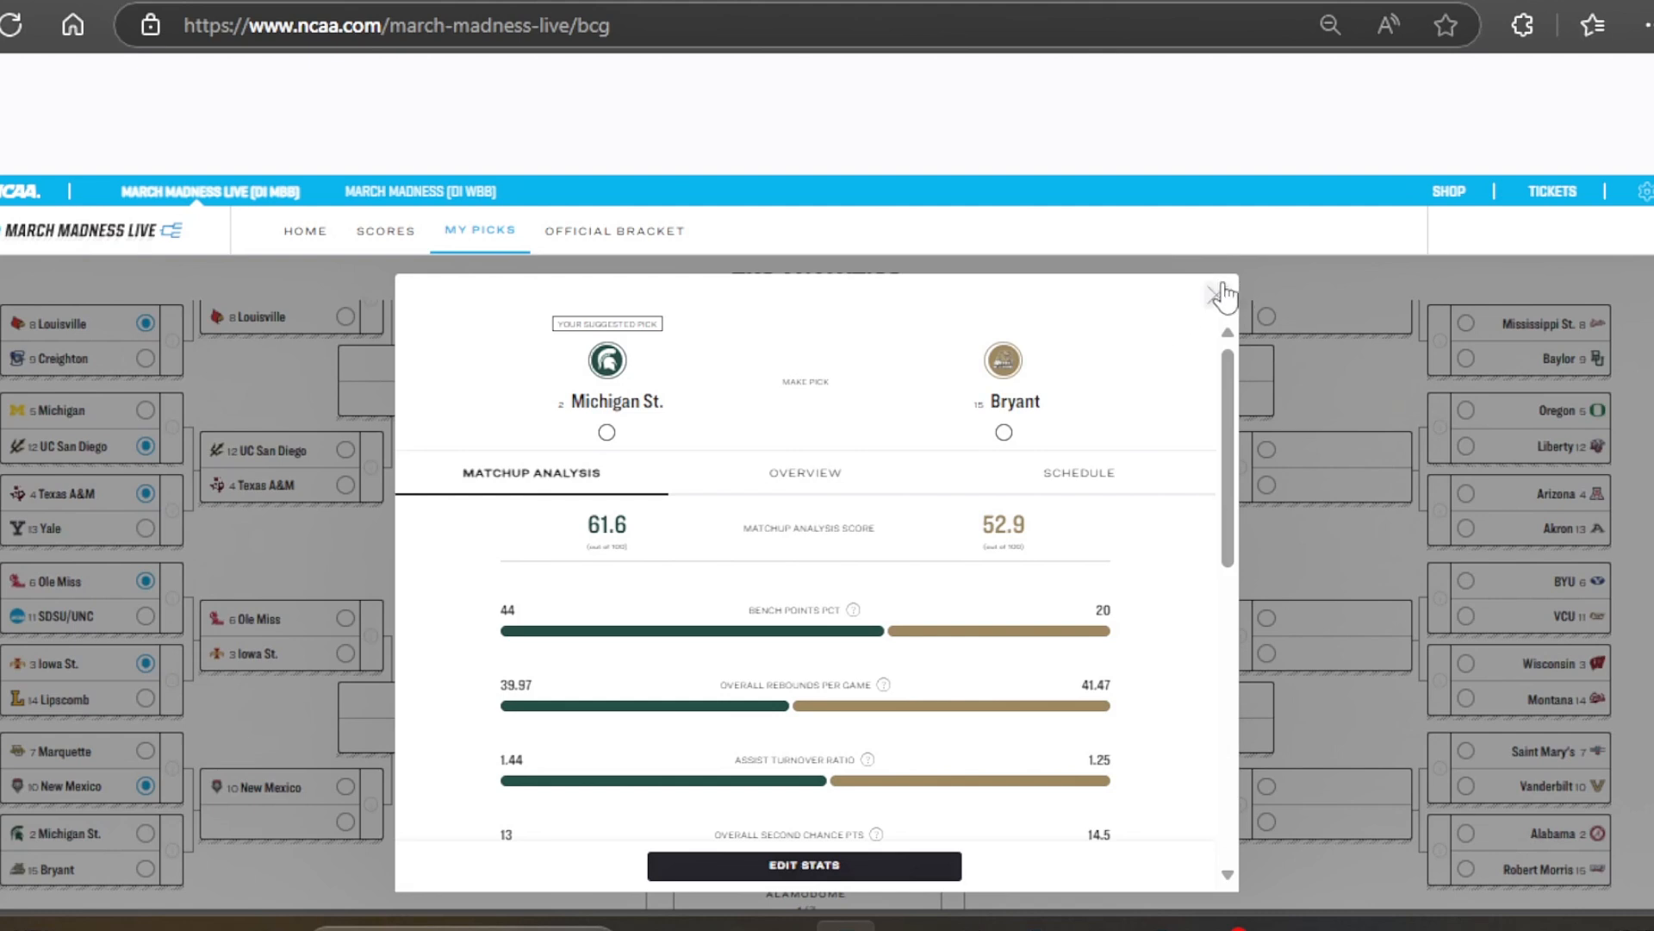
left_click(1223, 293)
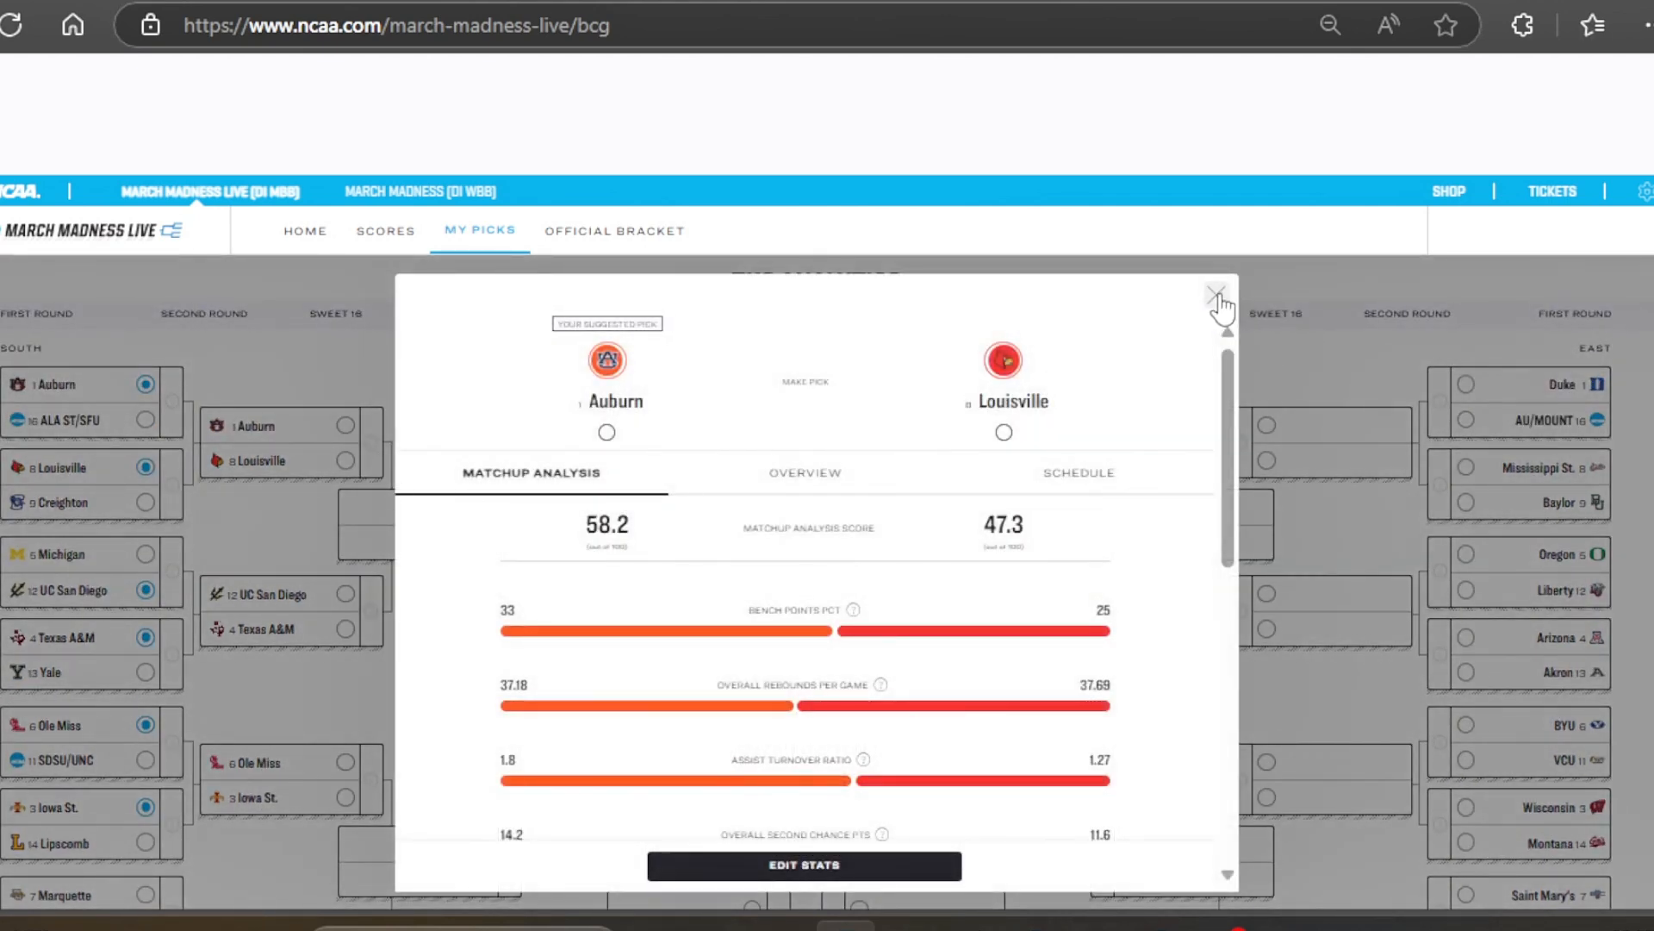
Advance Auburn, UC San Diego, Iowa St. and Michigan St. through the South second round
left_click(1215, 293)
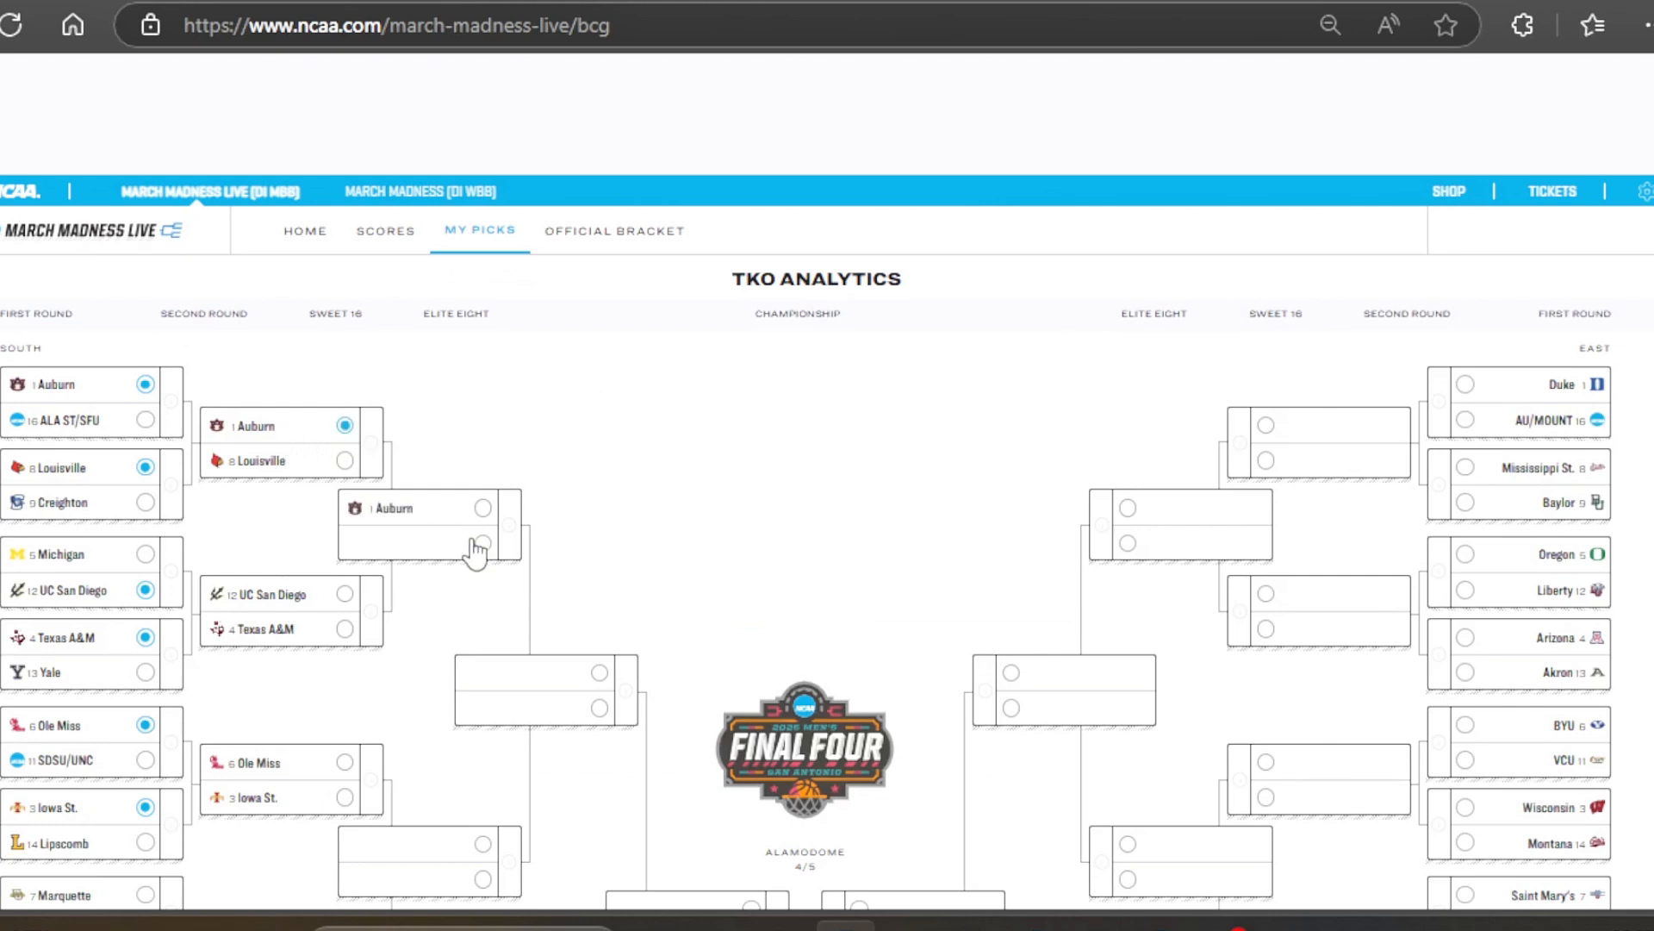
scroll("down", 3)
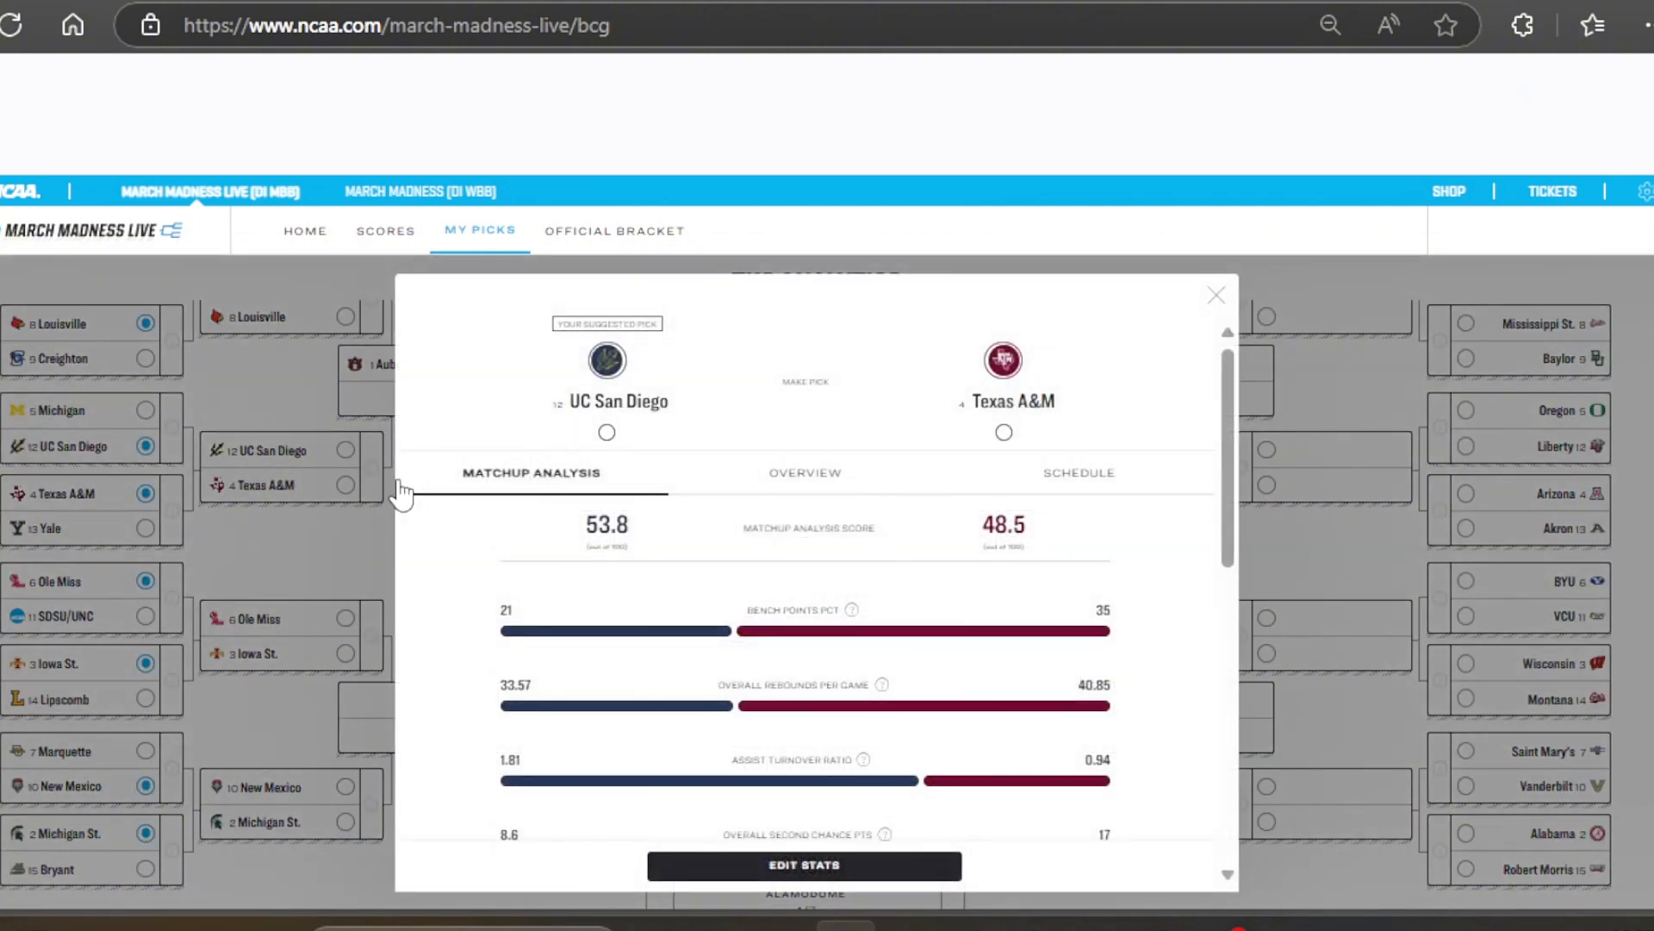
left_click(1215, 295)
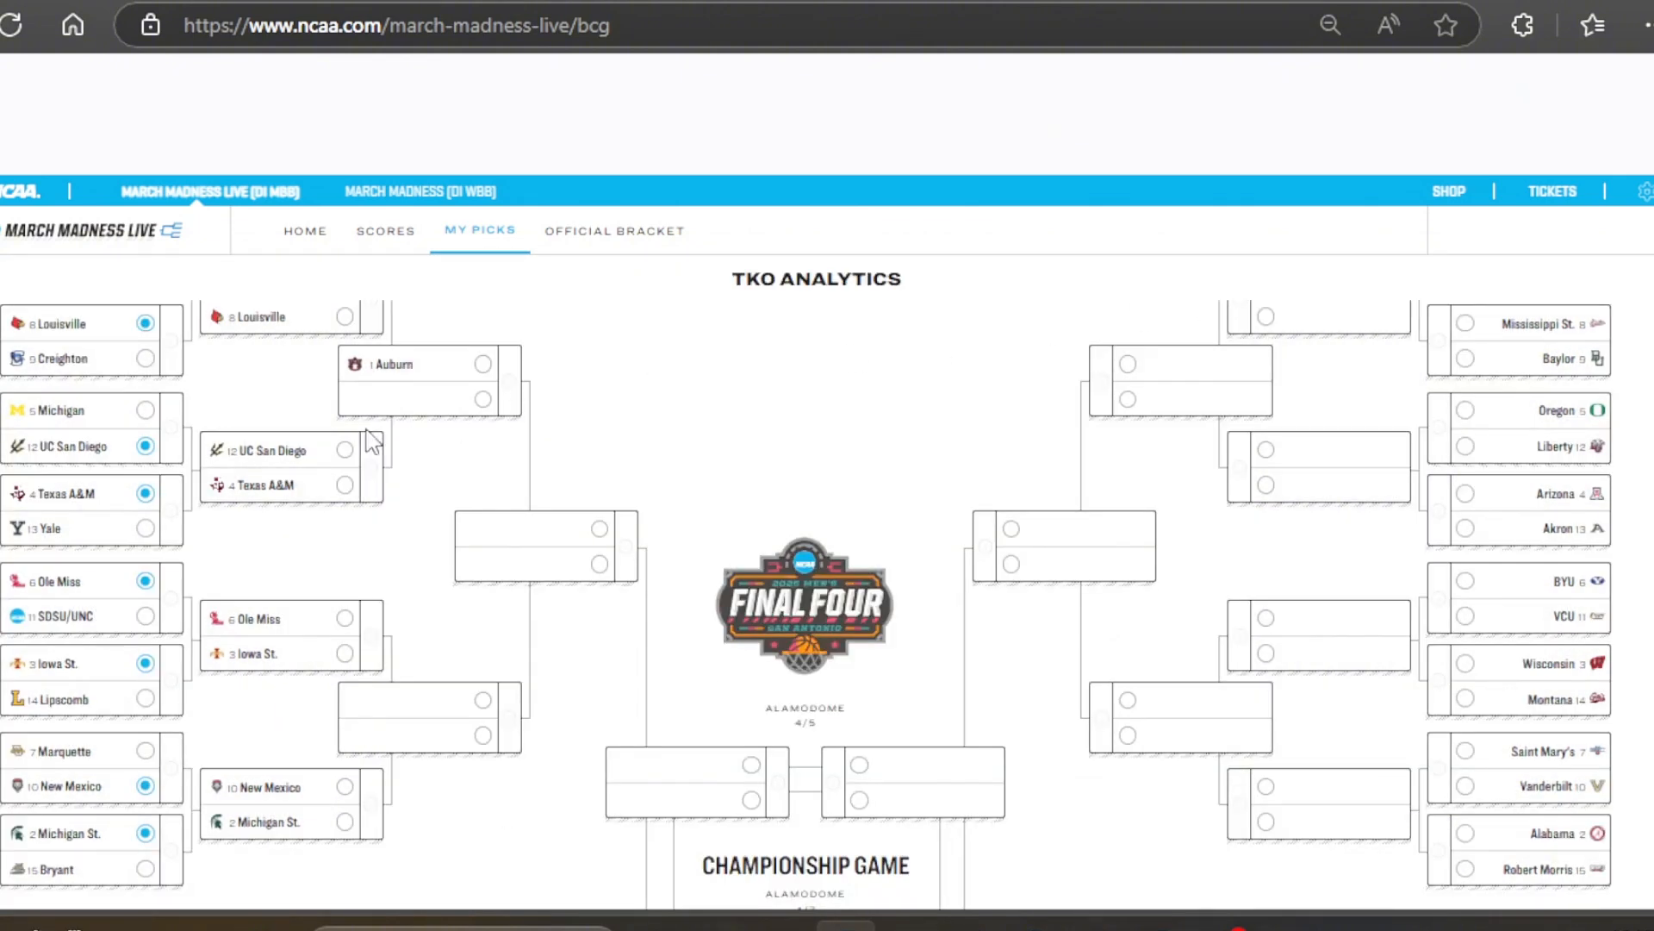
left_click(345, 448)
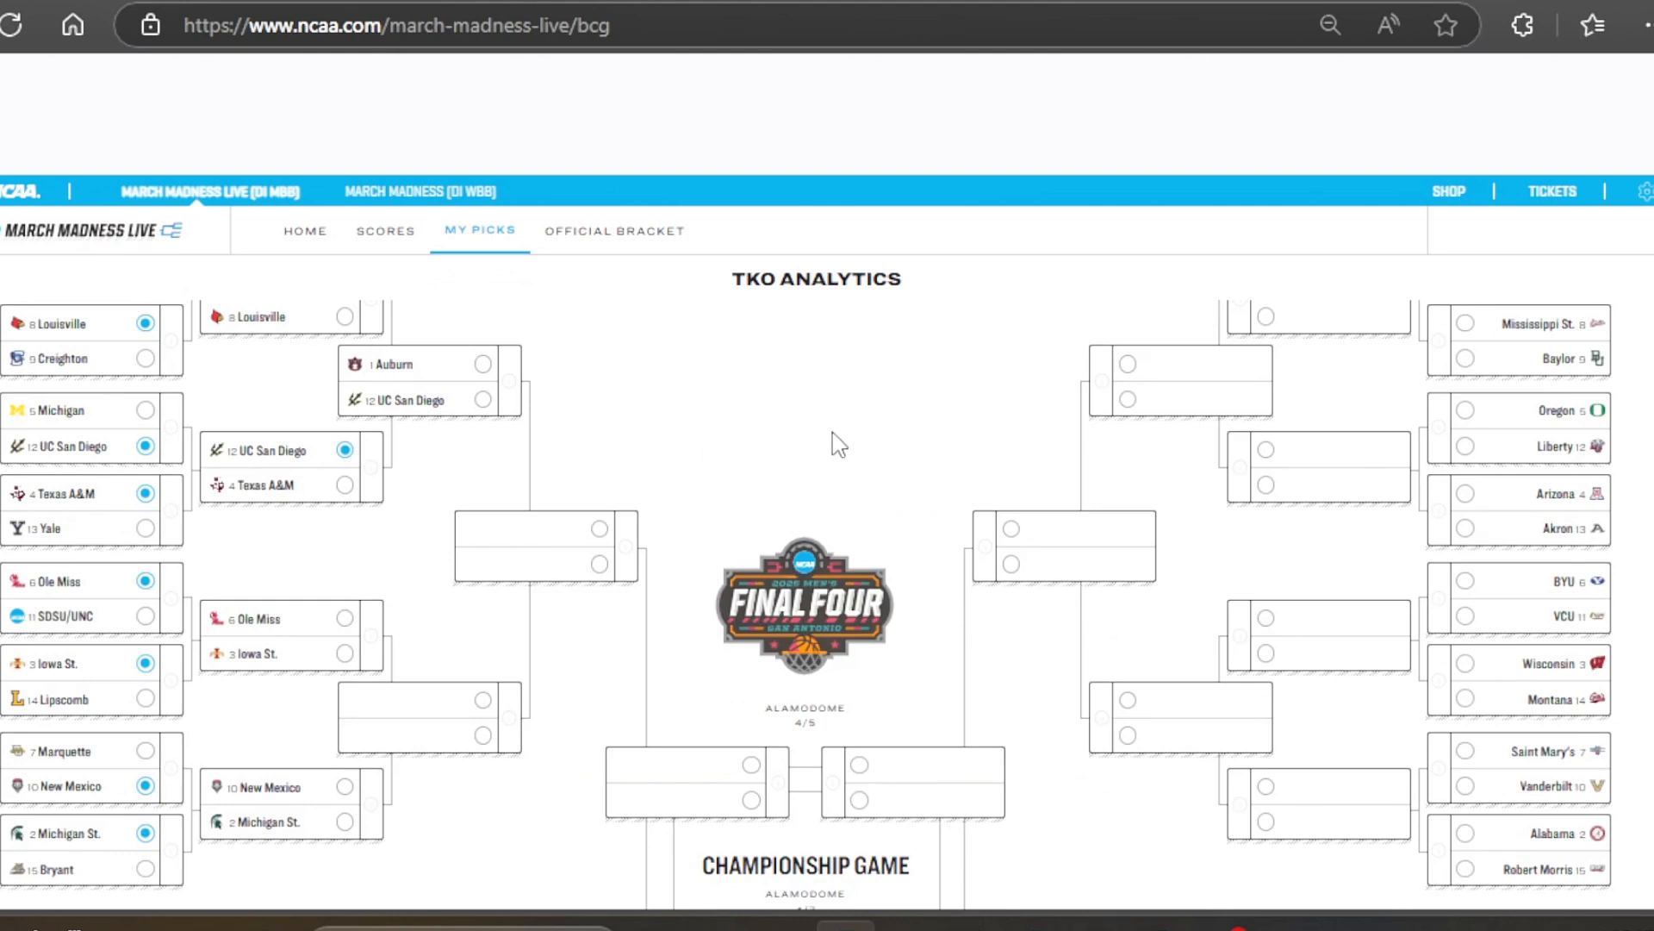
mouse_move(806, 412)
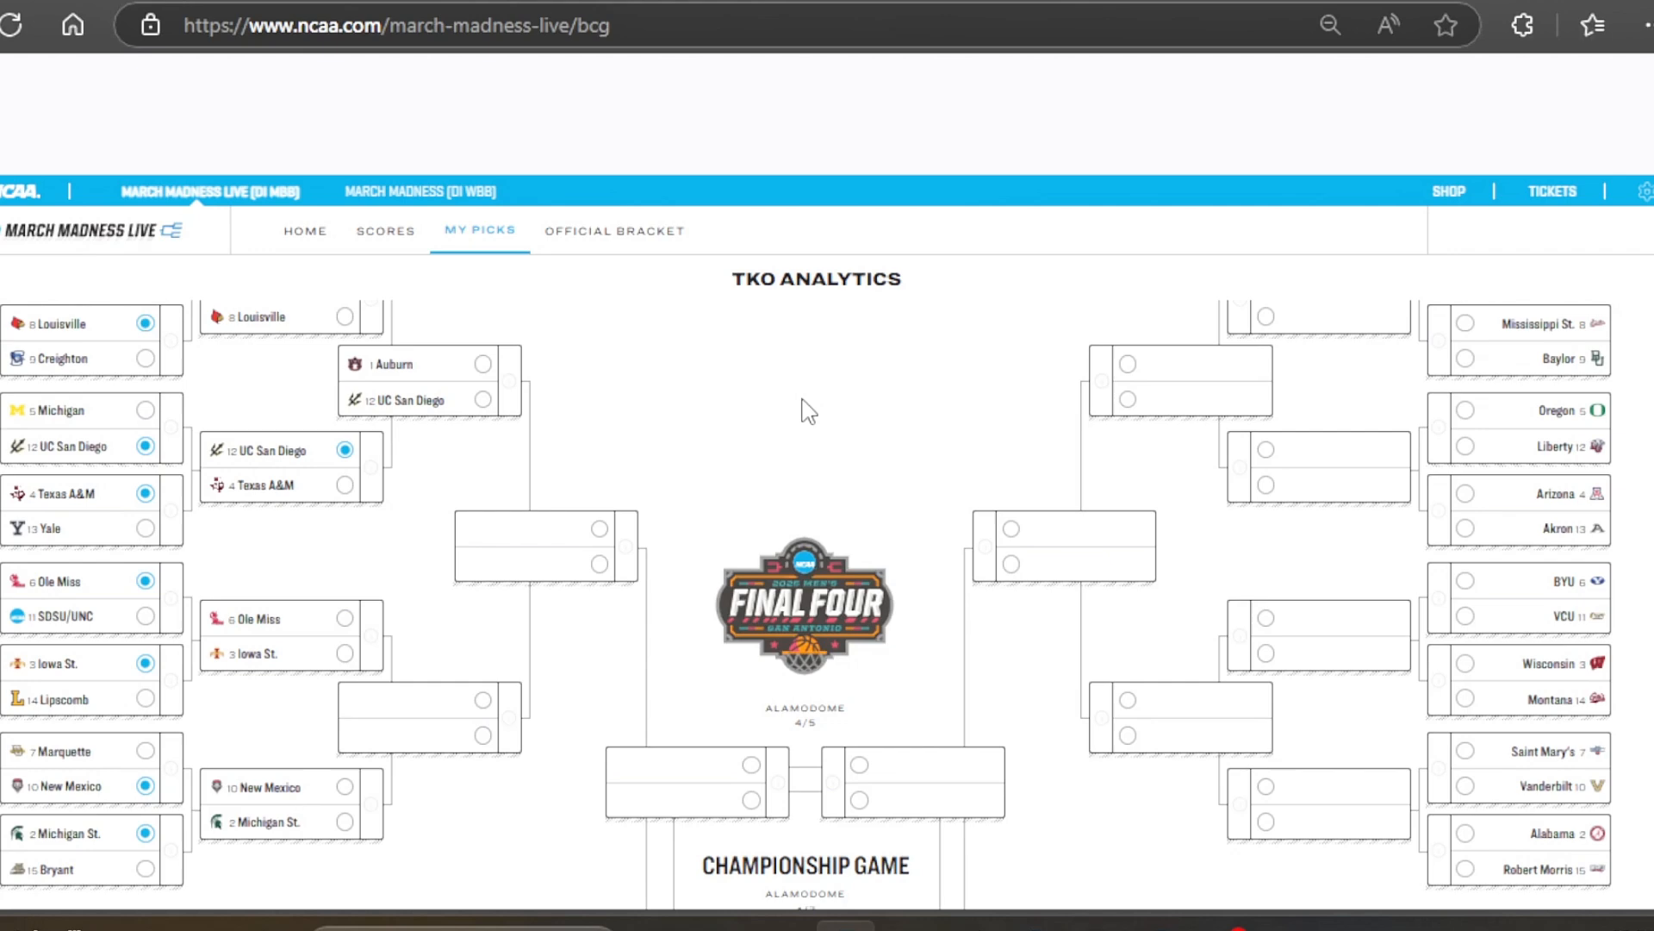
mouse_move(377, 645)
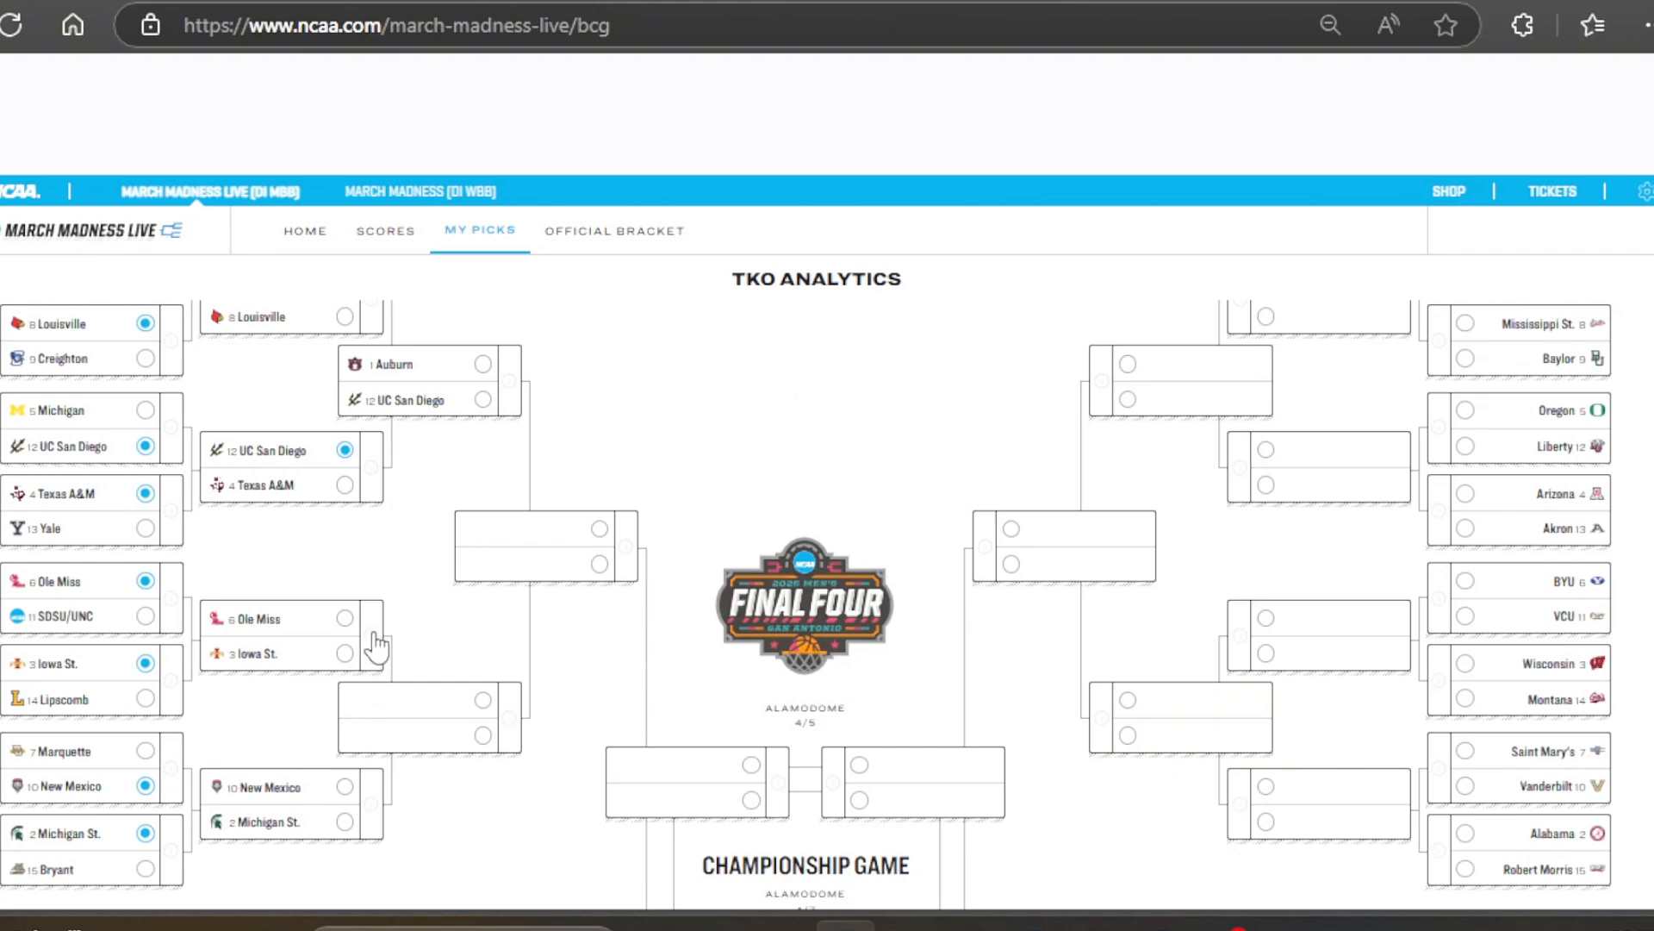
mouse_move(1229, 308)
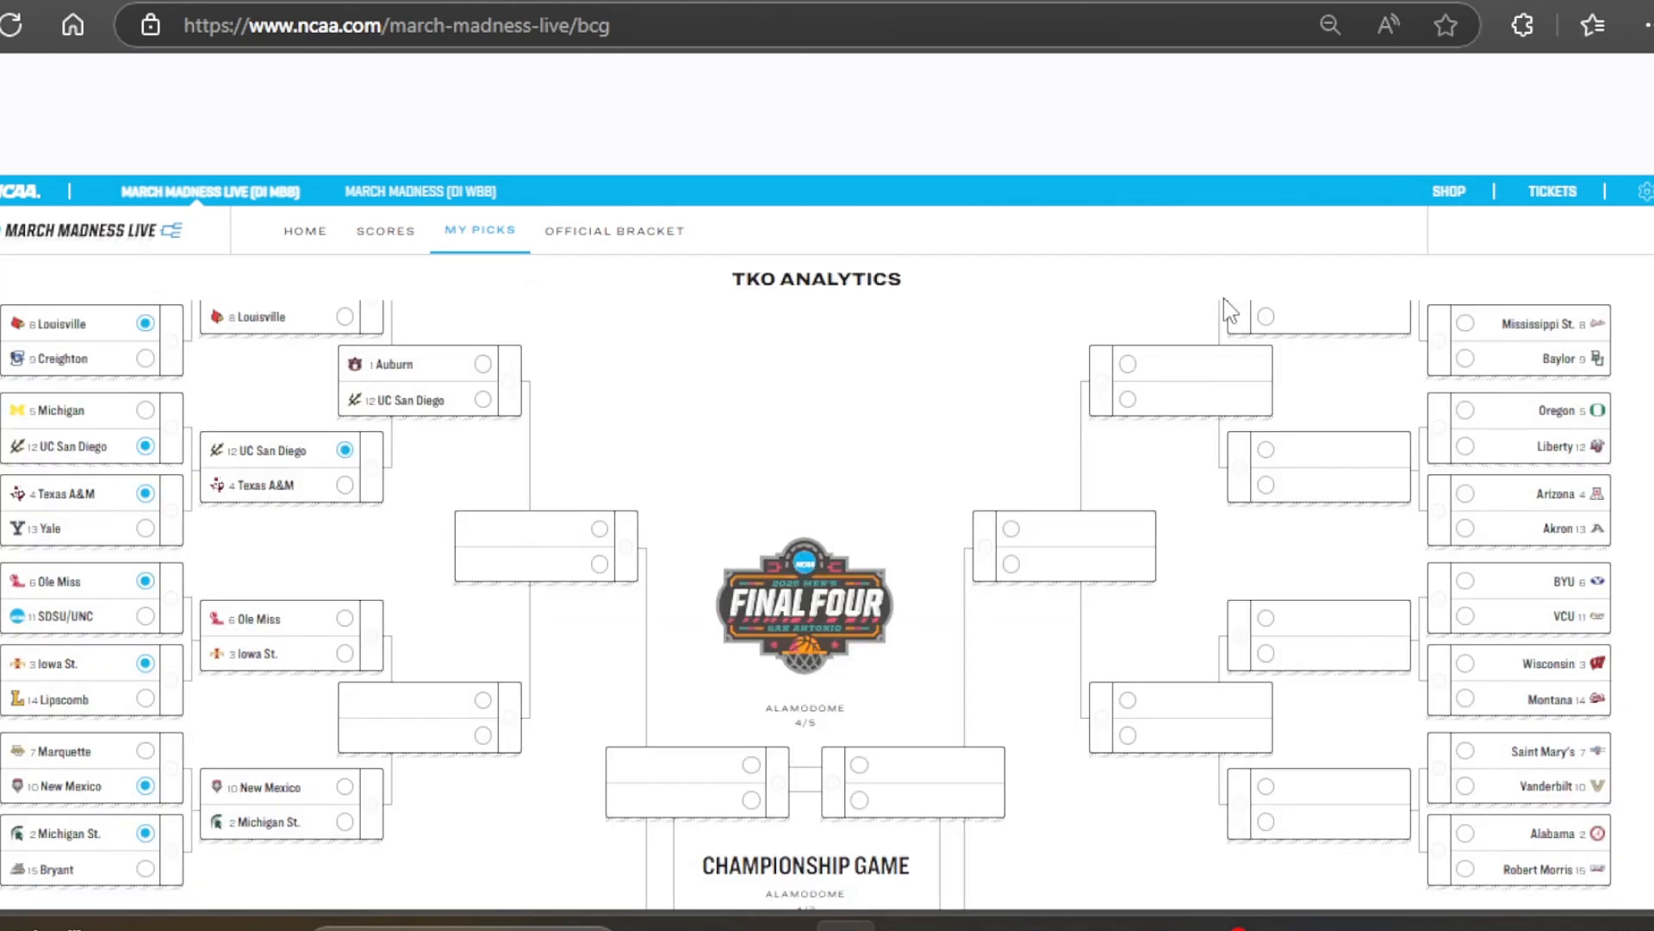
left_click(345, 653)
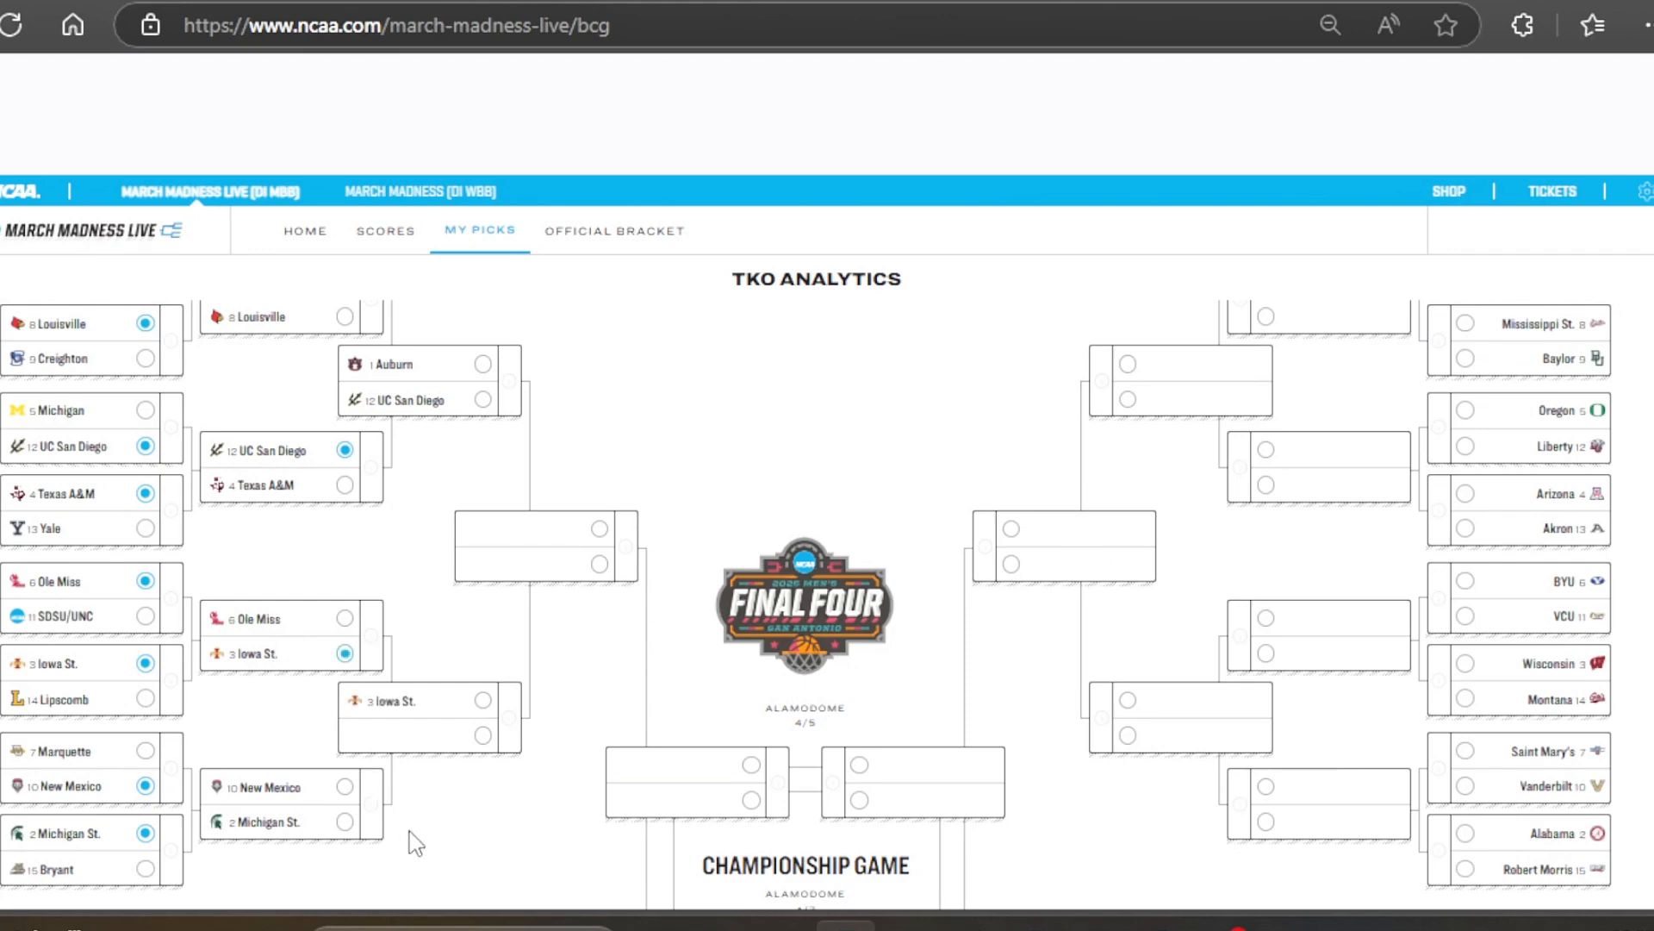
left_click(281, 805)
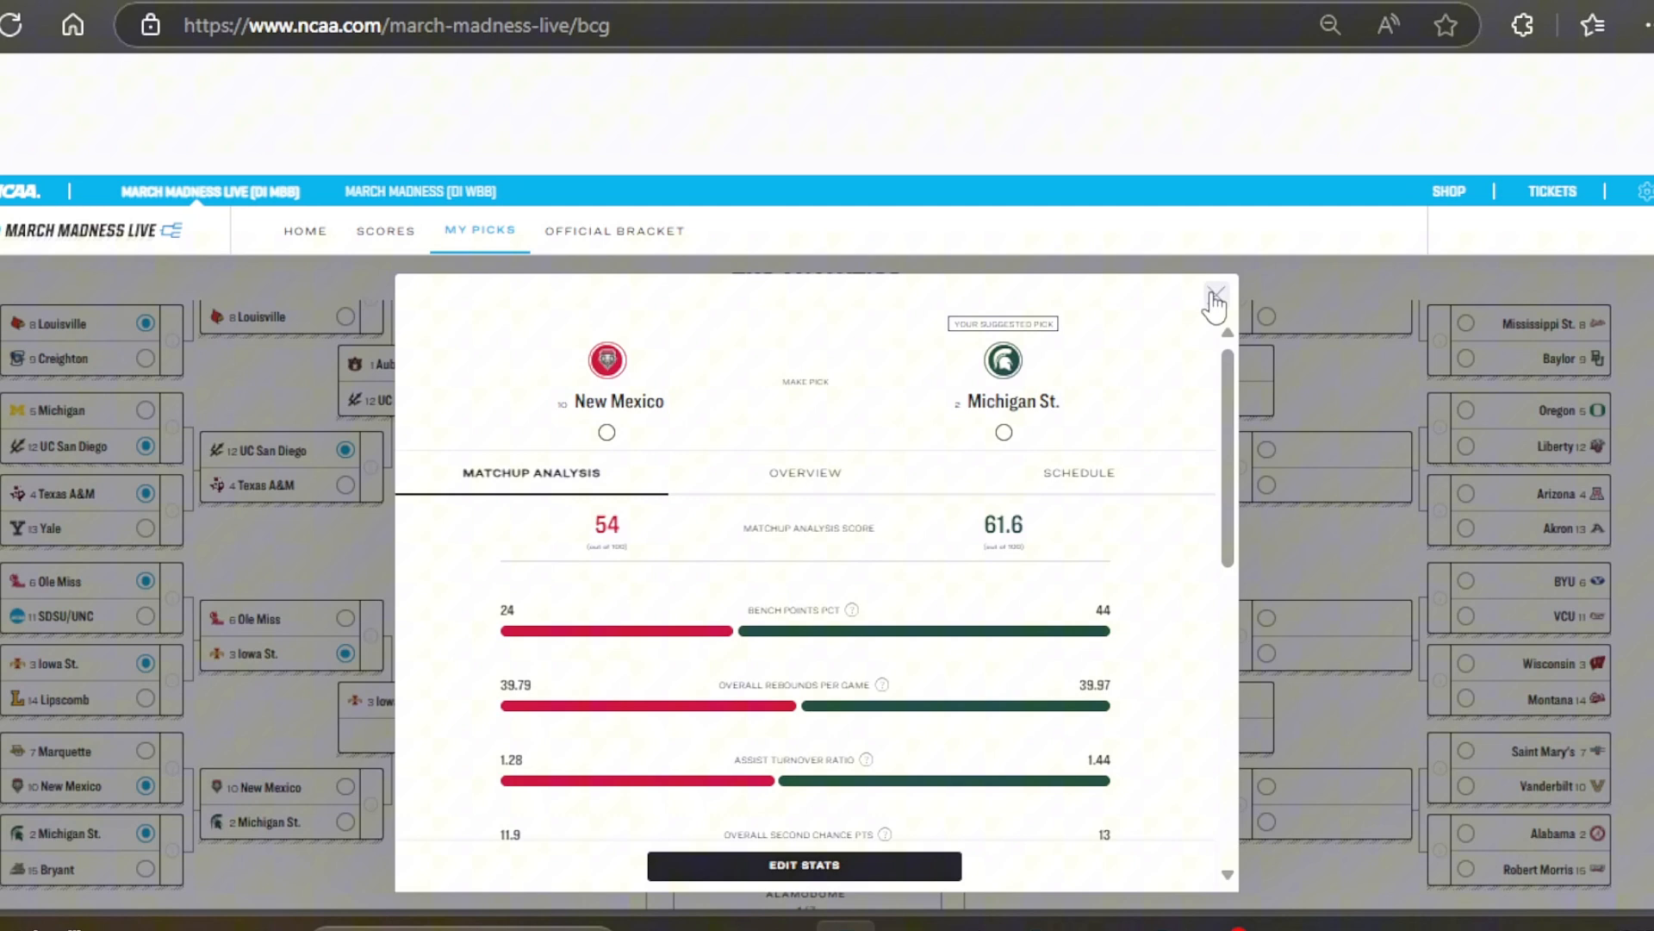
left_click(1217, 293)
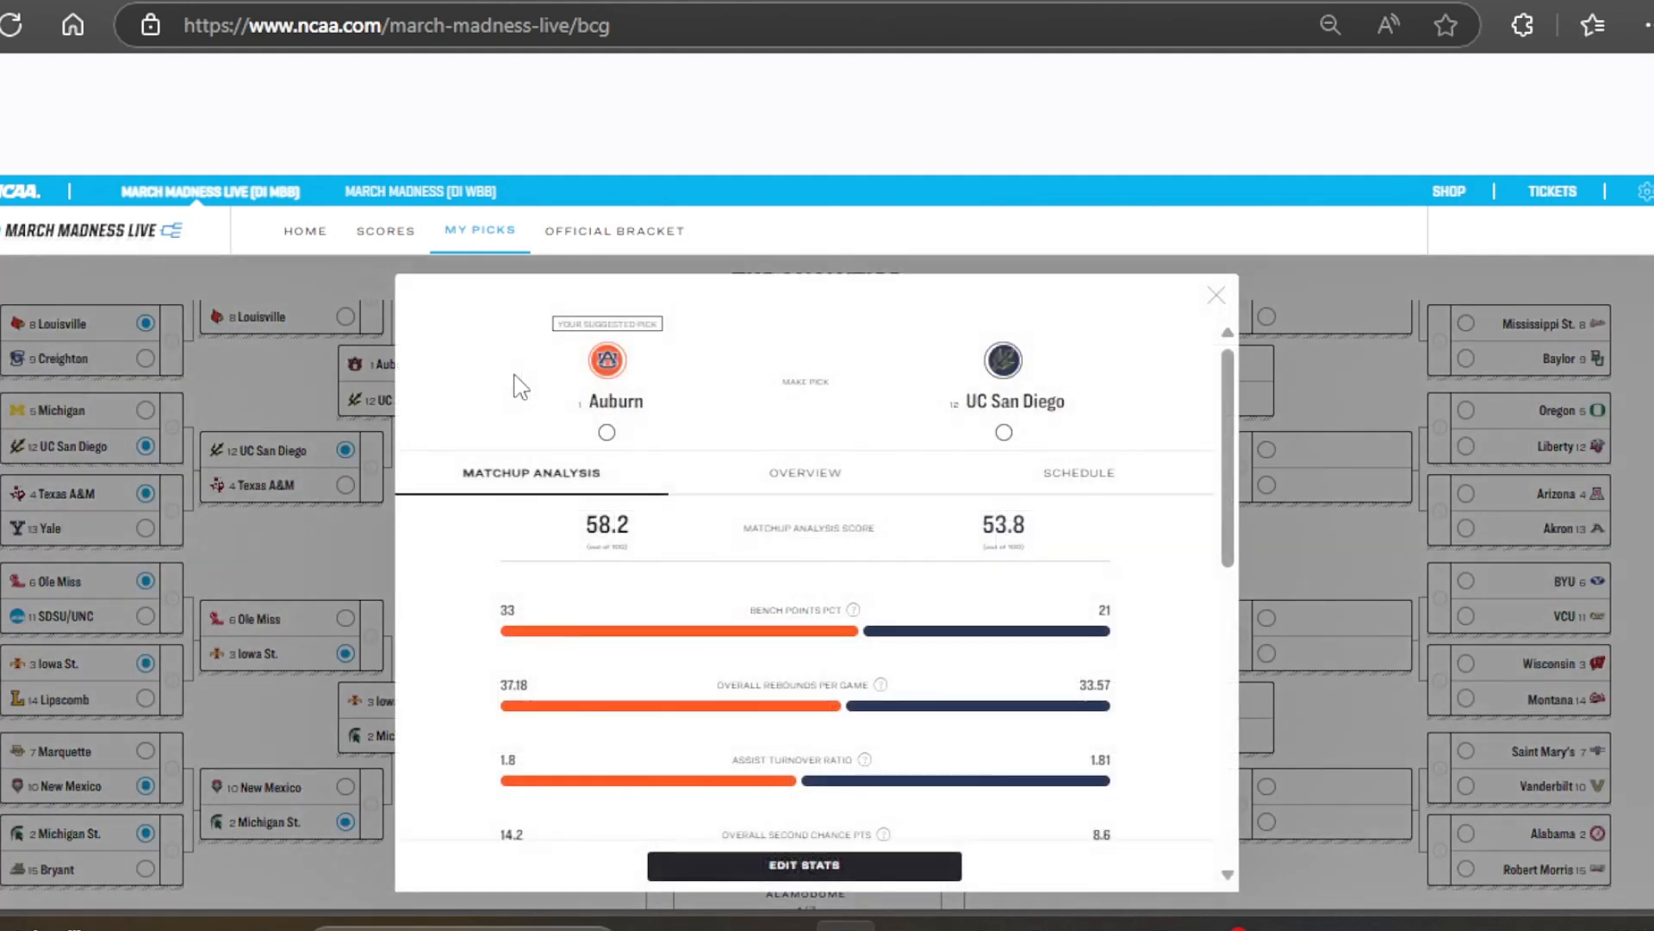
mouse_move(786, 434)
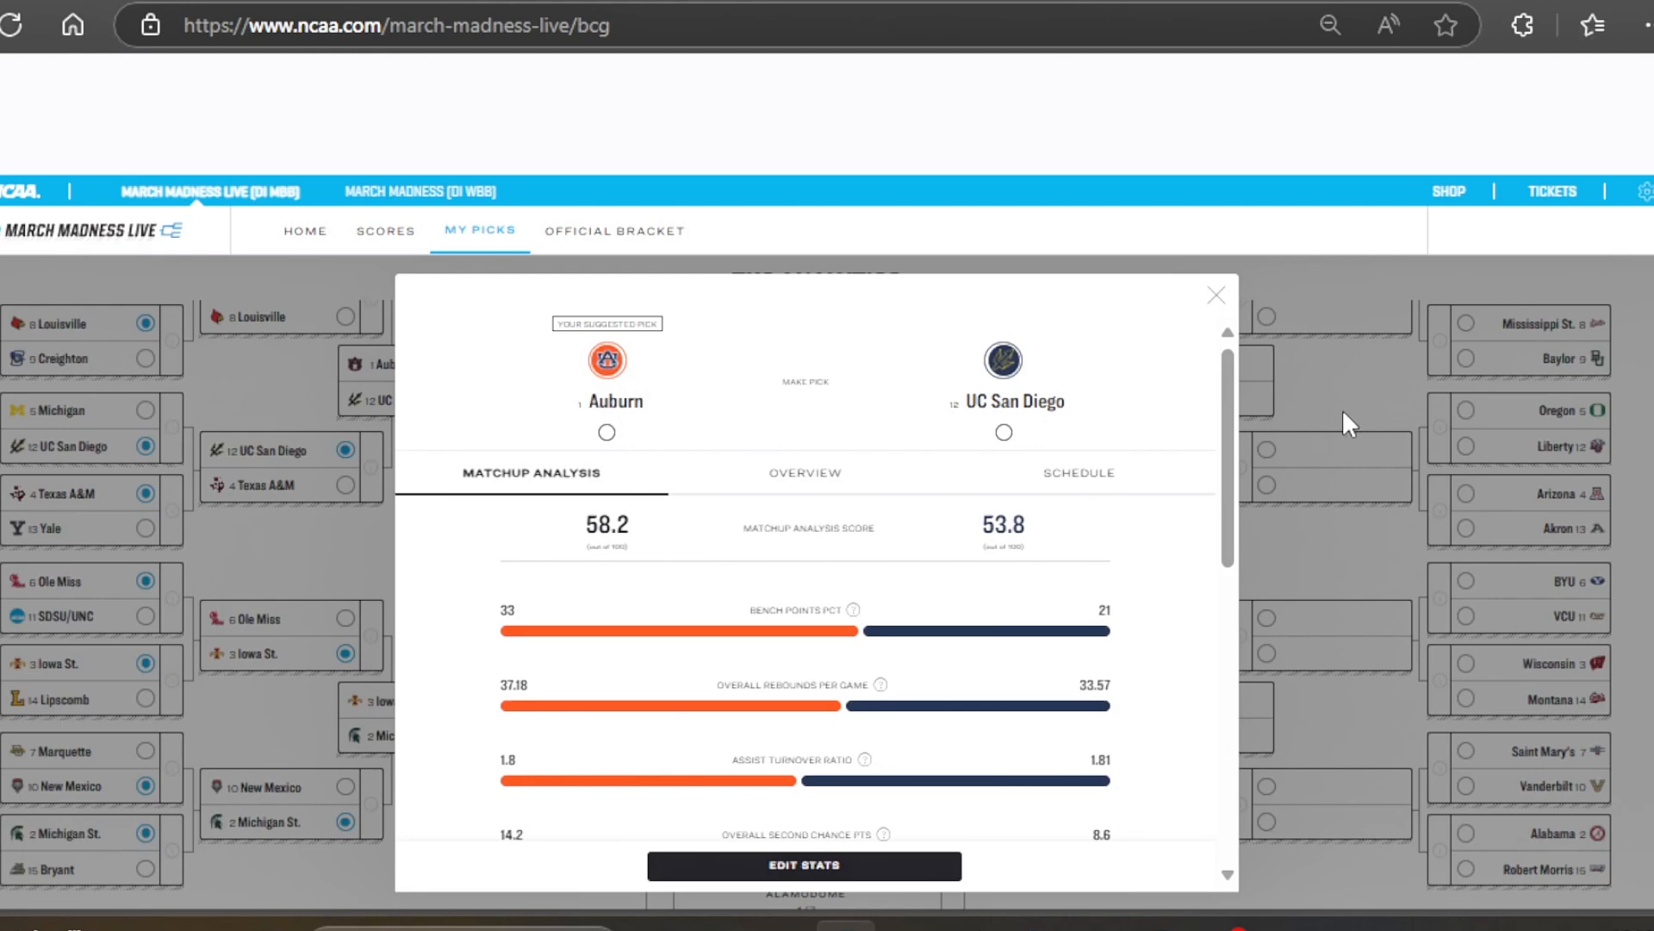
Send Auburn and Michigan St. to the regional final and pick Michigan St. to win the South
left_click(1215, 295)
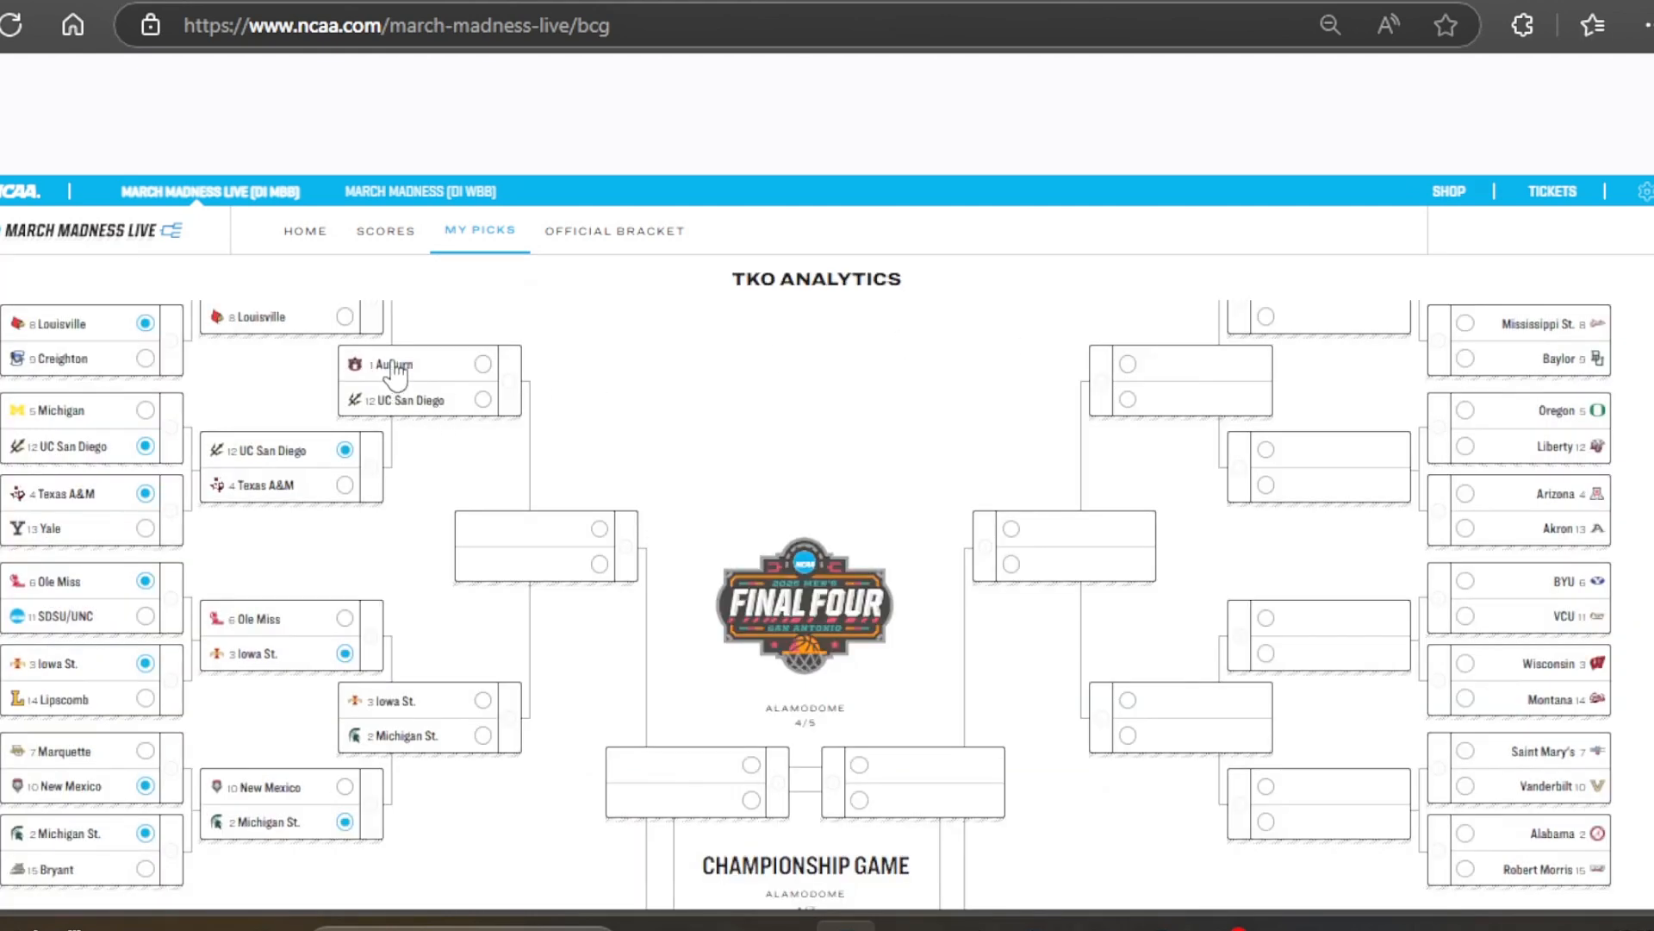
left_click(482, 364)
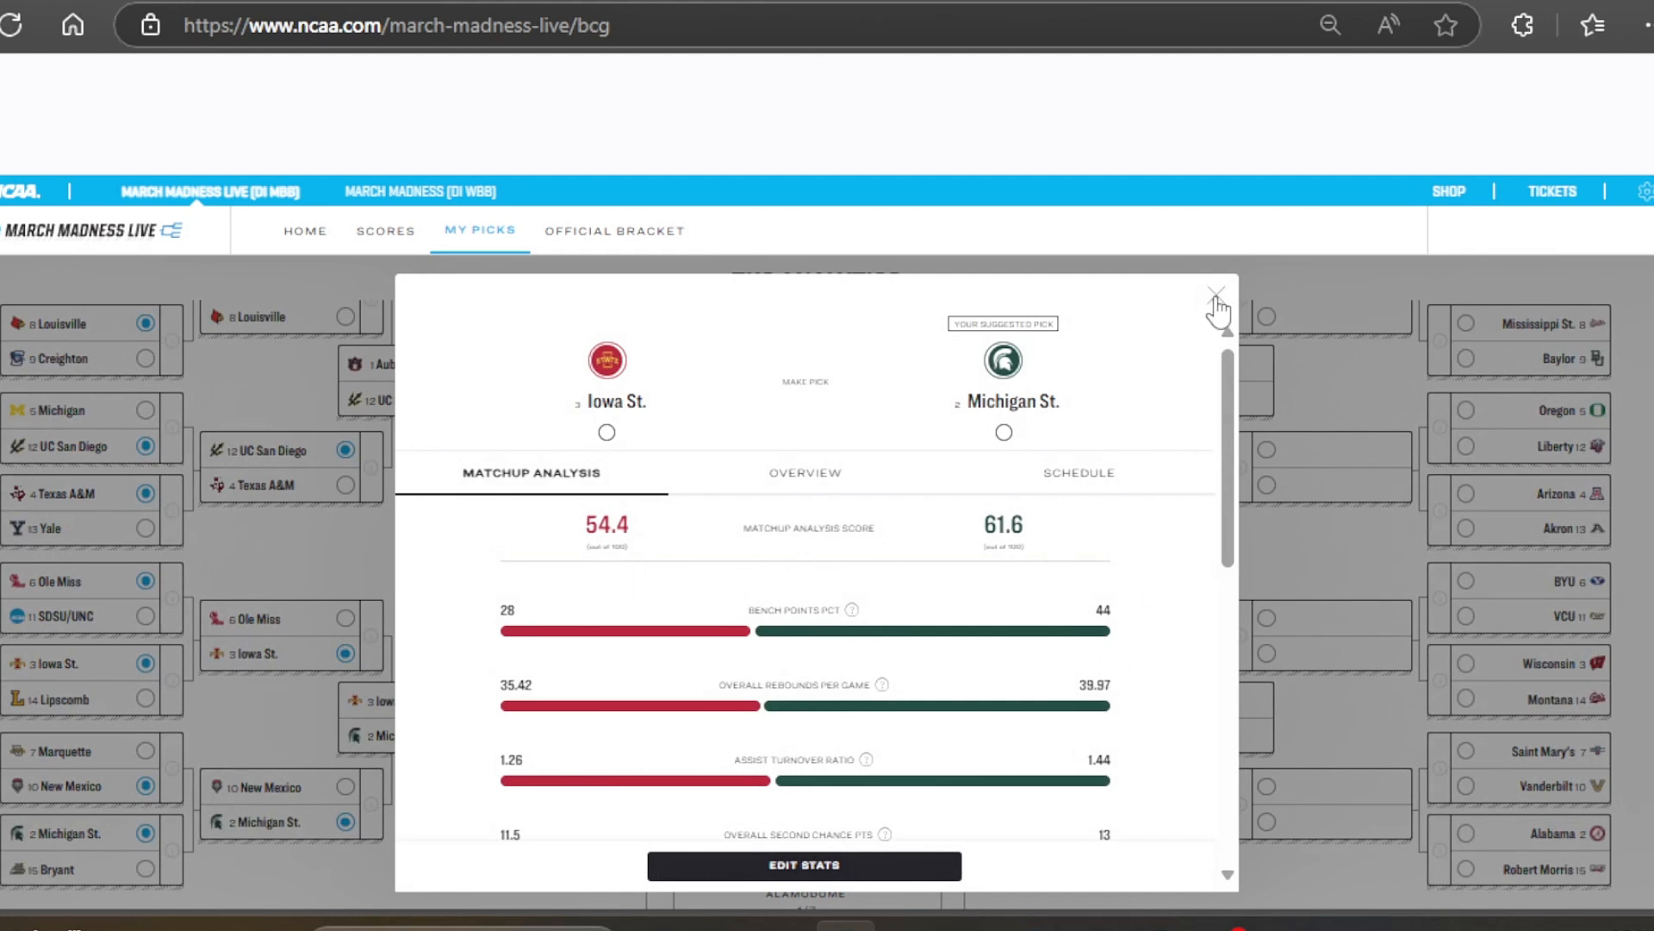
left_click(1216, 293)
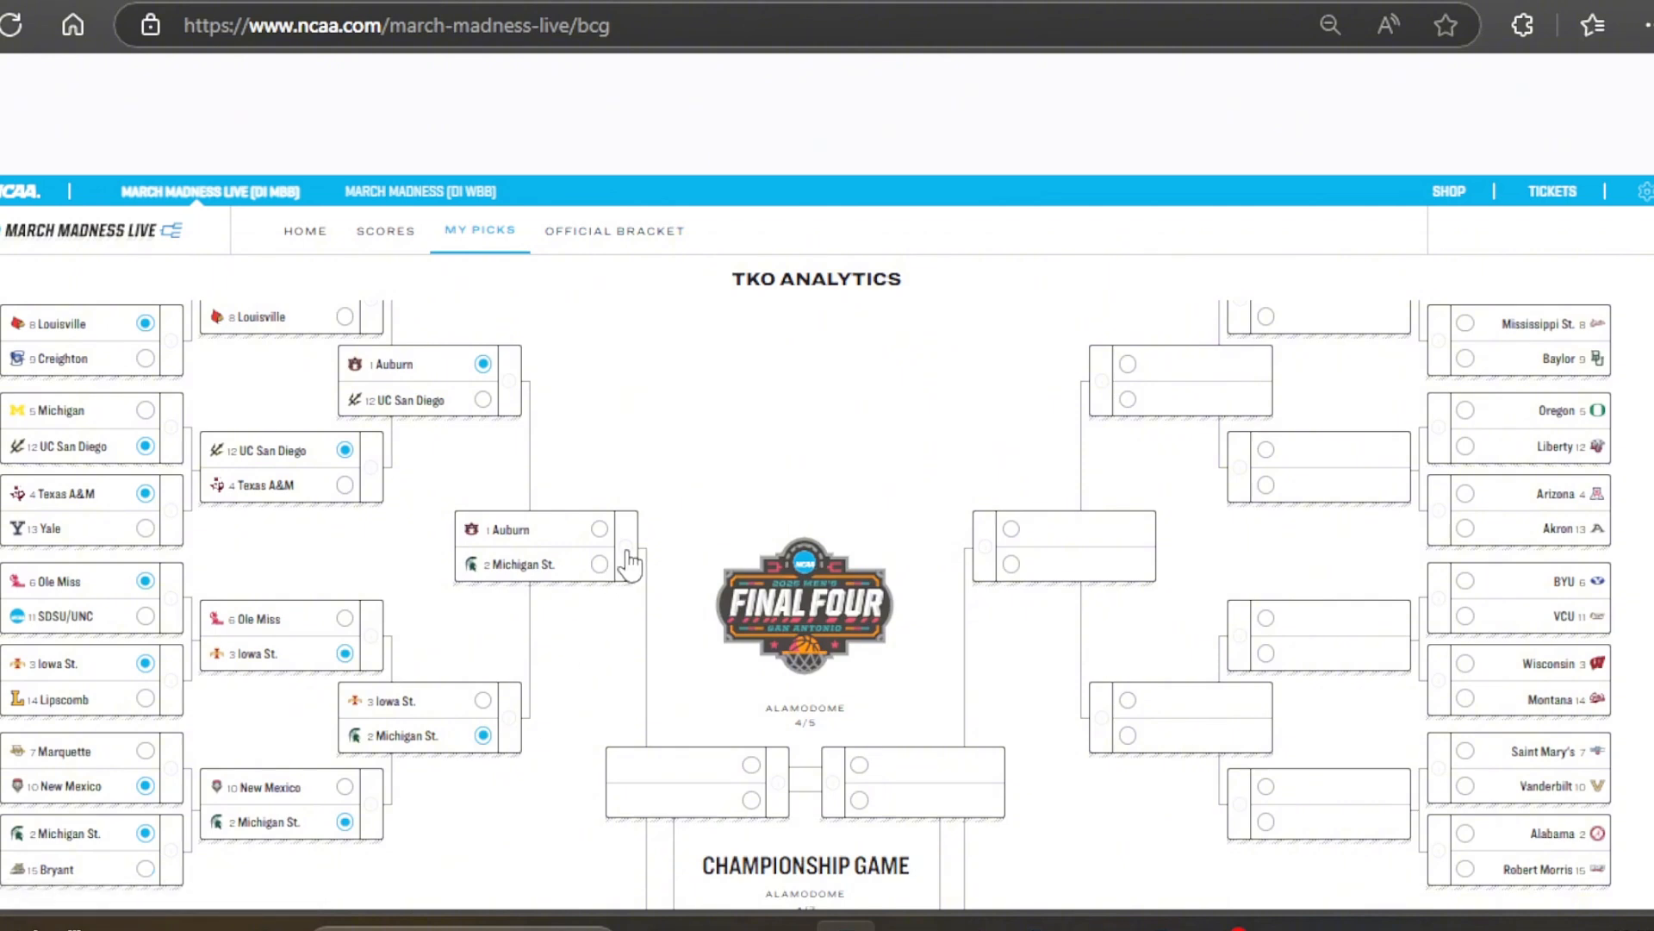
left_click(533, 547)
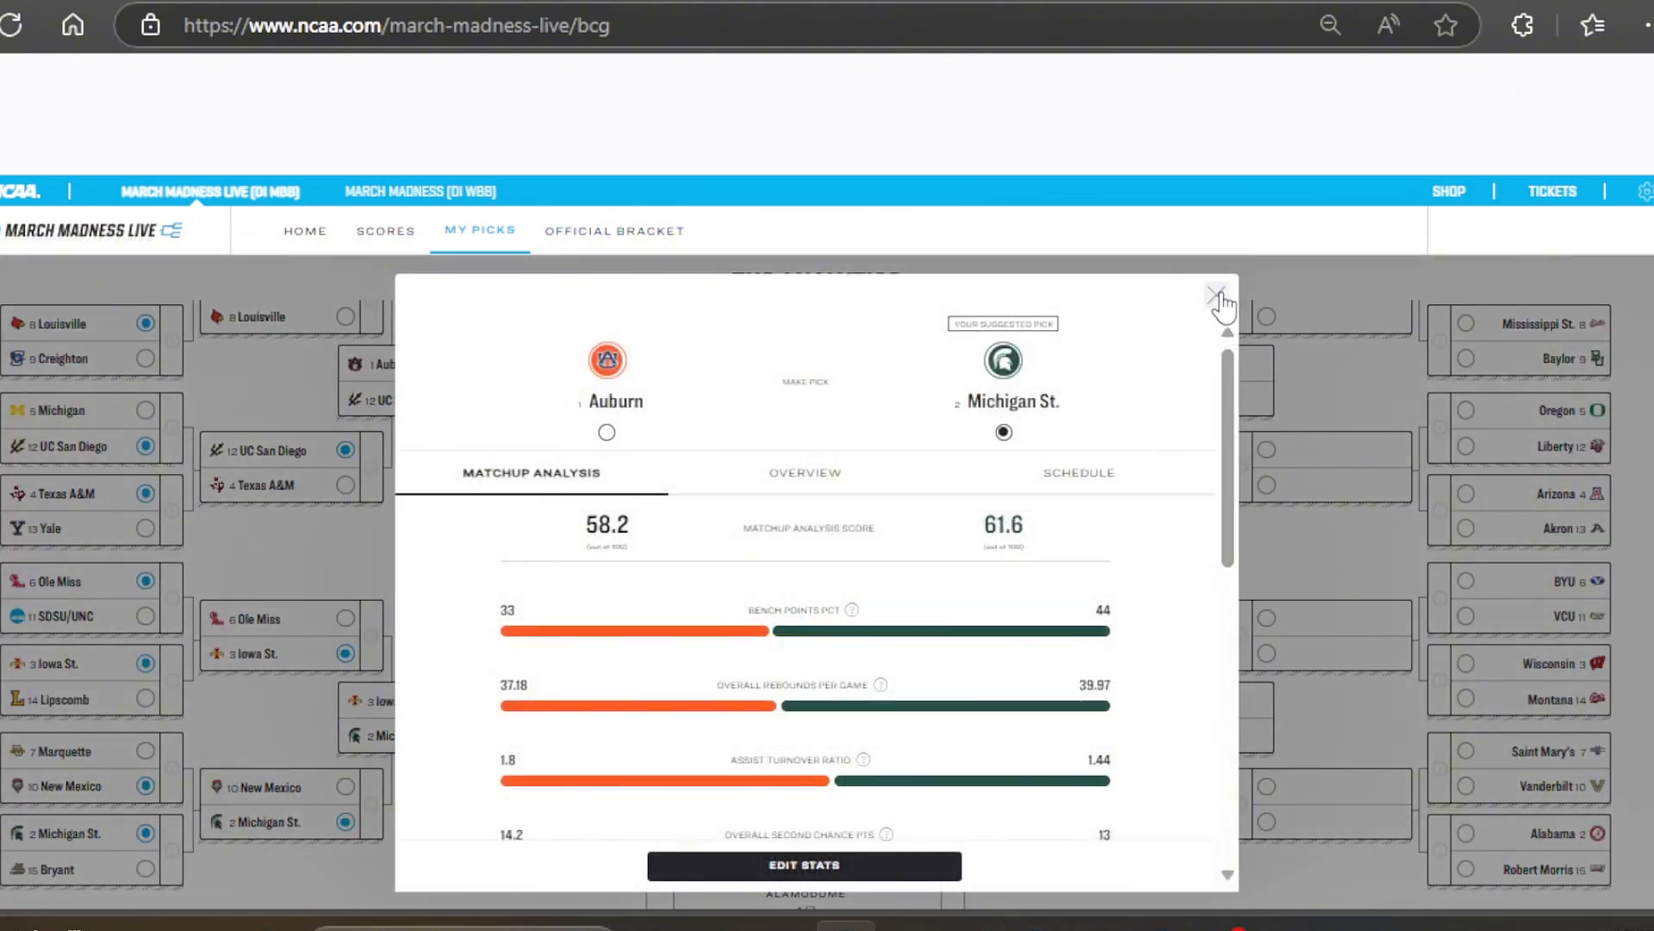
left_click(1220, 295)
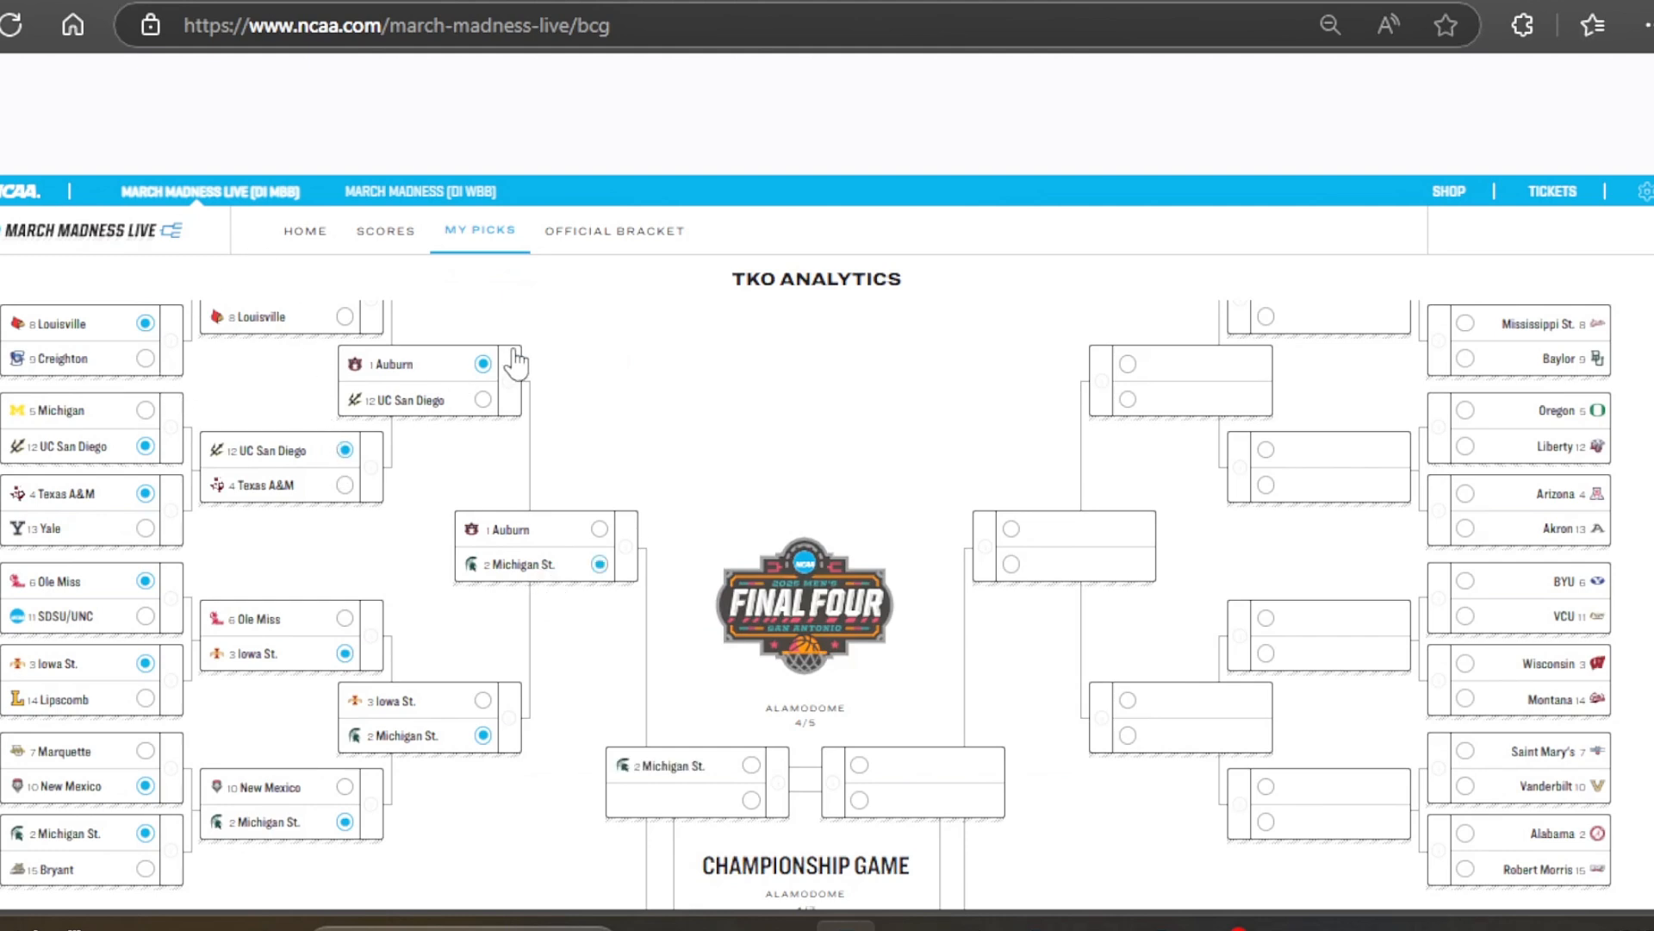
mouse_move(402, 333)
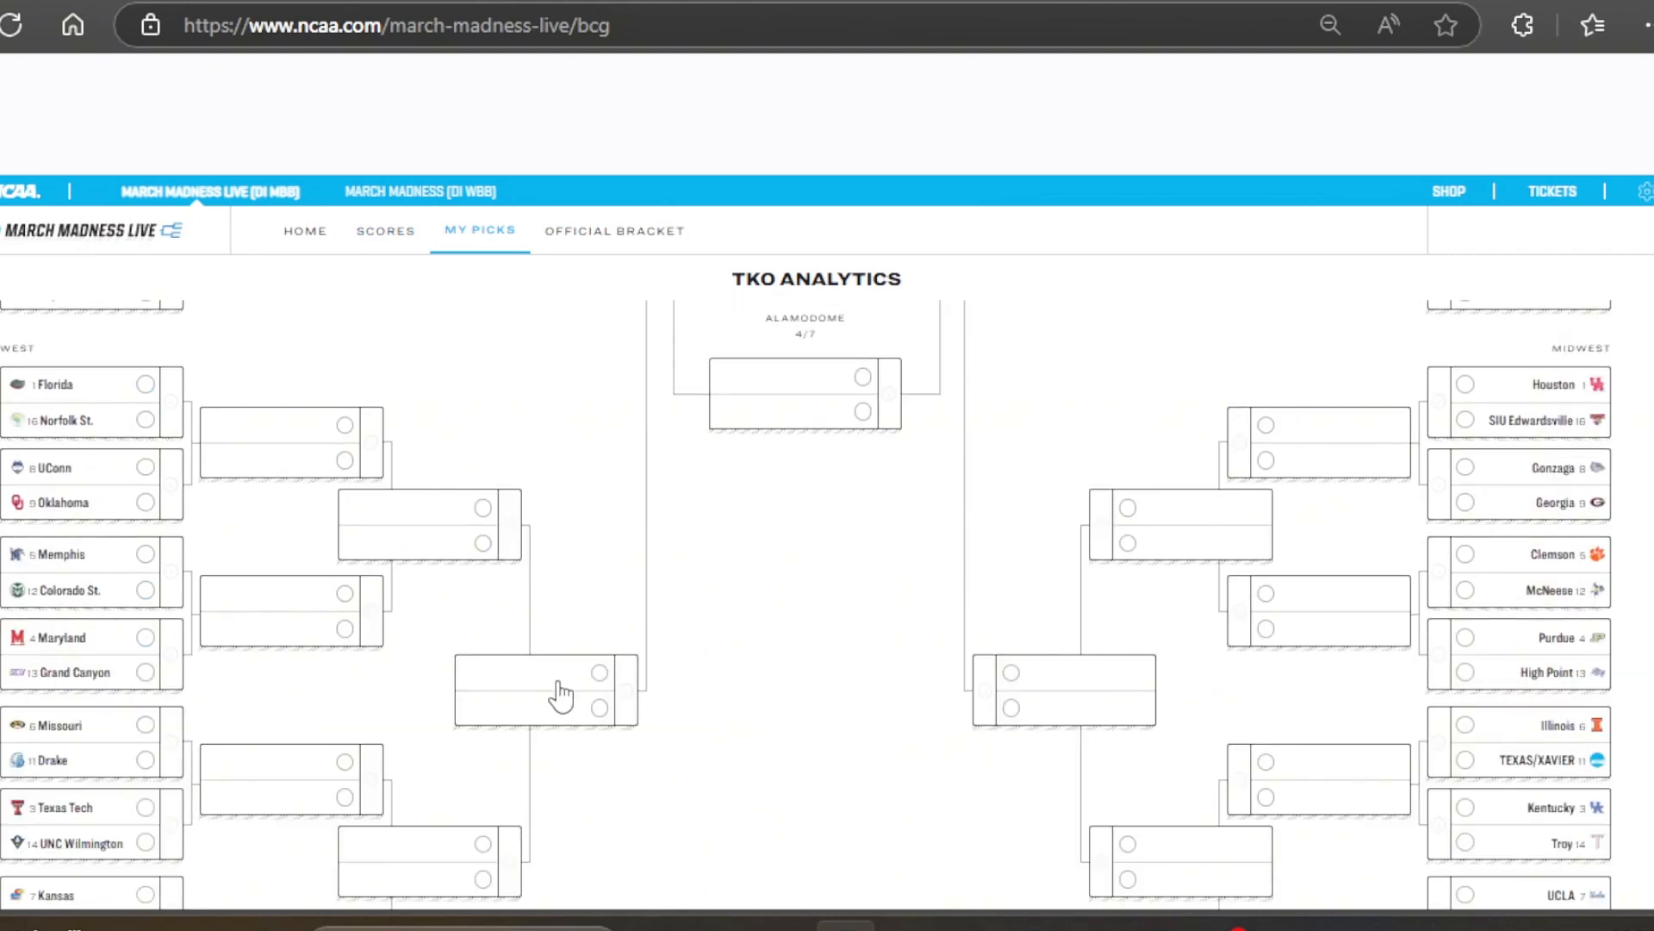
mouse_move(183, 417)
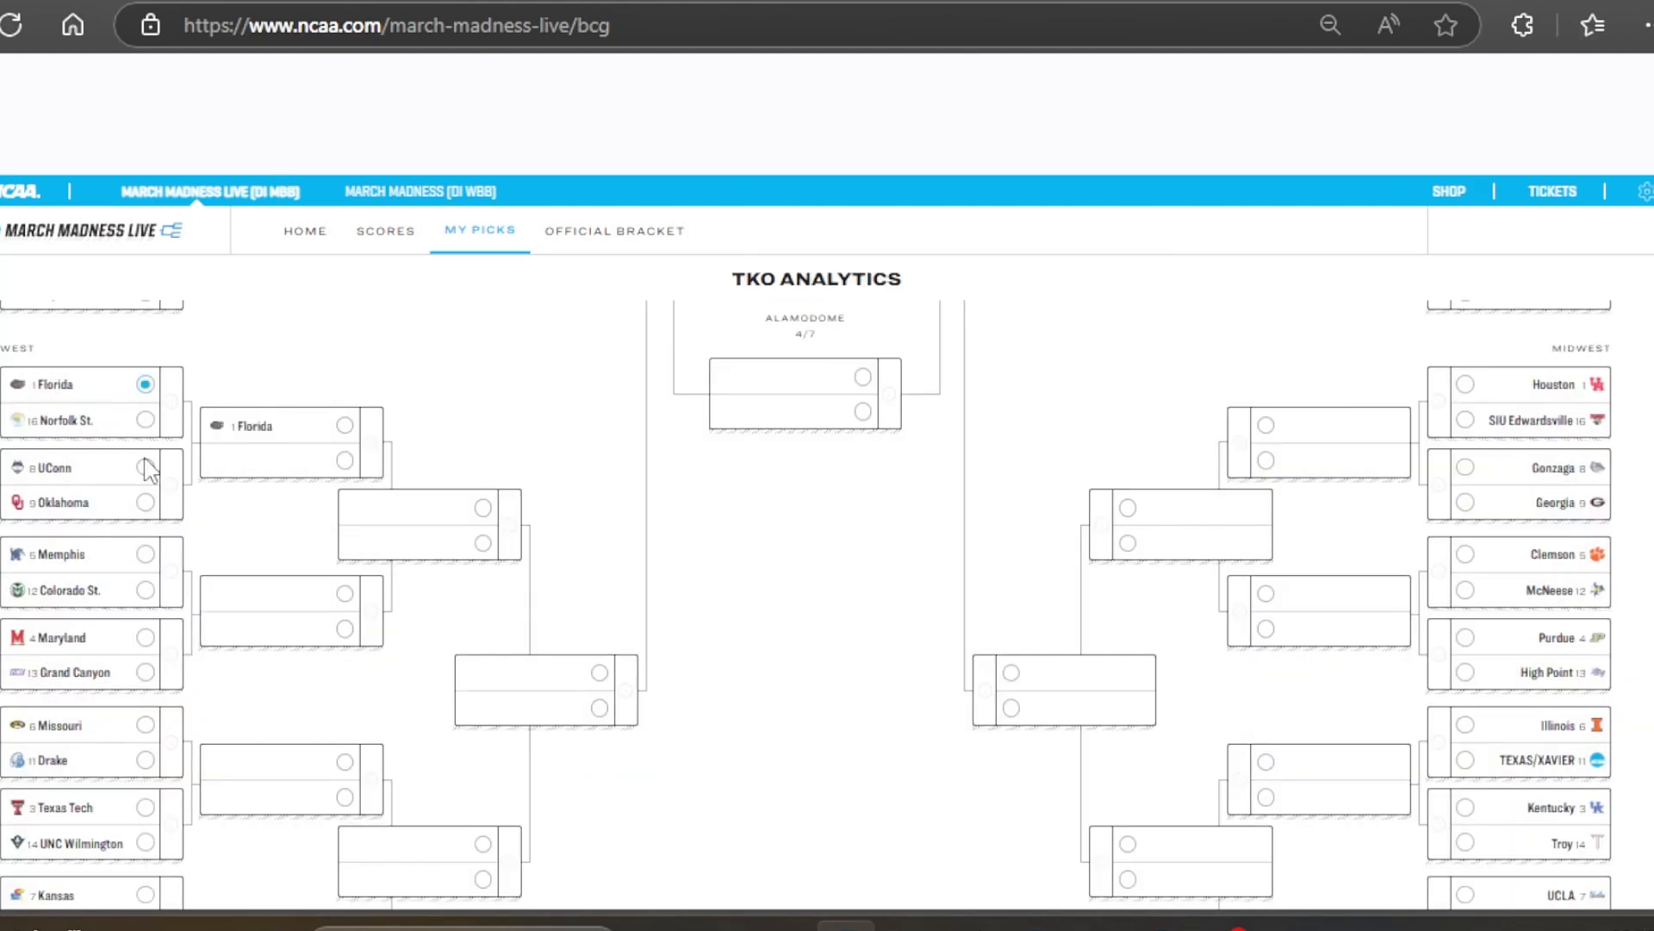
Pick Florida, UConn, Memphis, Maryland and Missouri as West first-round winners
left_click(145, 467)
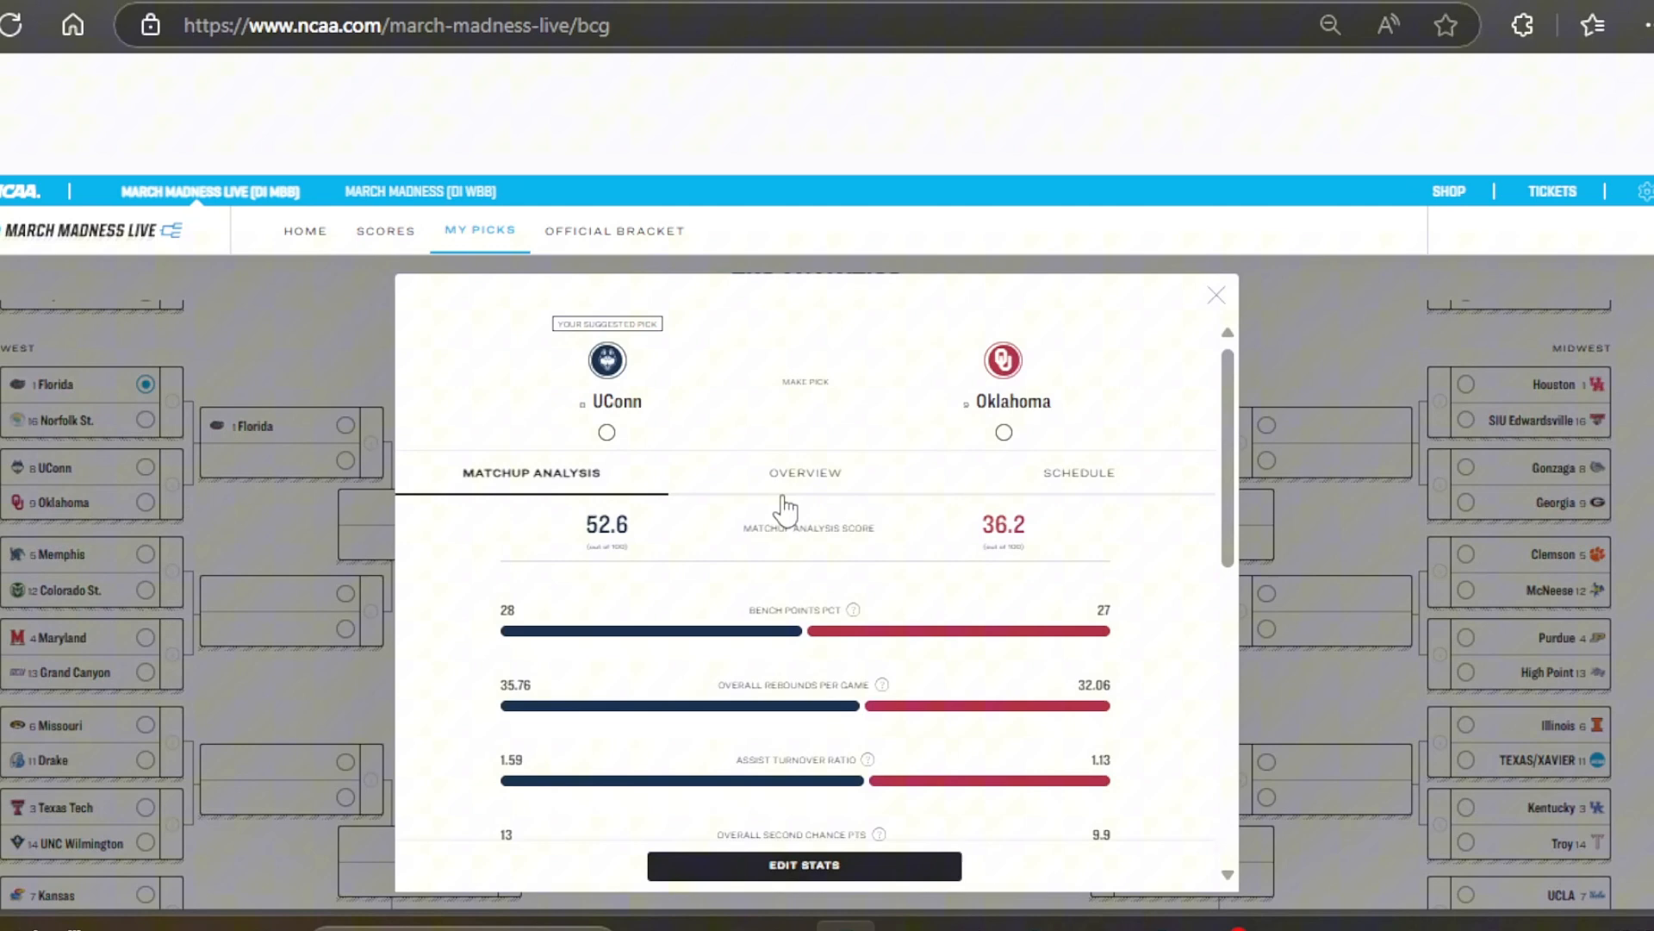
left_click(1214, 295)
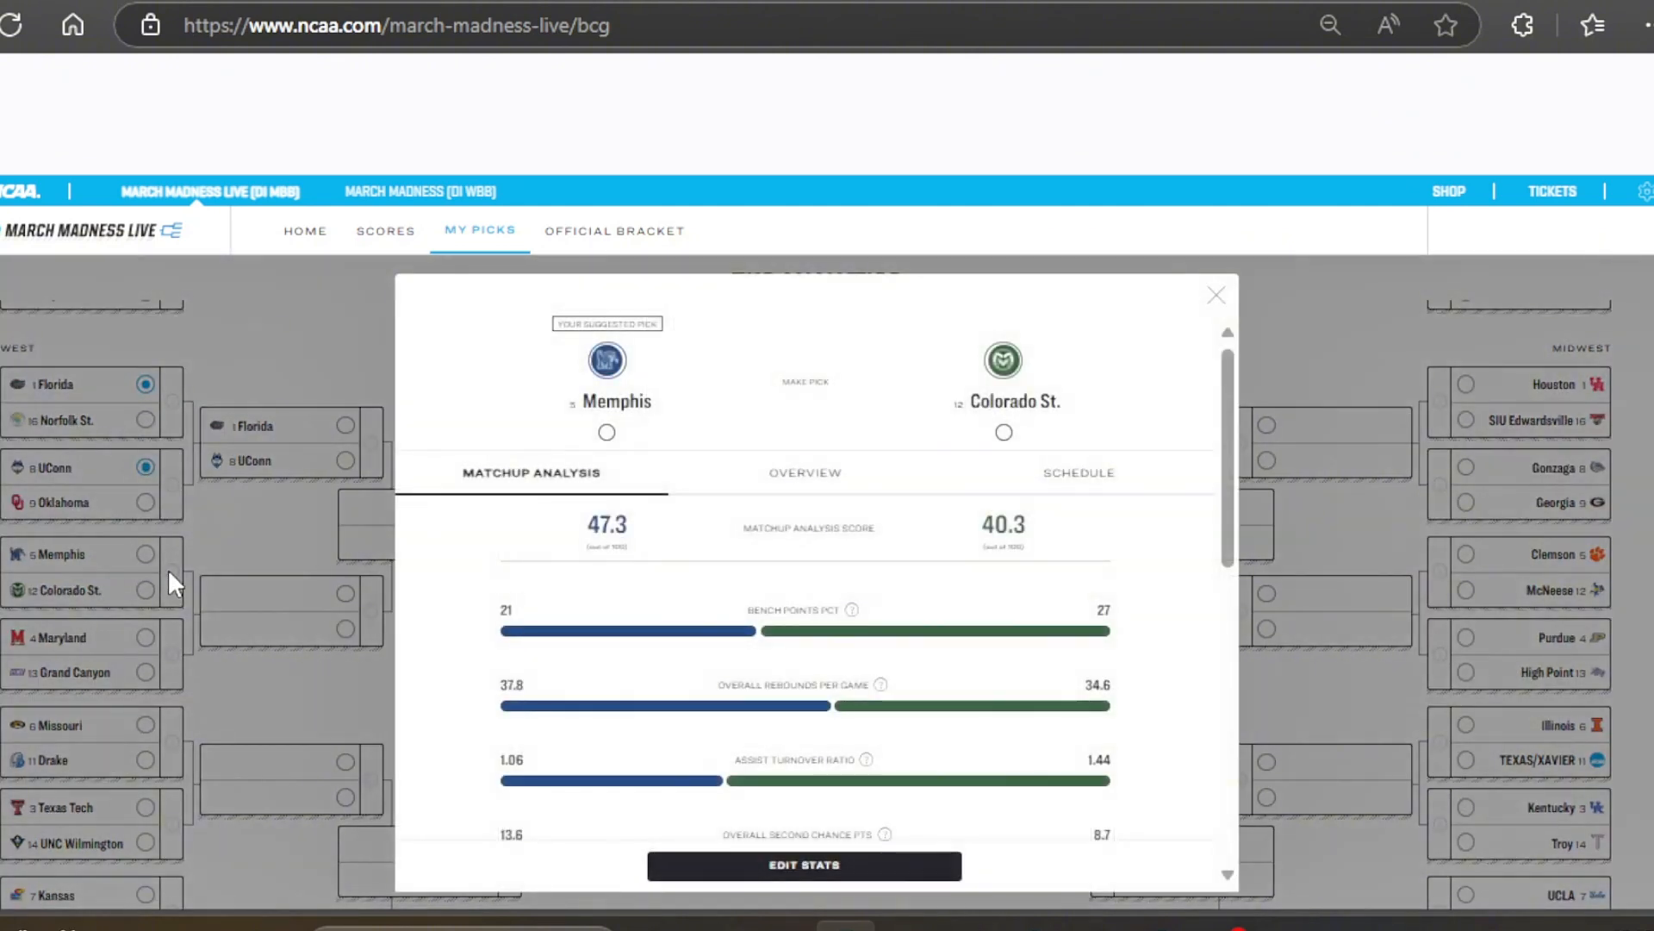
mouse_move(1175, 346)
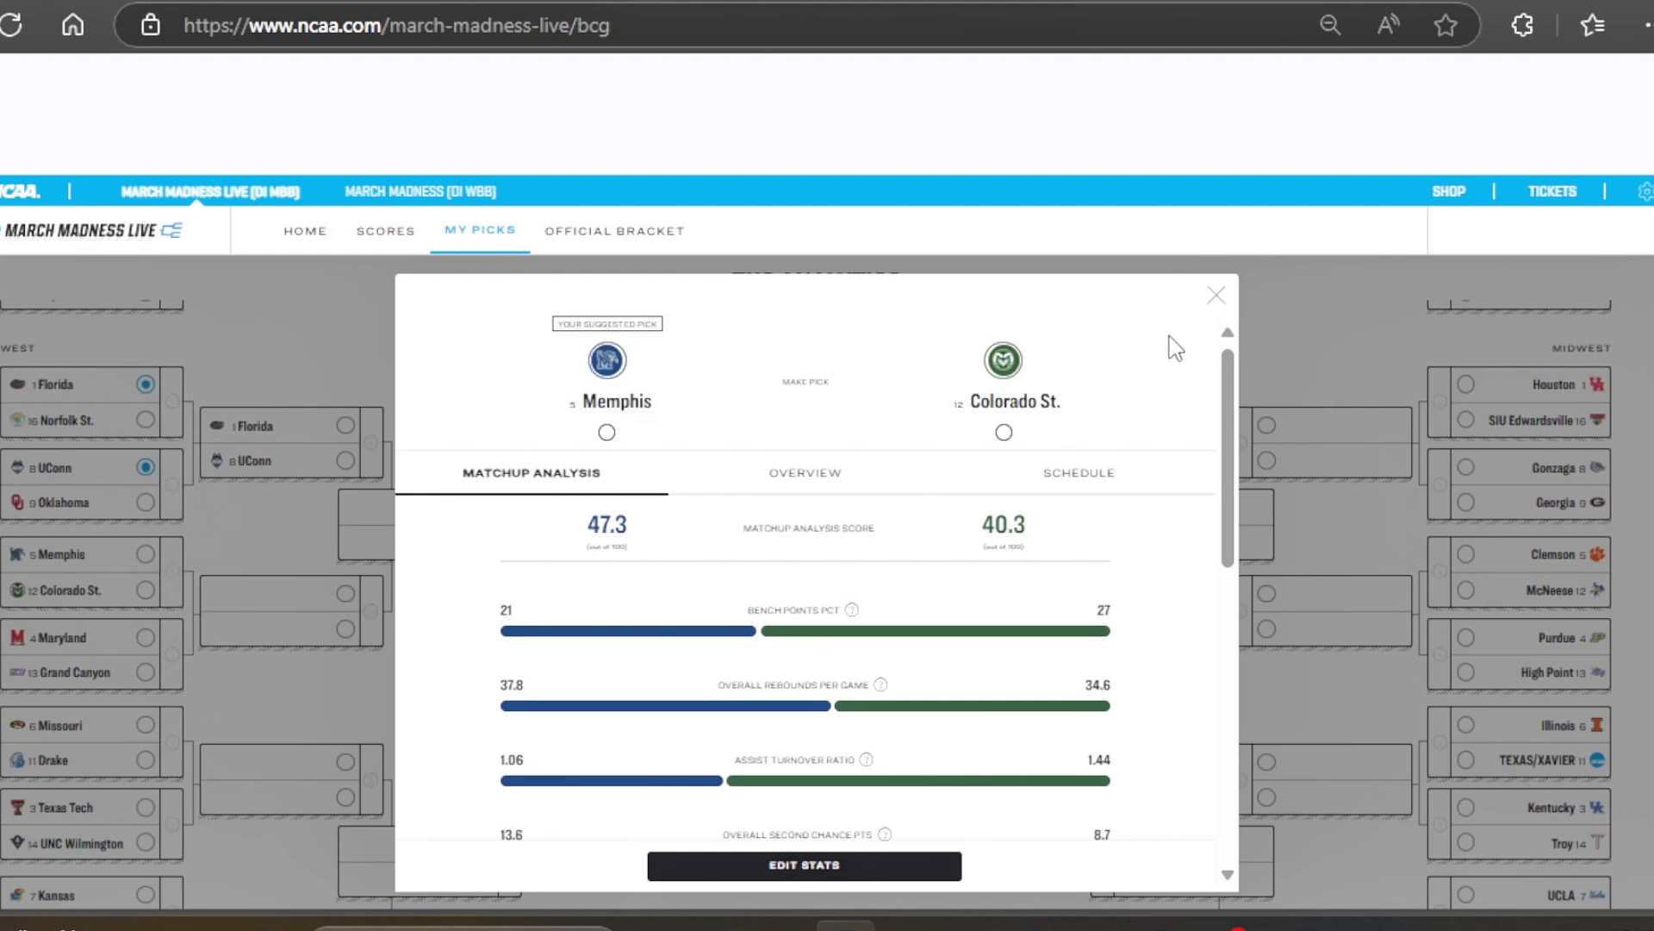
left_click(1215, 295)
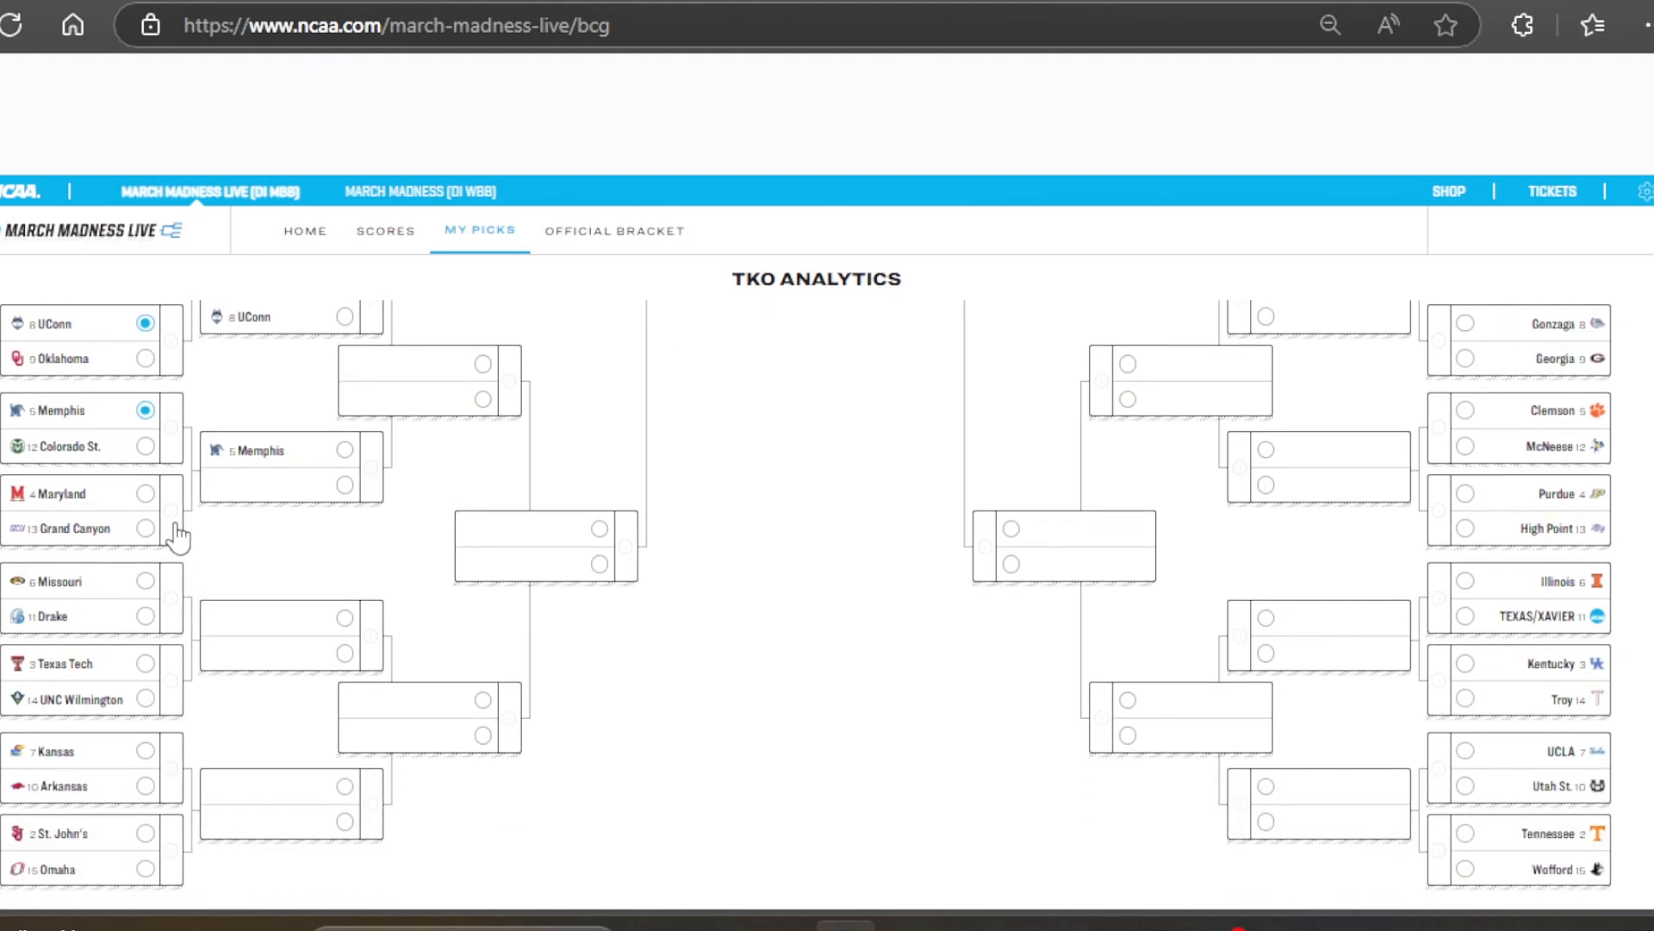
left_click(89, 510)
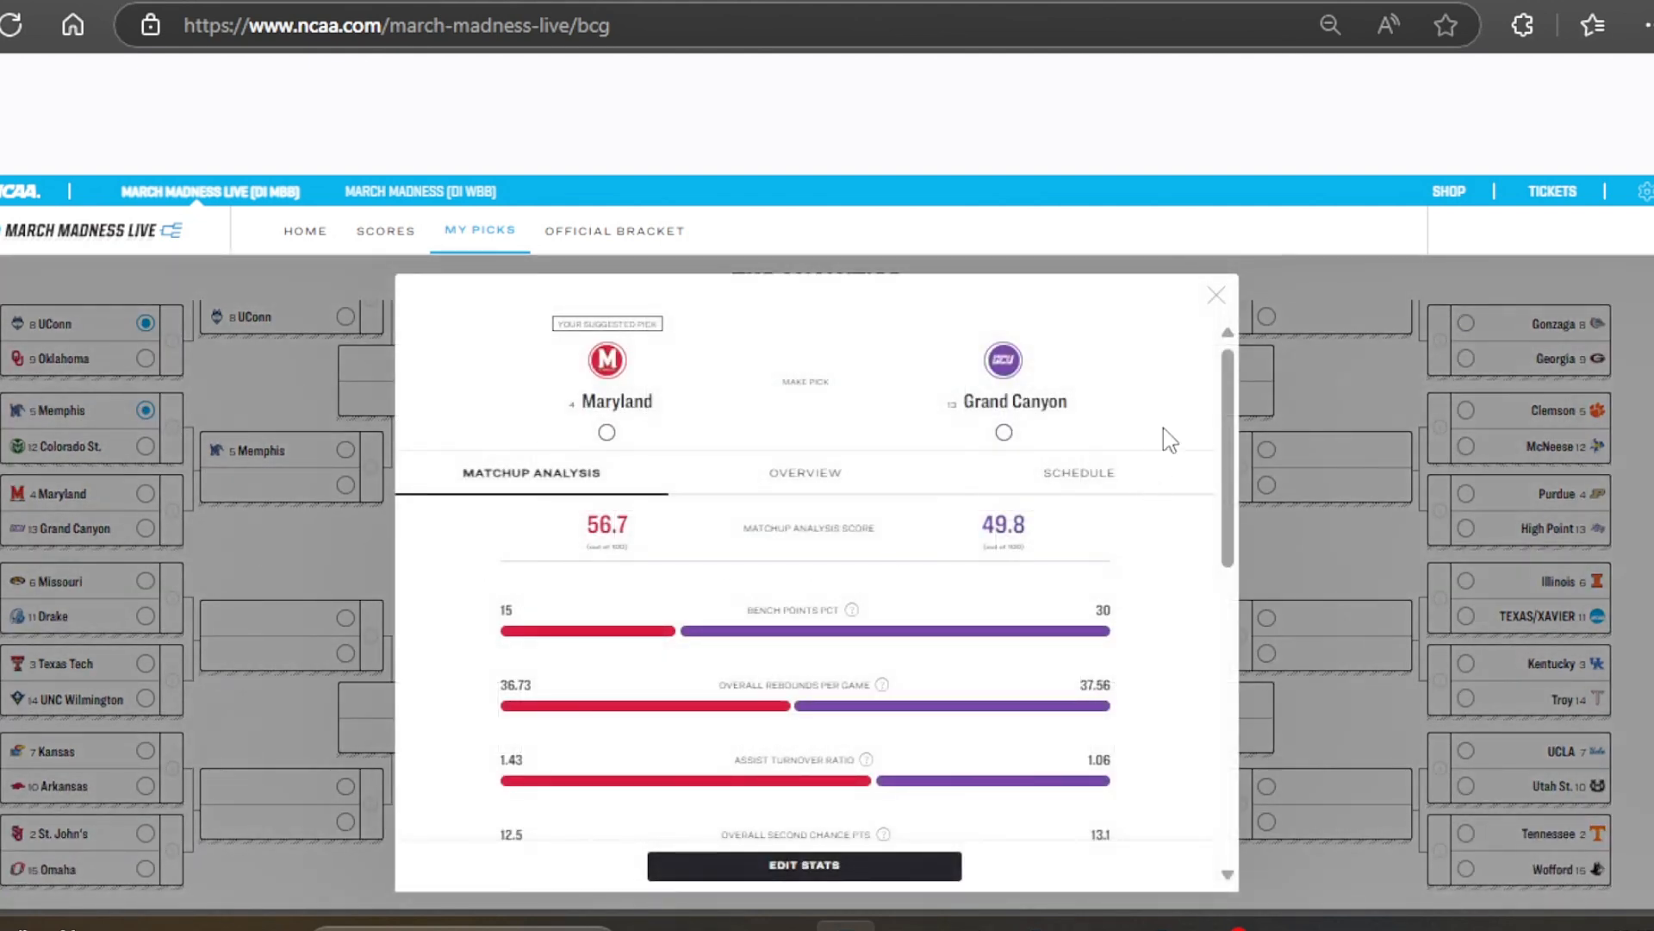
left_click(1215, 294)
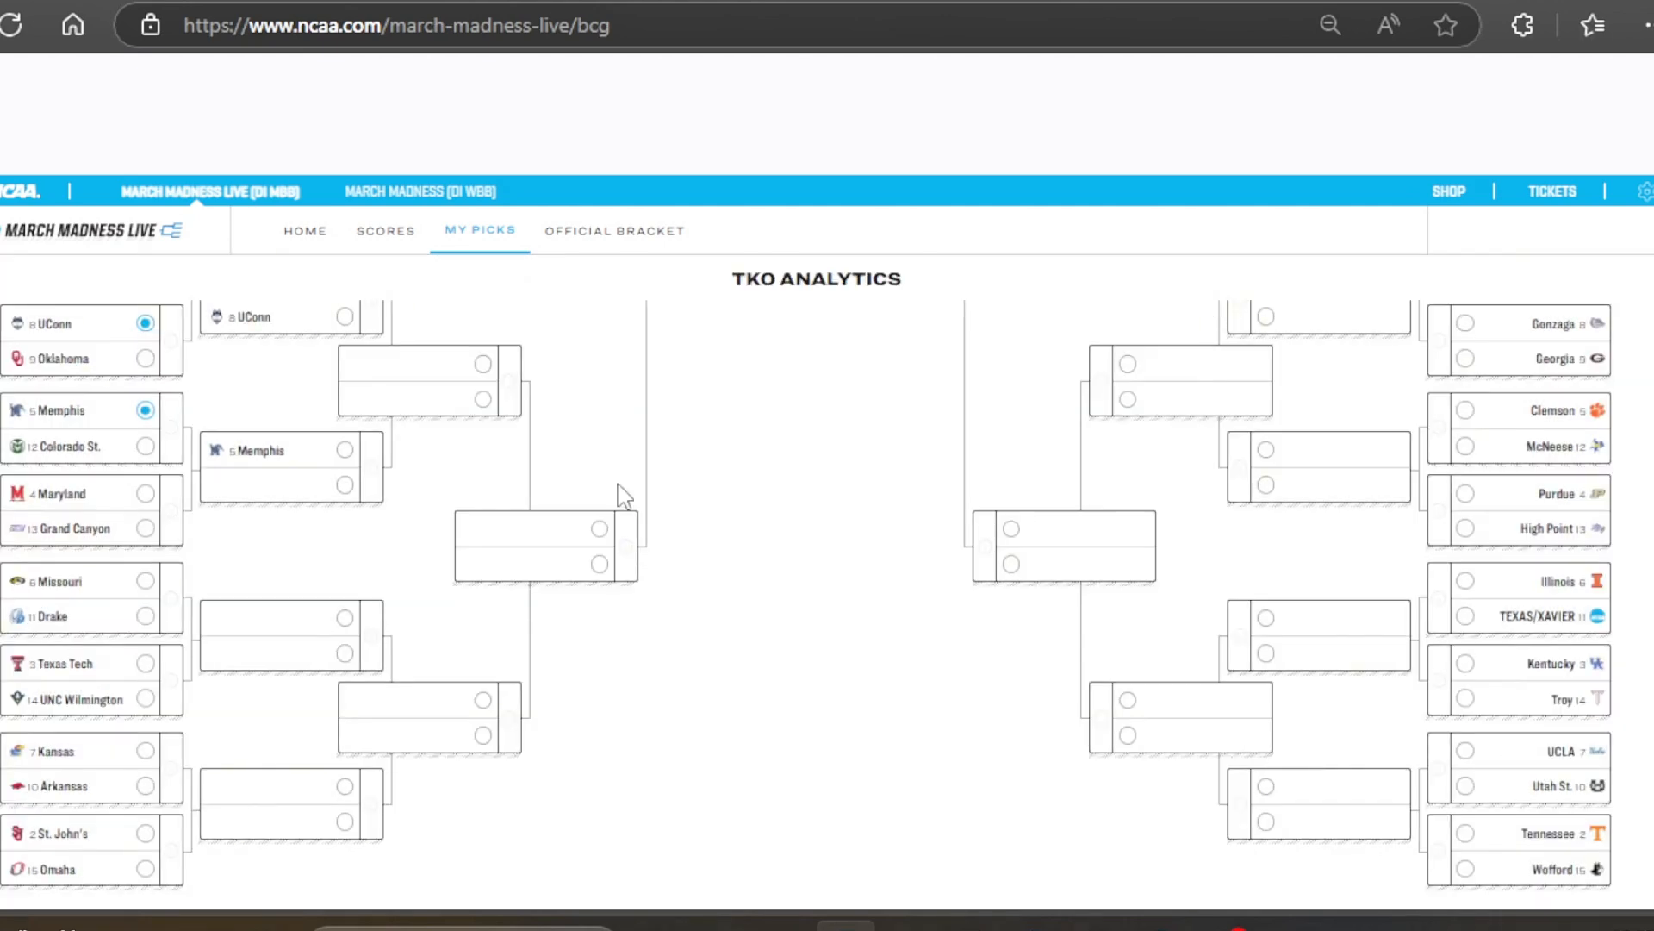
left_click(145, 492)
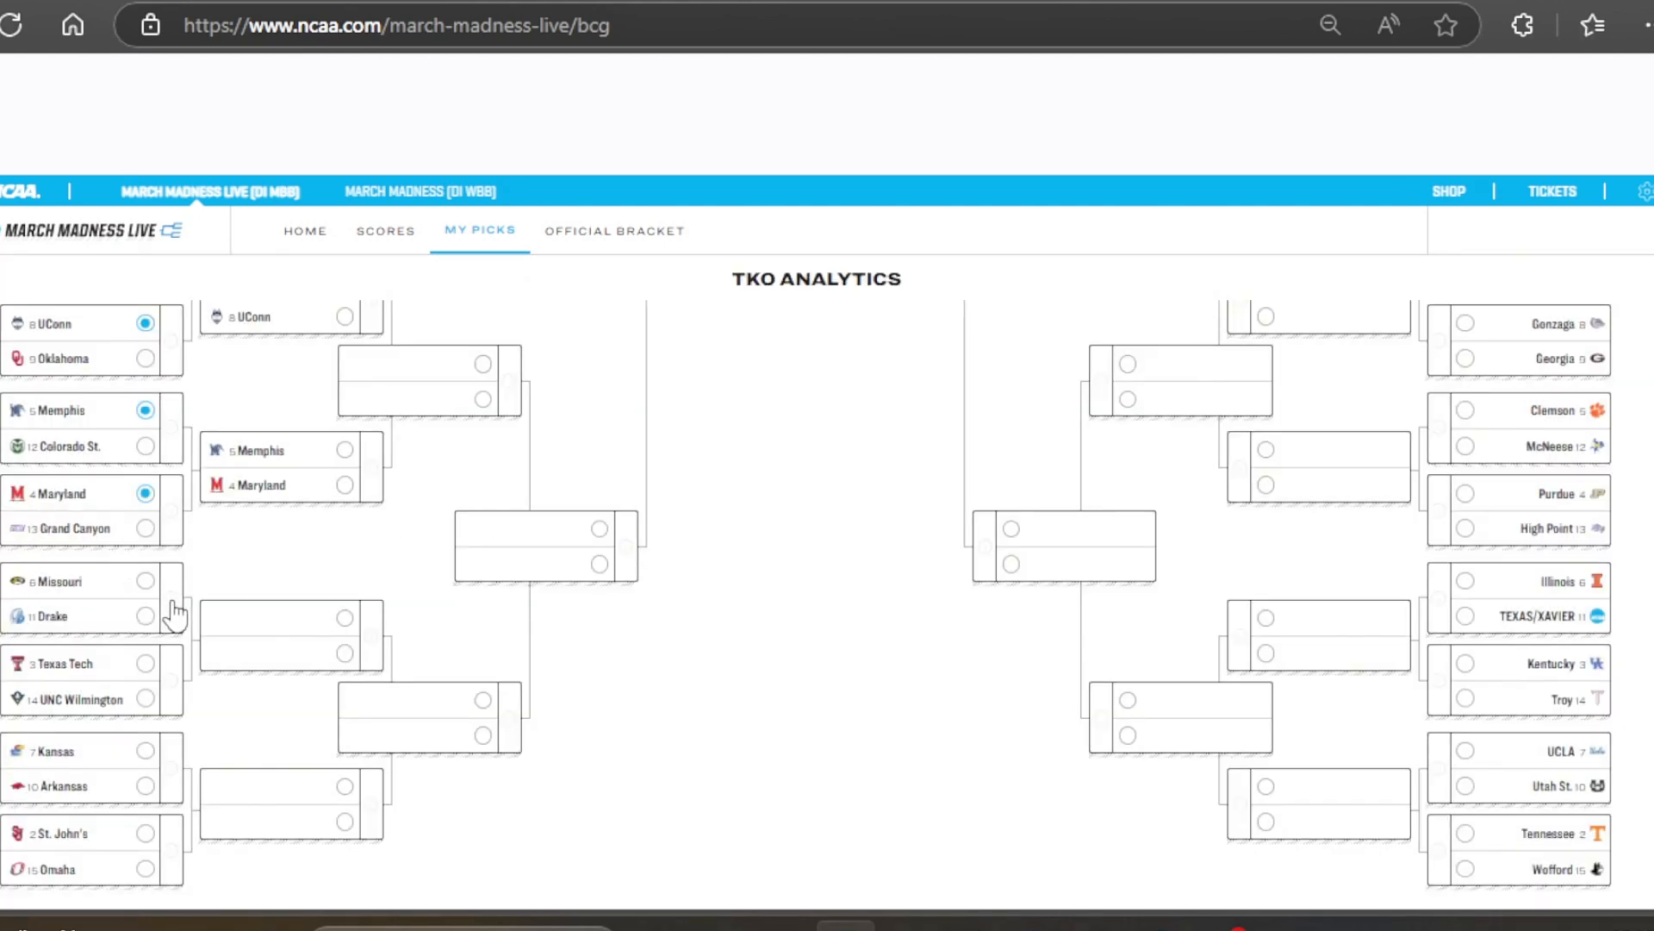
left_click(90, 598)
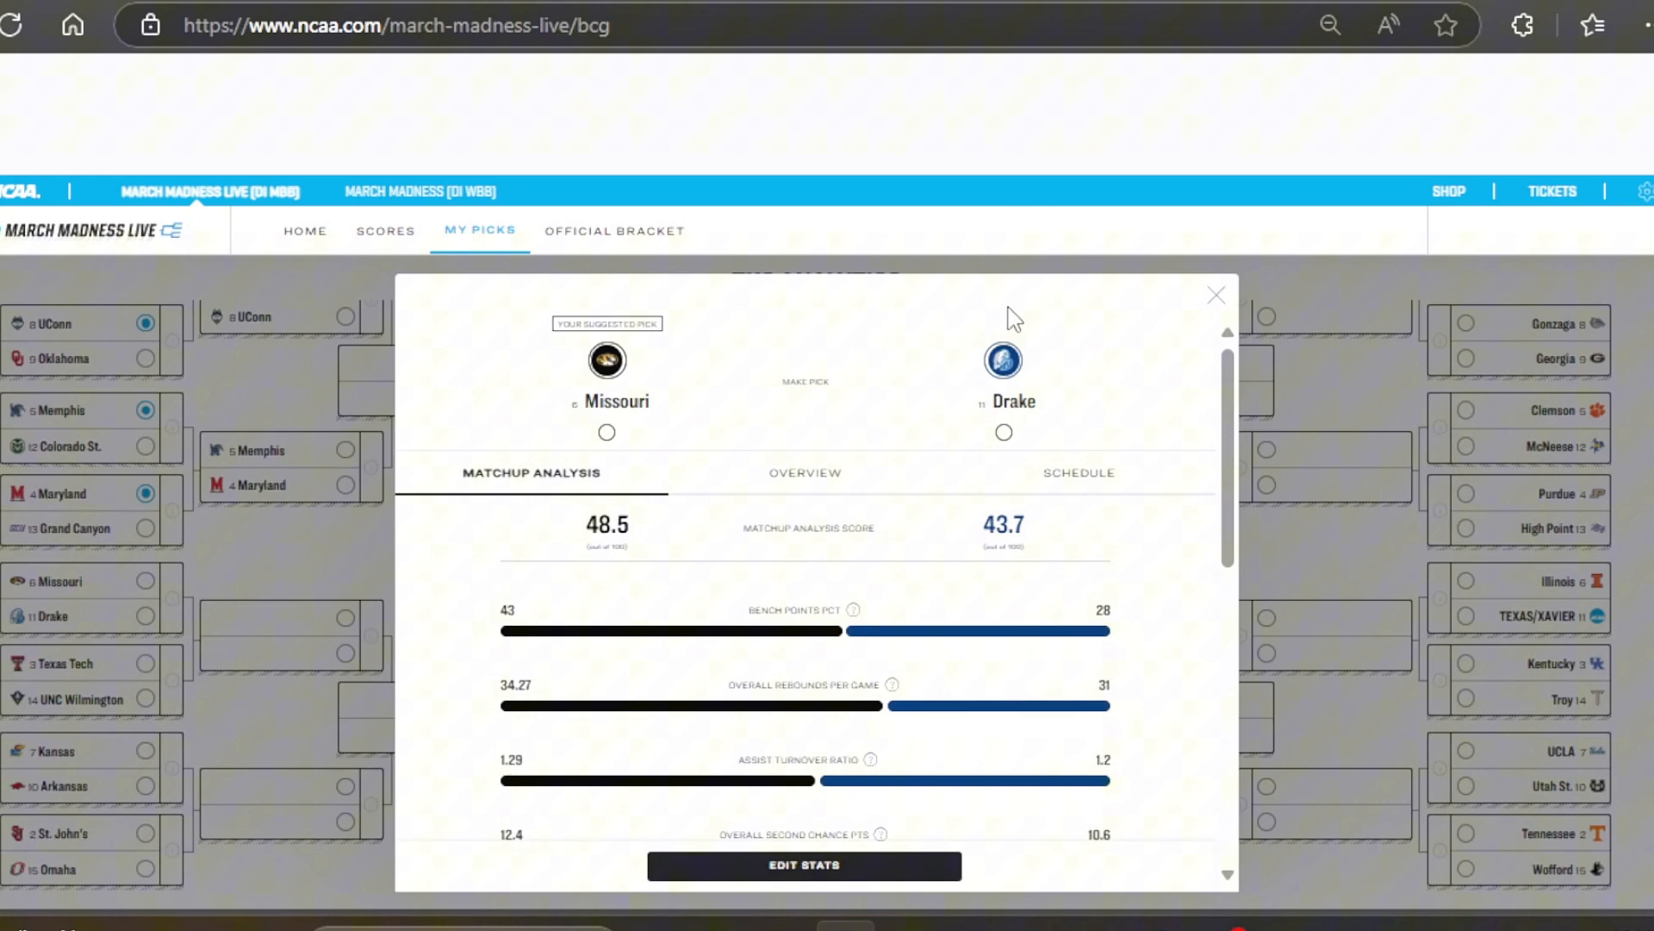
left_click(1215, 294)
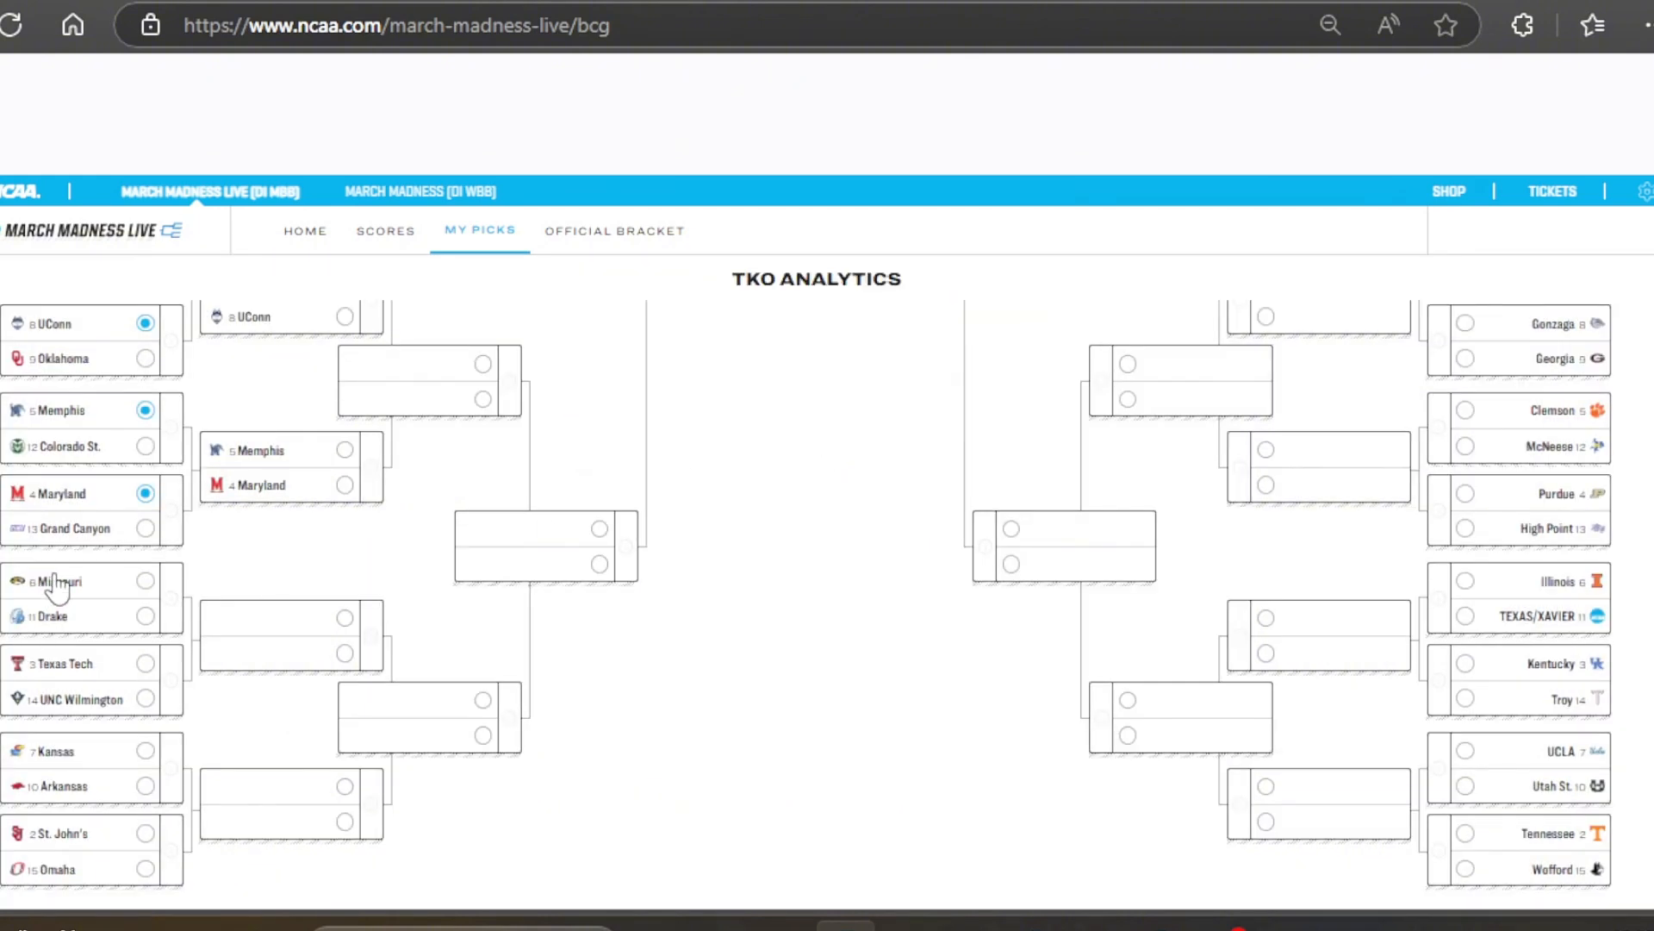
left_click(144, 581)
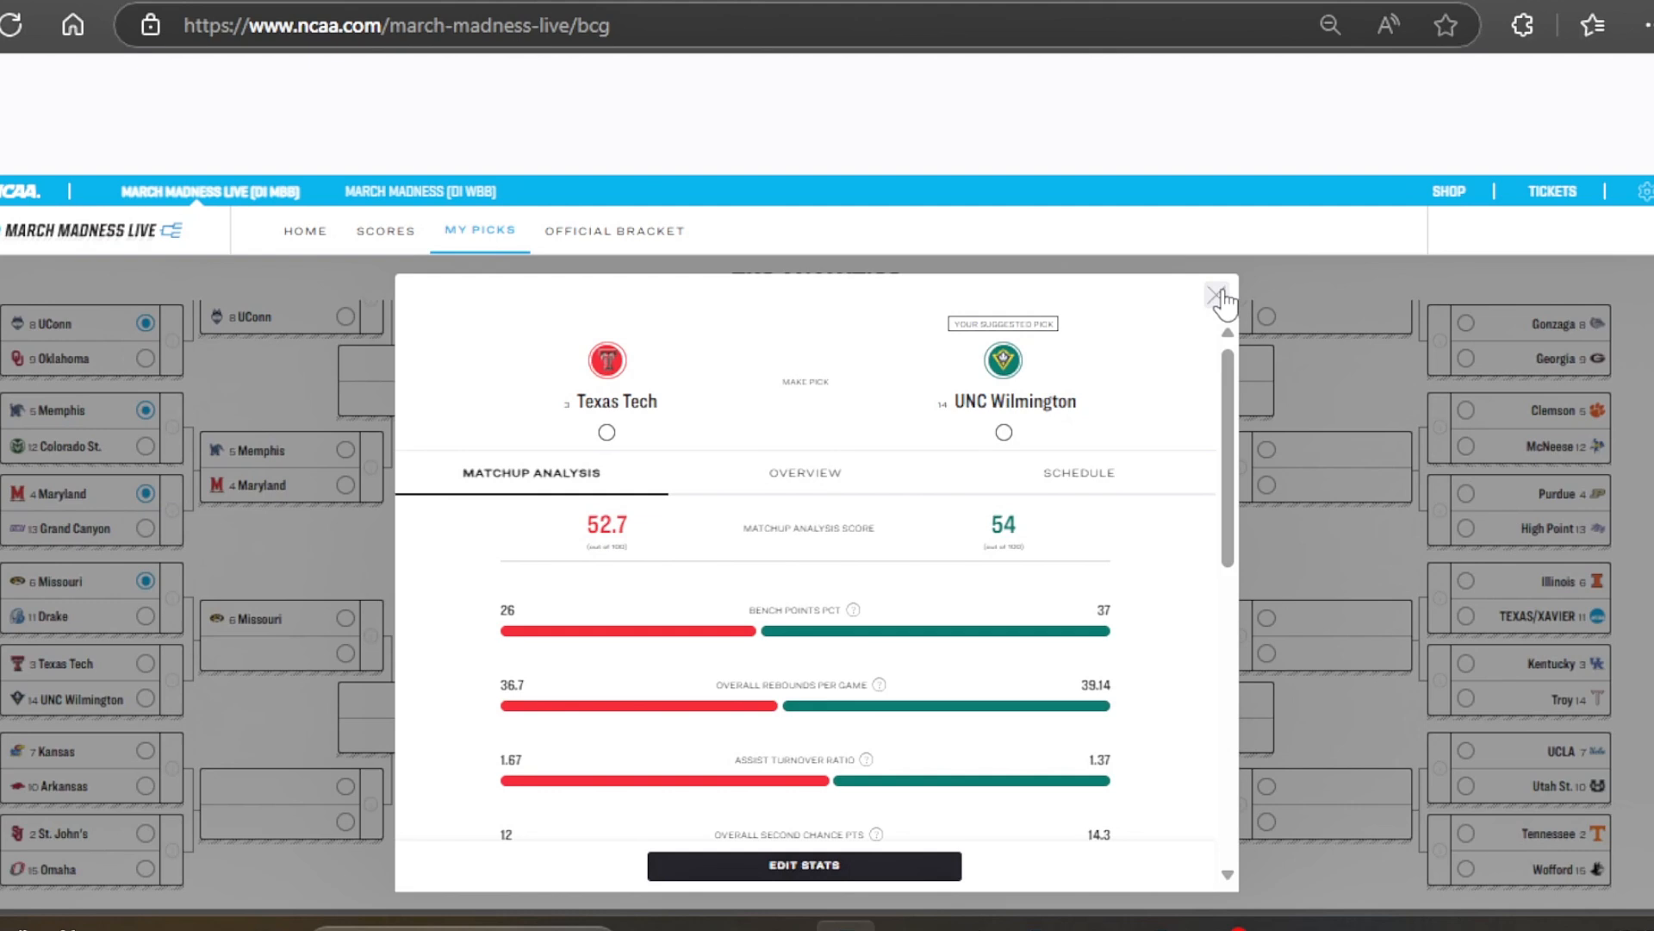
mouse_move(1115, 489)
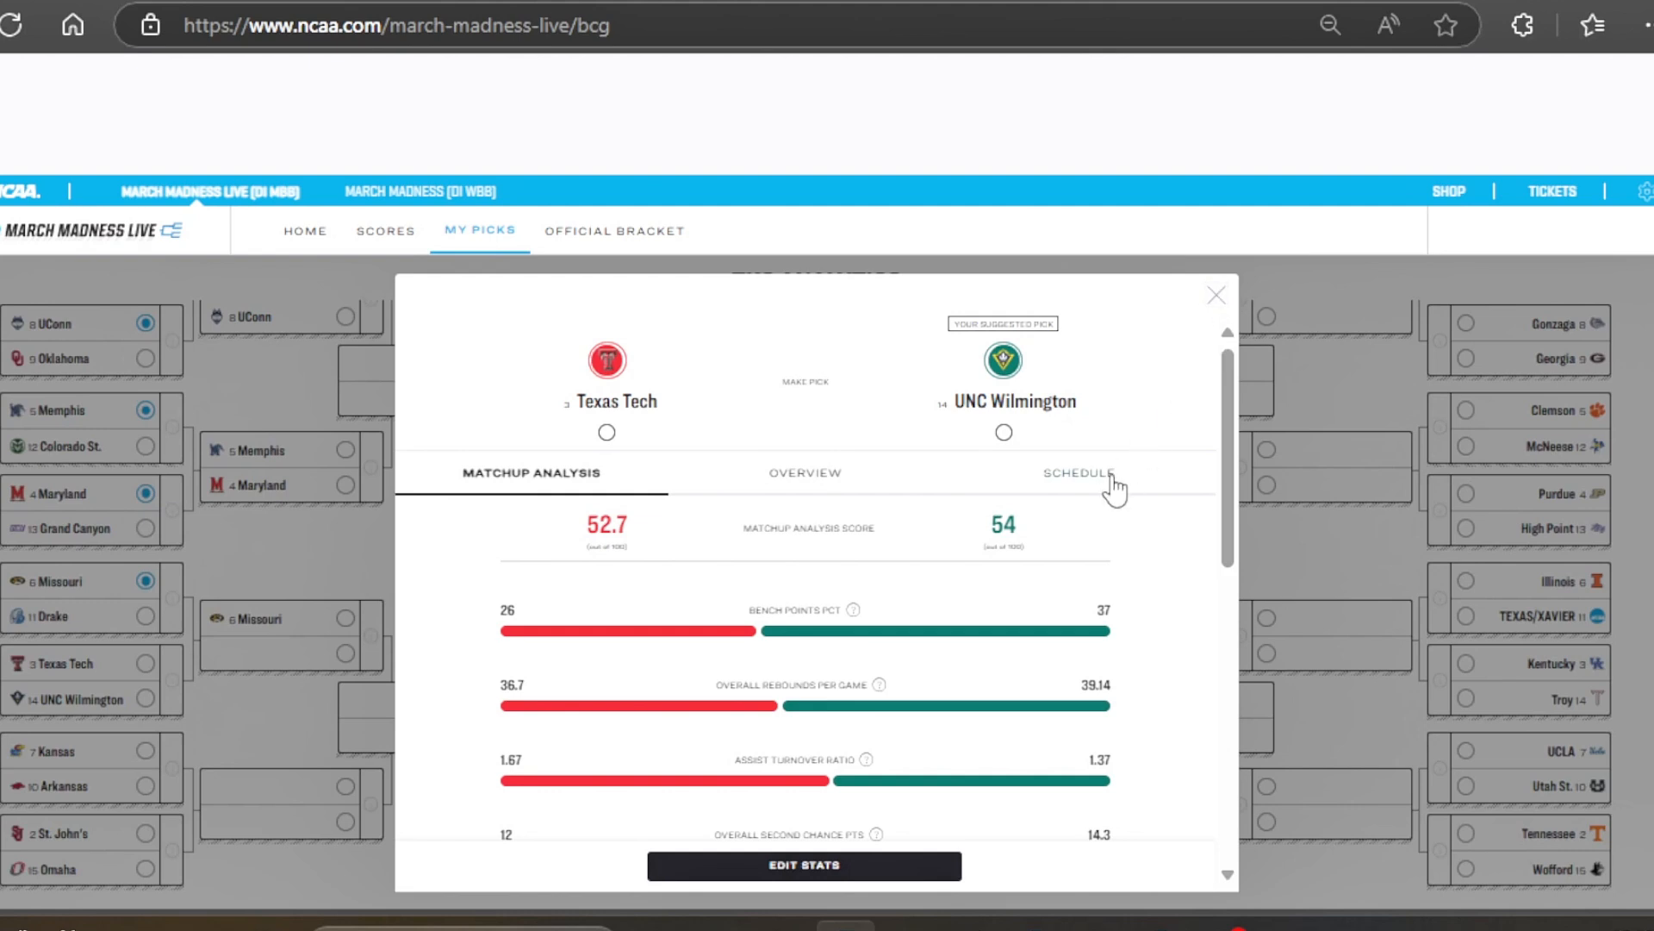
mouse_move(1178, 343)
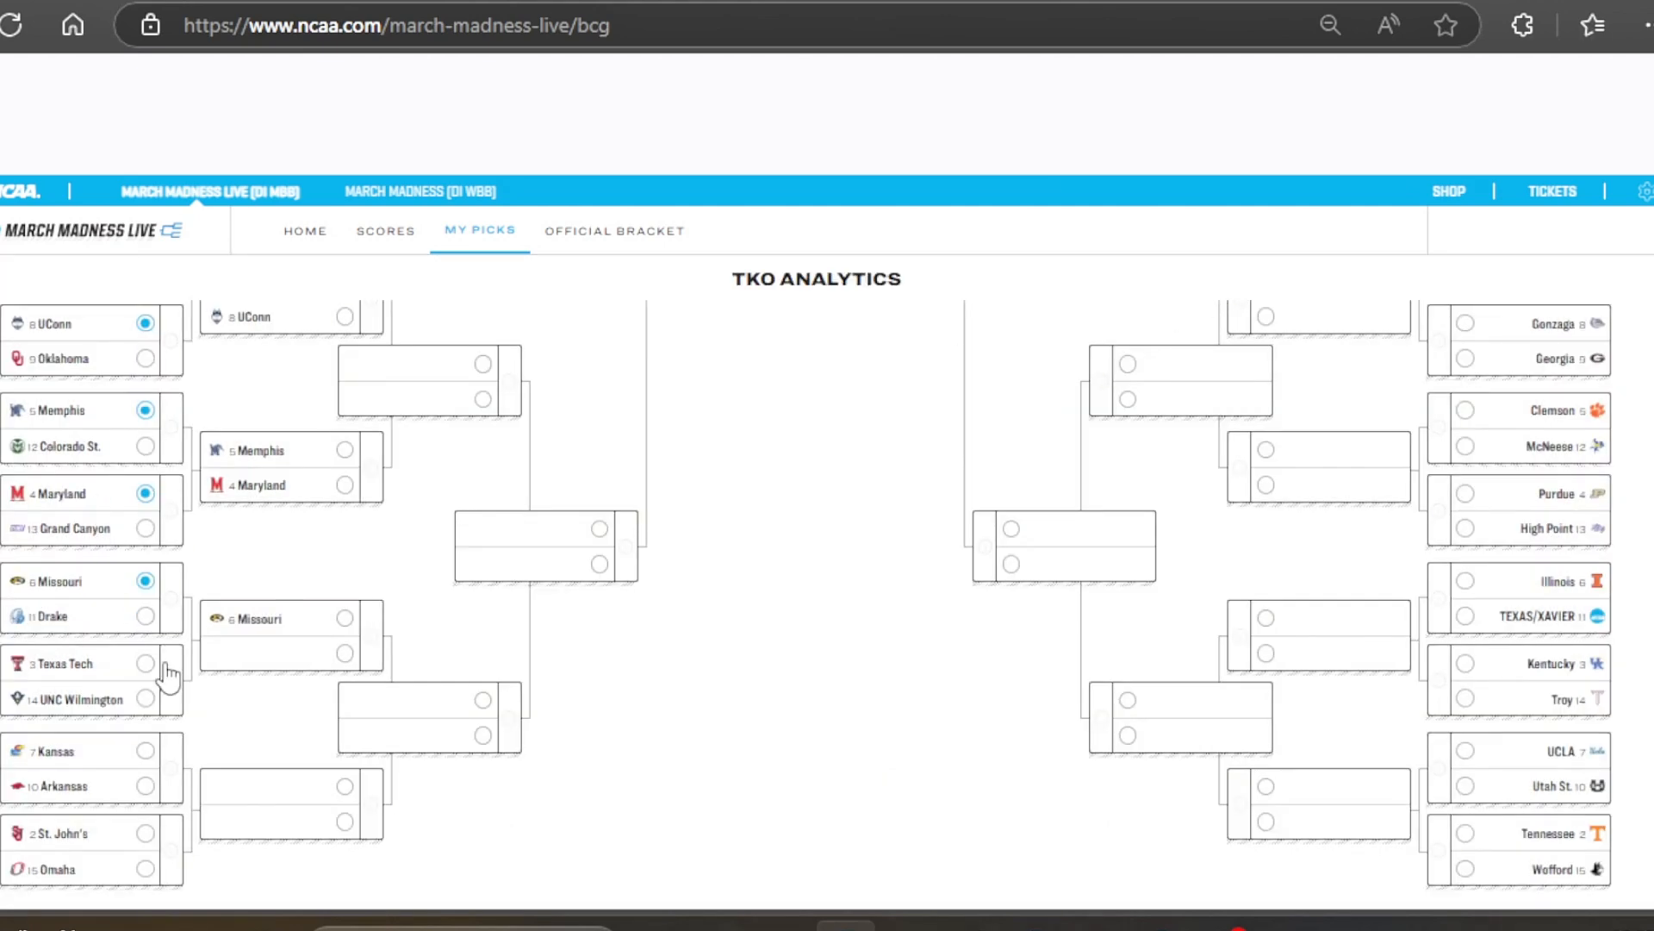
Pick UNC Wilmington, Kansas and St. John's in the remaining West first-round games
left_click(144, 698)
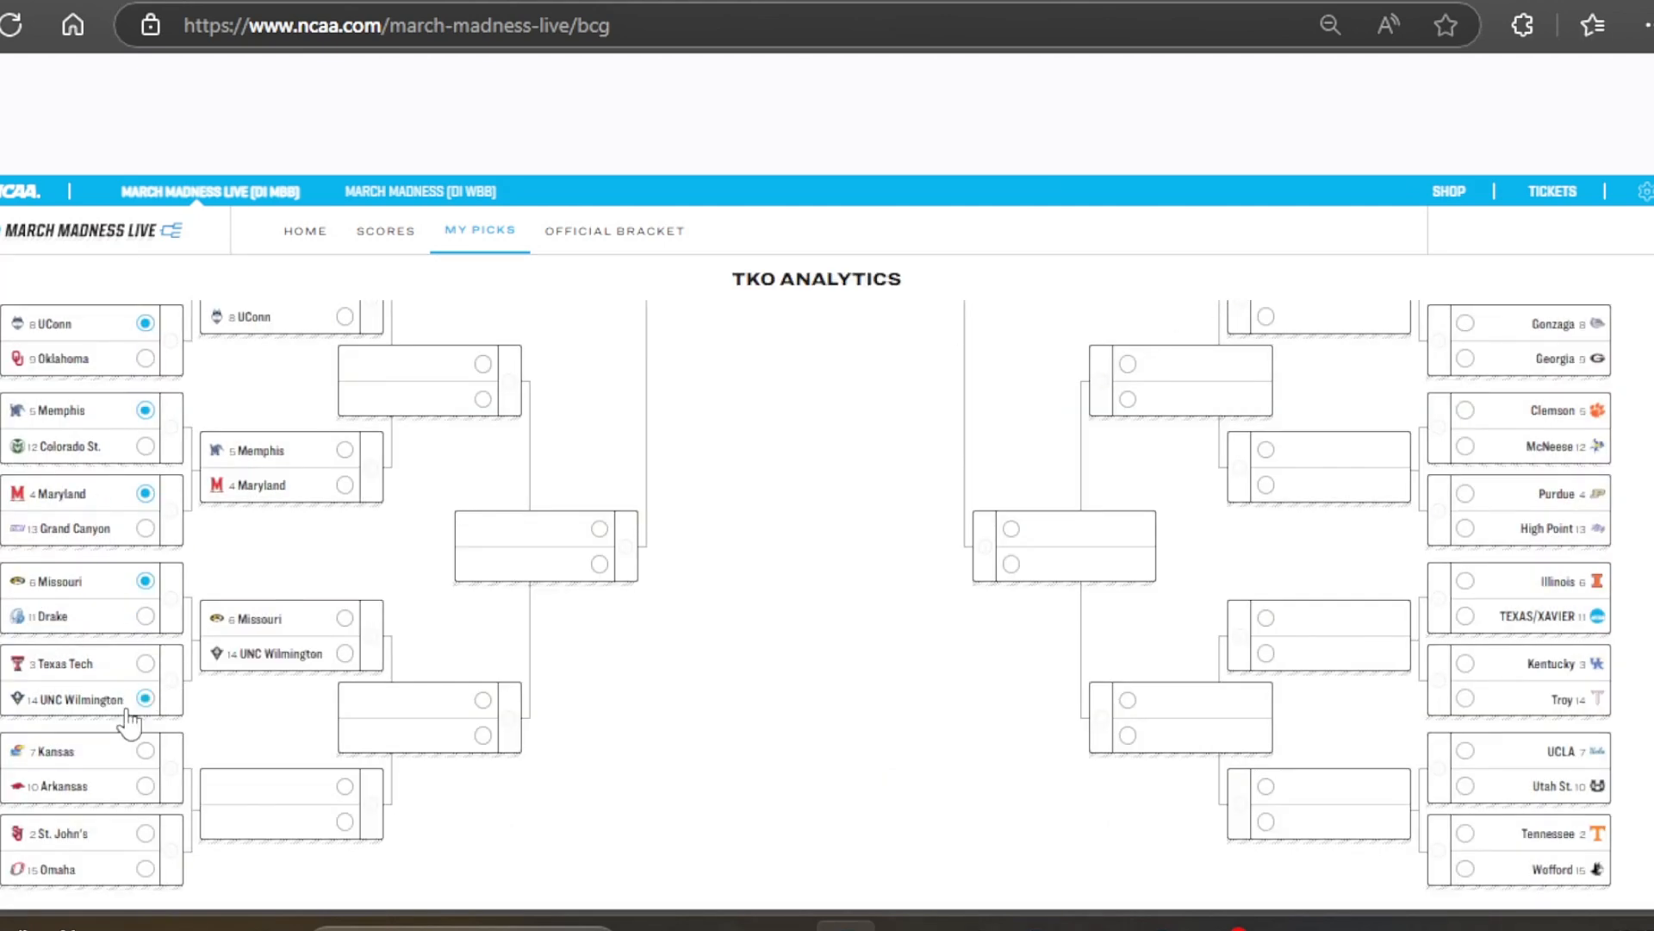
left_click(94, 768)
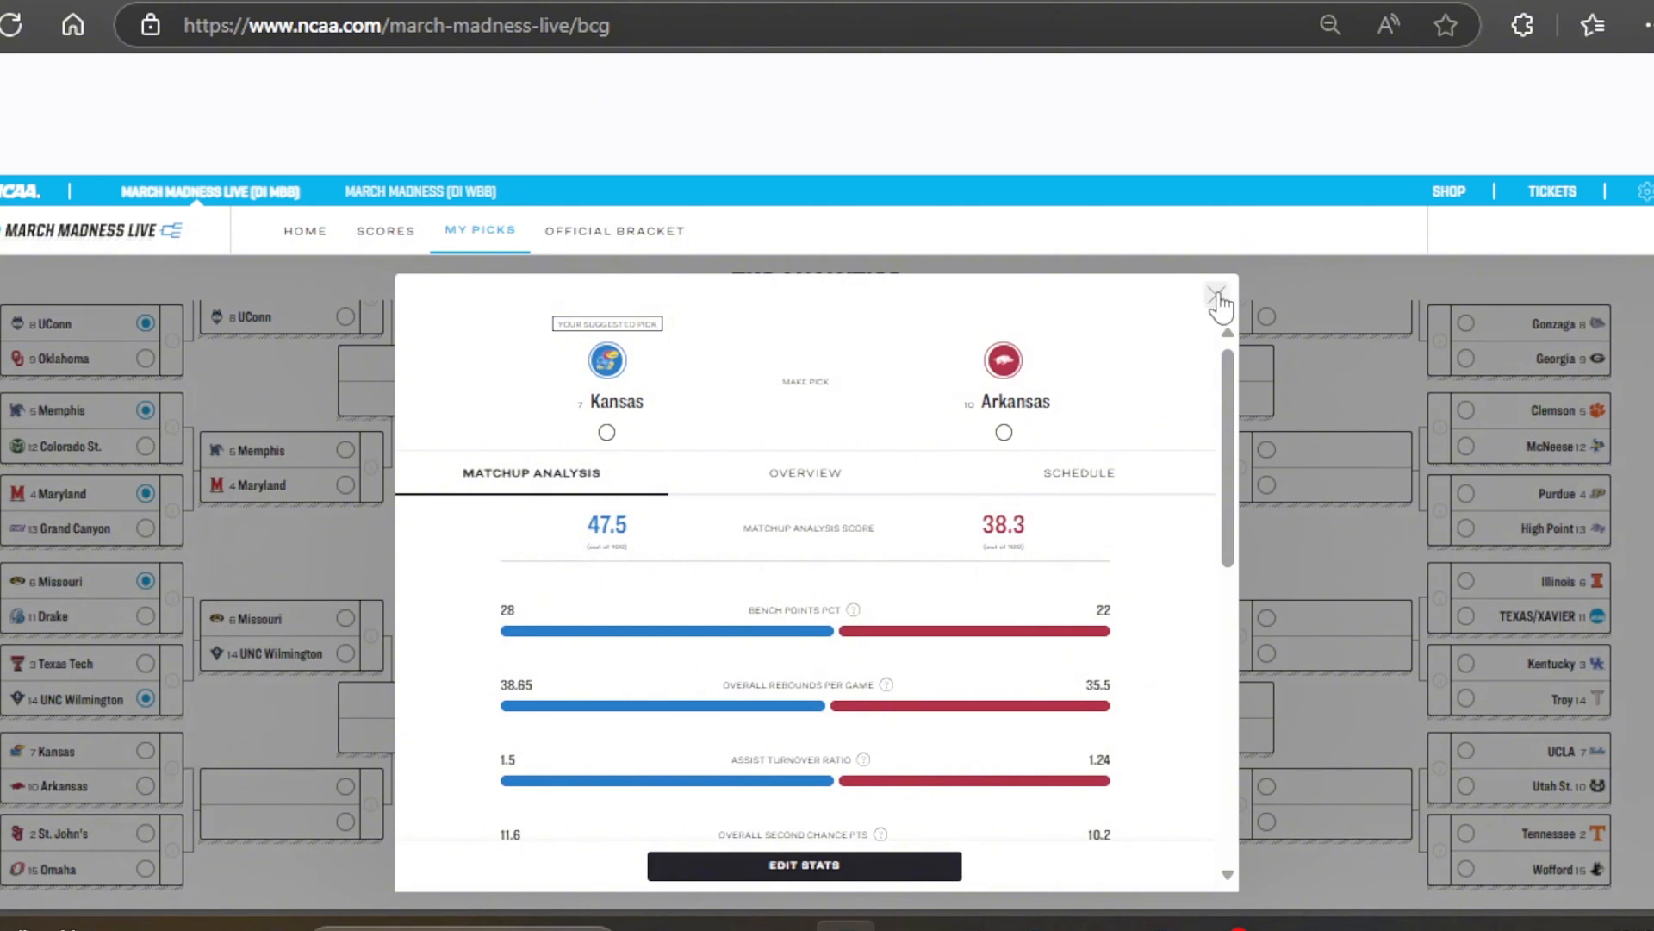
left_click(1219, 298)
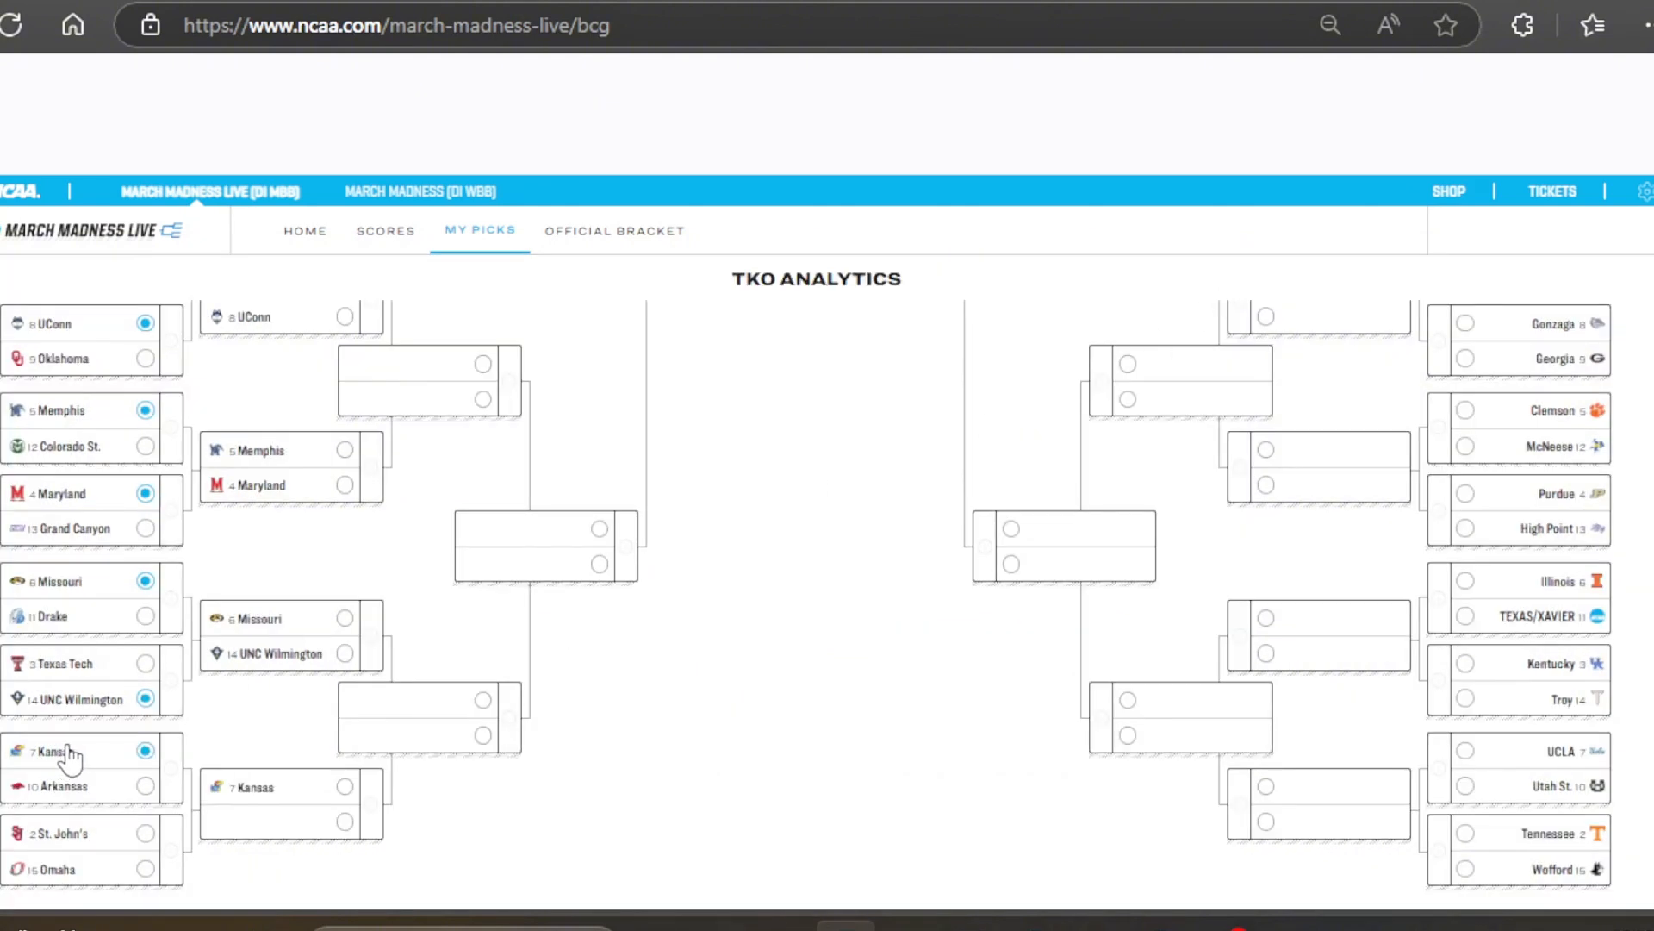
left_click(59, 832)
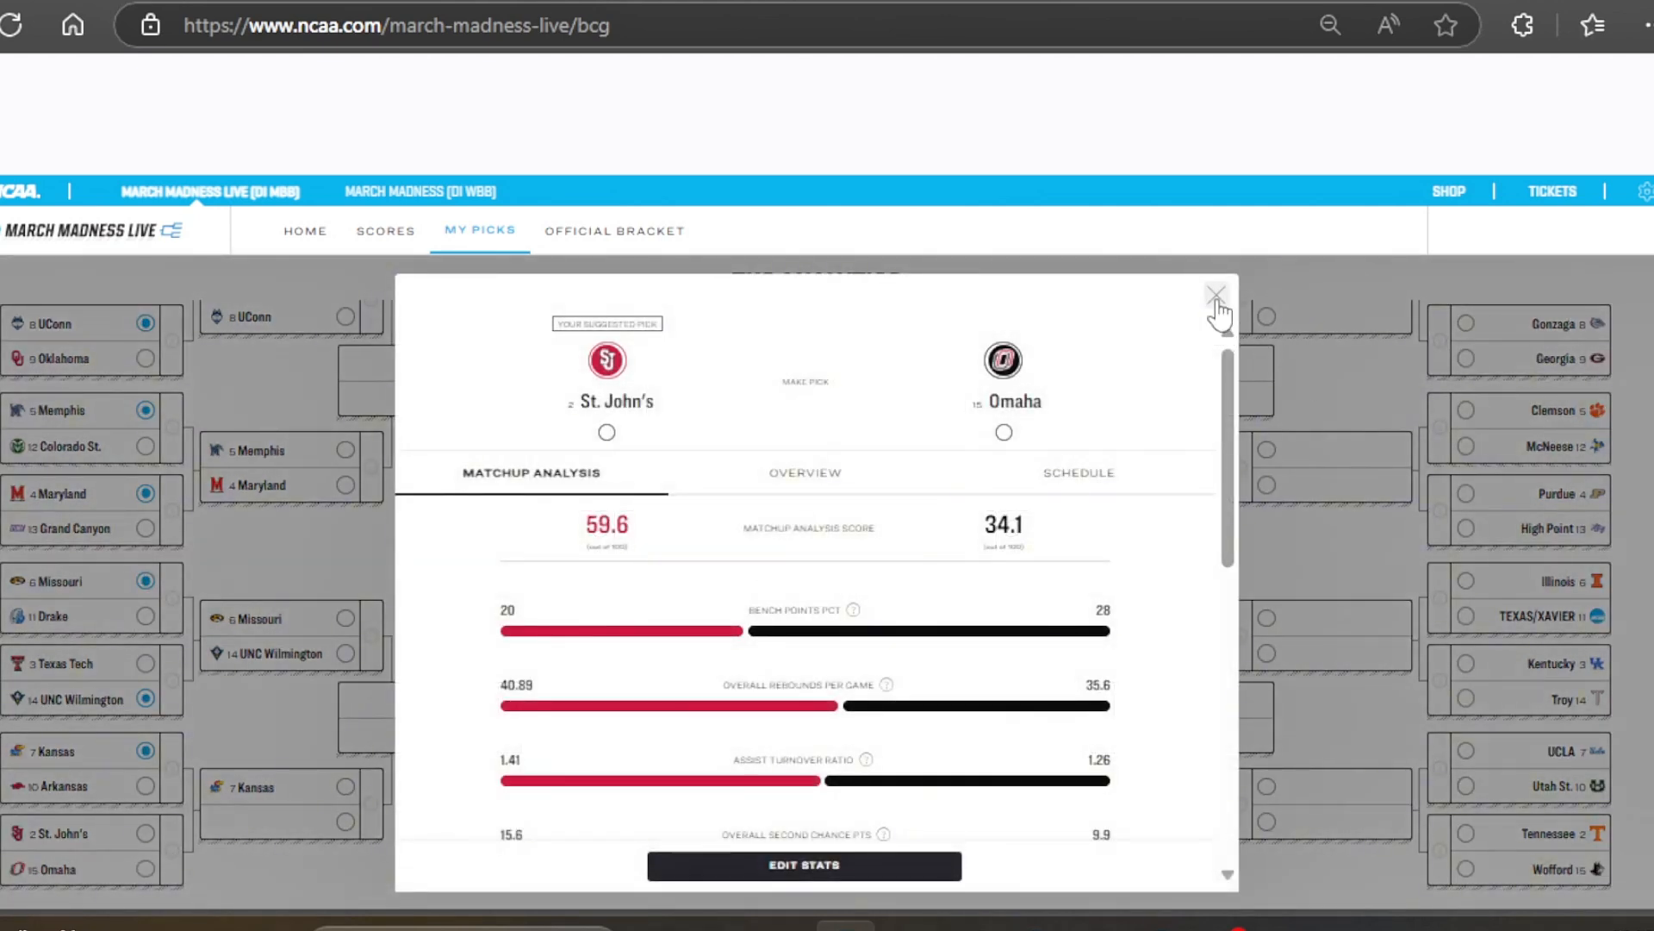
left_click(1217, 295)
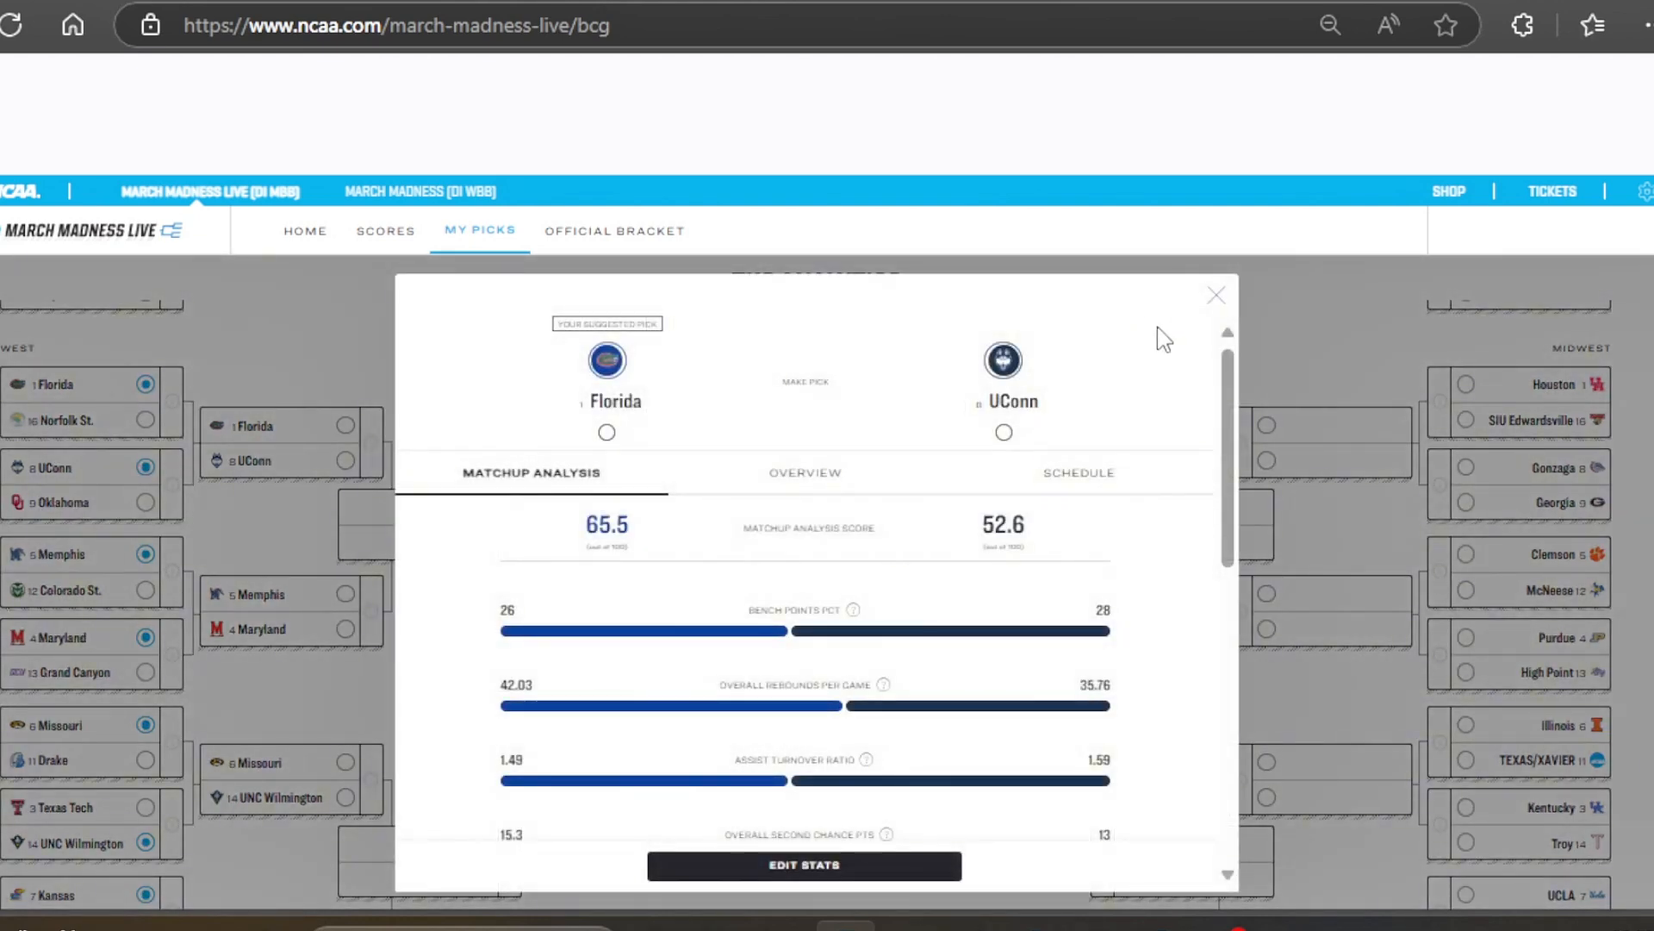
Advance Florida, Maryland and UNC Wilmington through the West second round
left_click(1215, 295)
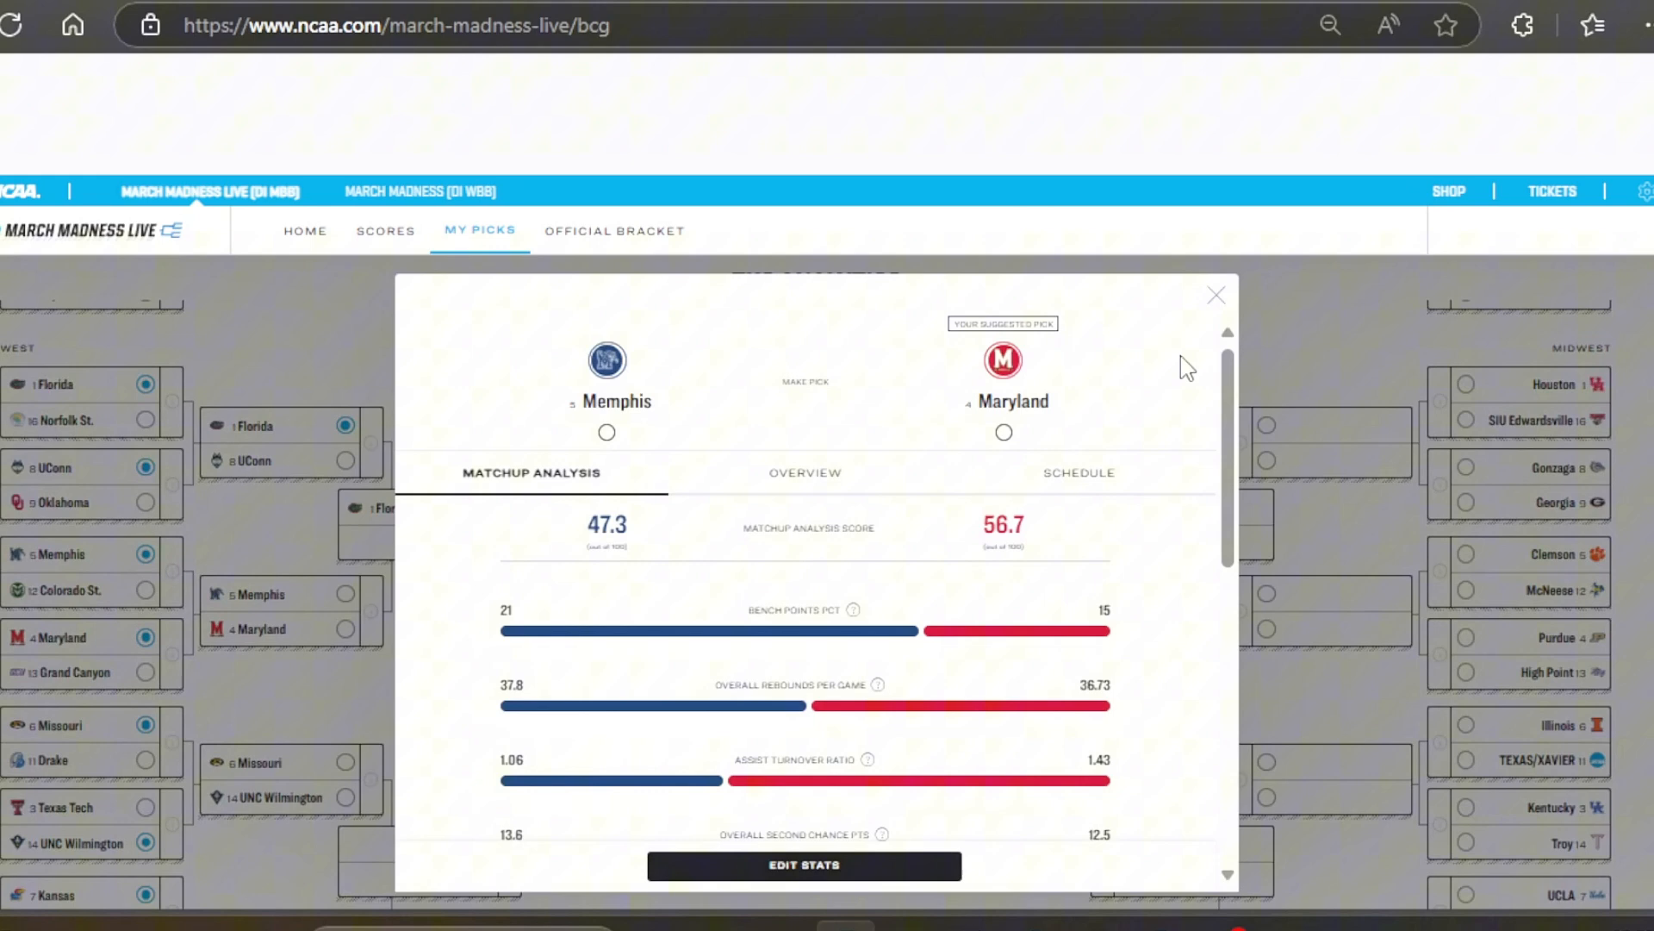
left_click(1215, 295)
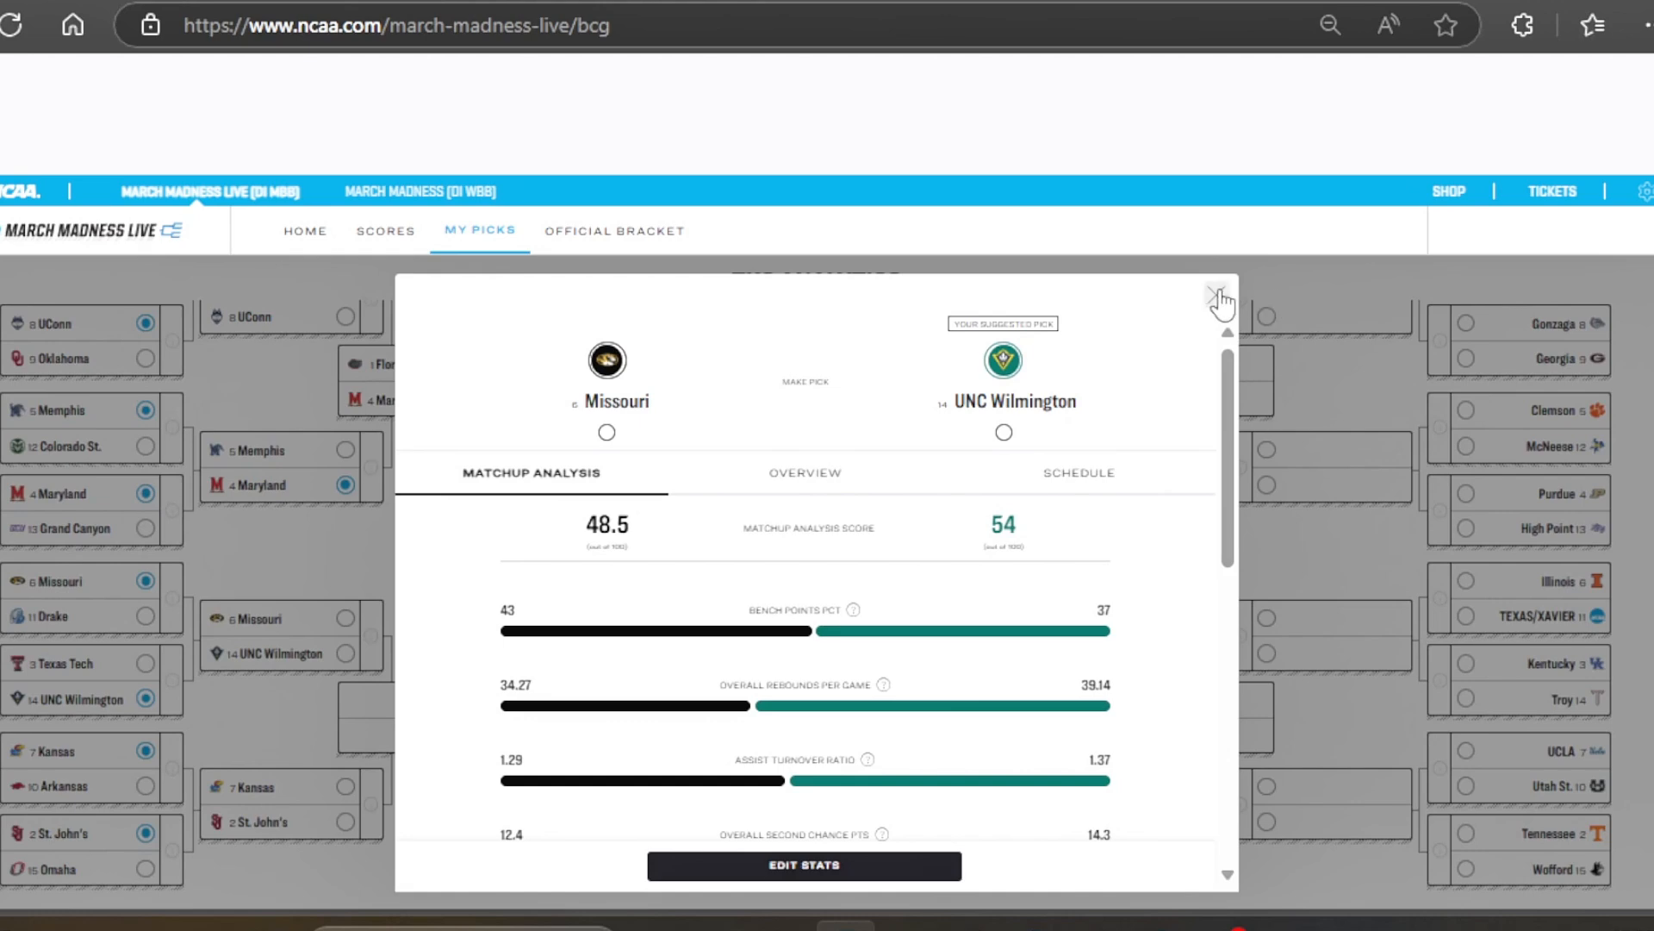
left_click(1218, 298)
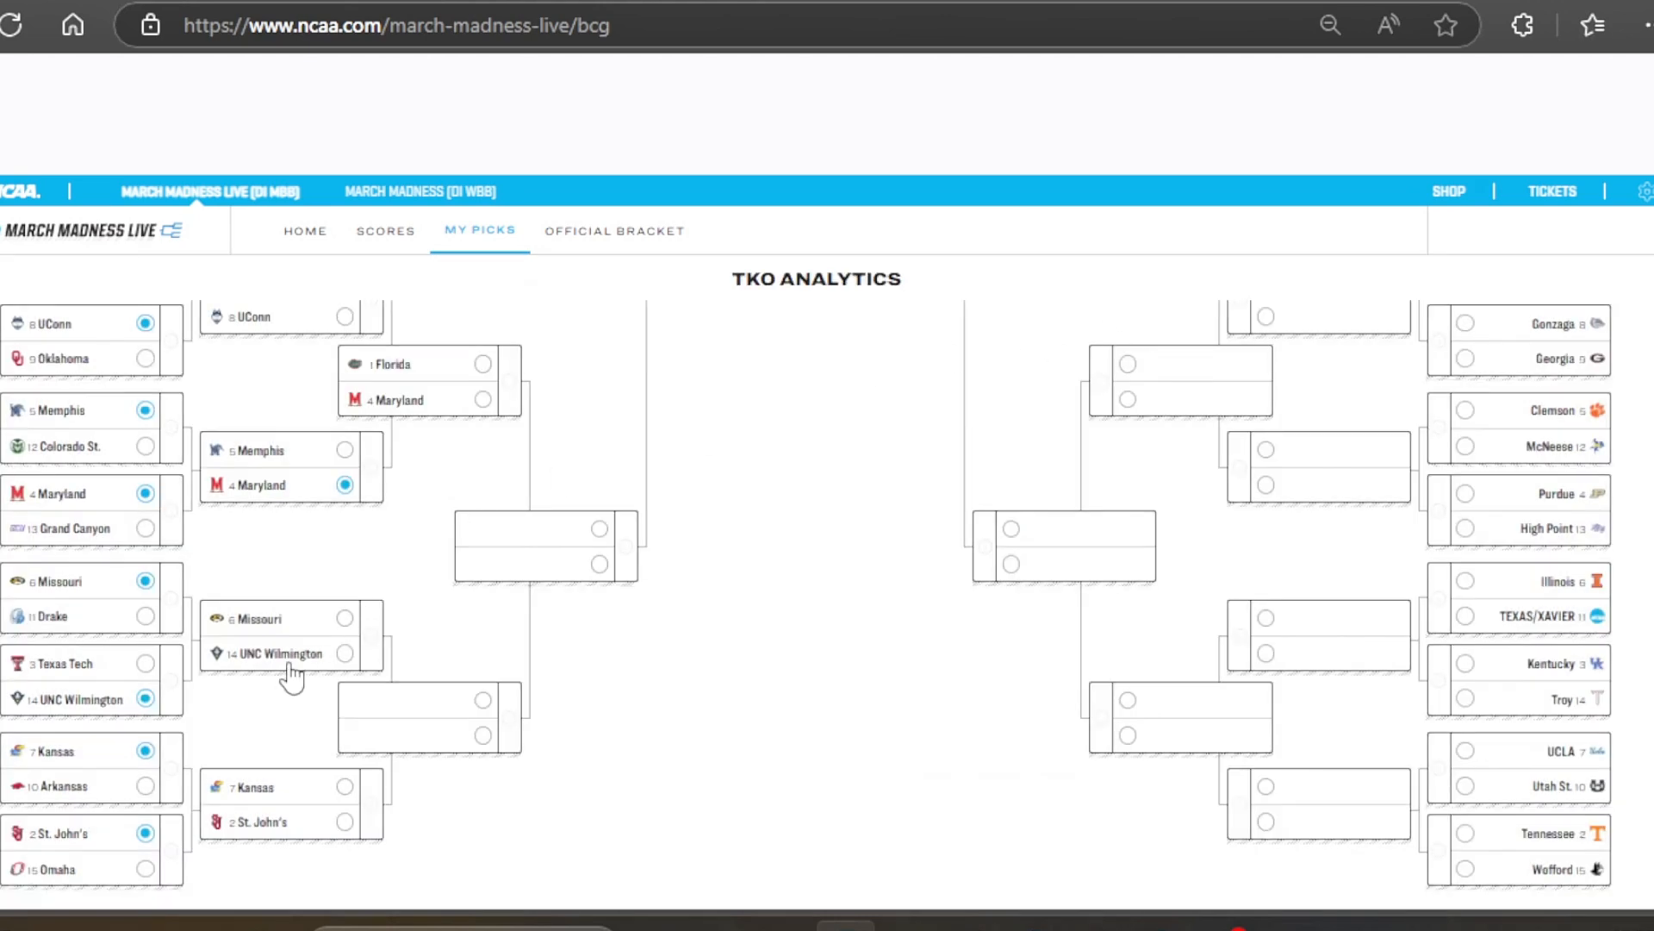
left_click(254, 805)
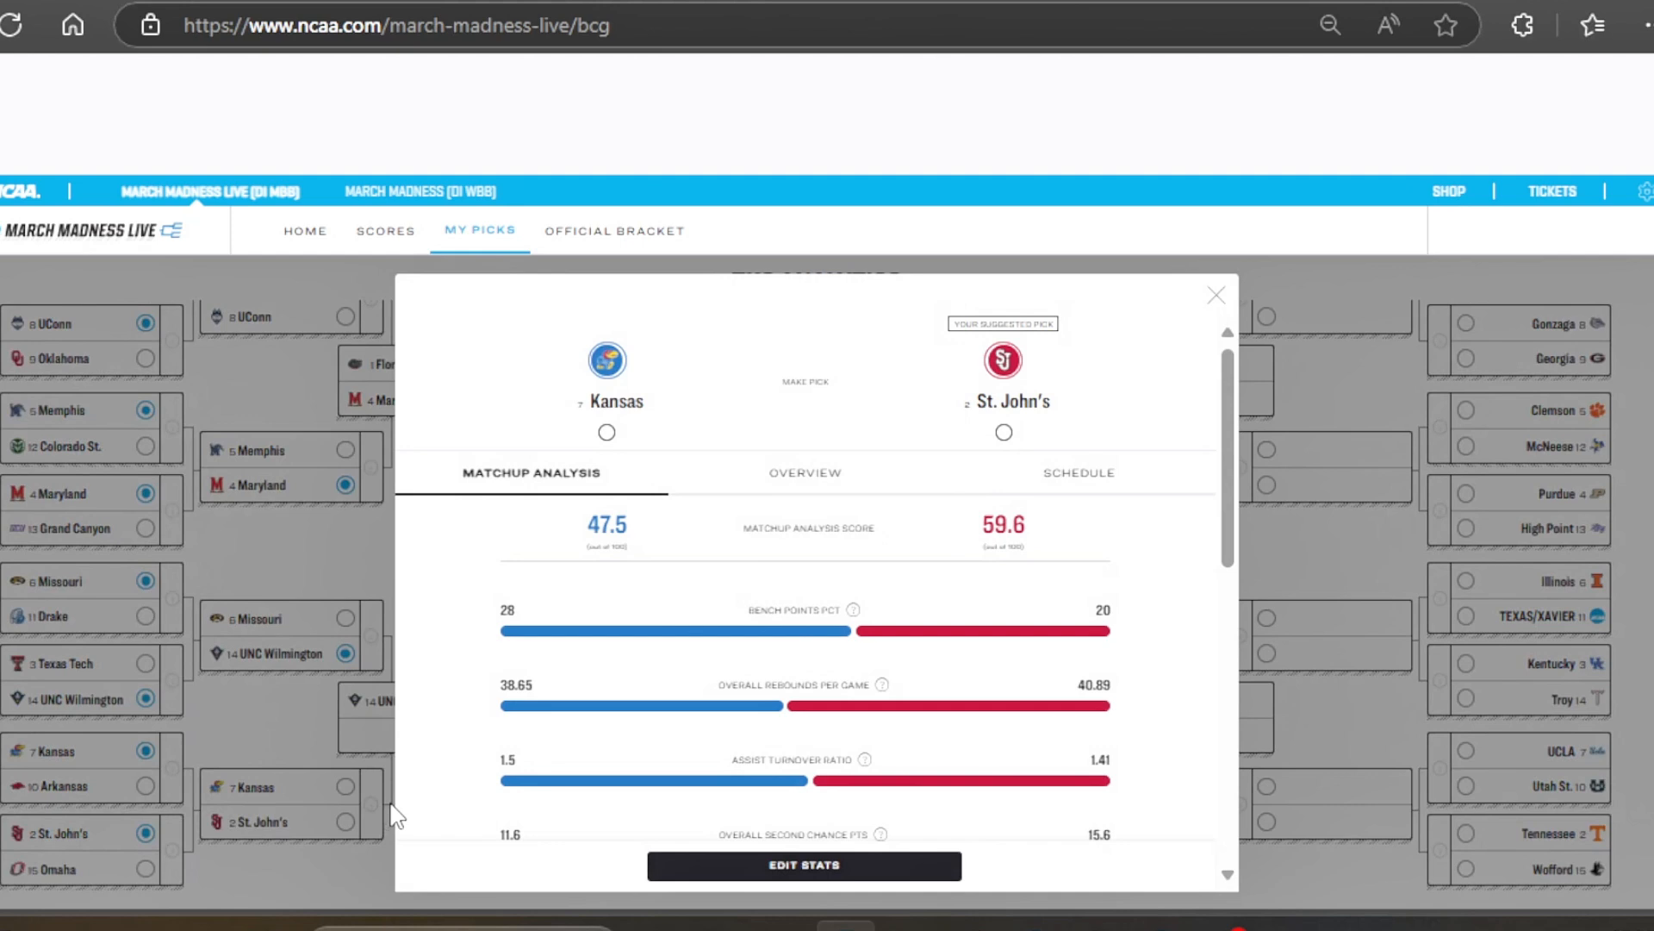
mouse_move(1215, 294)
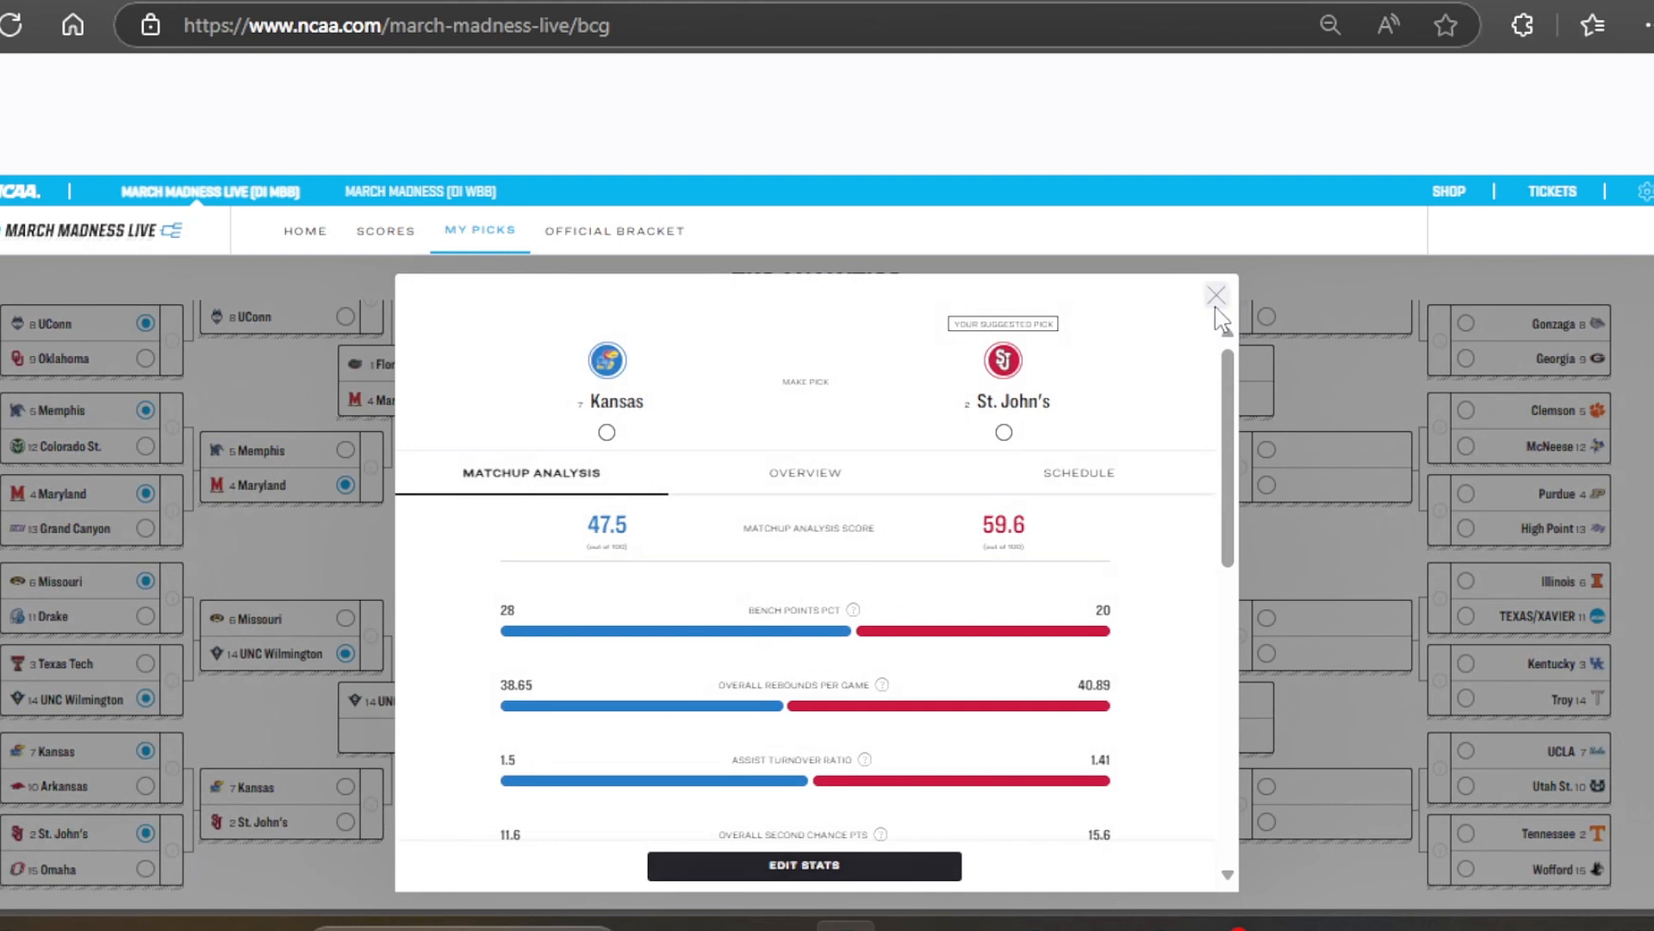
Pick St. John's over UNC Wilmington, Florida over Maryland, then Florida to win the West
left_click(1215, 293)
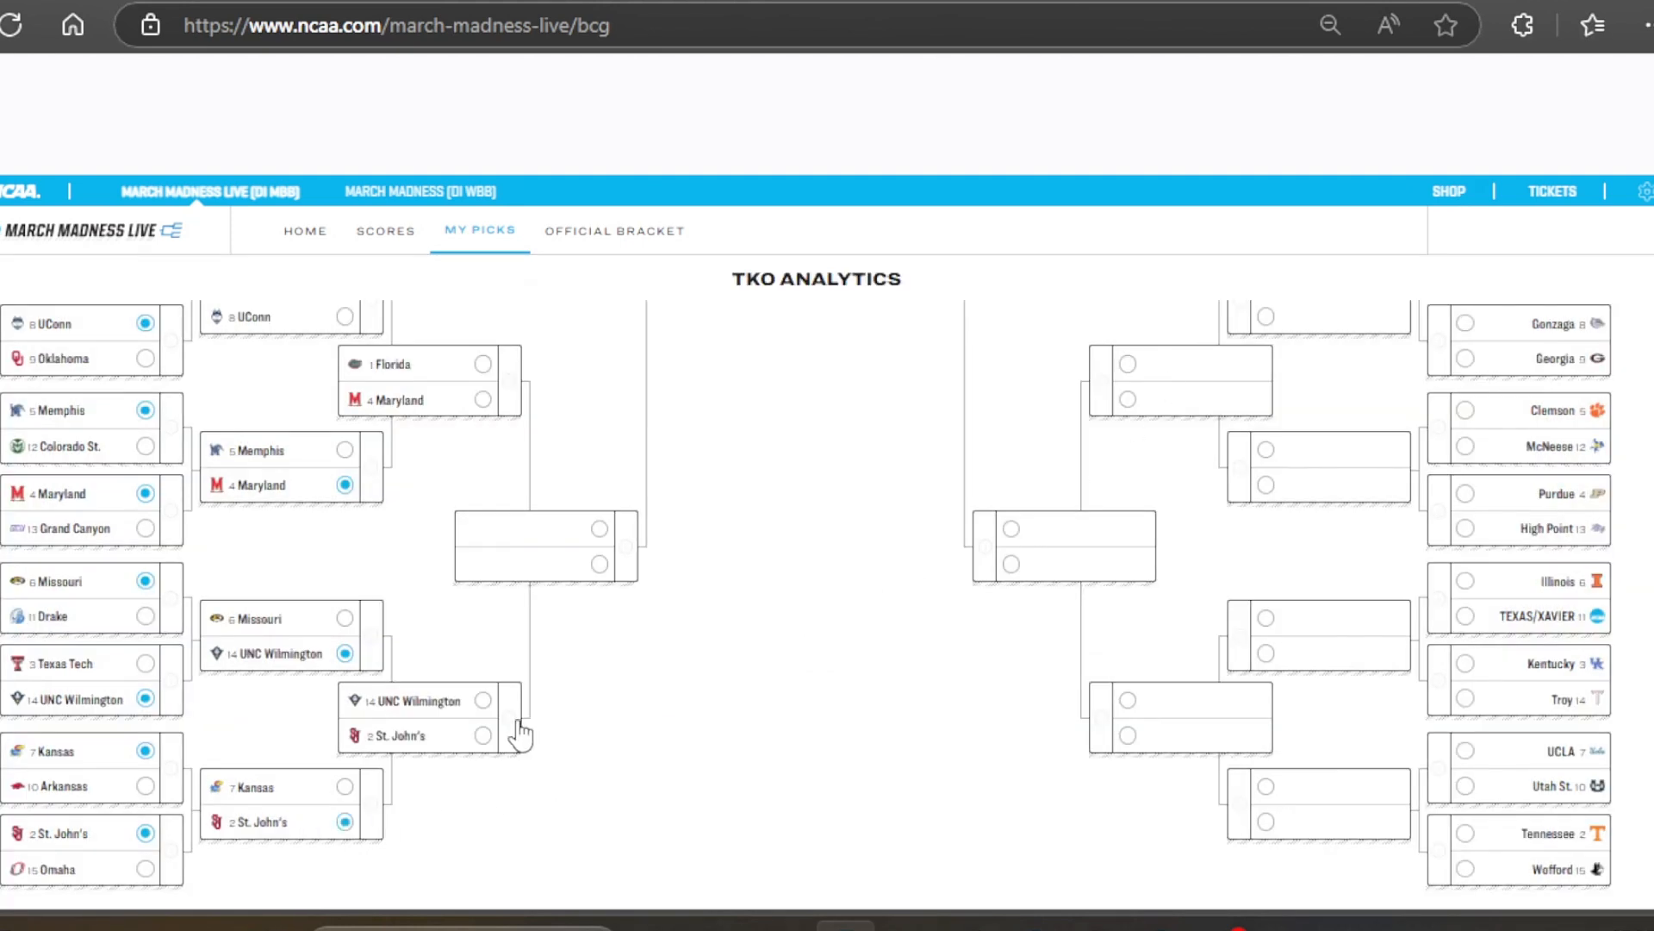
left_click(417, 716)
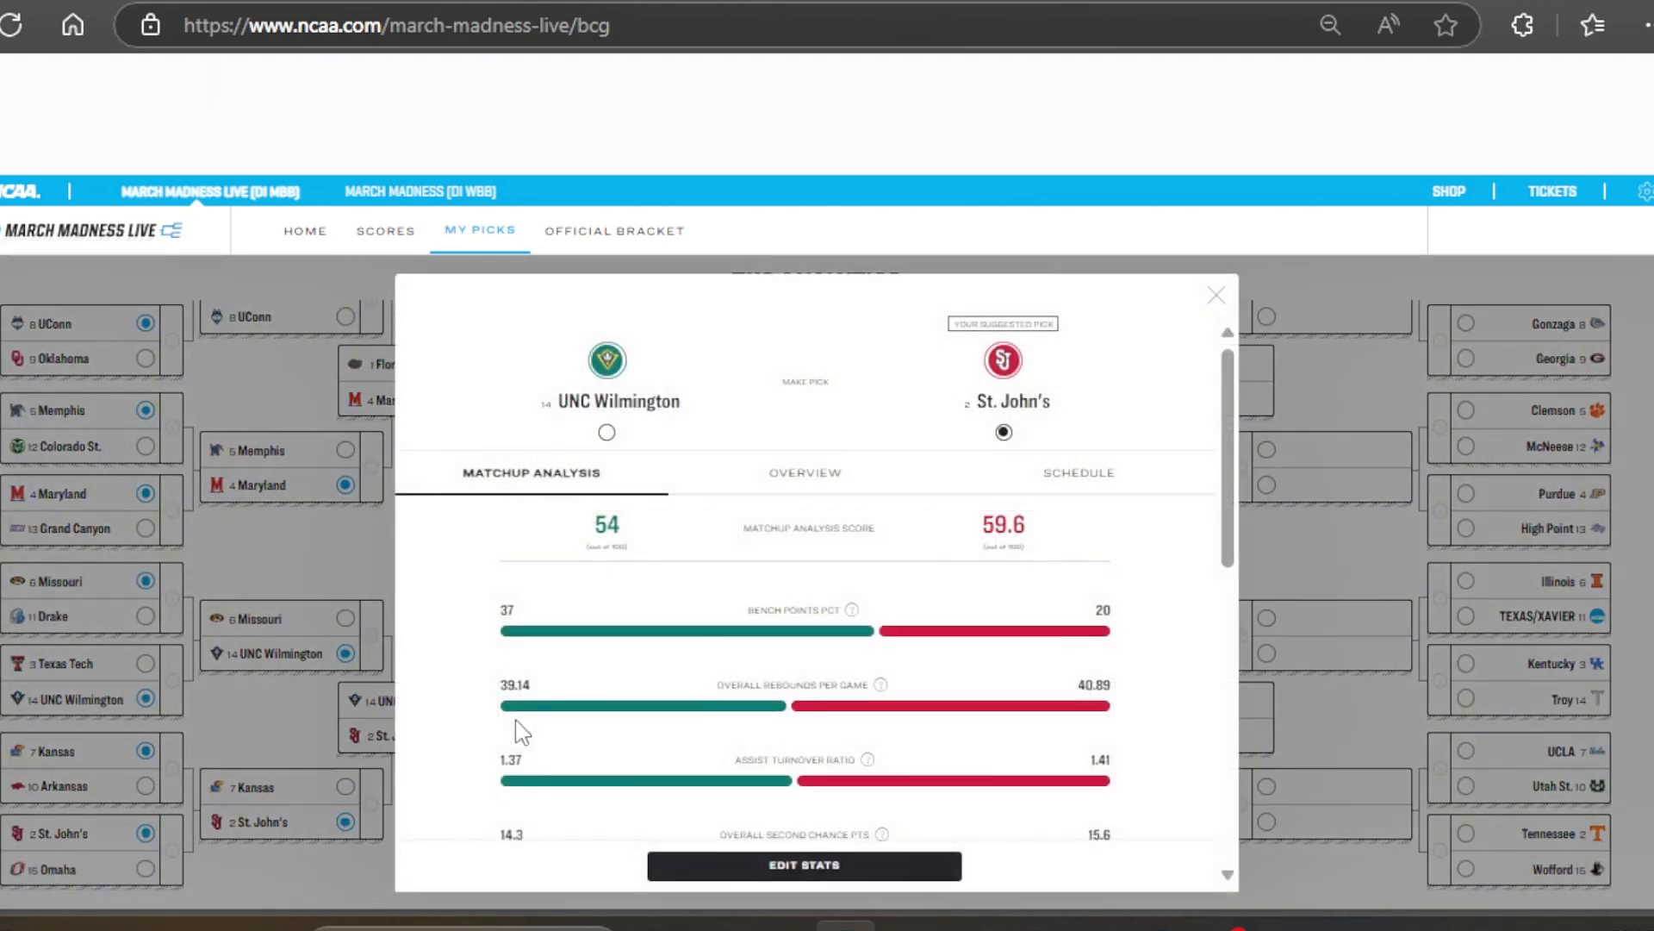
left_click(1215, 294)
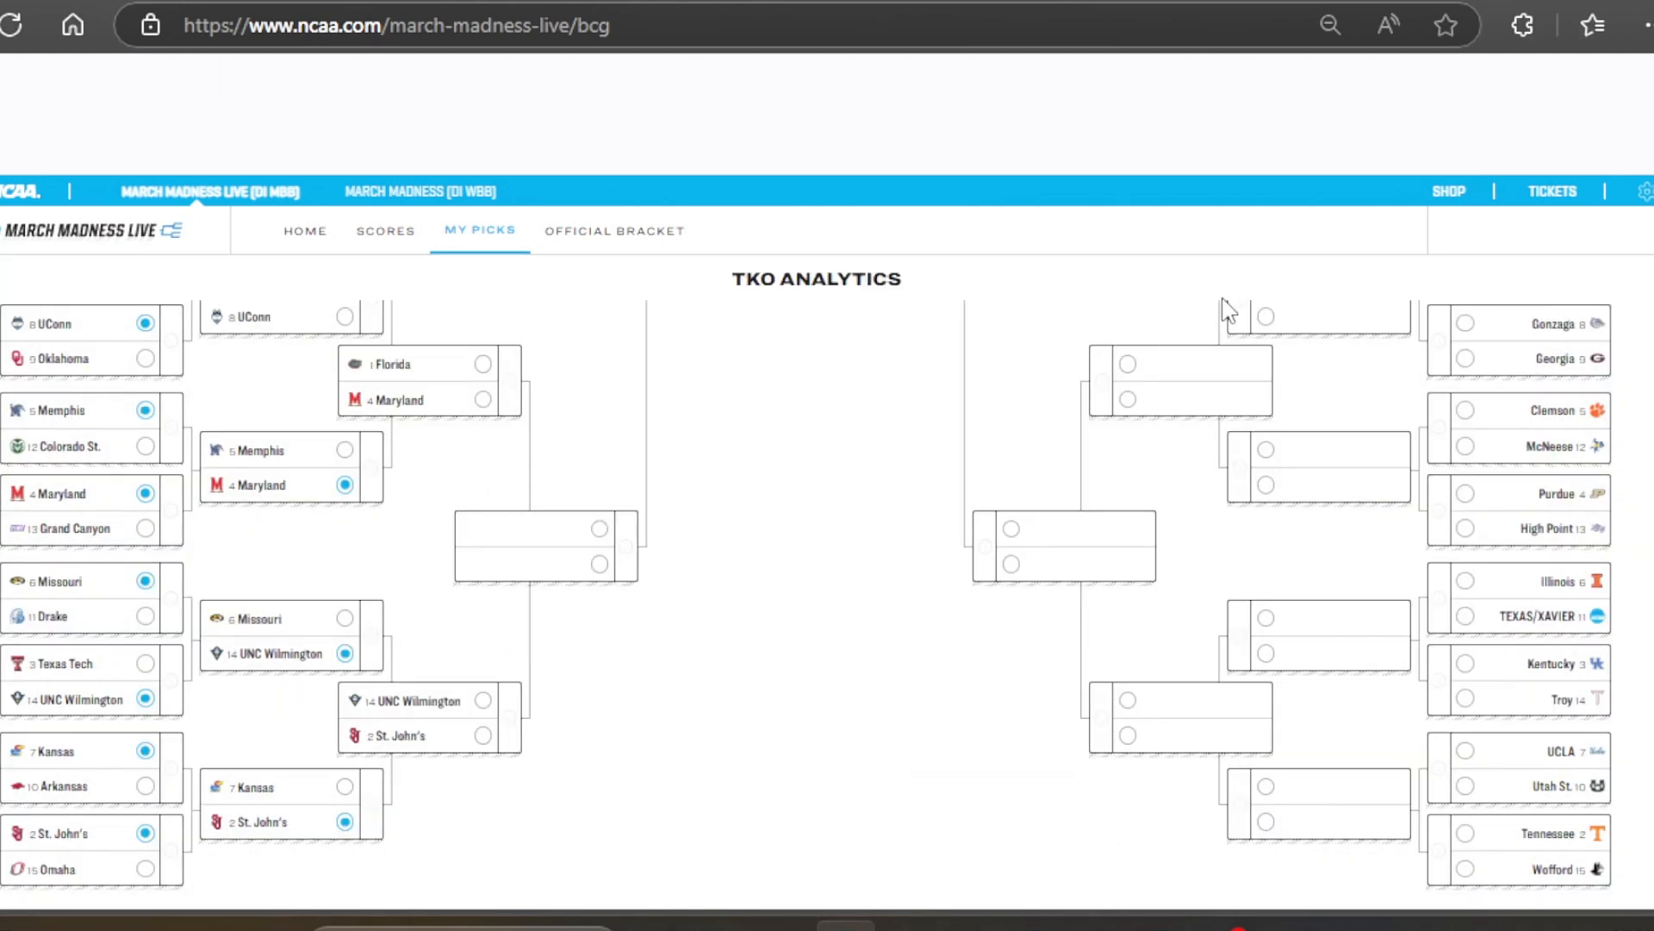
left_click(483, 735)
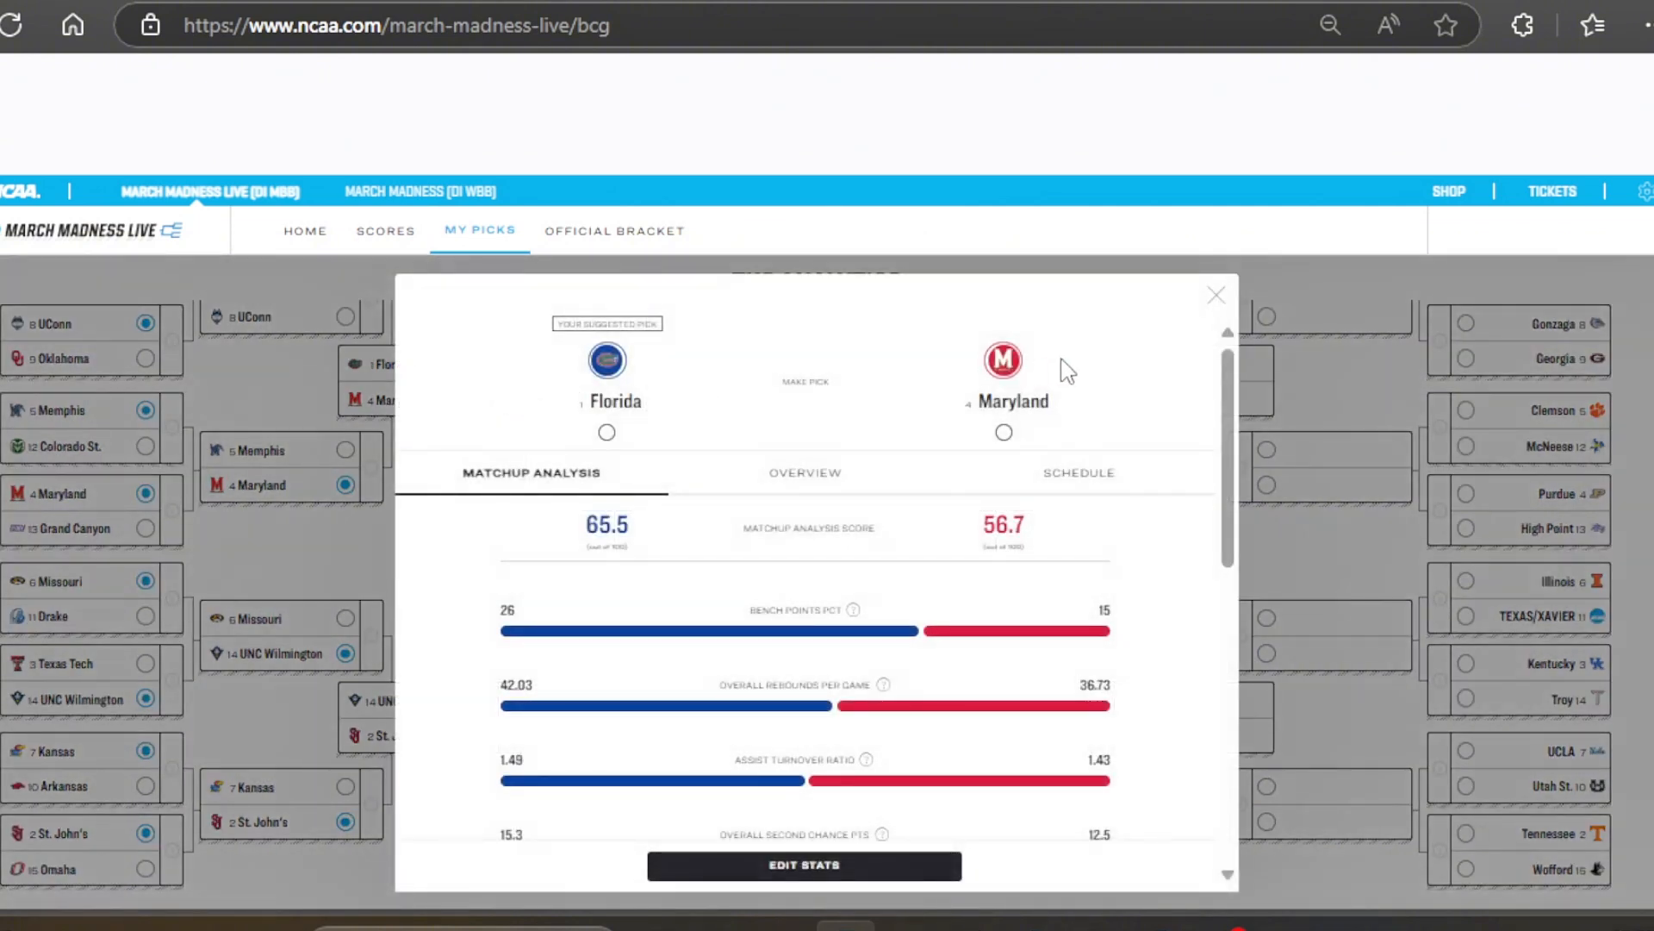
left_click(1215, 294)
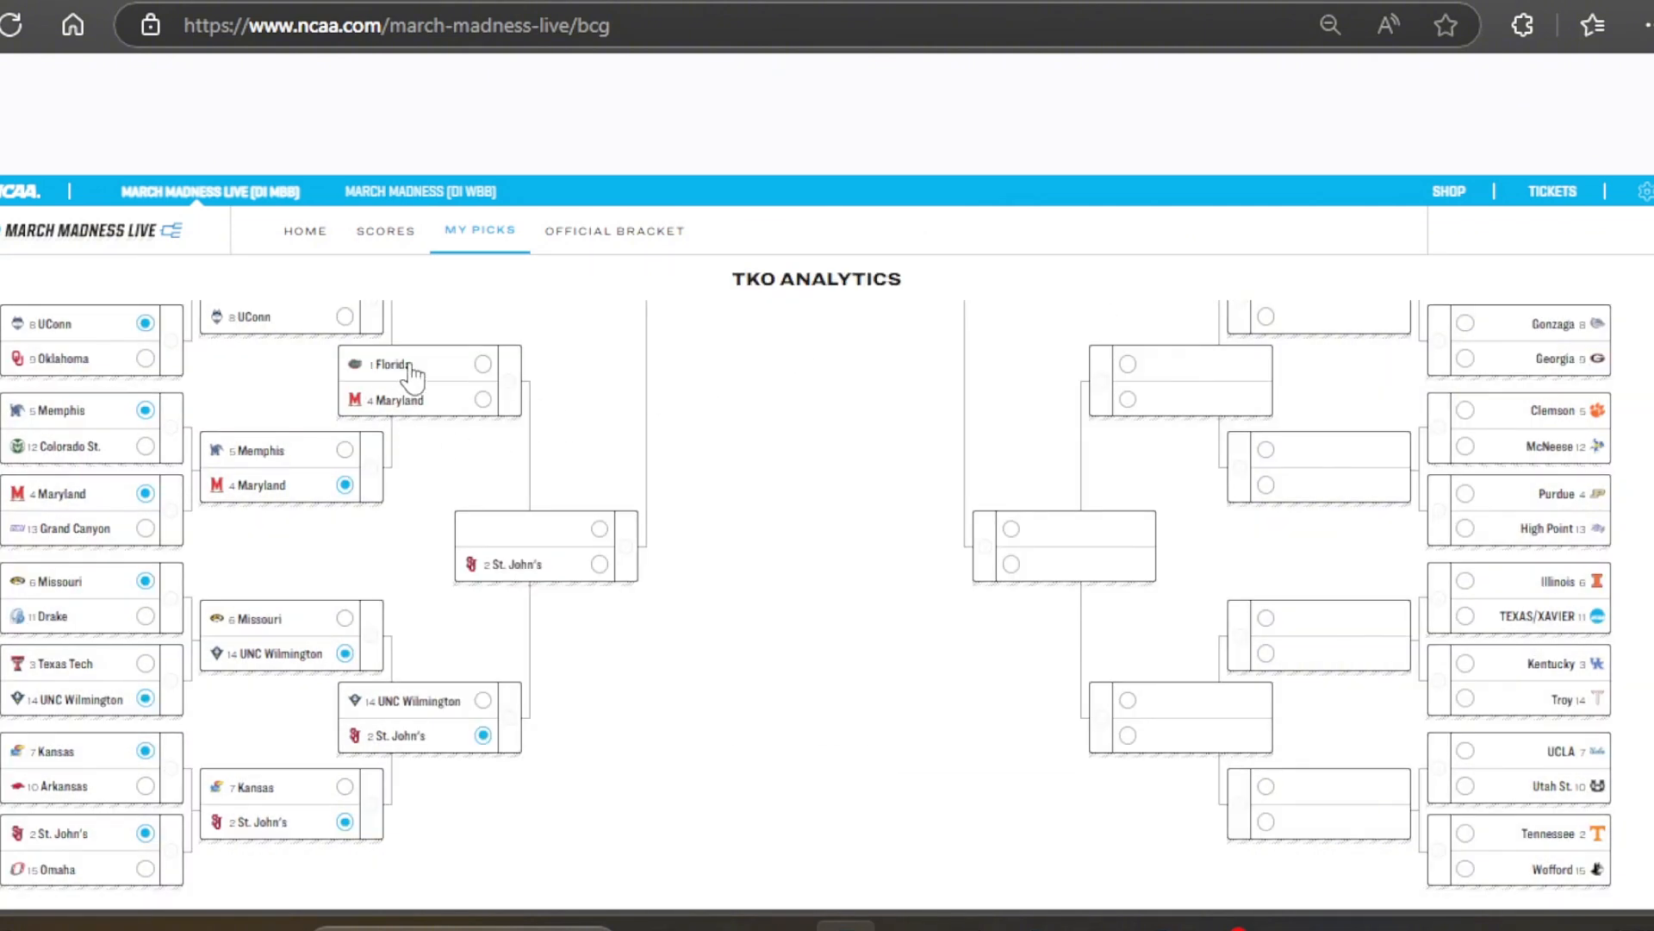
left_click(429, 381)
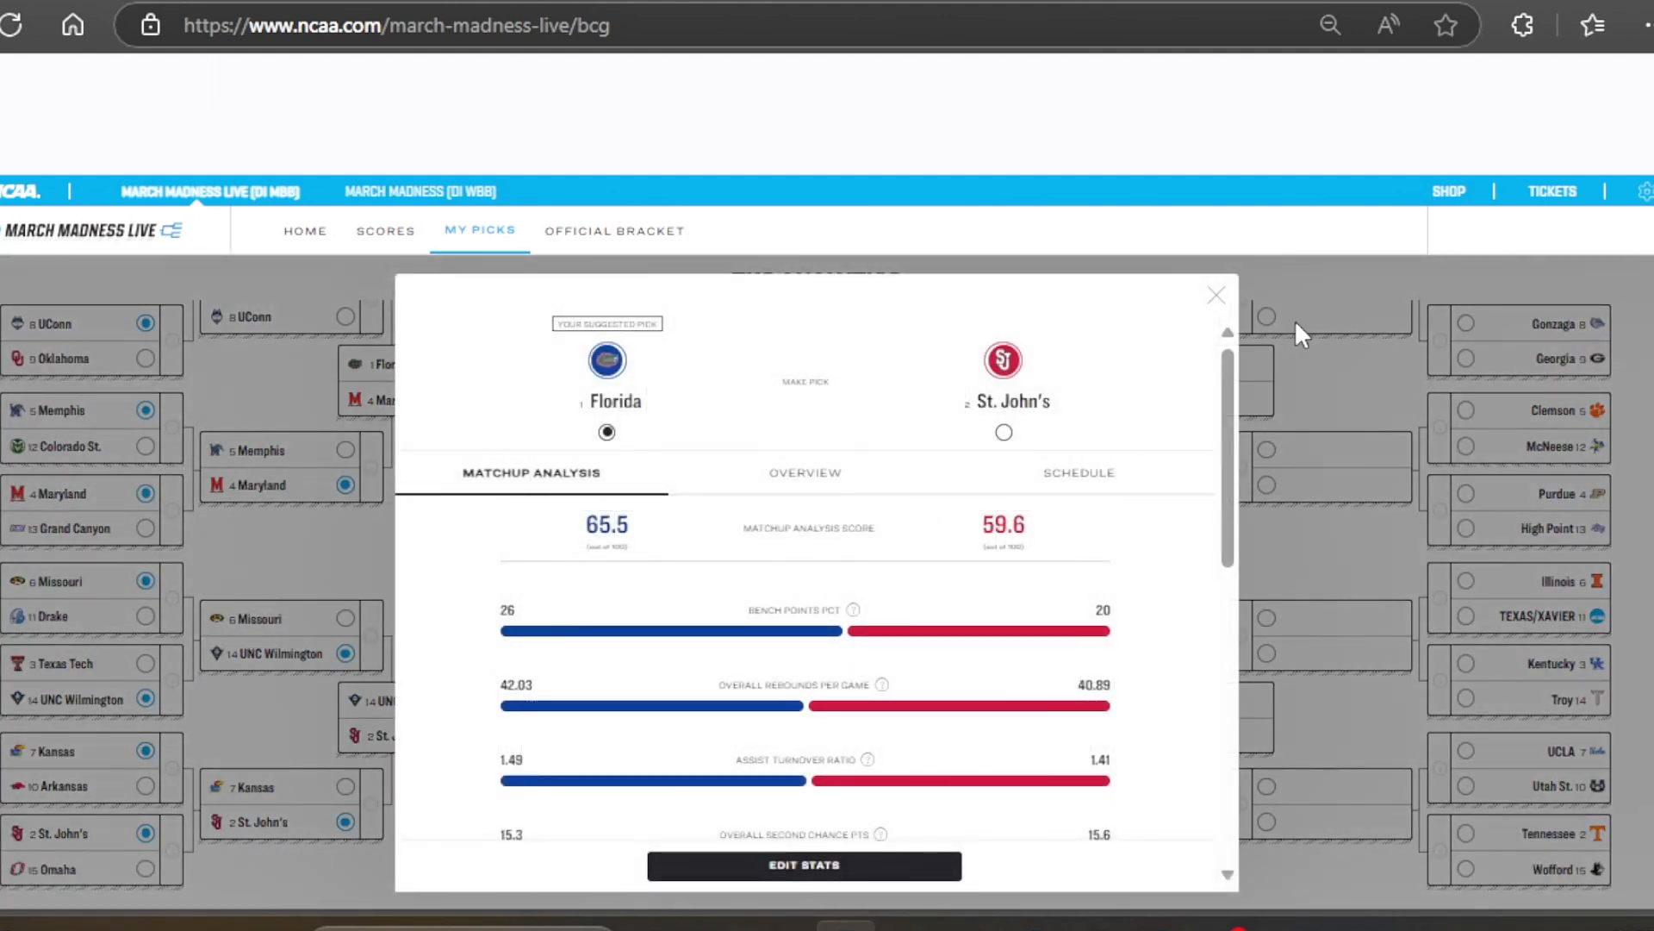
left_click(1215, 295)
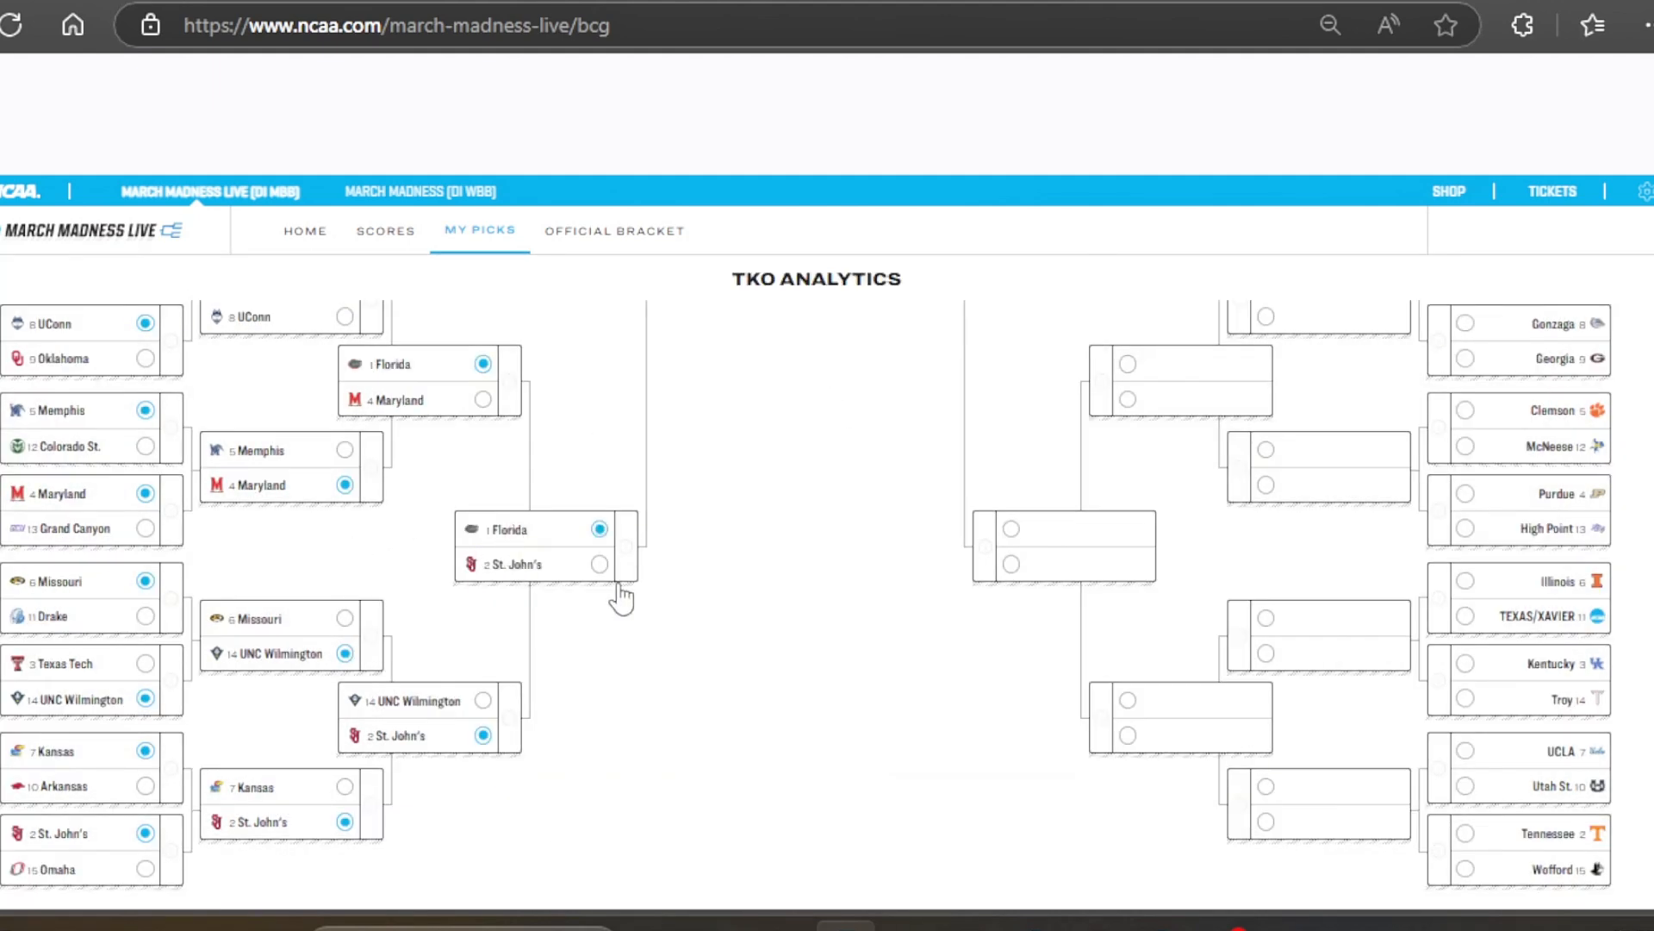
scroll("down", 3)
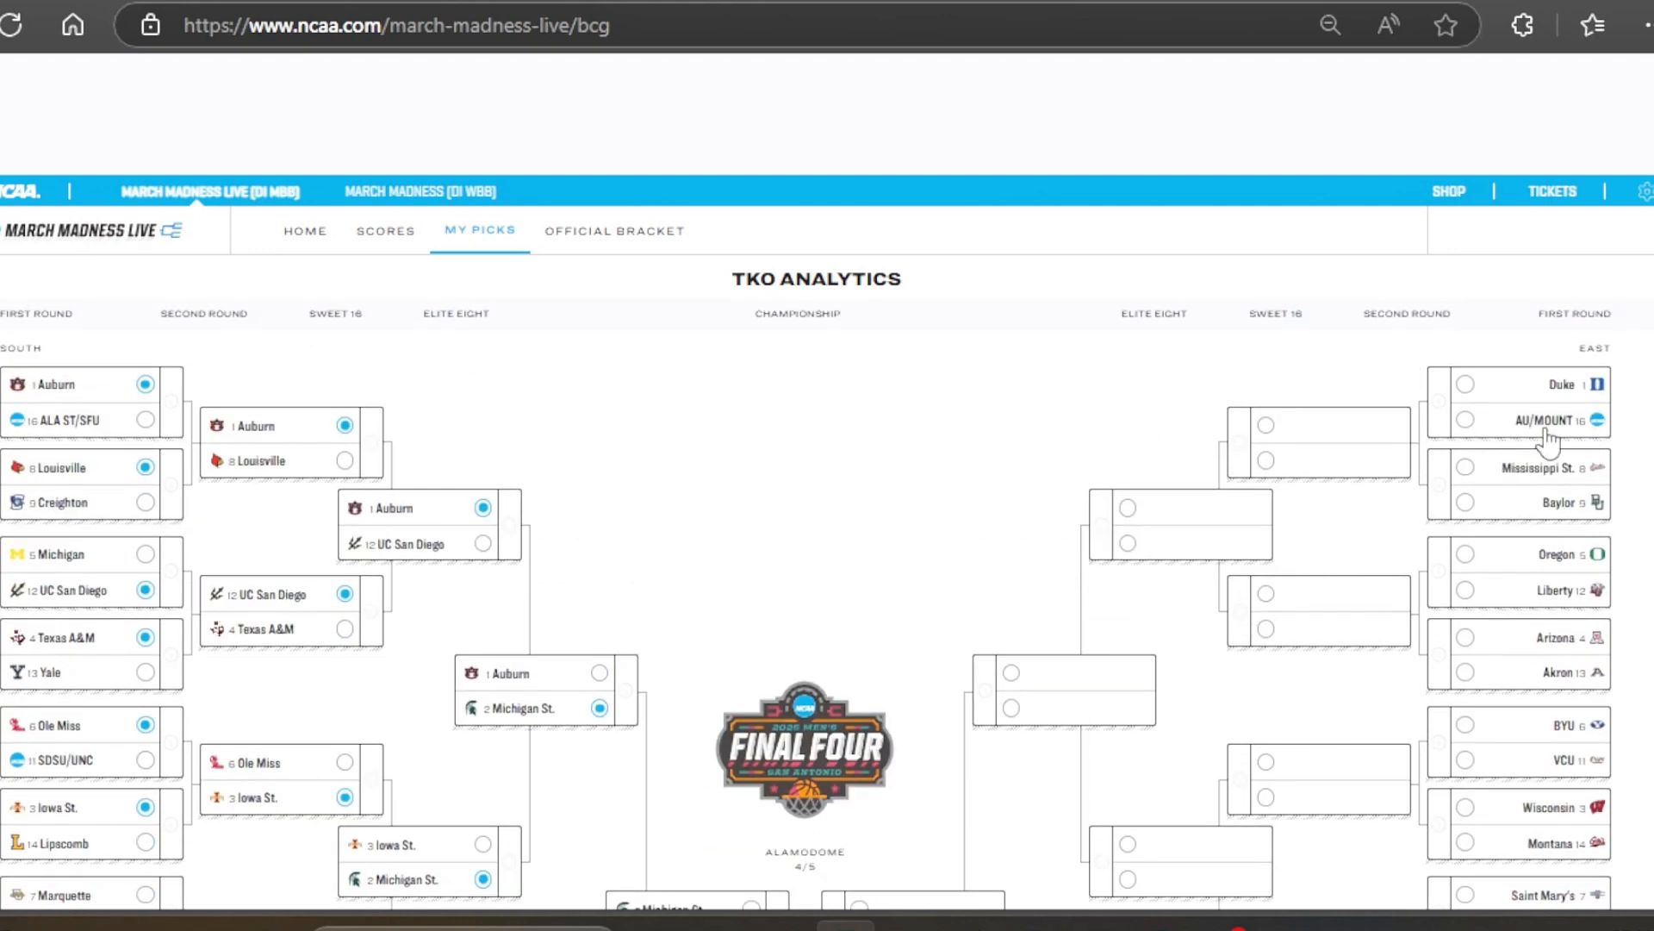
Pick Duke, Mississippi St. and Liberty as East first-round winners
left_click(1465, 382)
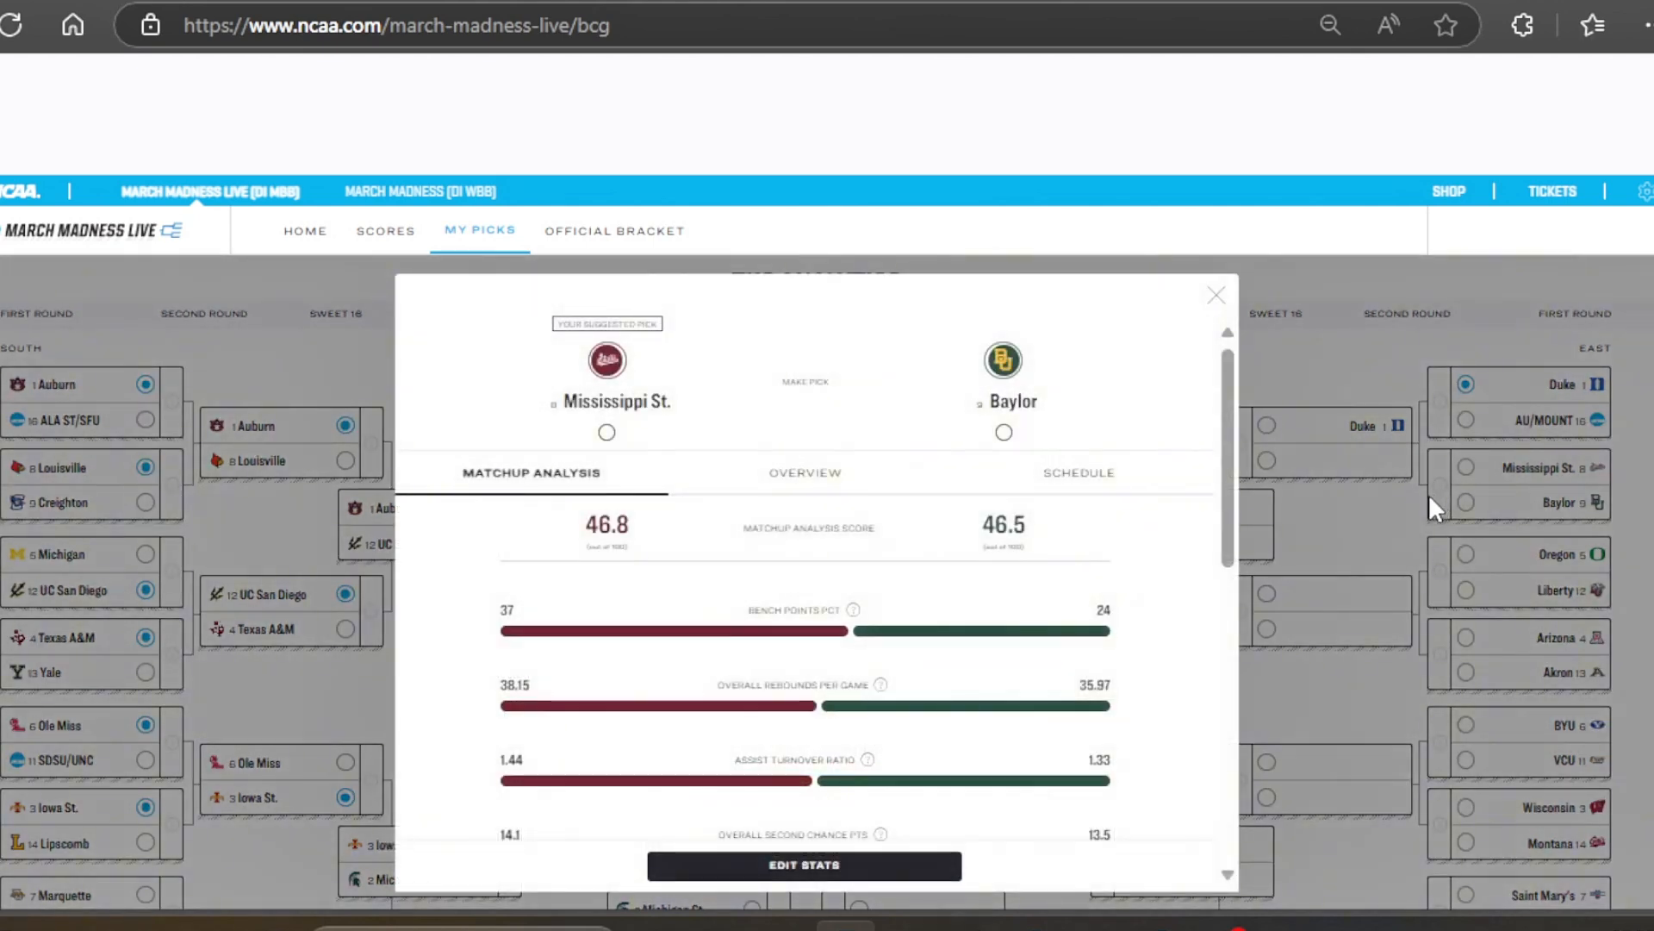
mouse_move(1178, 398)
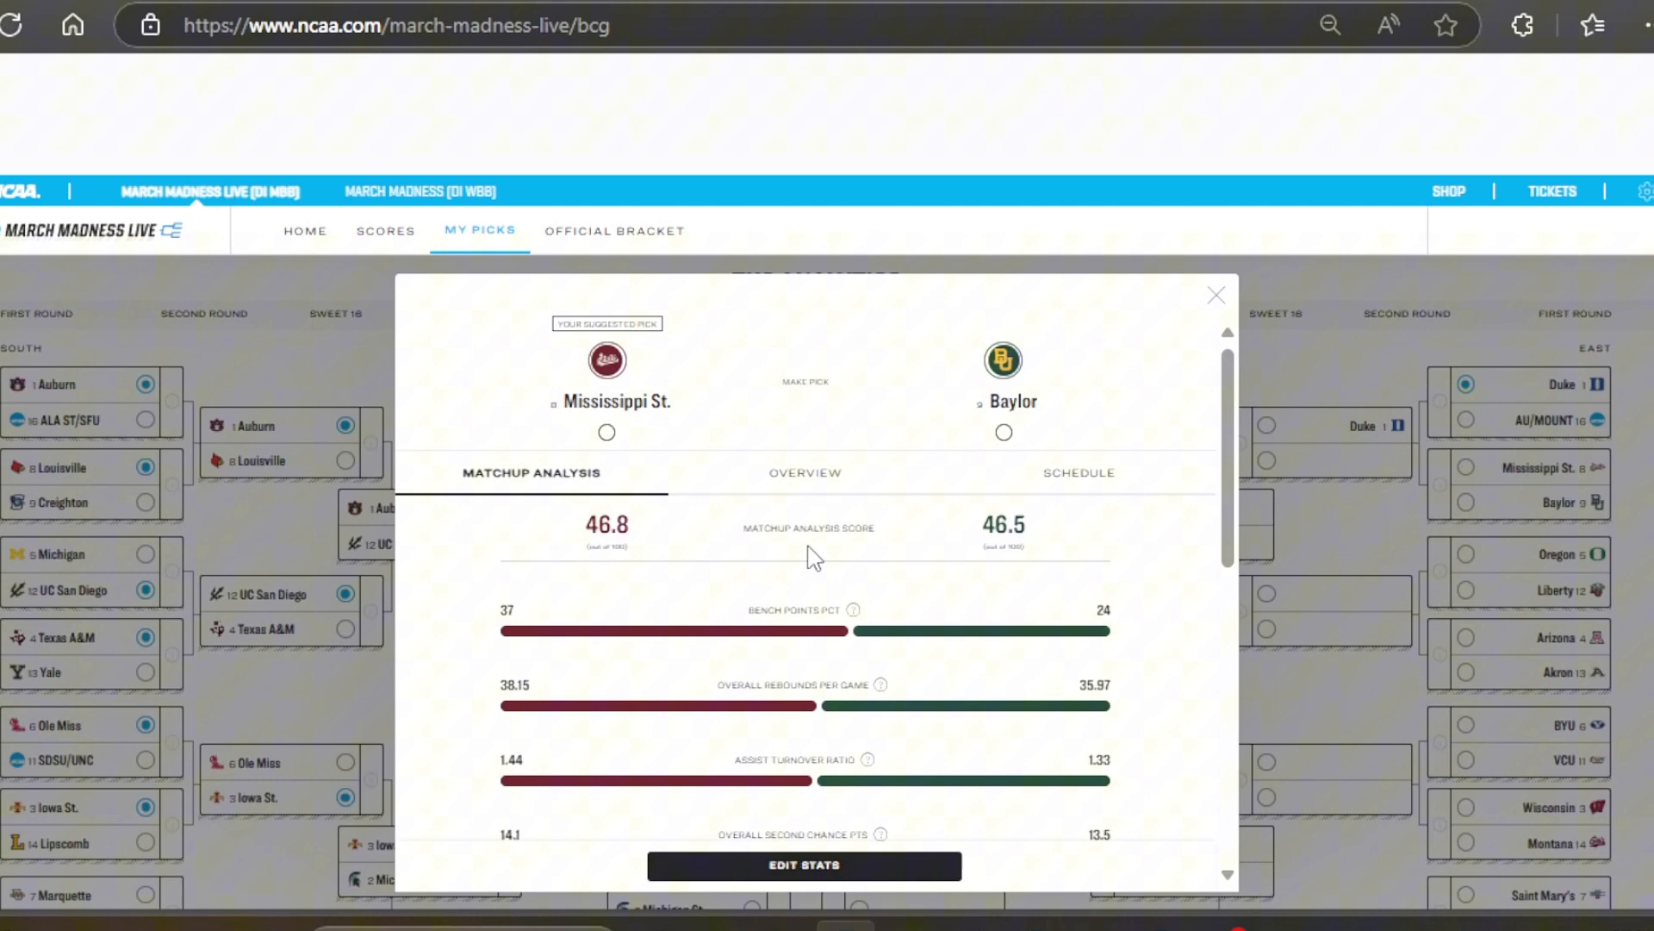
left_click(1215, 295)
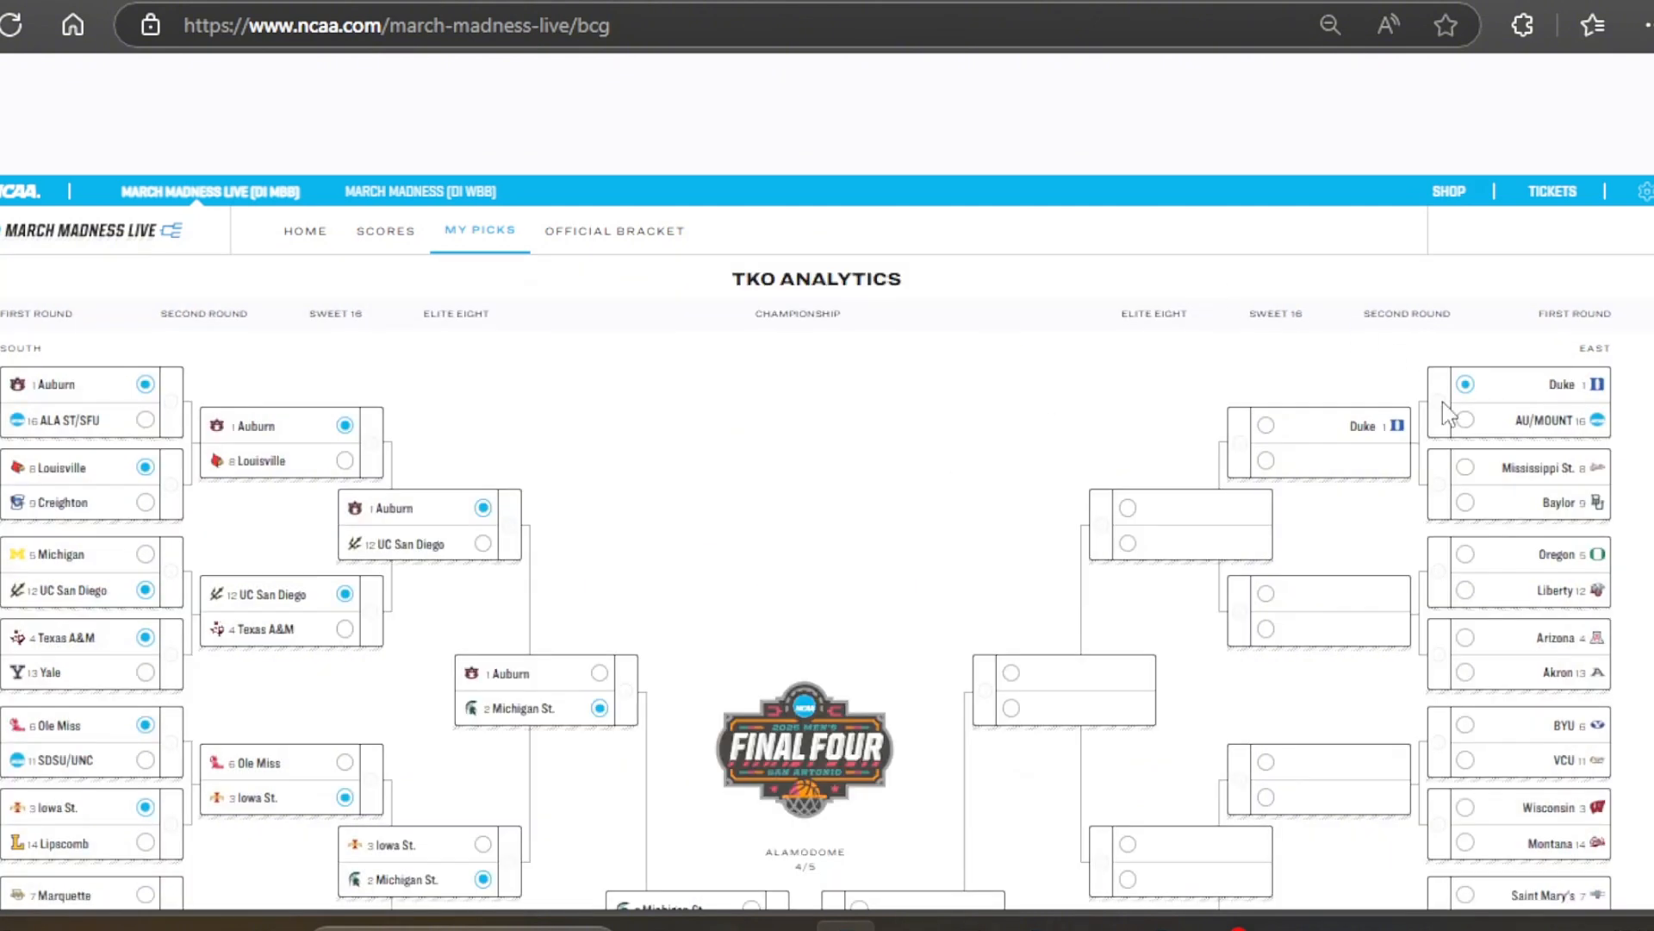
left_click(1464, 467)
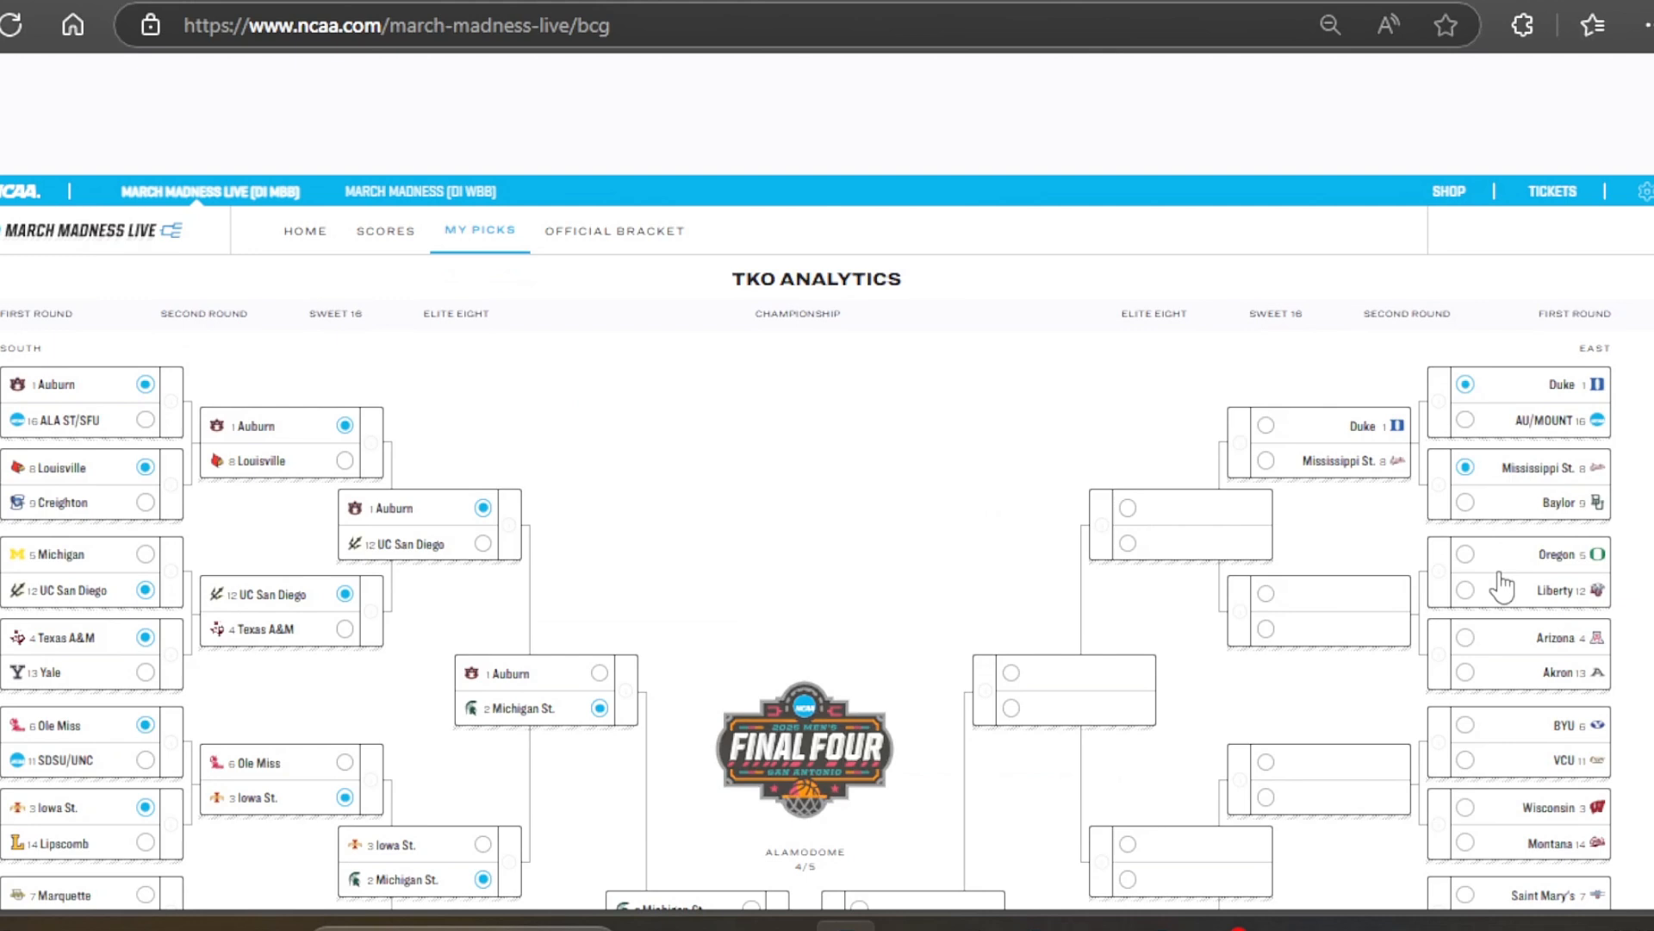
left_click(1465, 589)
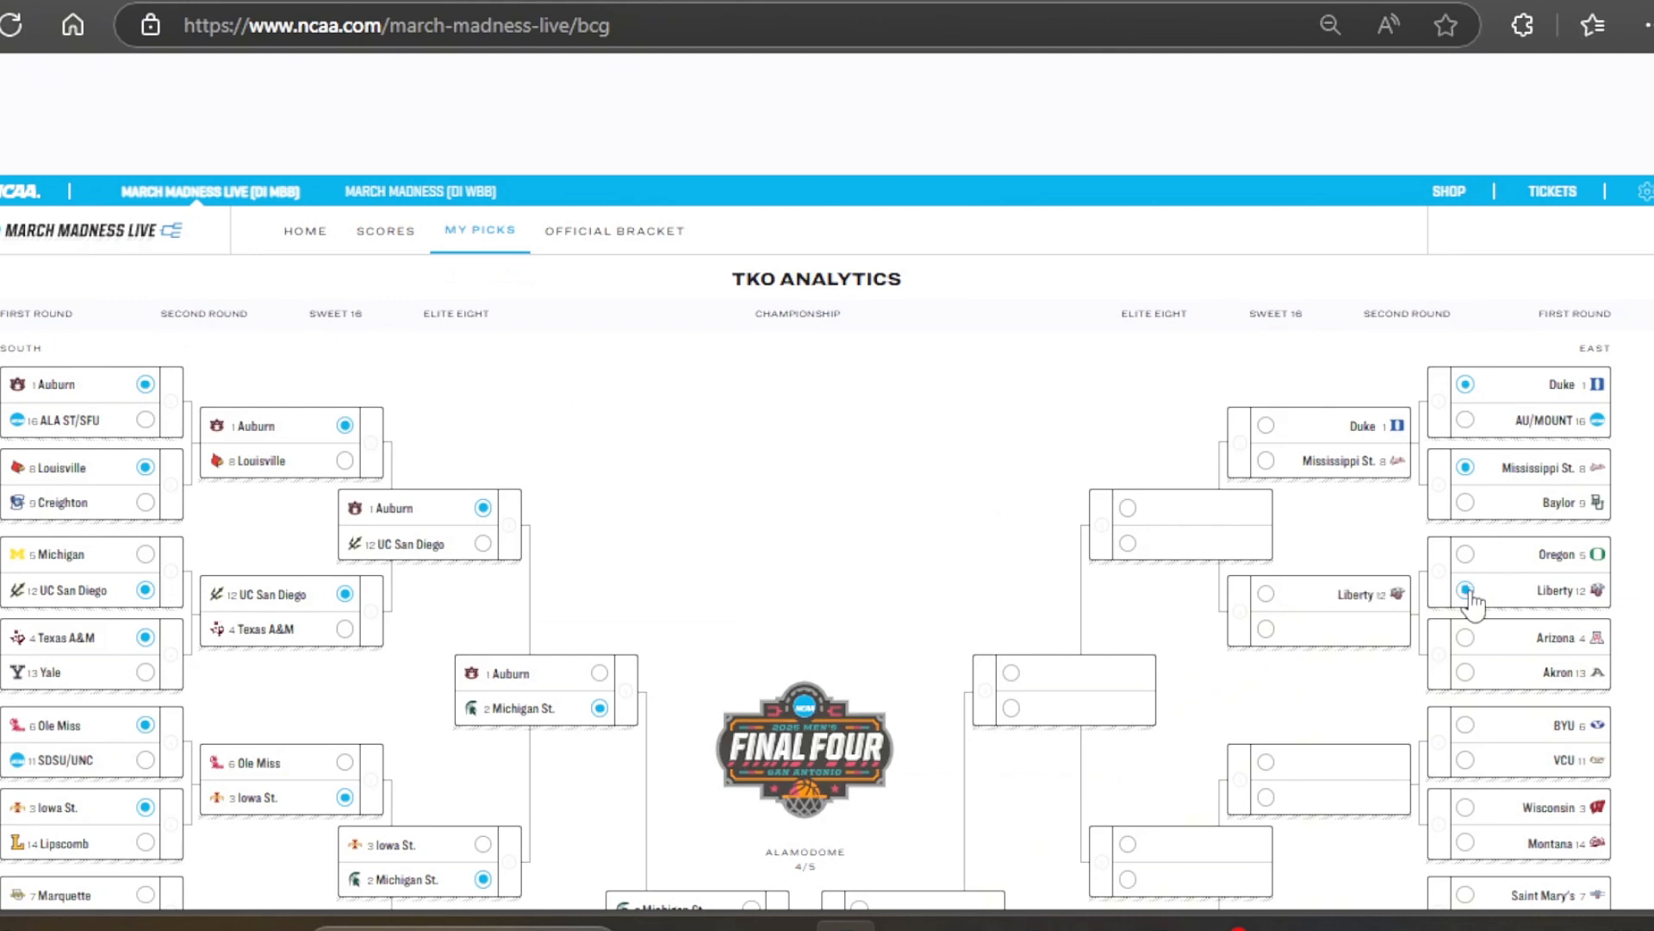
scroll("down", 3)
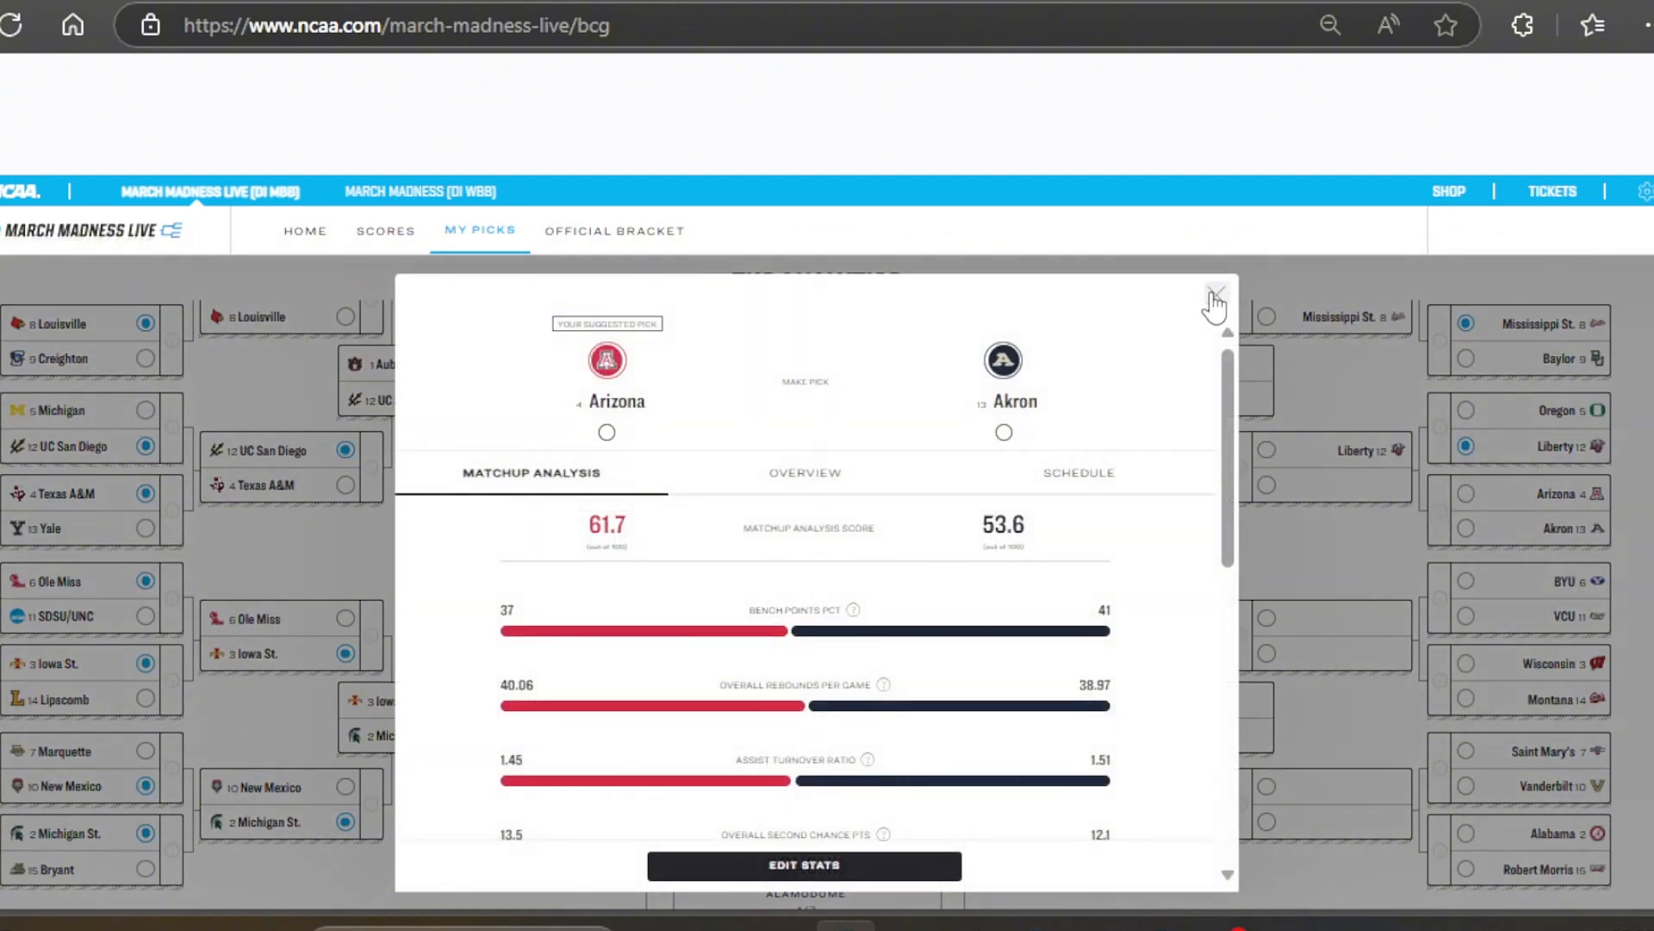
Pick Arizona, VCU, Wisconsin and Saint Mary's in the remaining East first-round games
left_click(1213, 293)
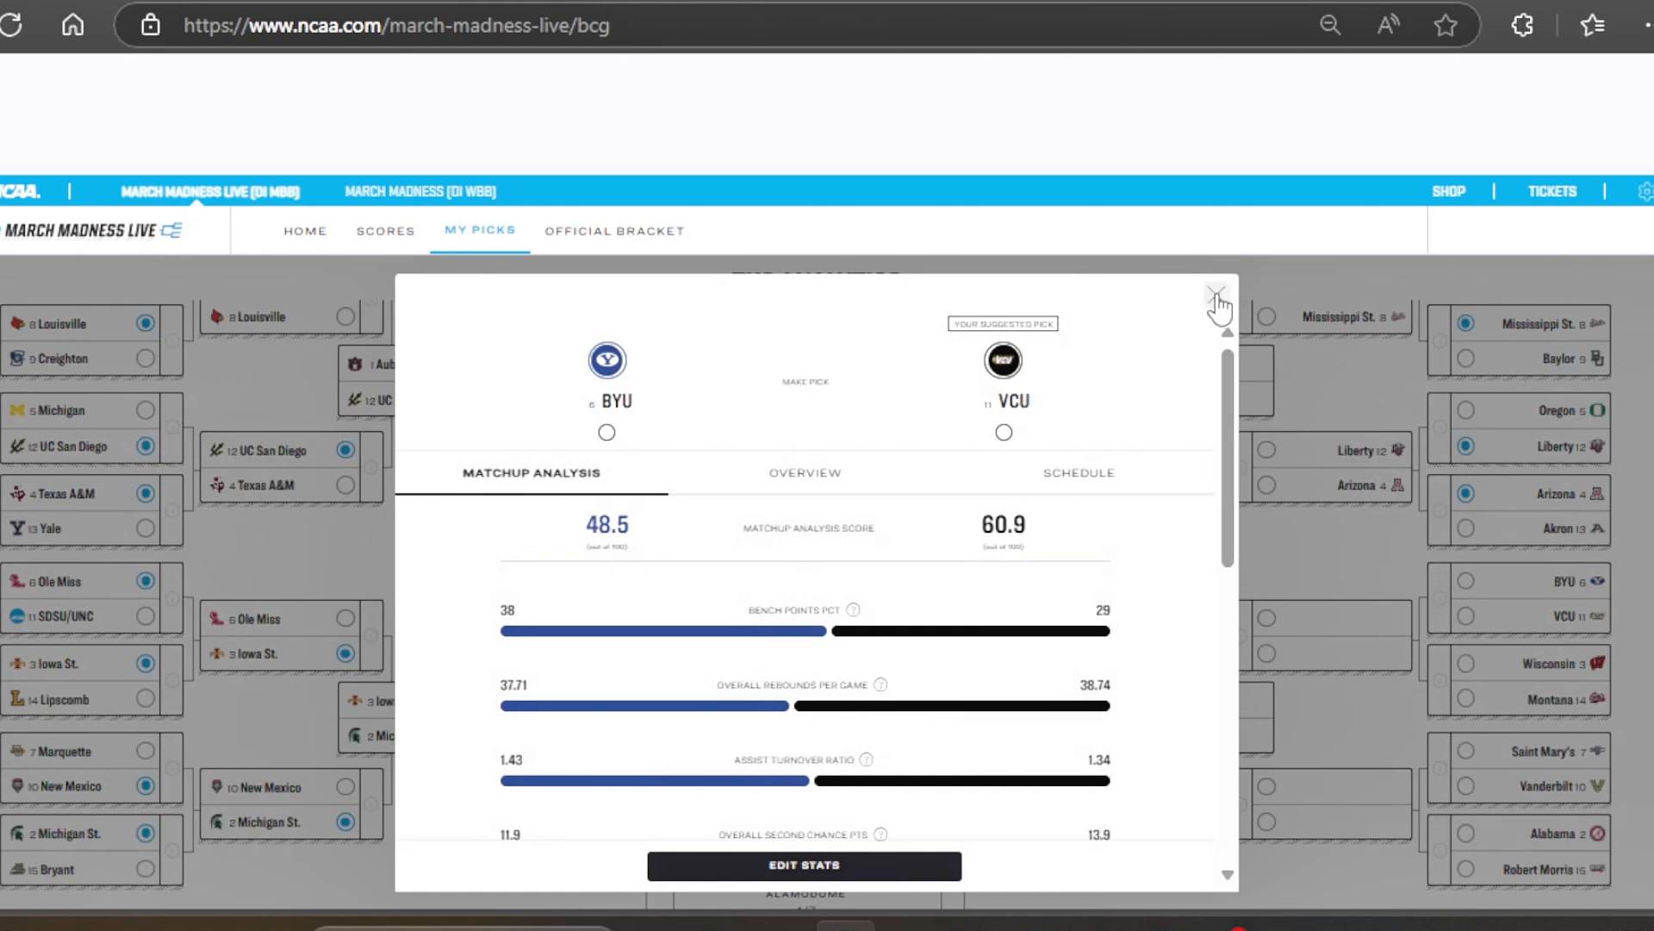
left_click(1215, 295)
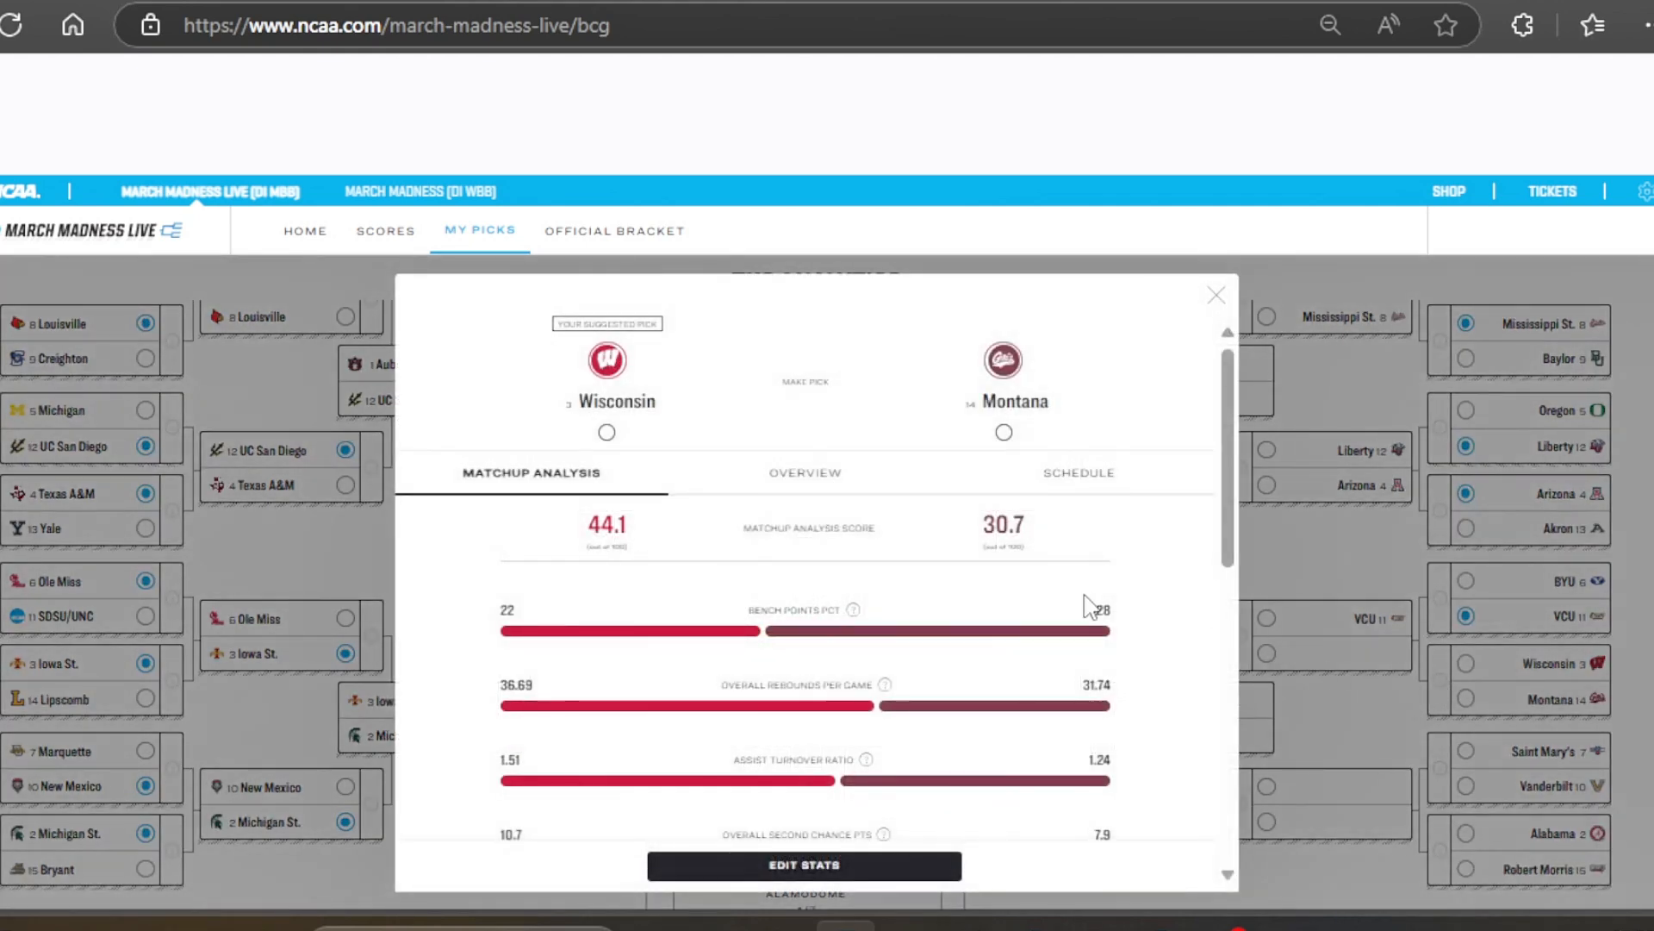
left_click(1215, 295)
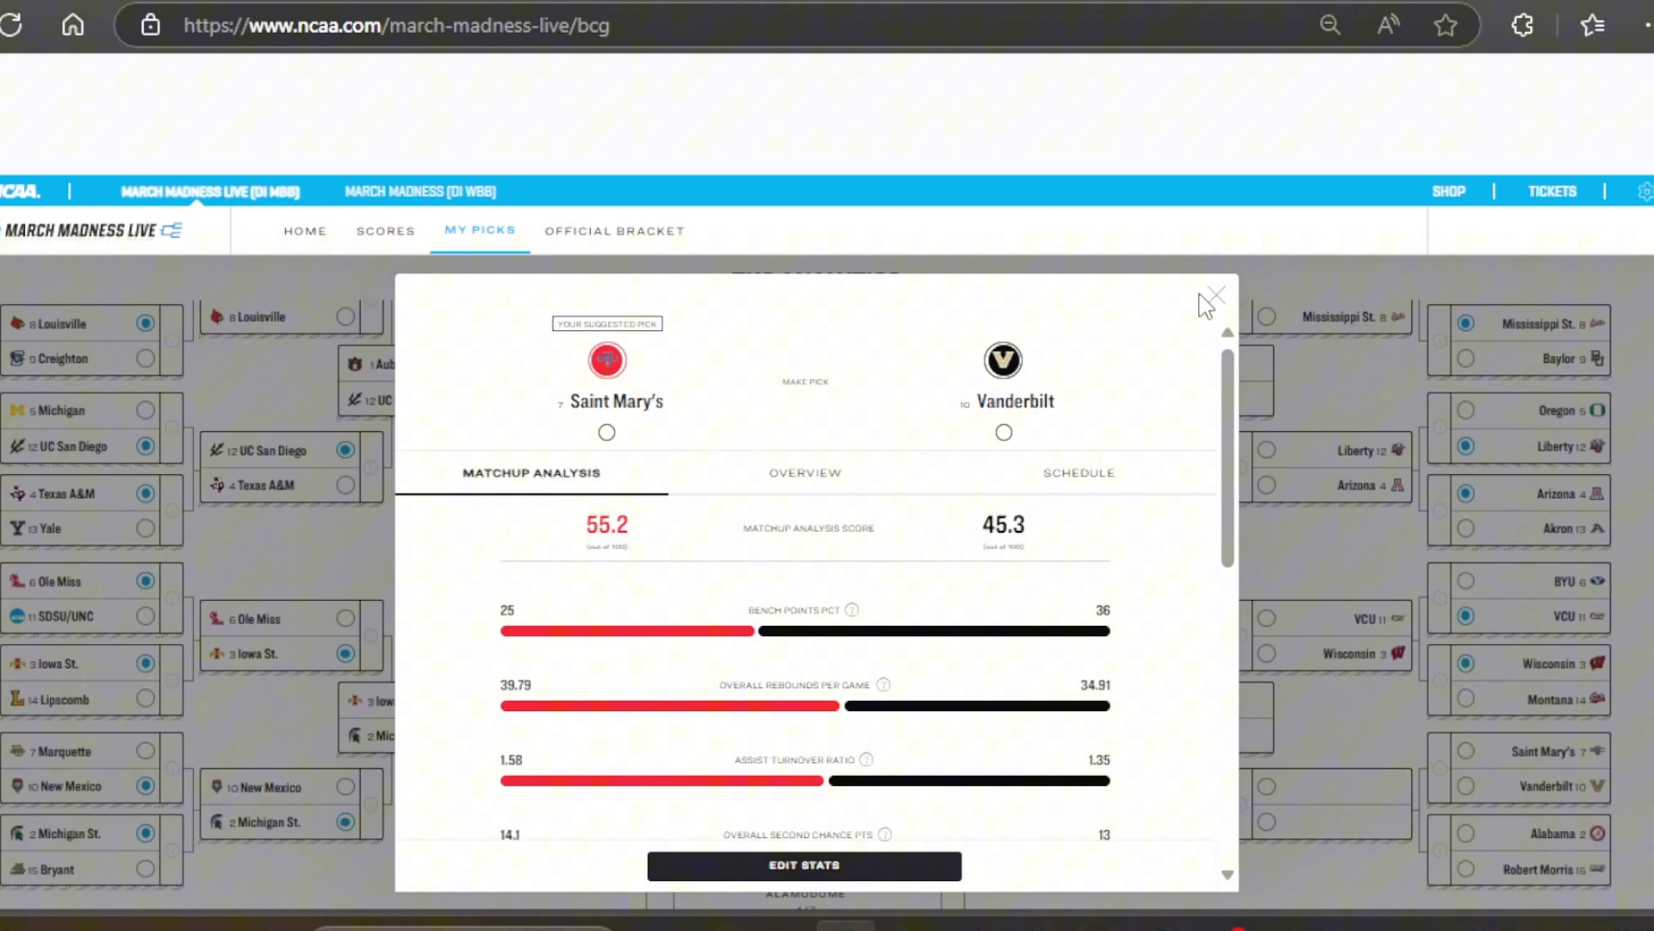
left_click(1213, 294)
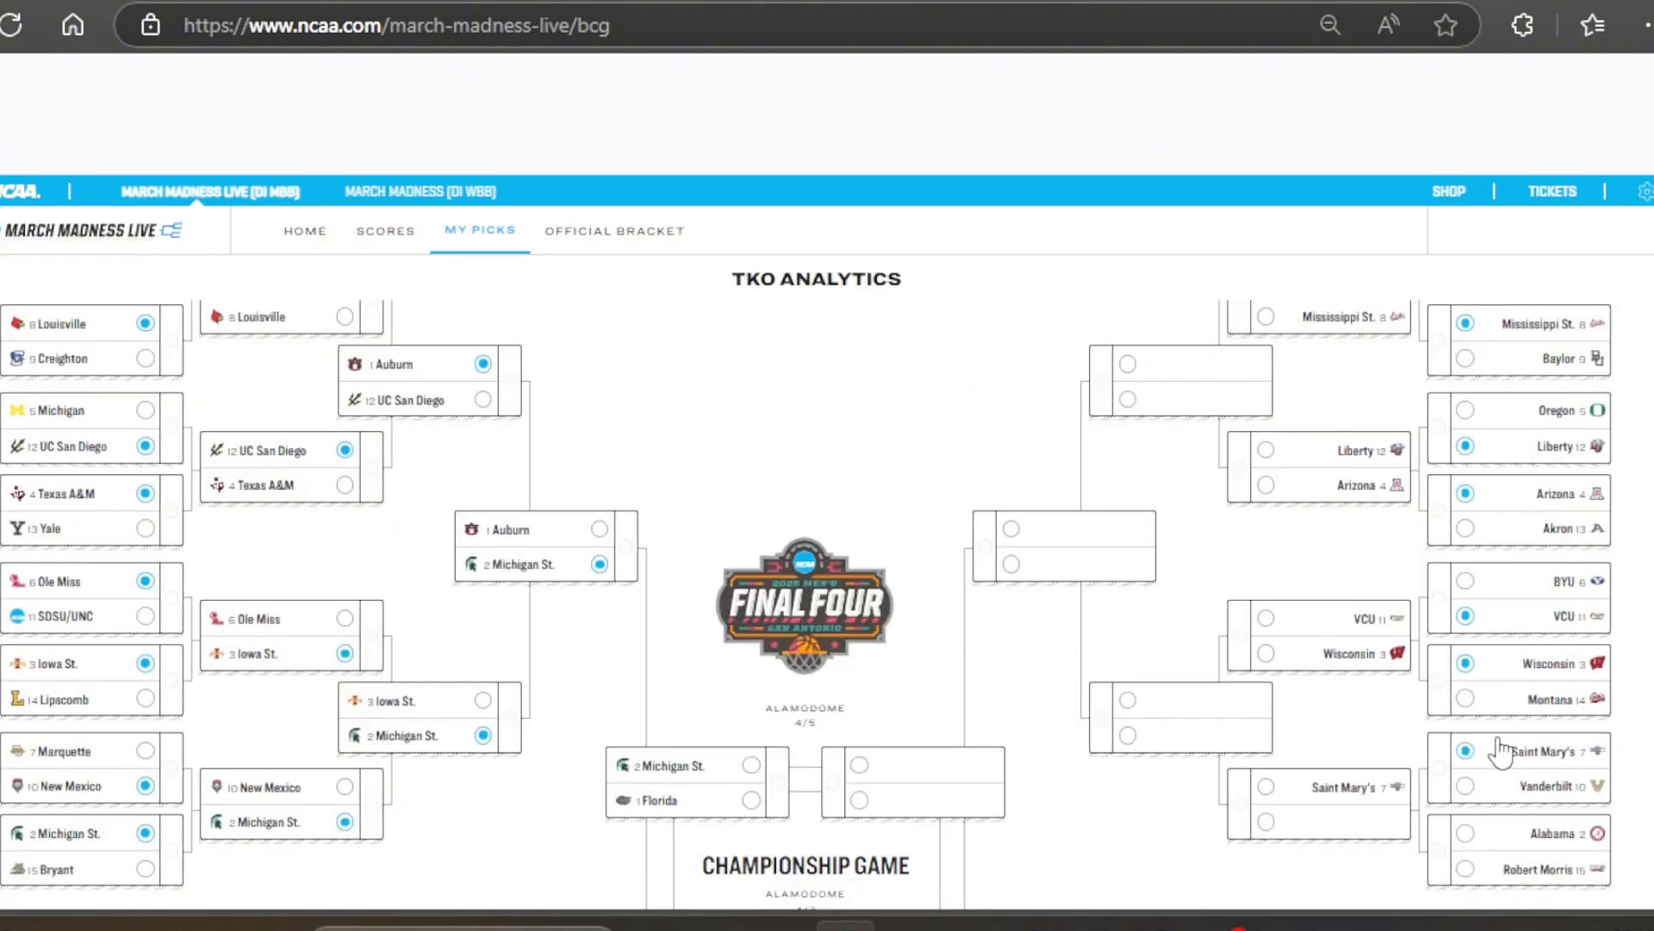
mouse_move(1432, 853)
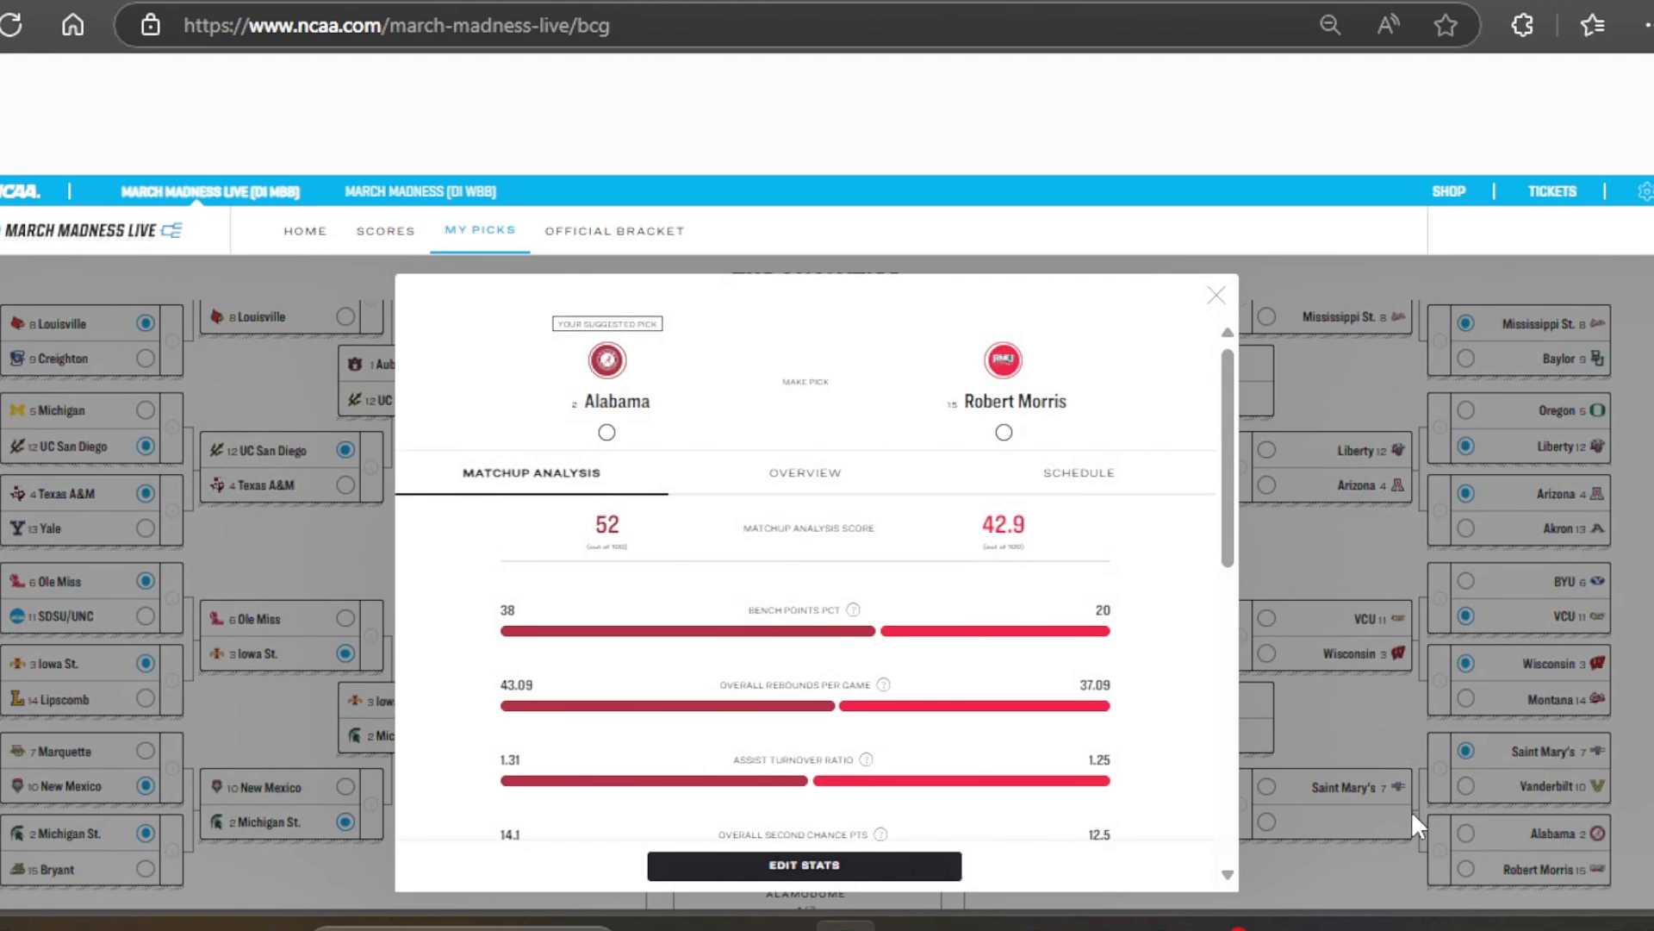
left_click(1215, 295)
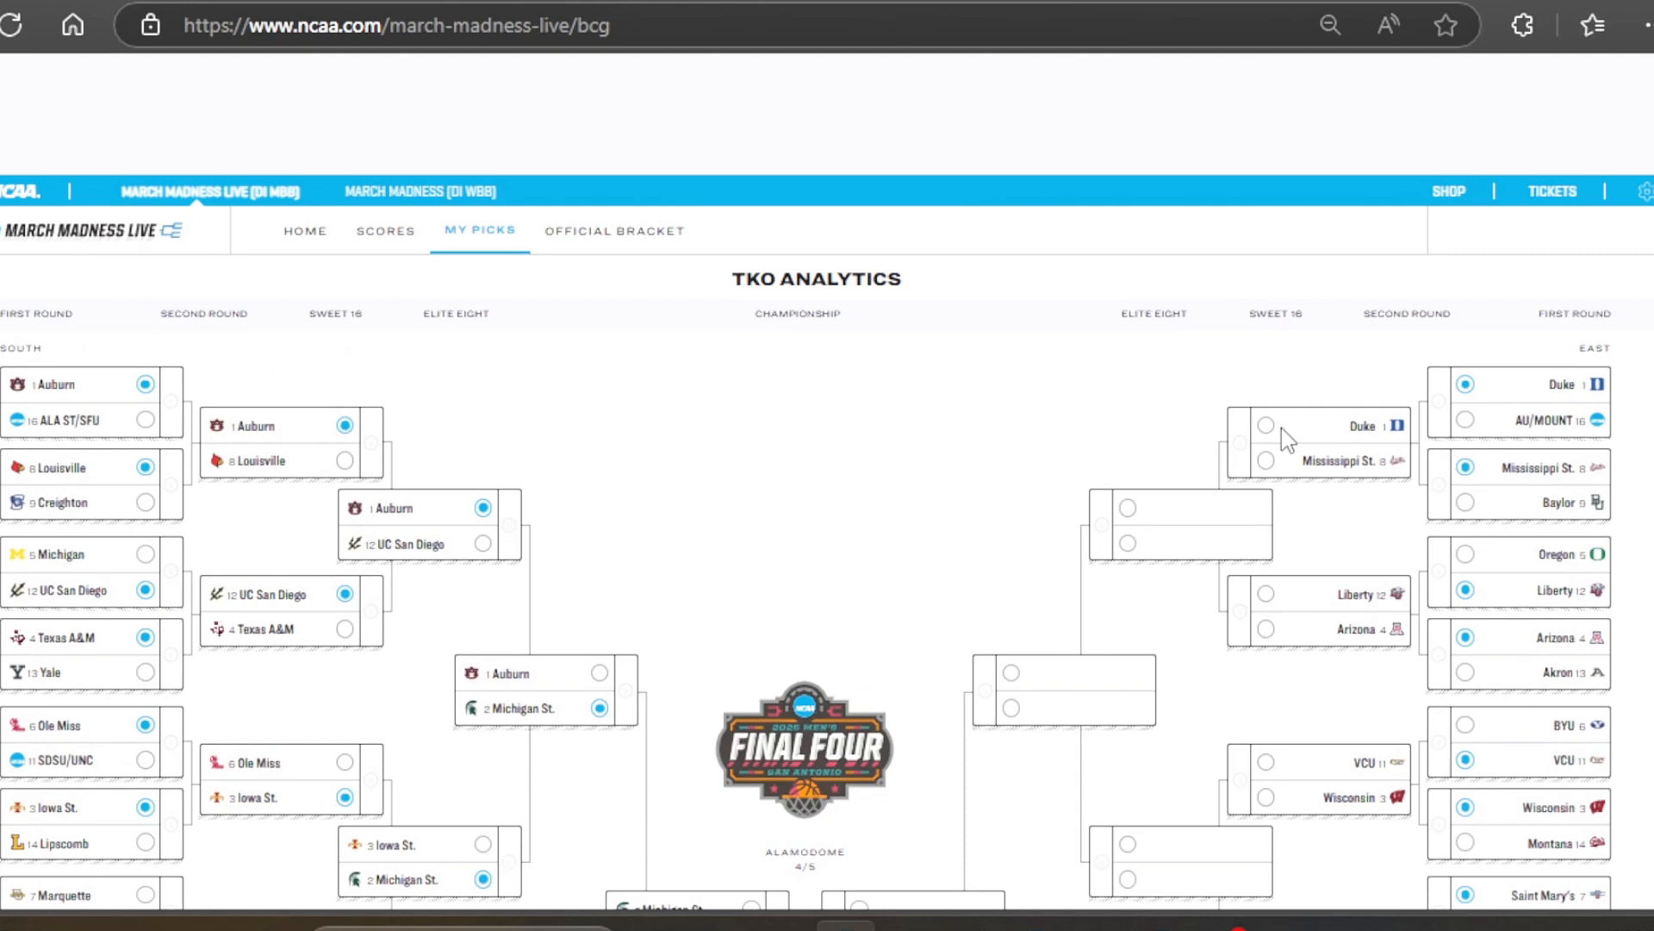
Advance Duke over Mississippi St. and bring up the Edit Stats options from its matchup analysis
left_click(1263, 426)
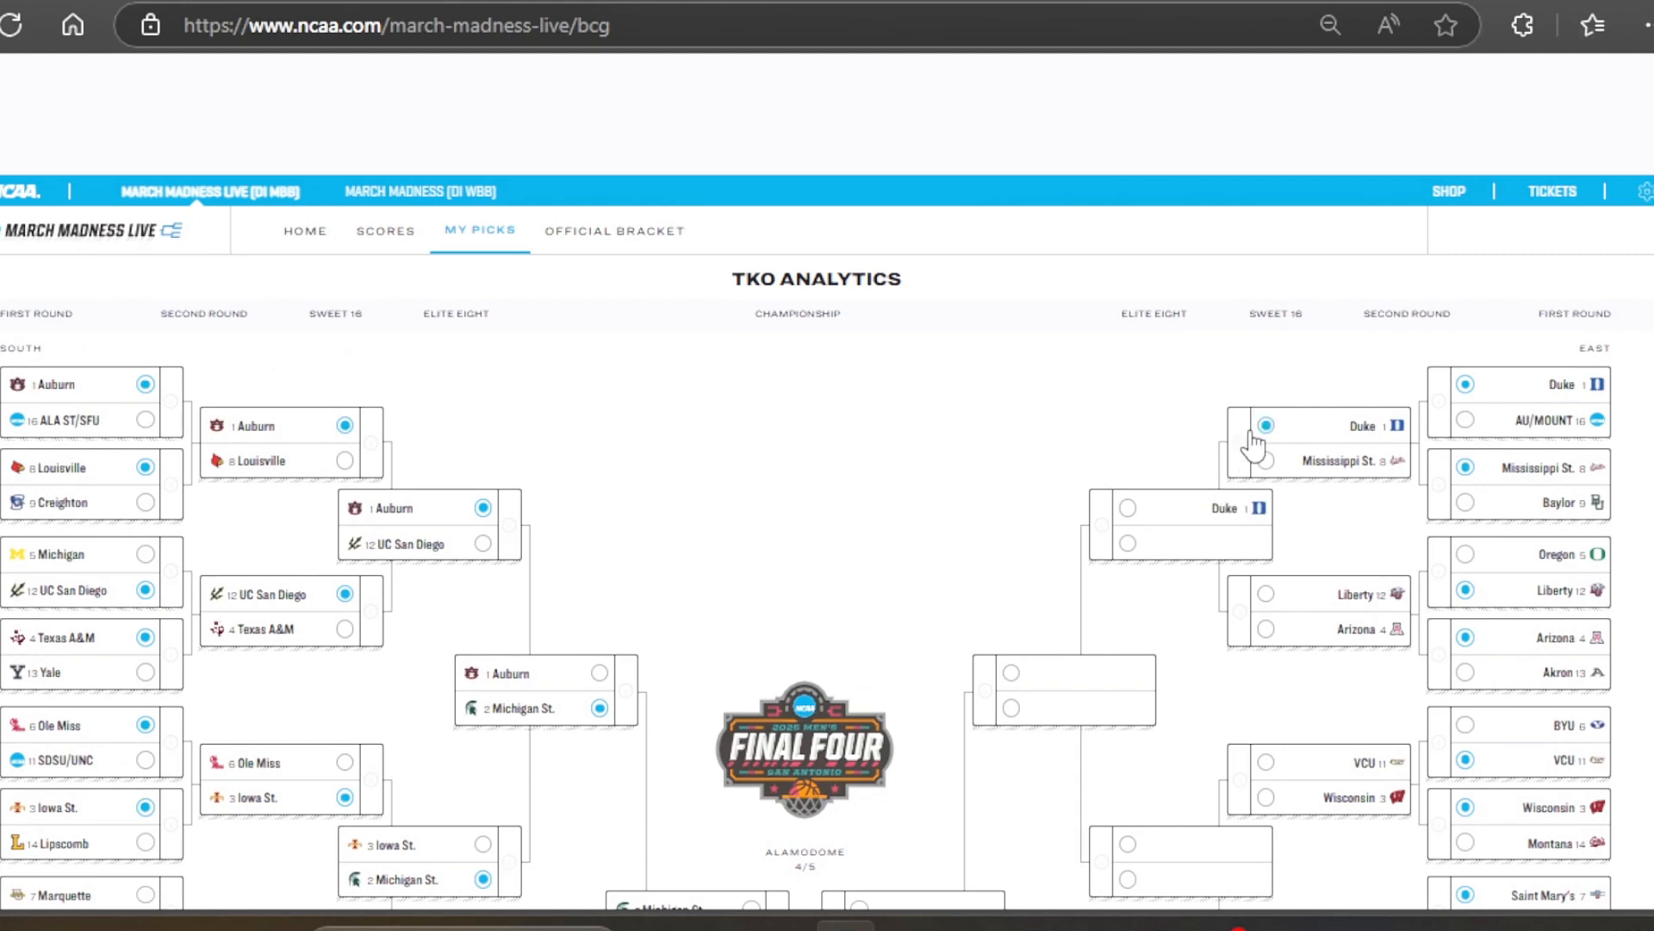
left_click(1263, 424)
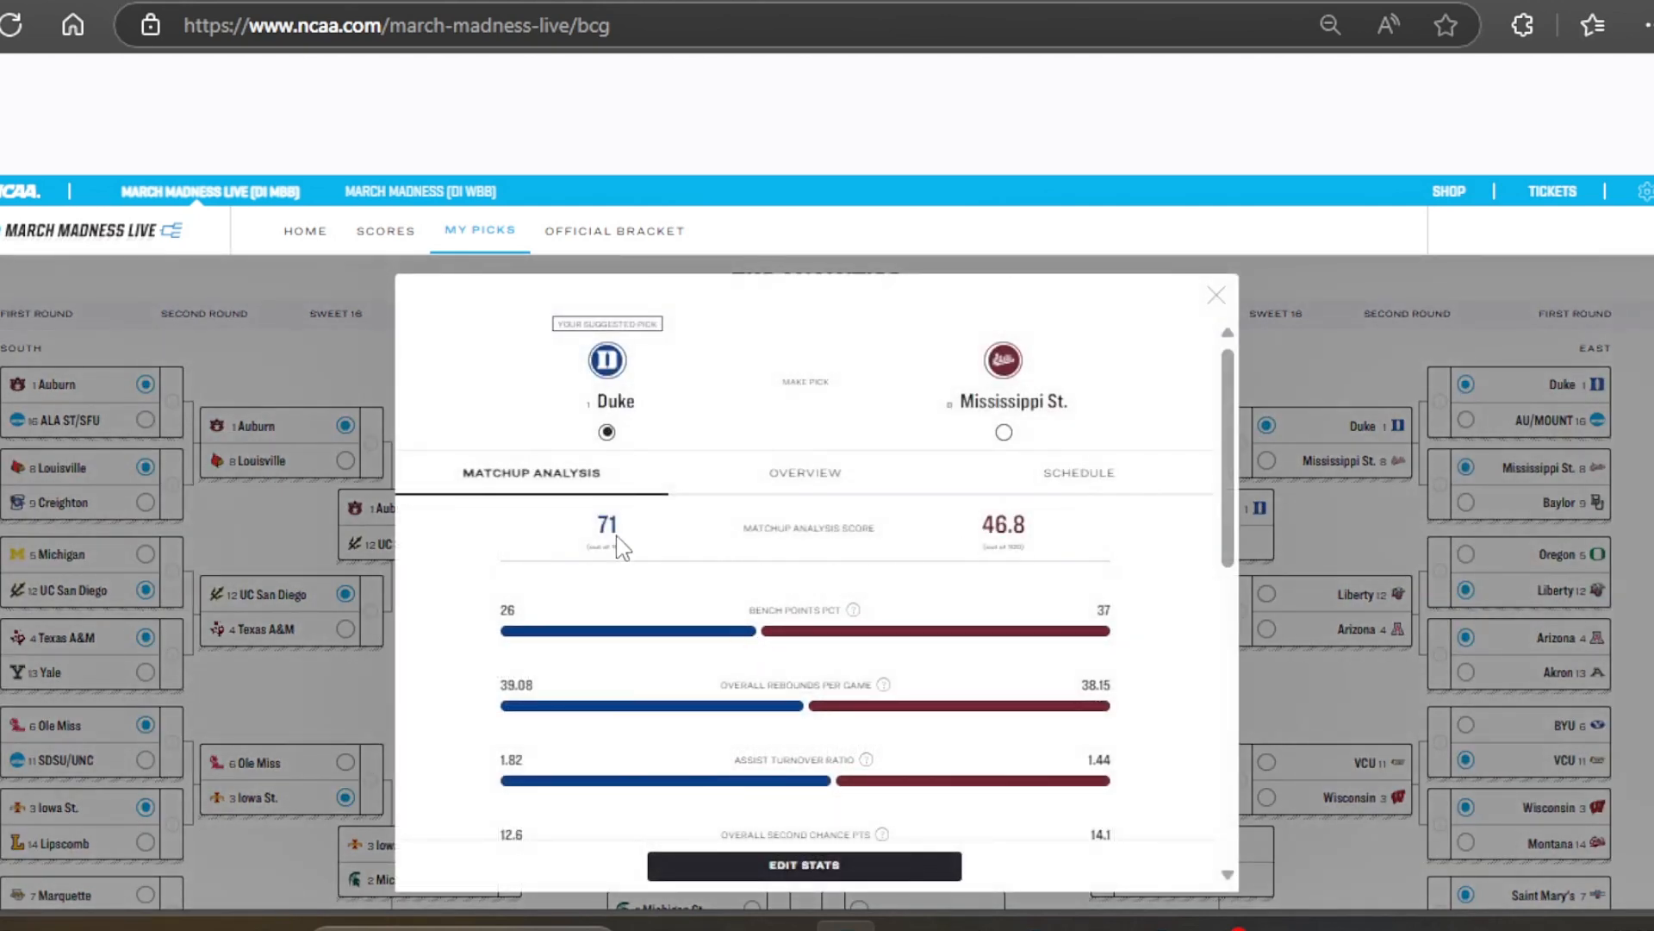
scroll("down", 3)
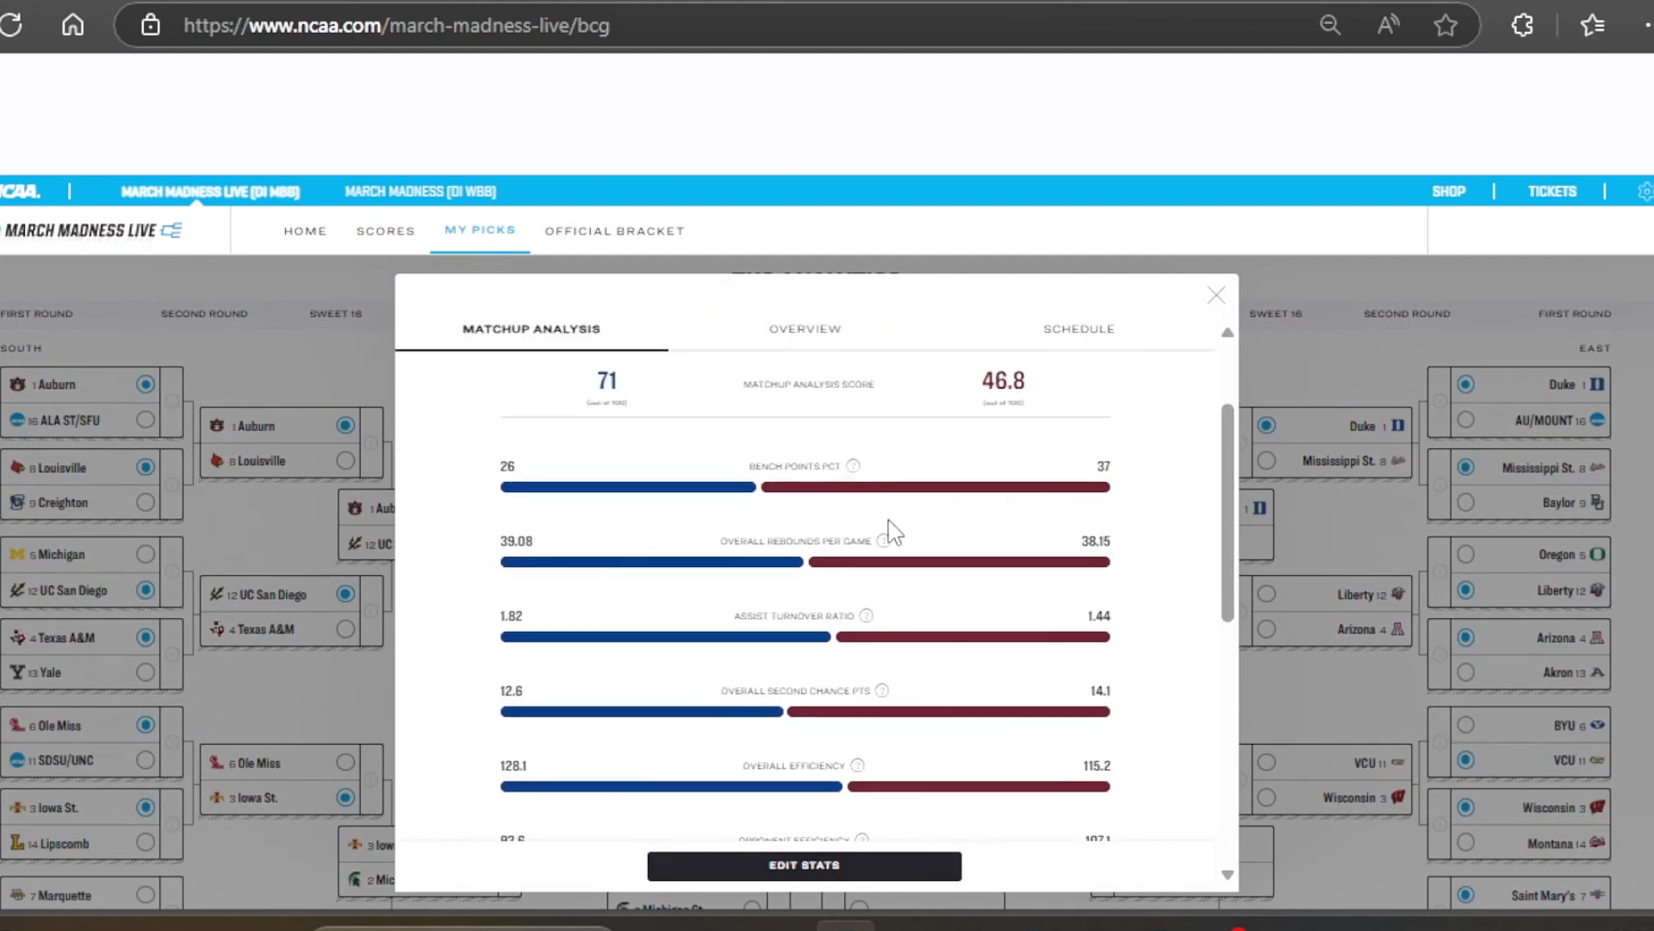
mouse_move(955, 655)
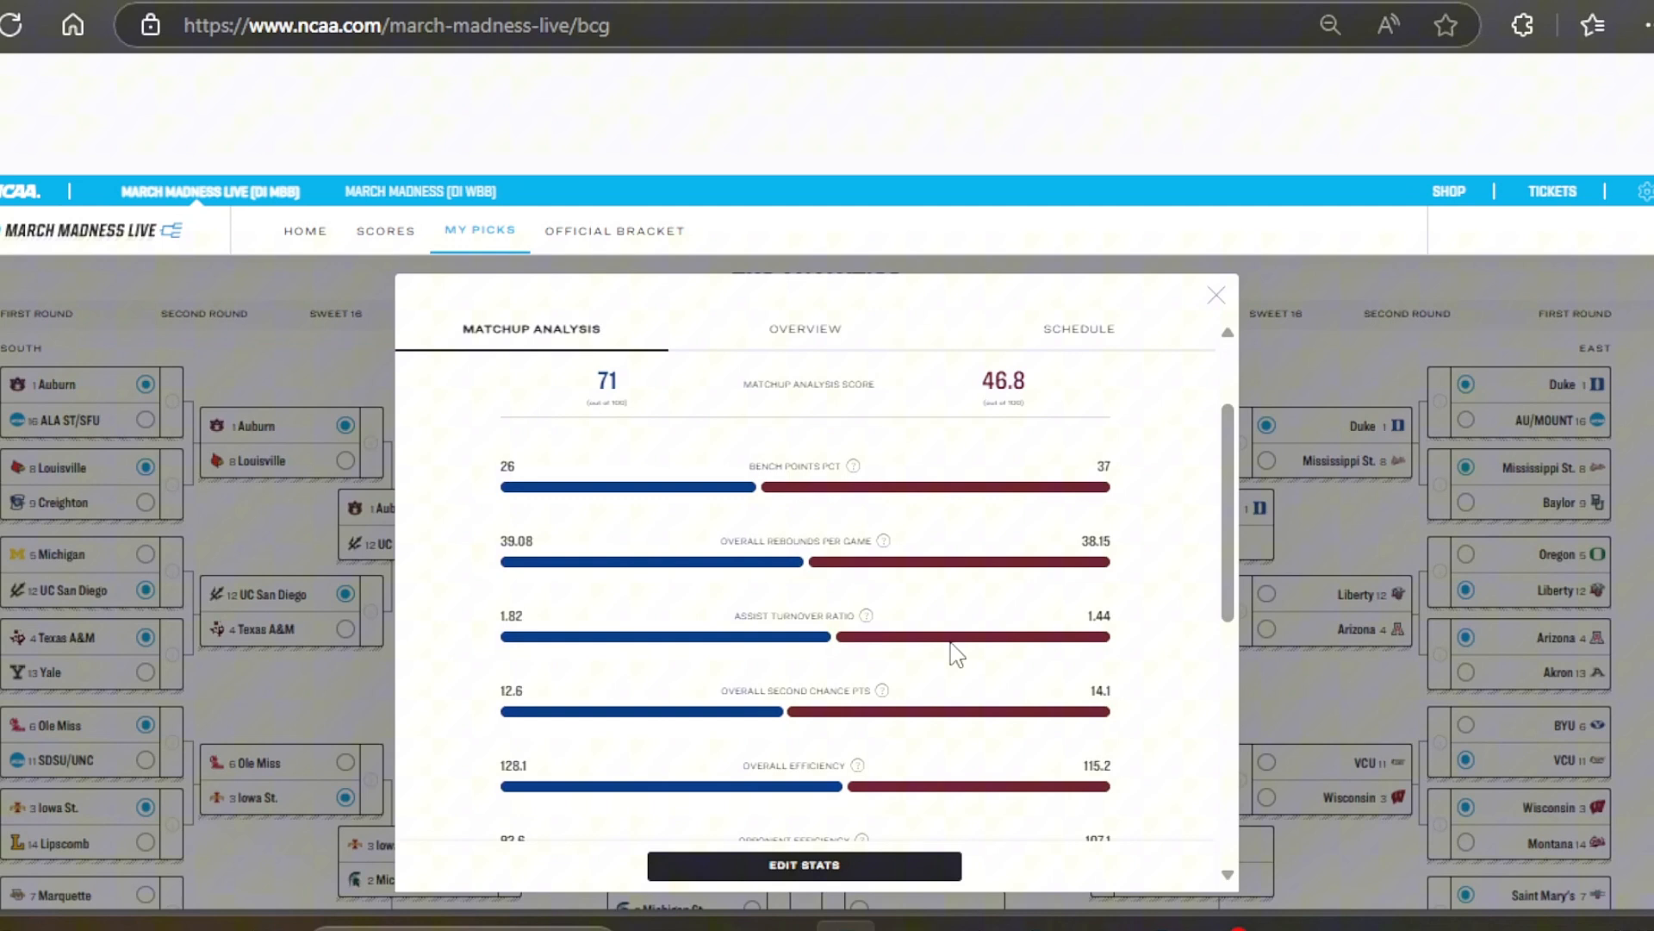
mouse_move(863, 710)
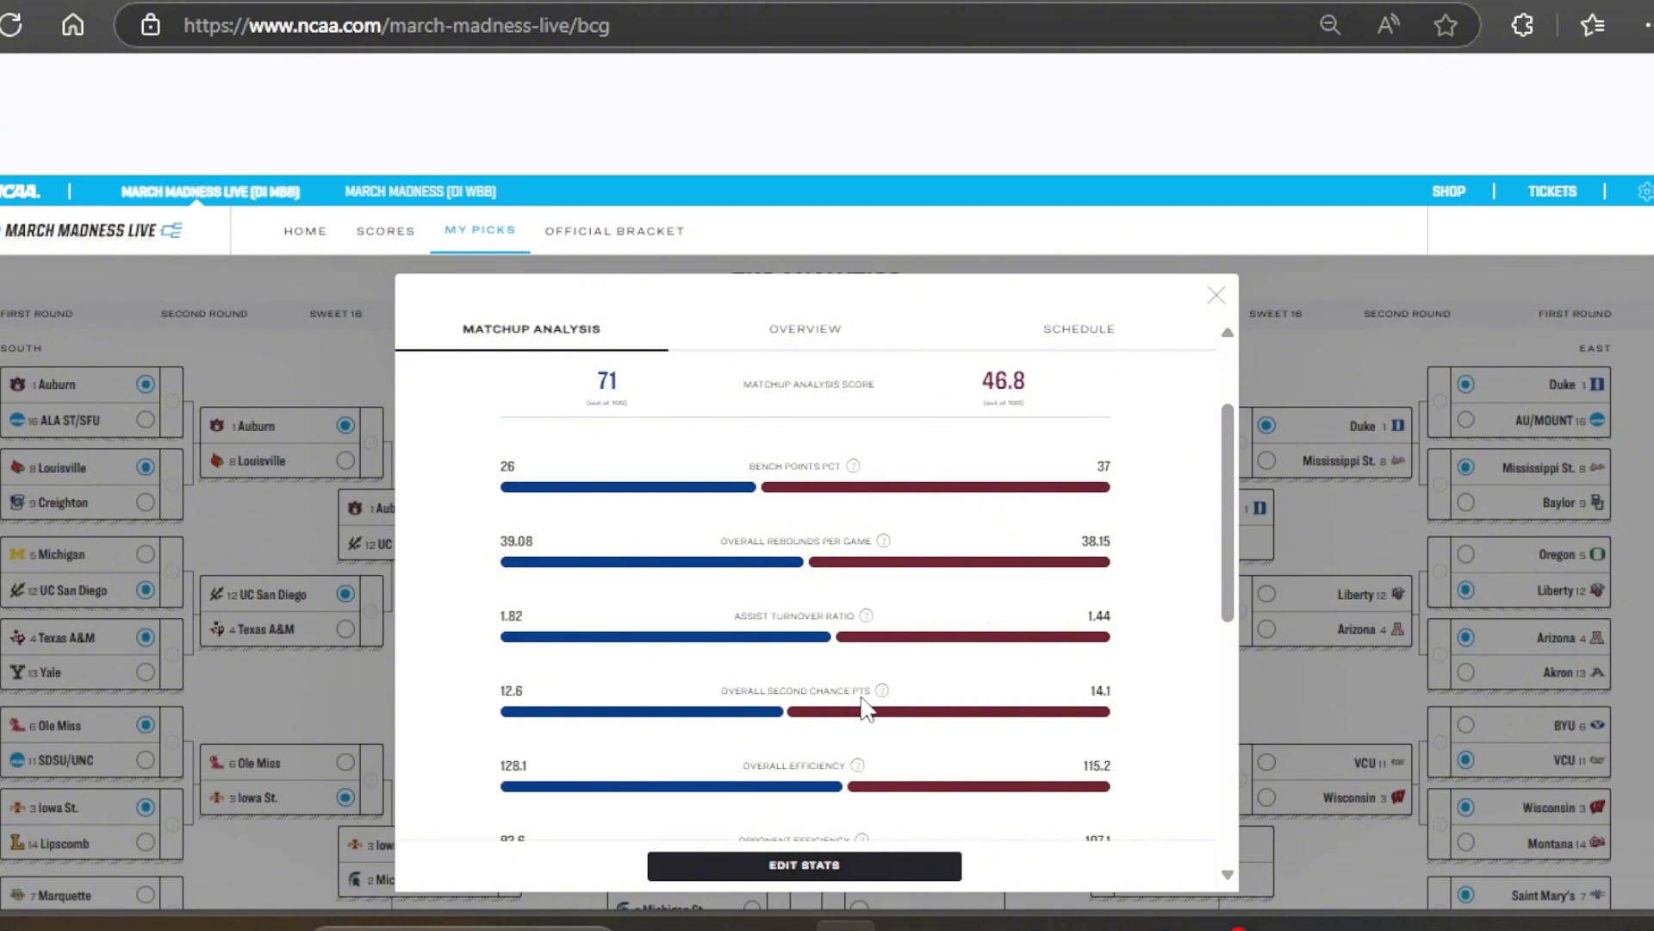
left_click(803, 863)
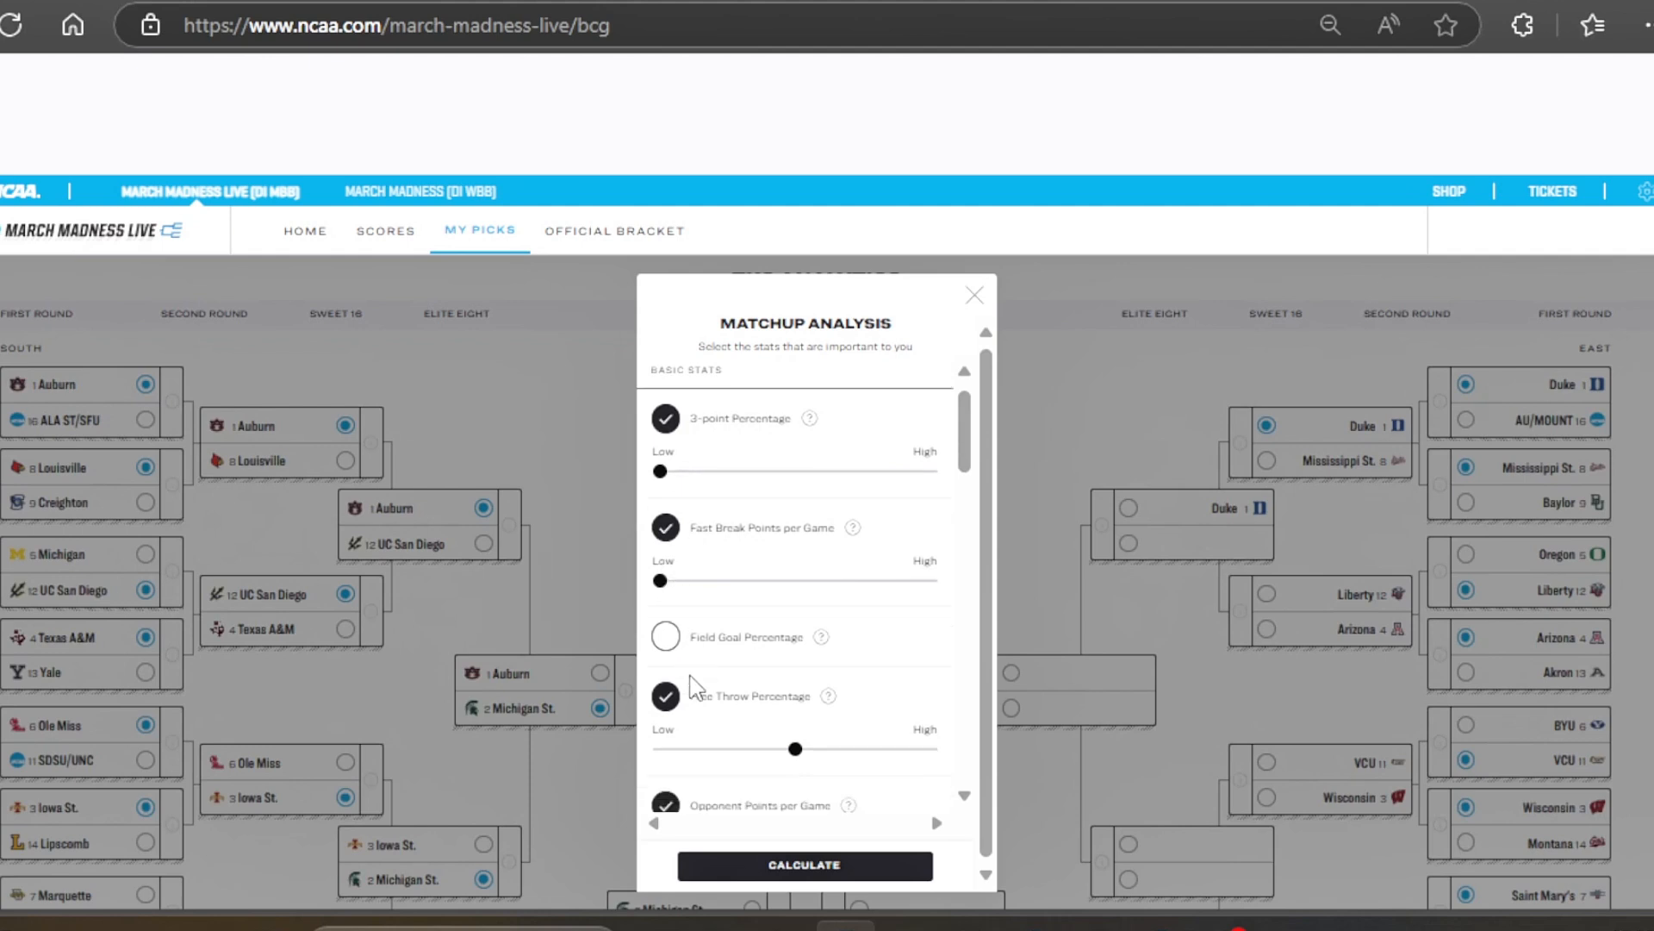
Scroll through the matchup stat checklist and close it without recalculating
scroll("down", 3)
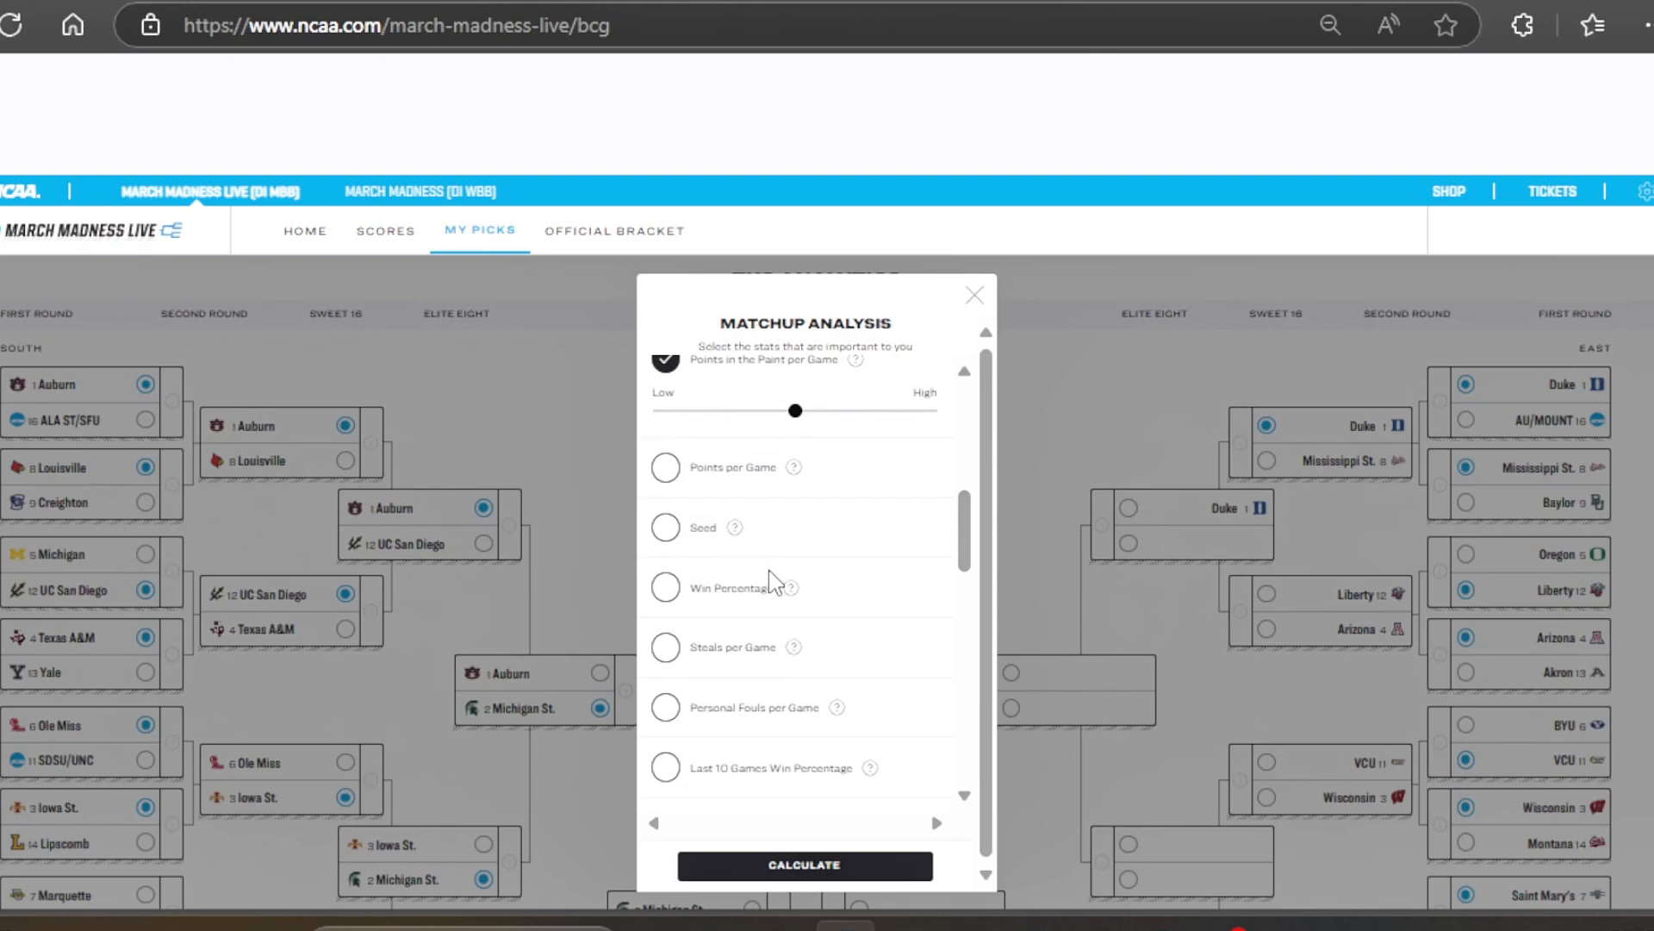
scroll("down", 3)
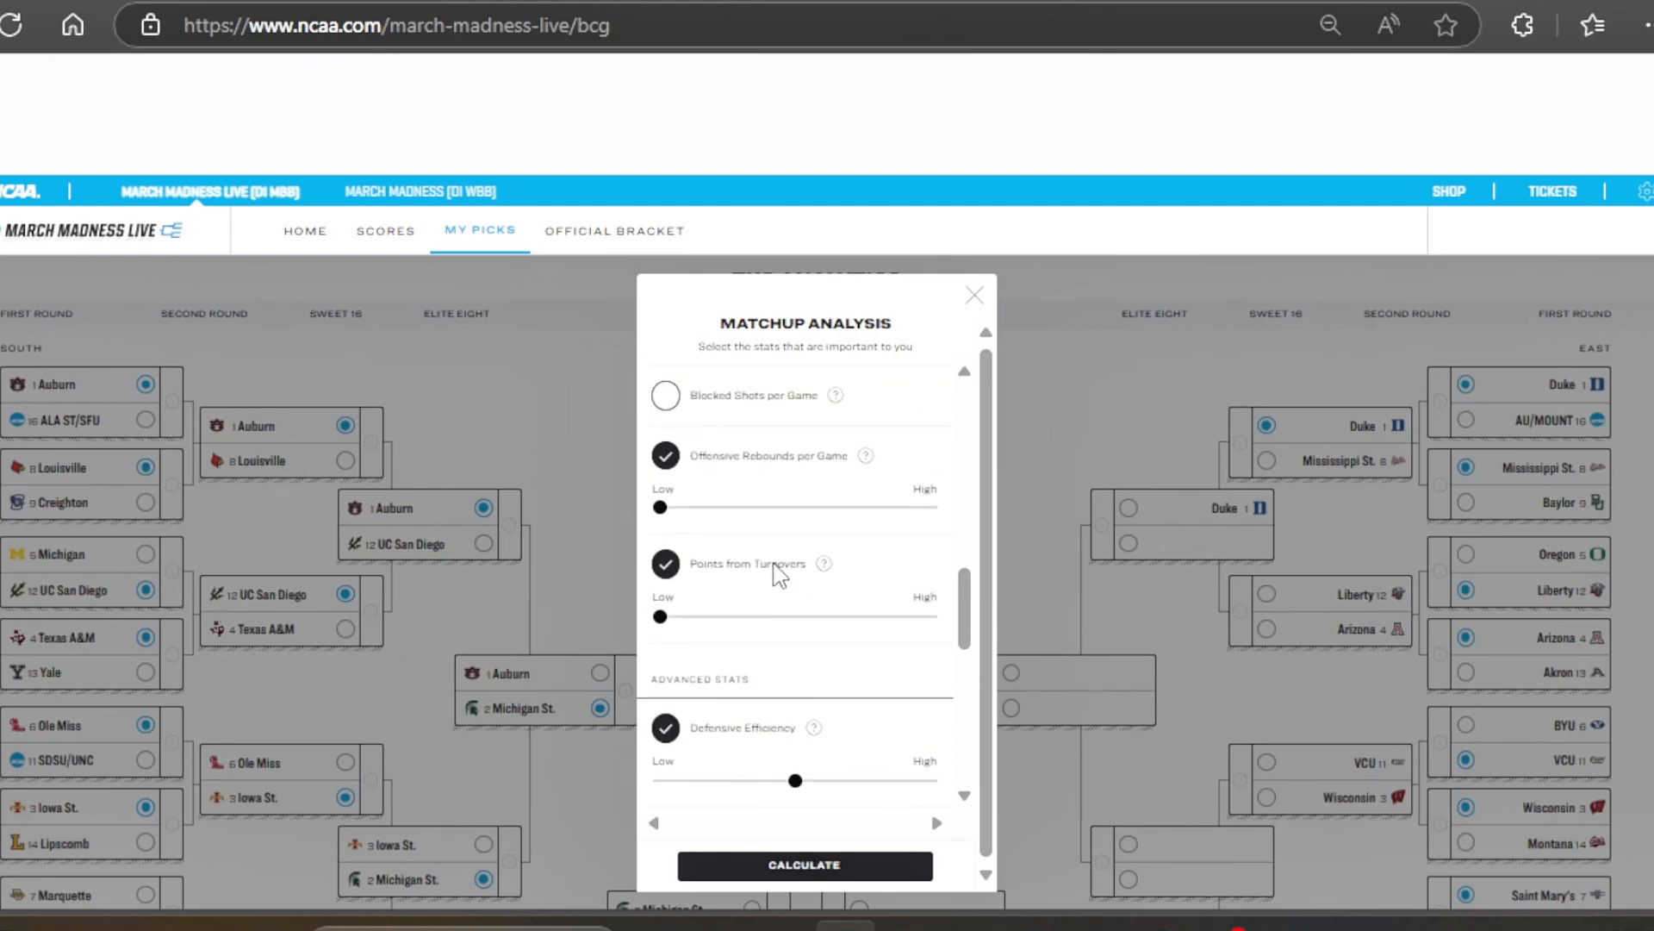
scroll("down", 3)
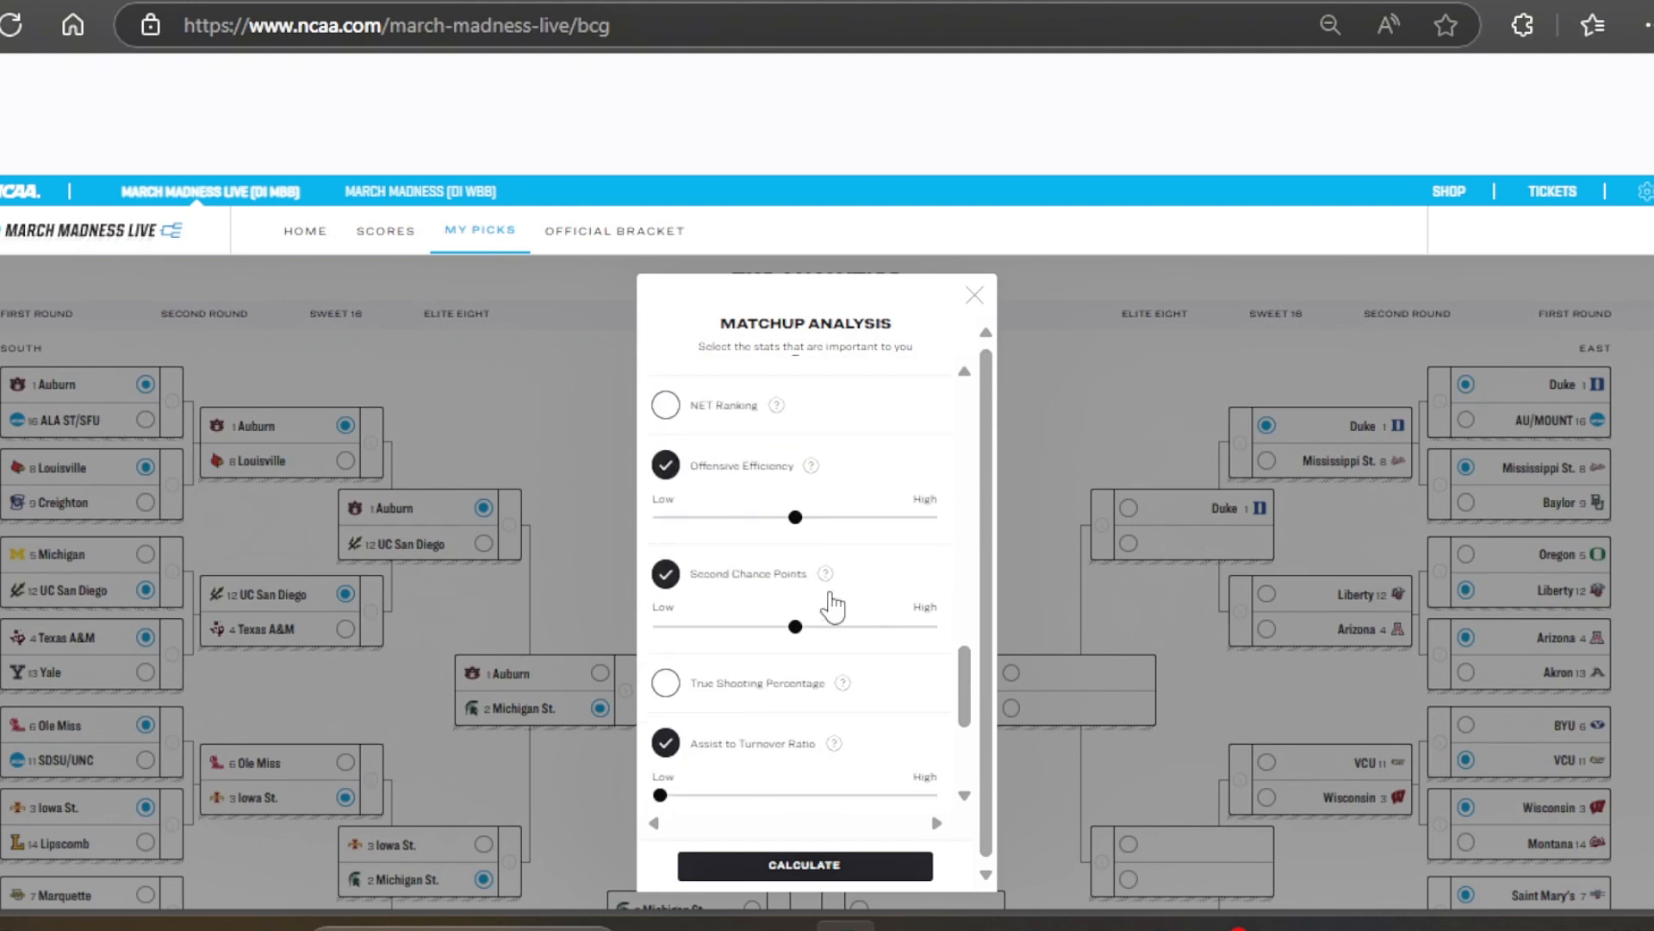
scroll("down", 3)
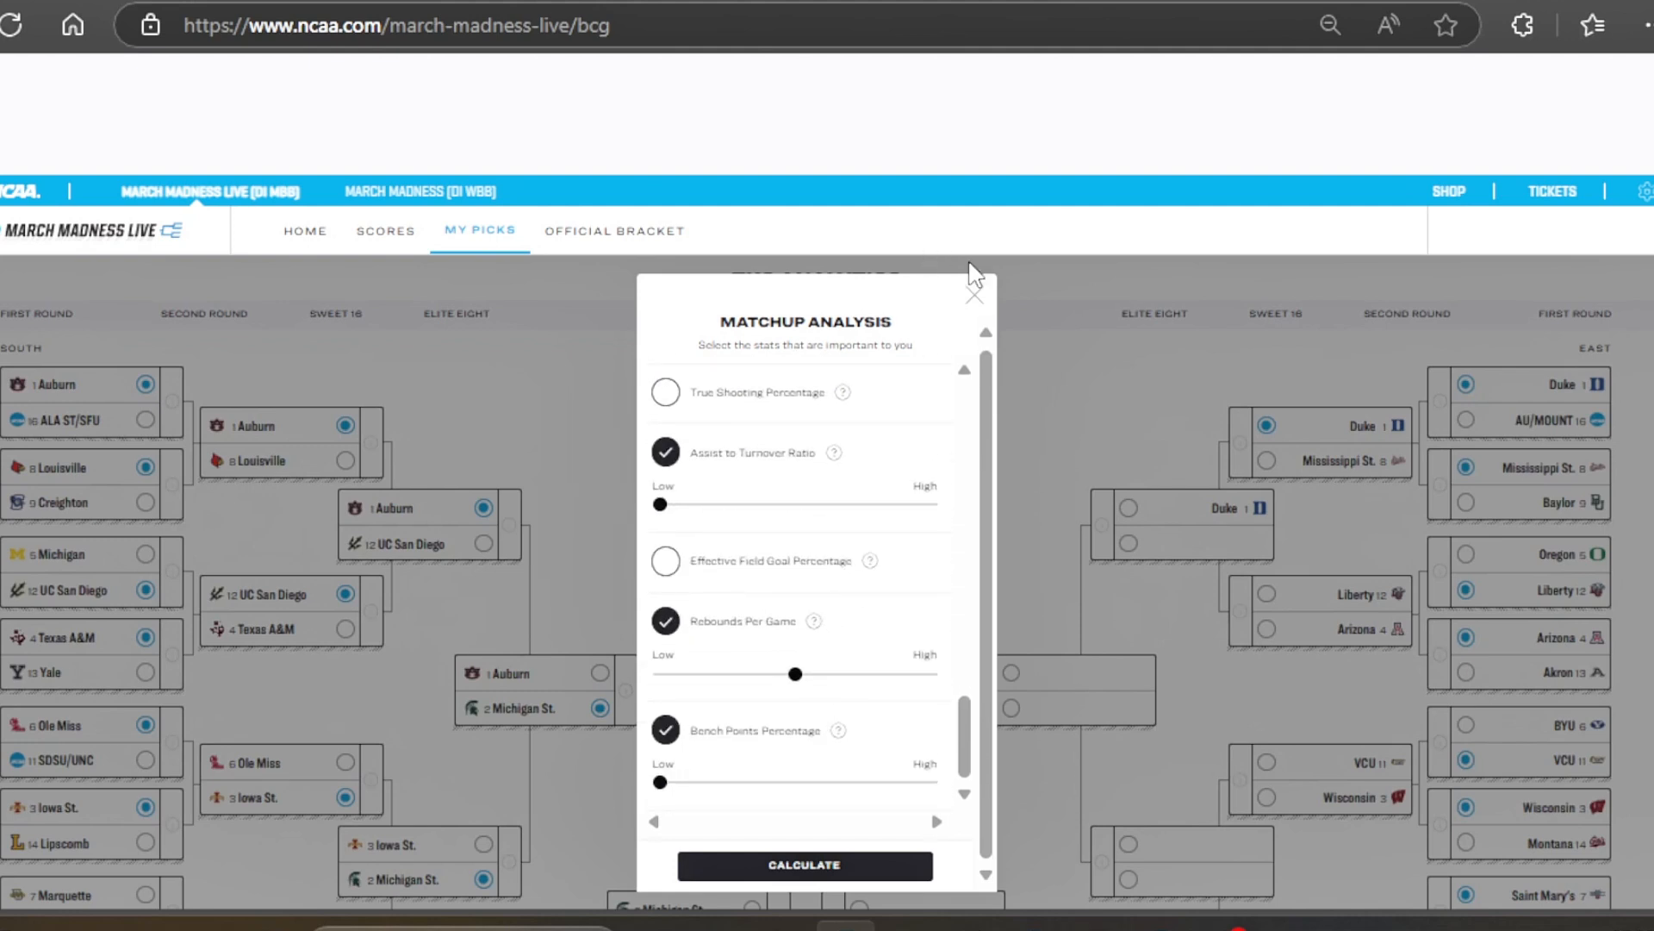
left_click(805, 864)
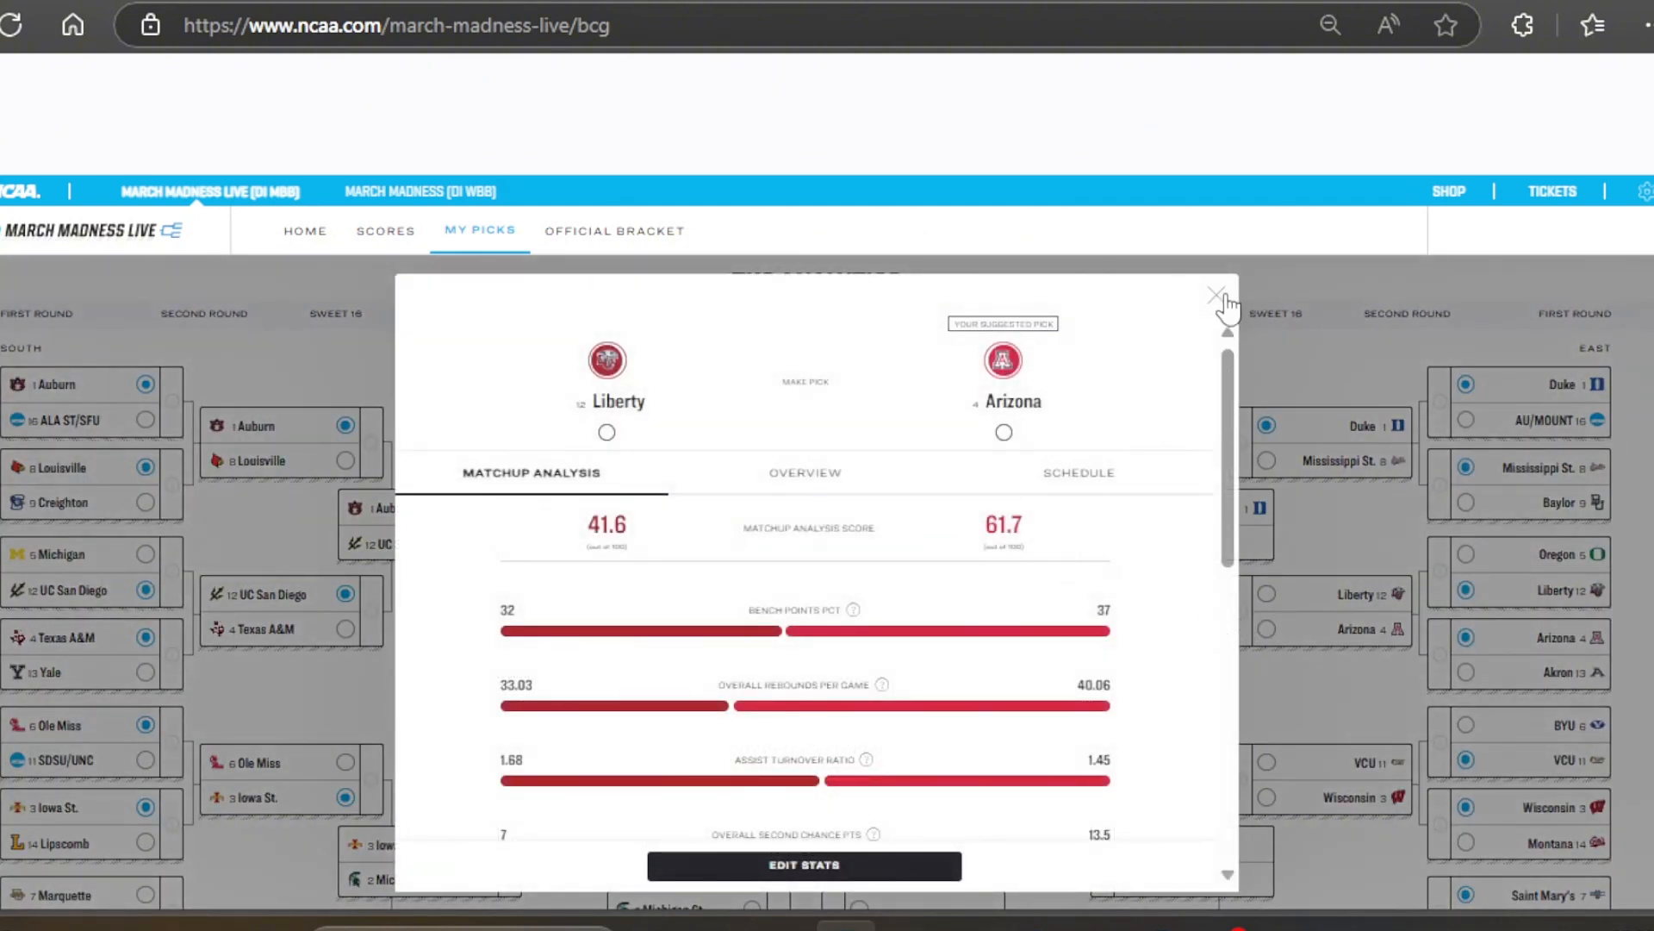
Advance Arizona, VCU and Saint Mary's through the East second round
left_click(1217, 294)
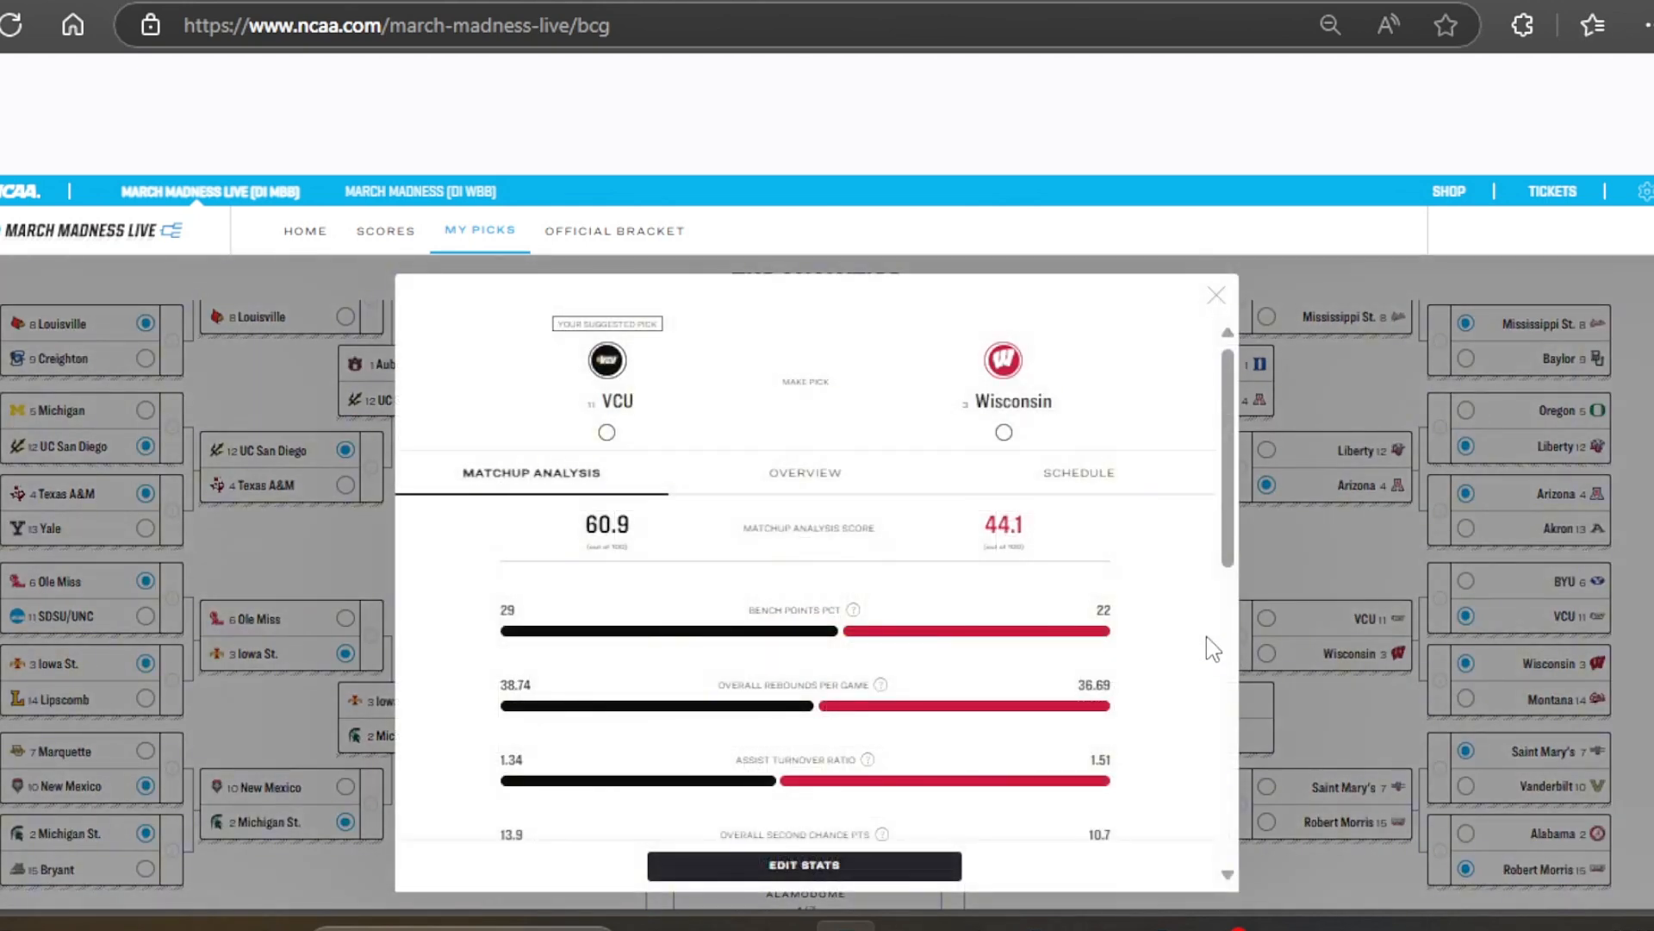
left_click(1215, 295)
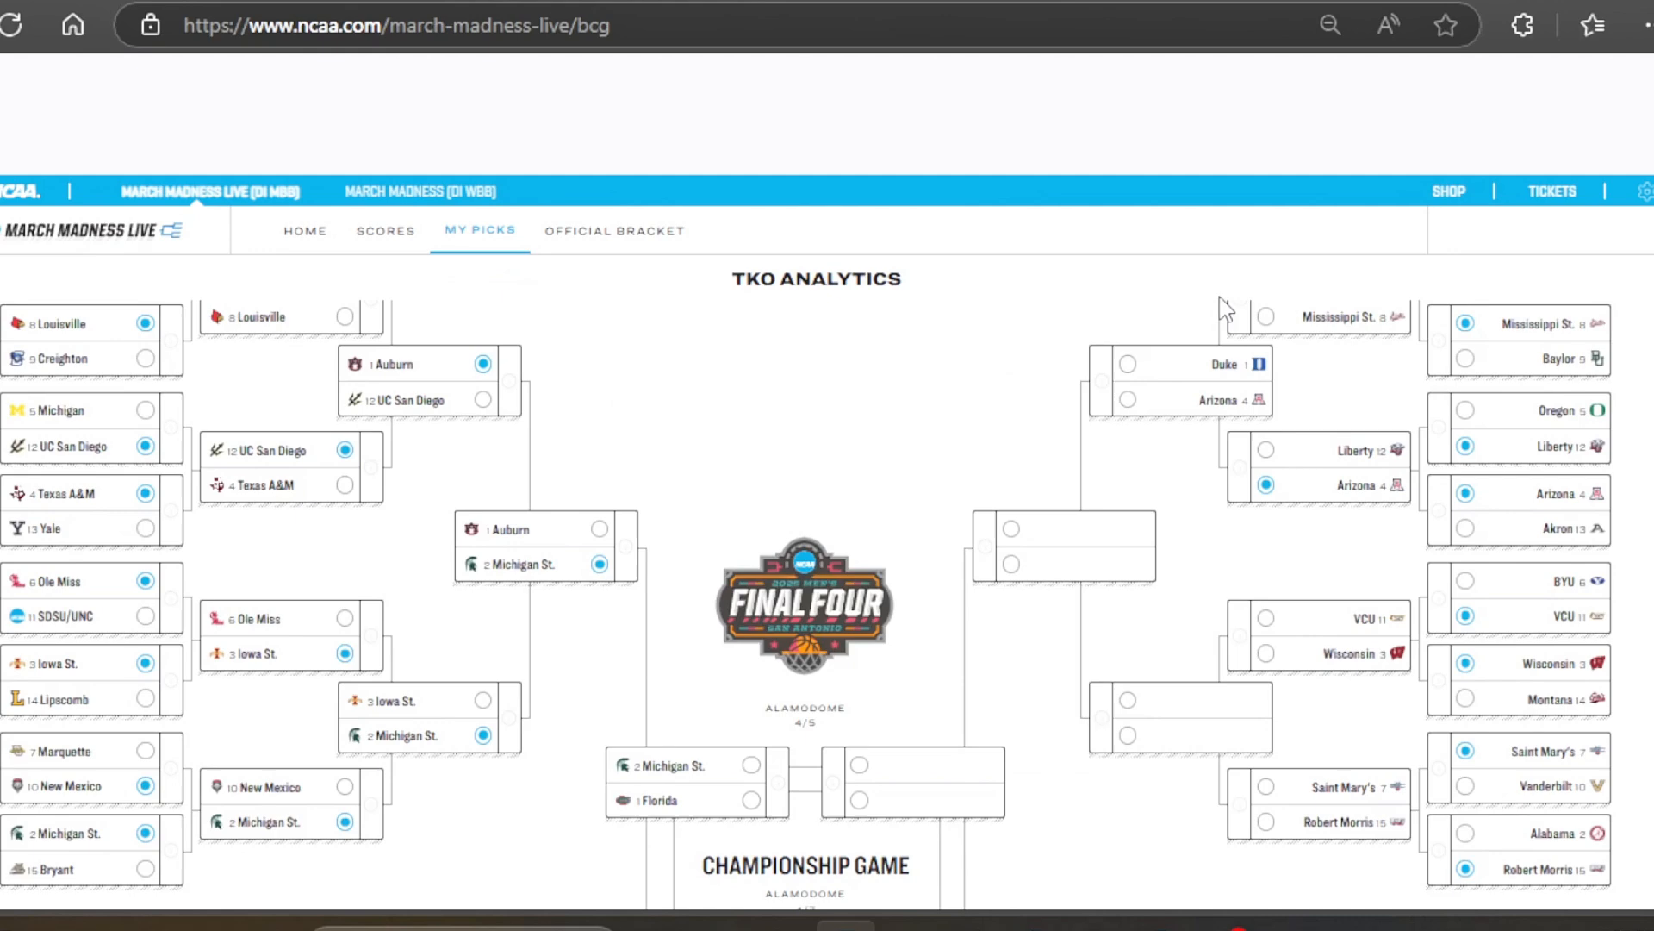
left_click(1267, 617)
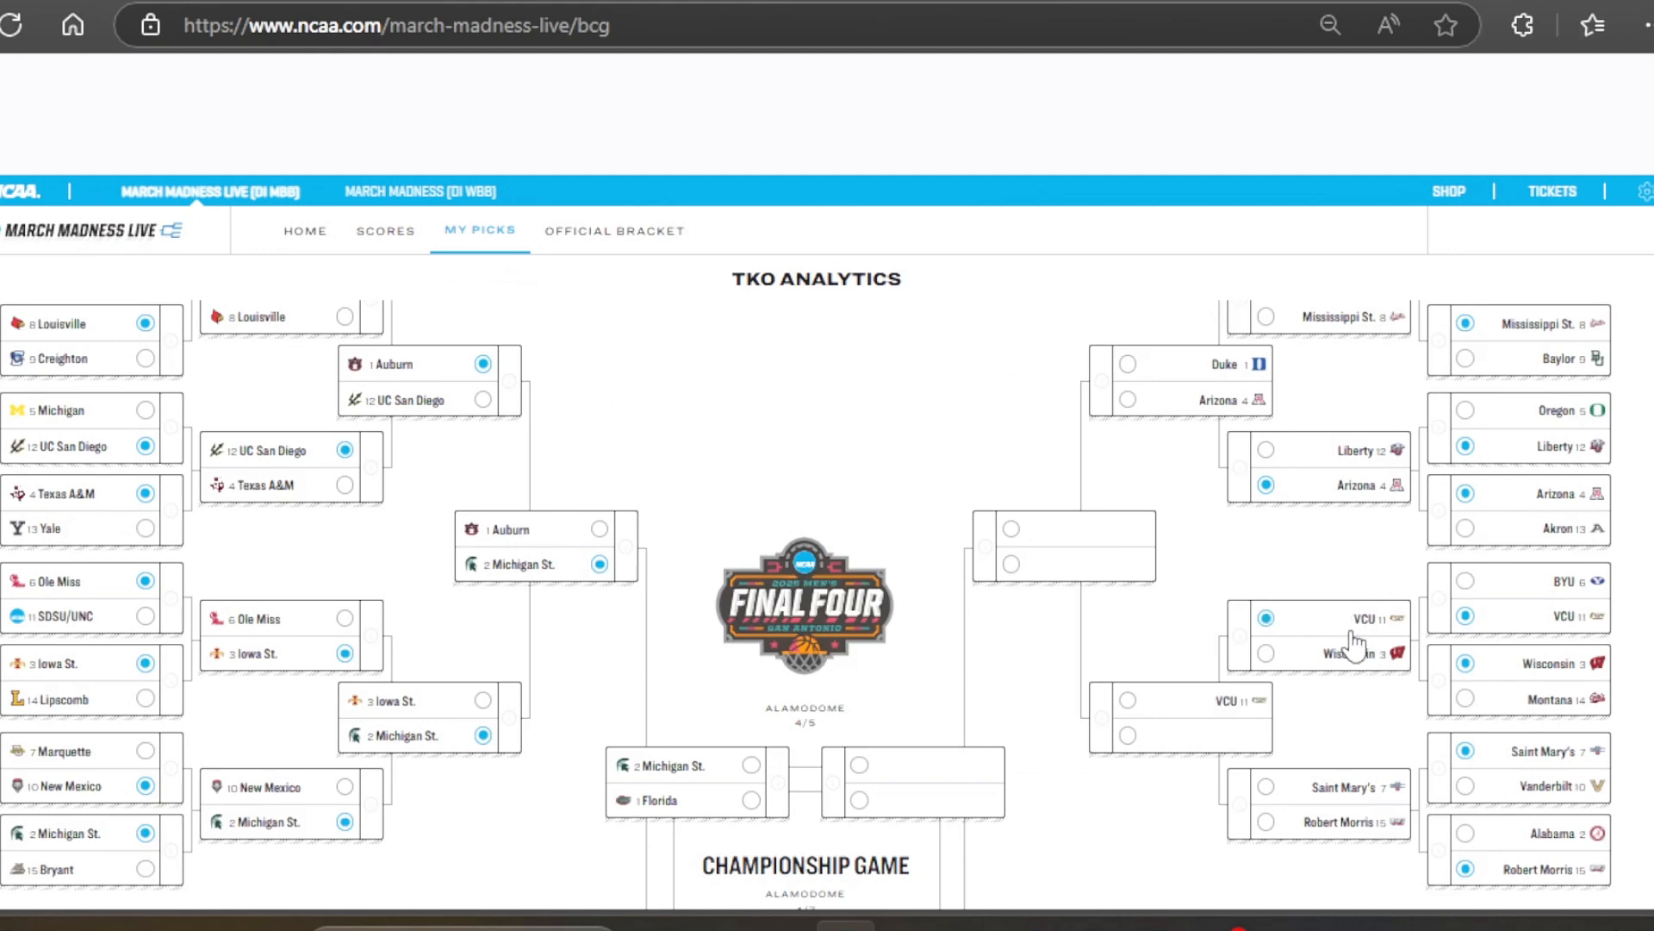
left_click(1318, 805)
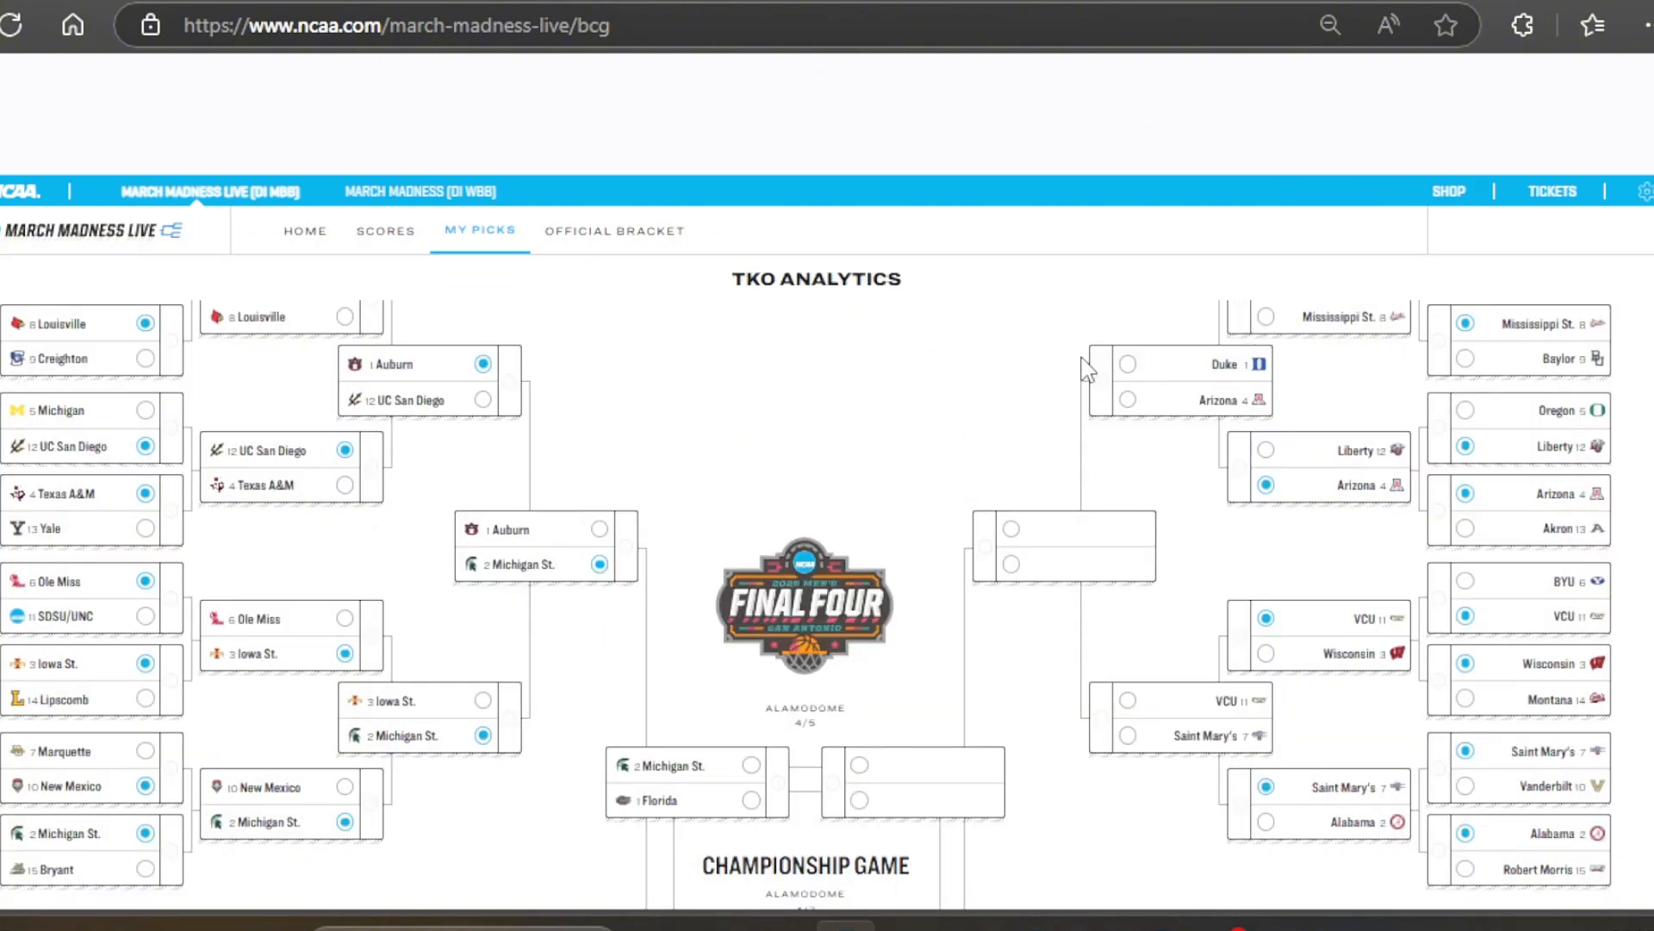
Pick Duke over Arizona and then Duke over VCU to win the East
left_click(1182, 381)
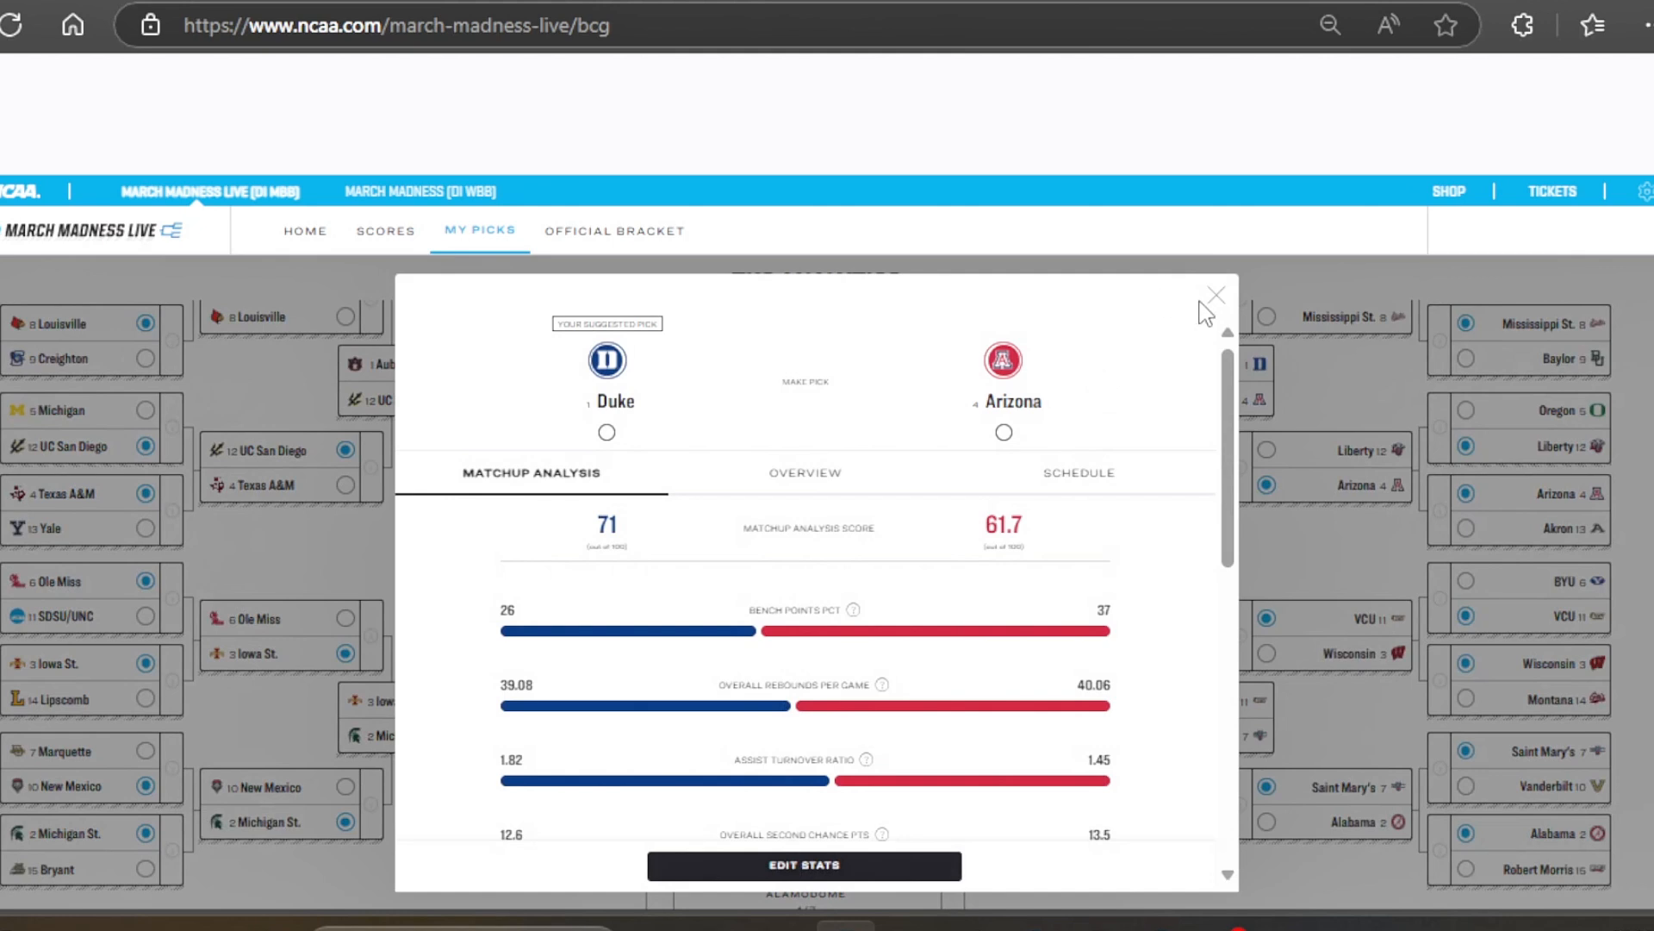
left_click(1213, 294)
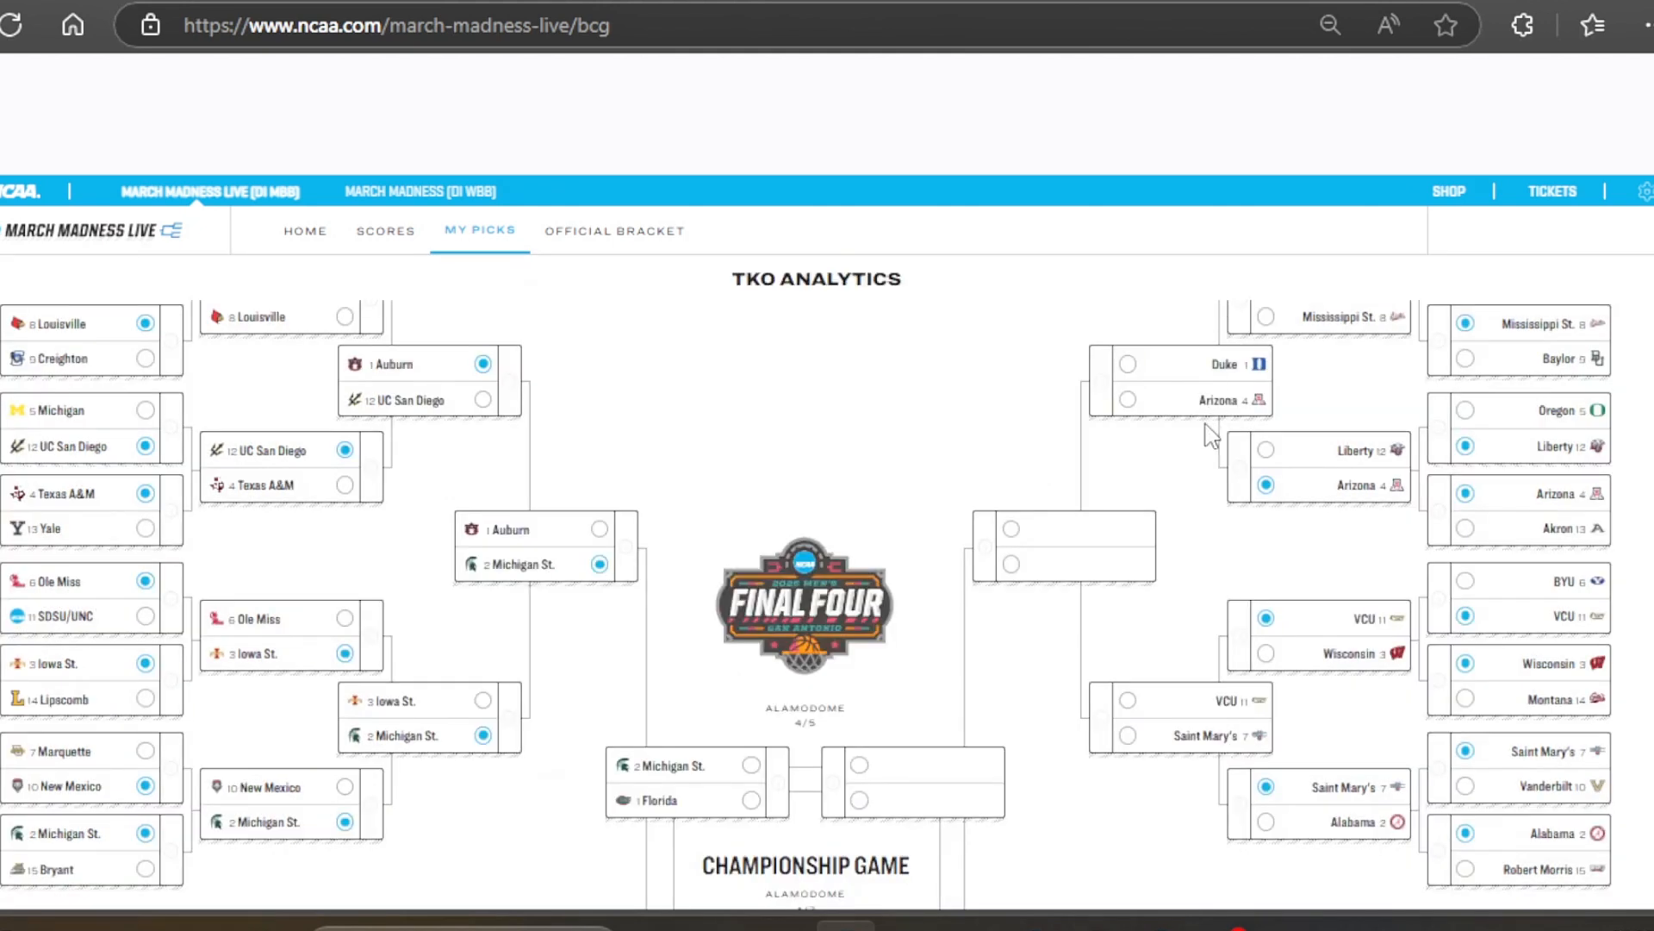
left_click(1125, 364)
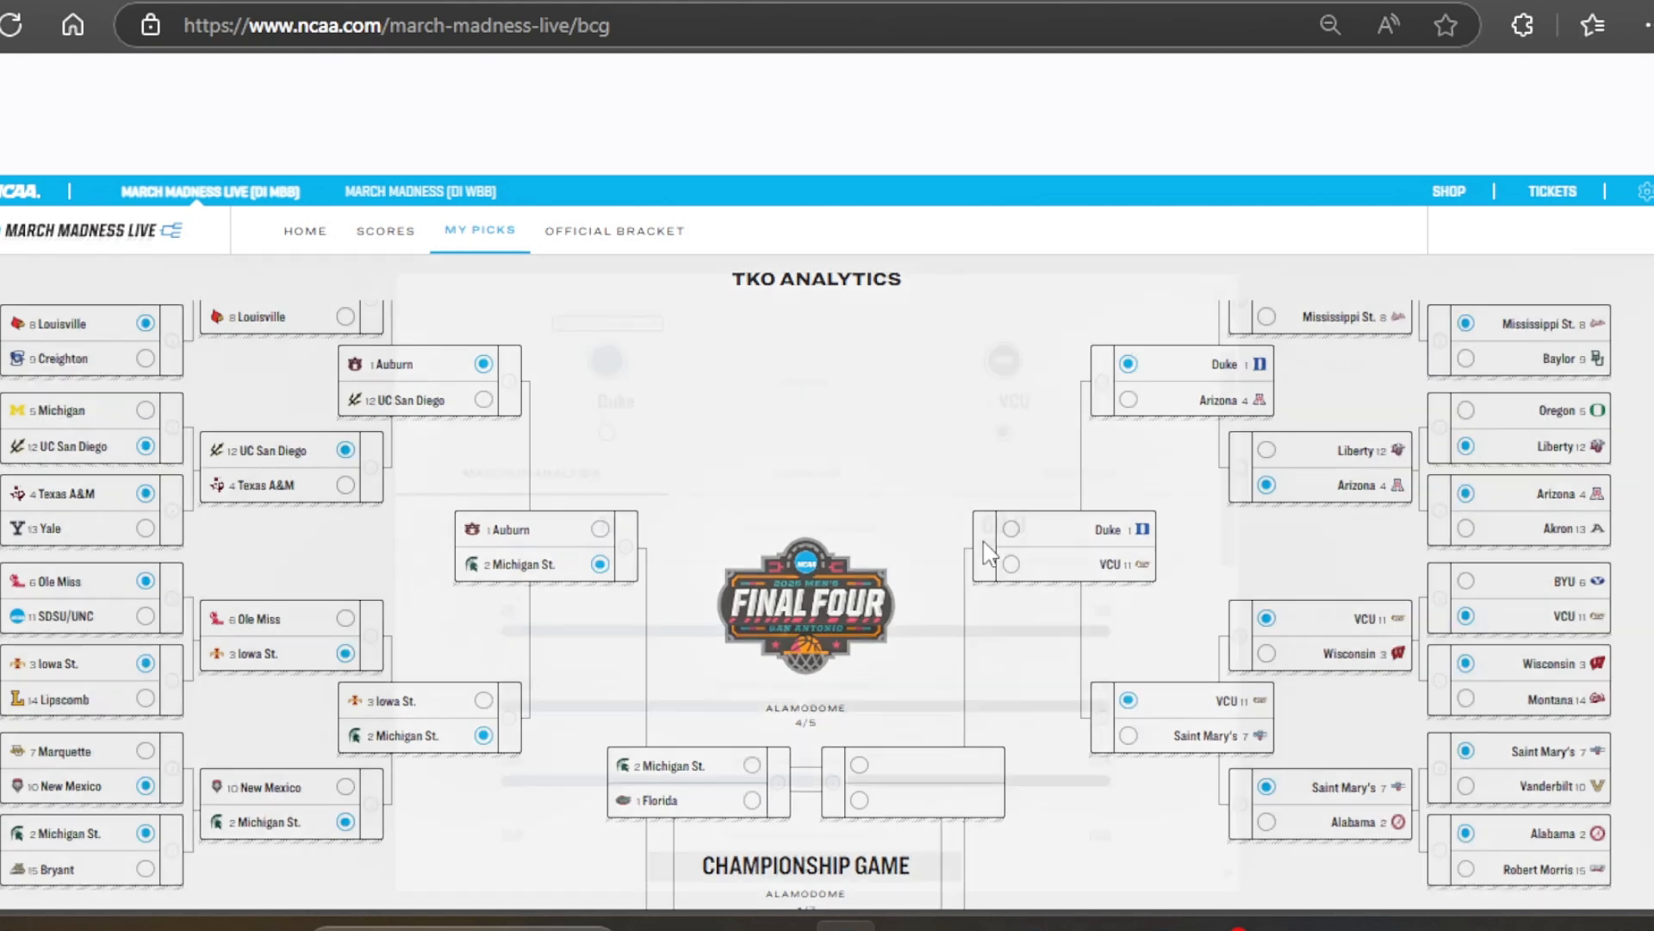
left_click(1064, 546)
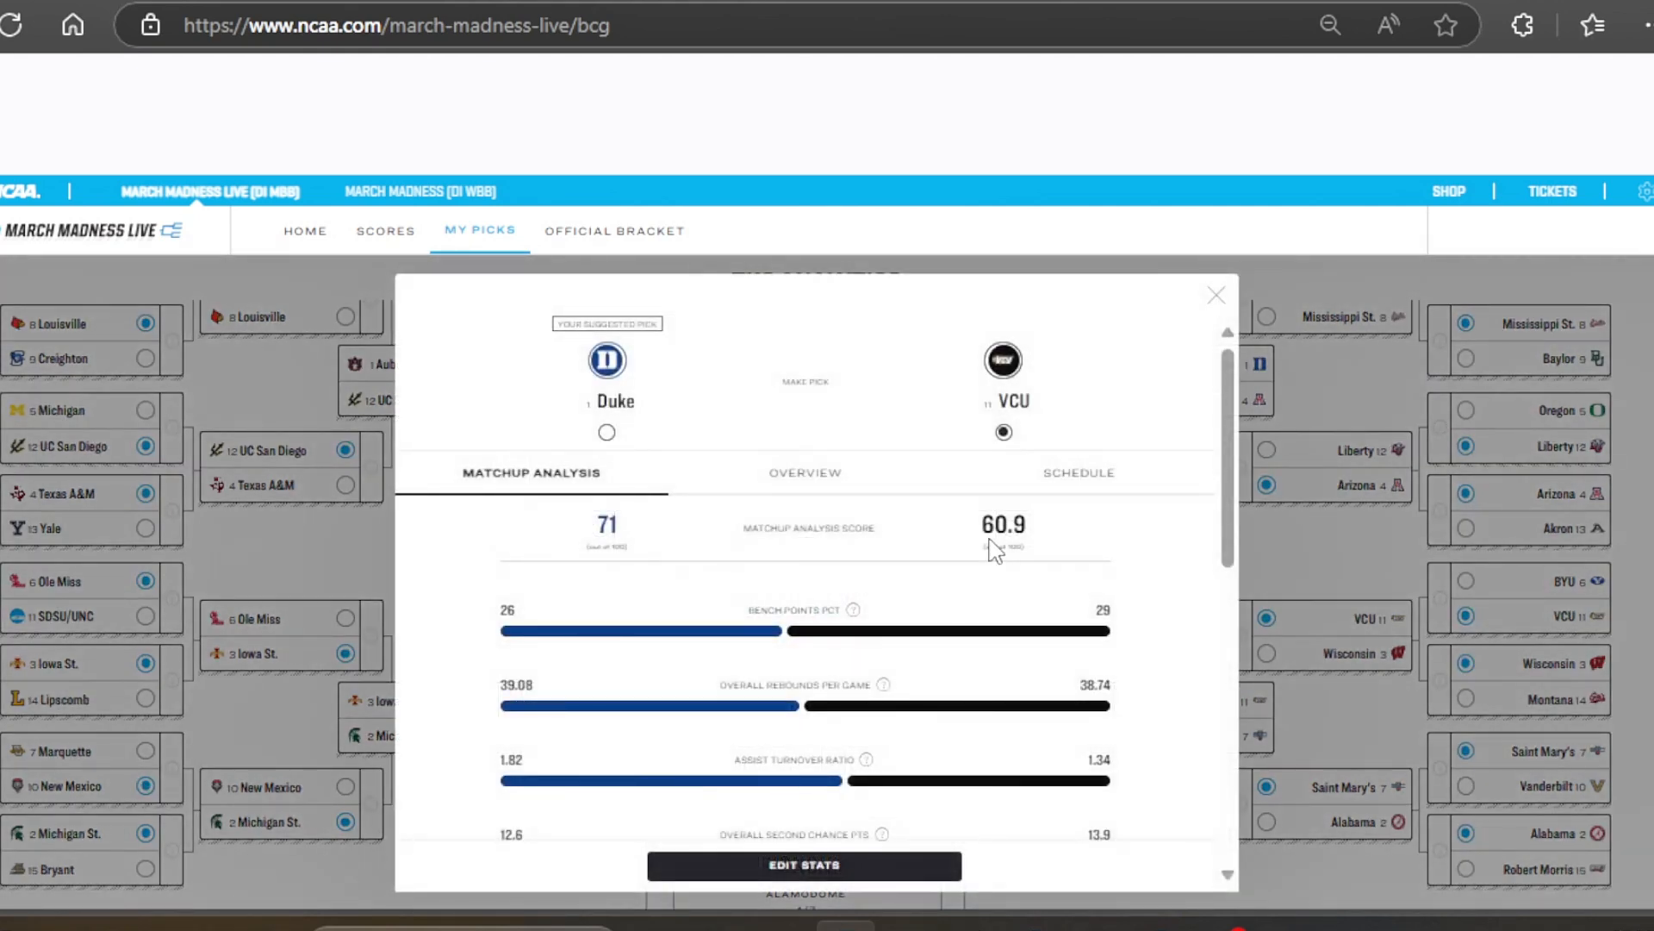
left_click(1215, 295)
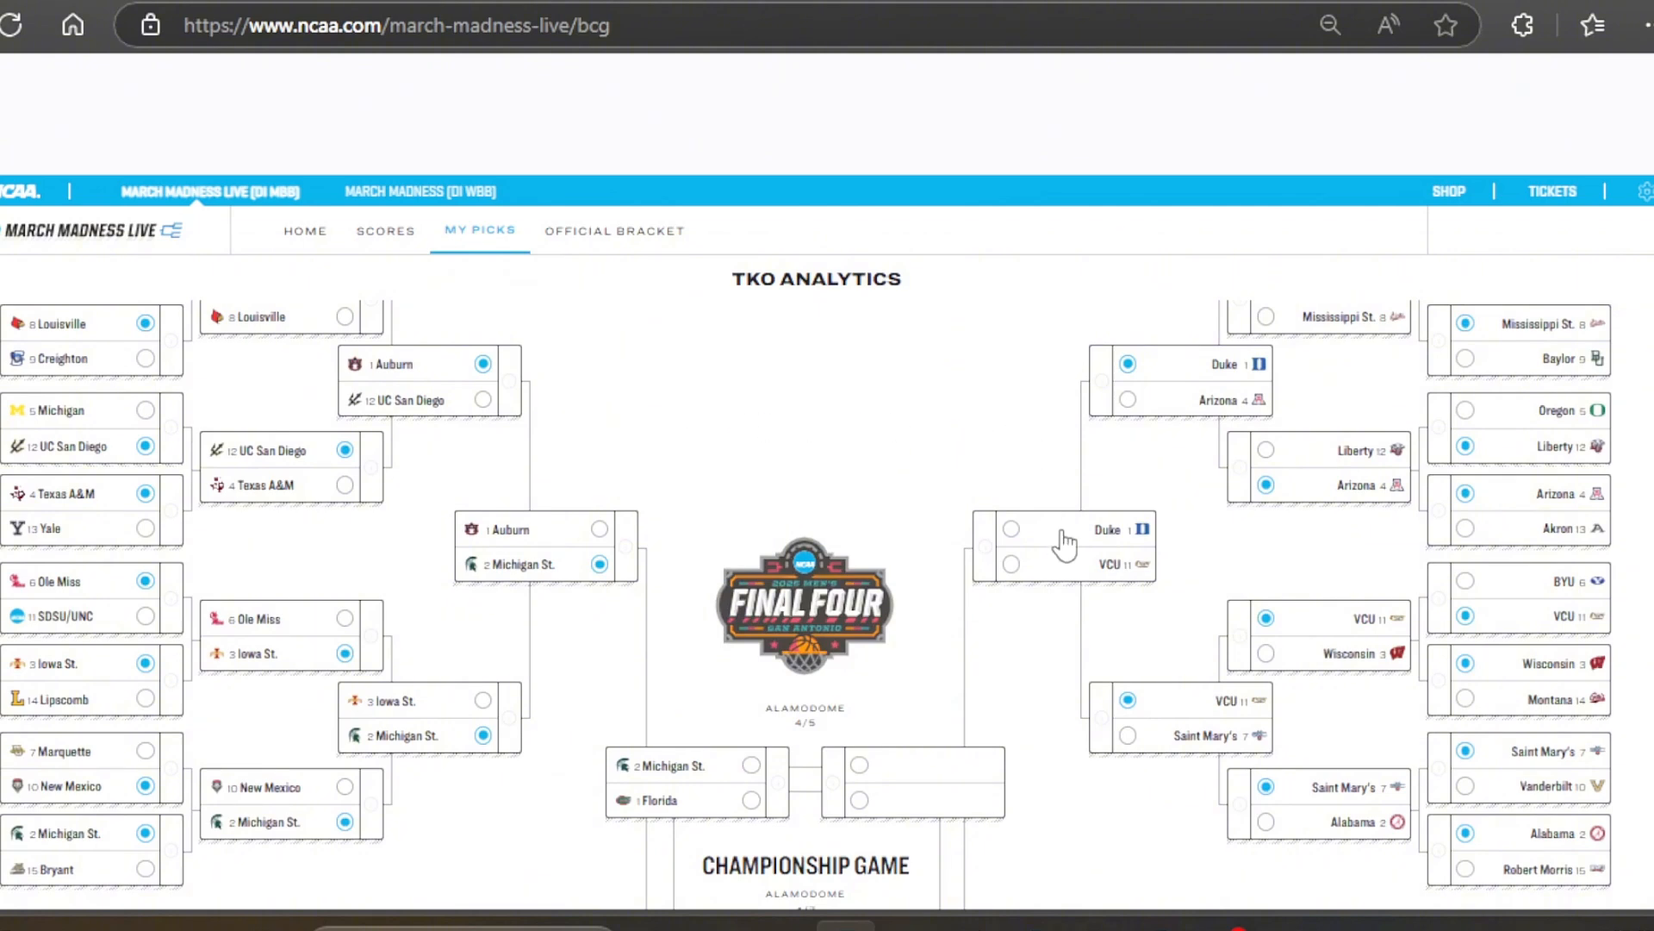
scroll("down", 3)
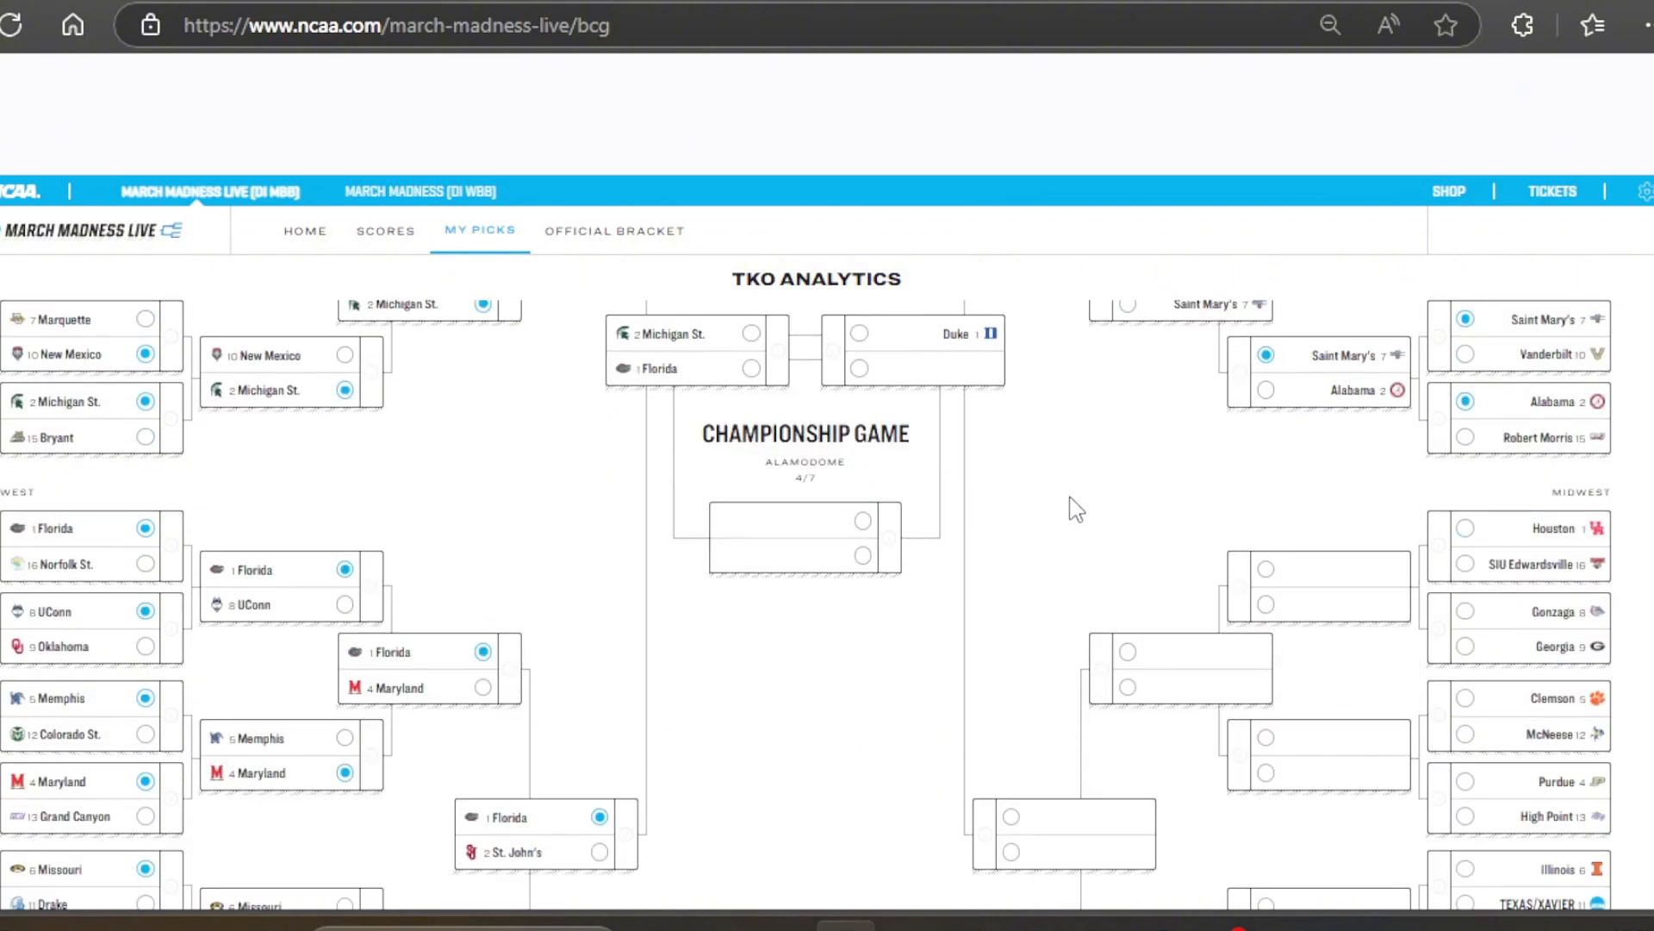
Pick Houston, Gonzaga, McNeese and High Point as Midwest first-round winners
scroll("down", 3)
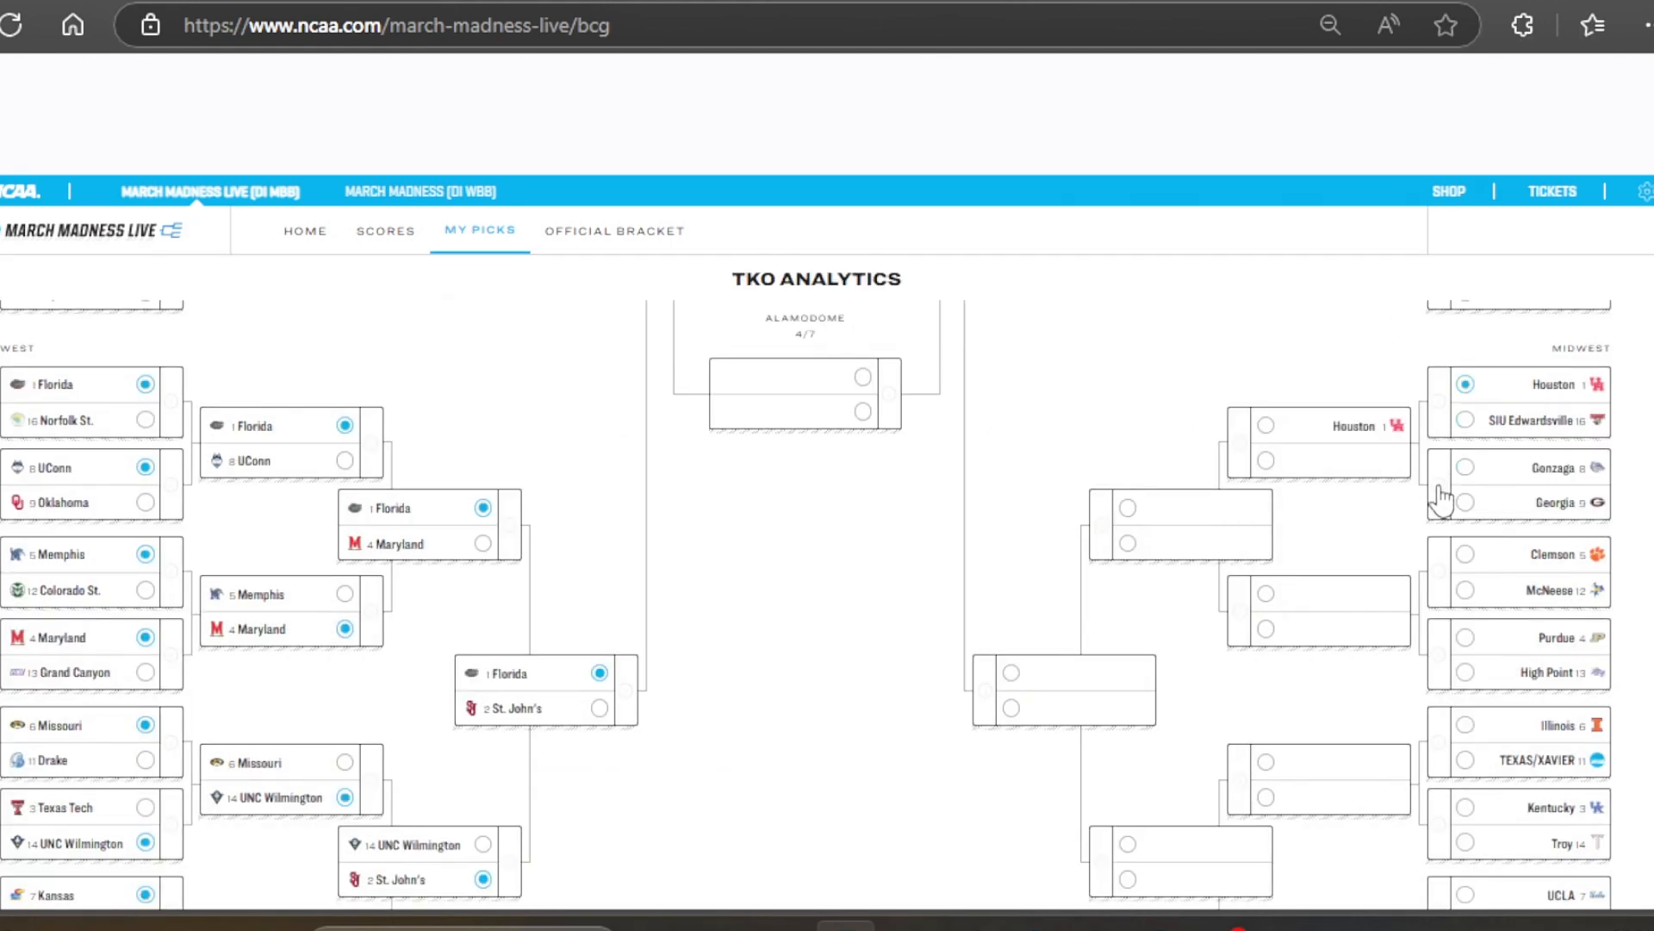
left_click(1517, 493)
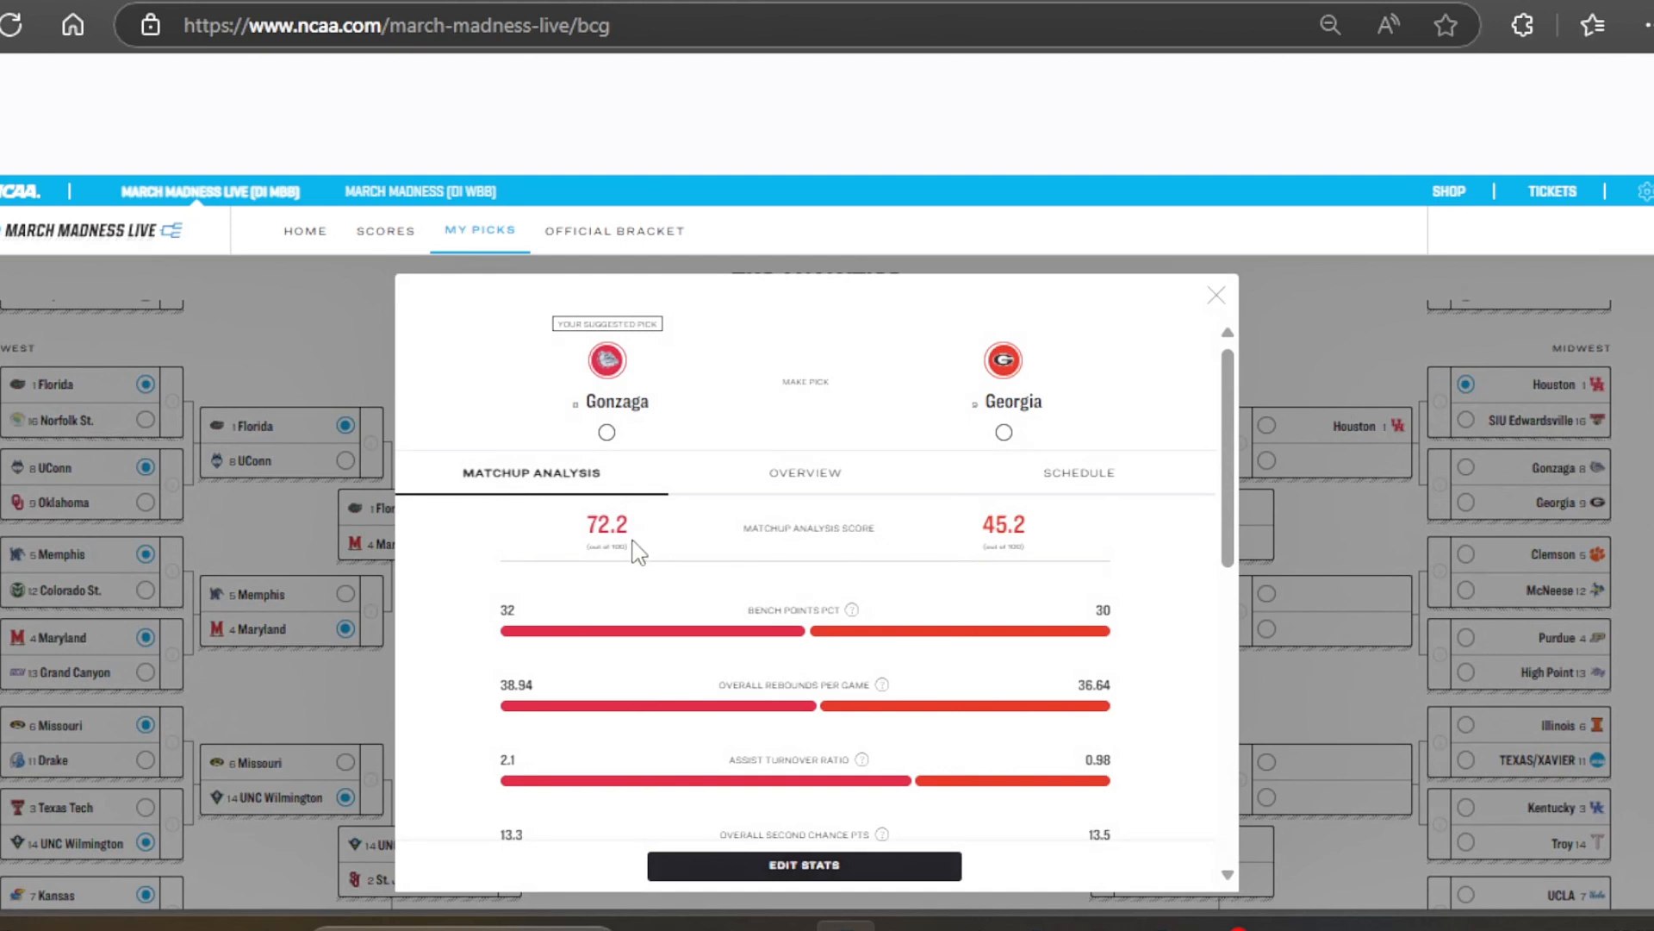
mouse_move(947, 445)
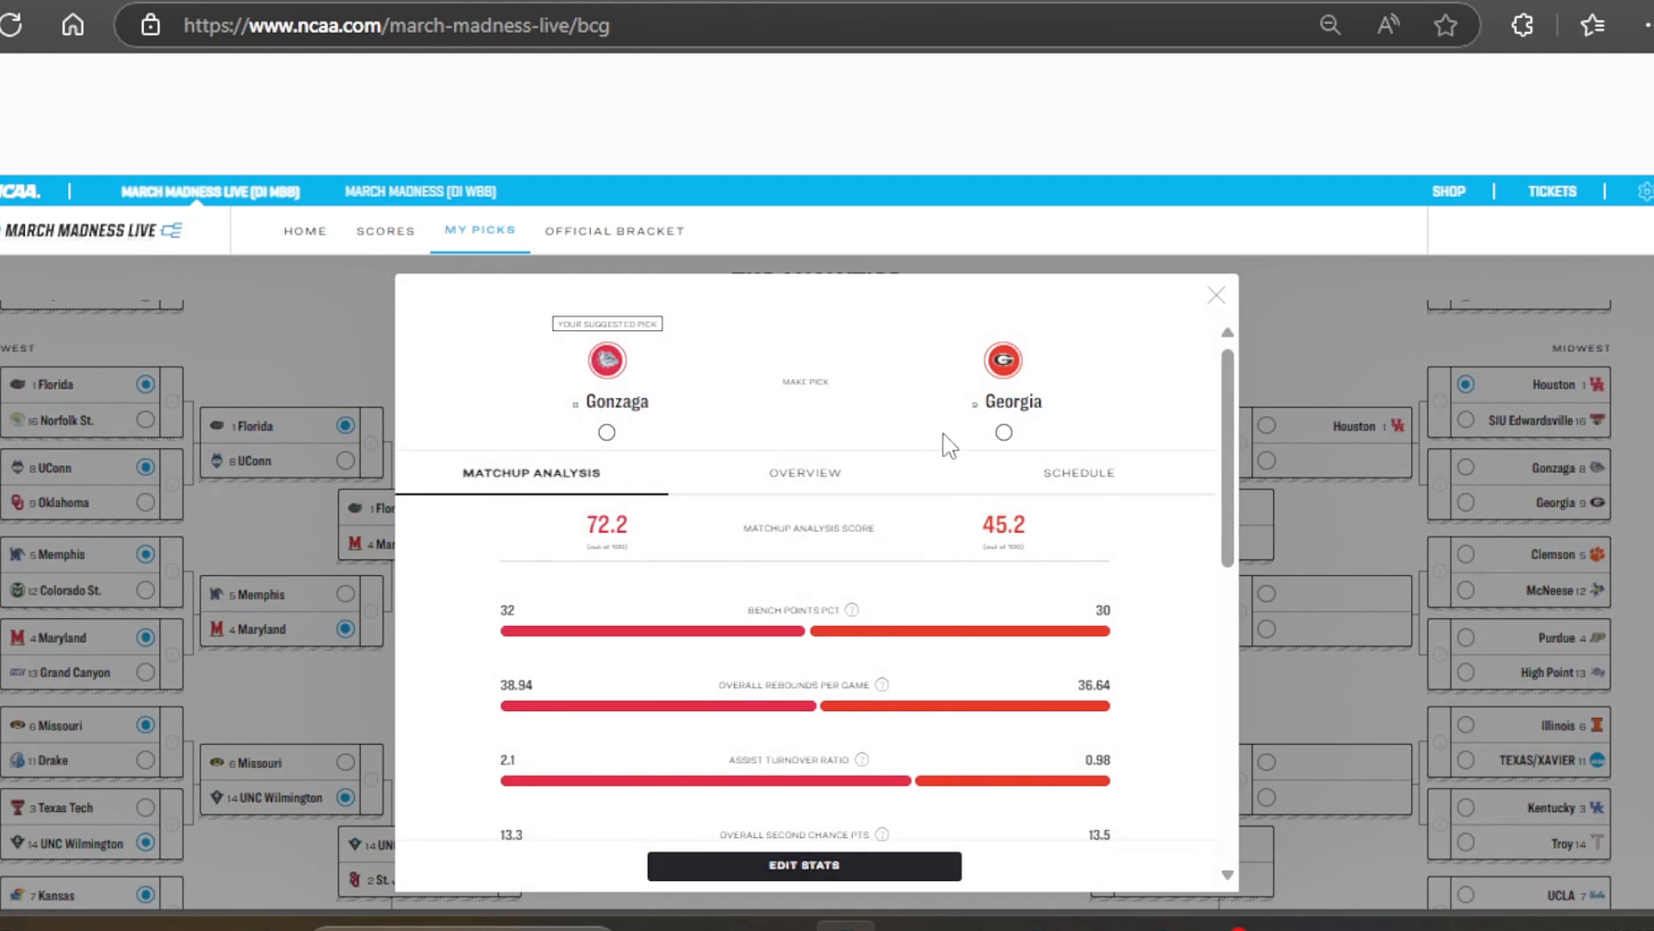
mouse_move(1145, 333)
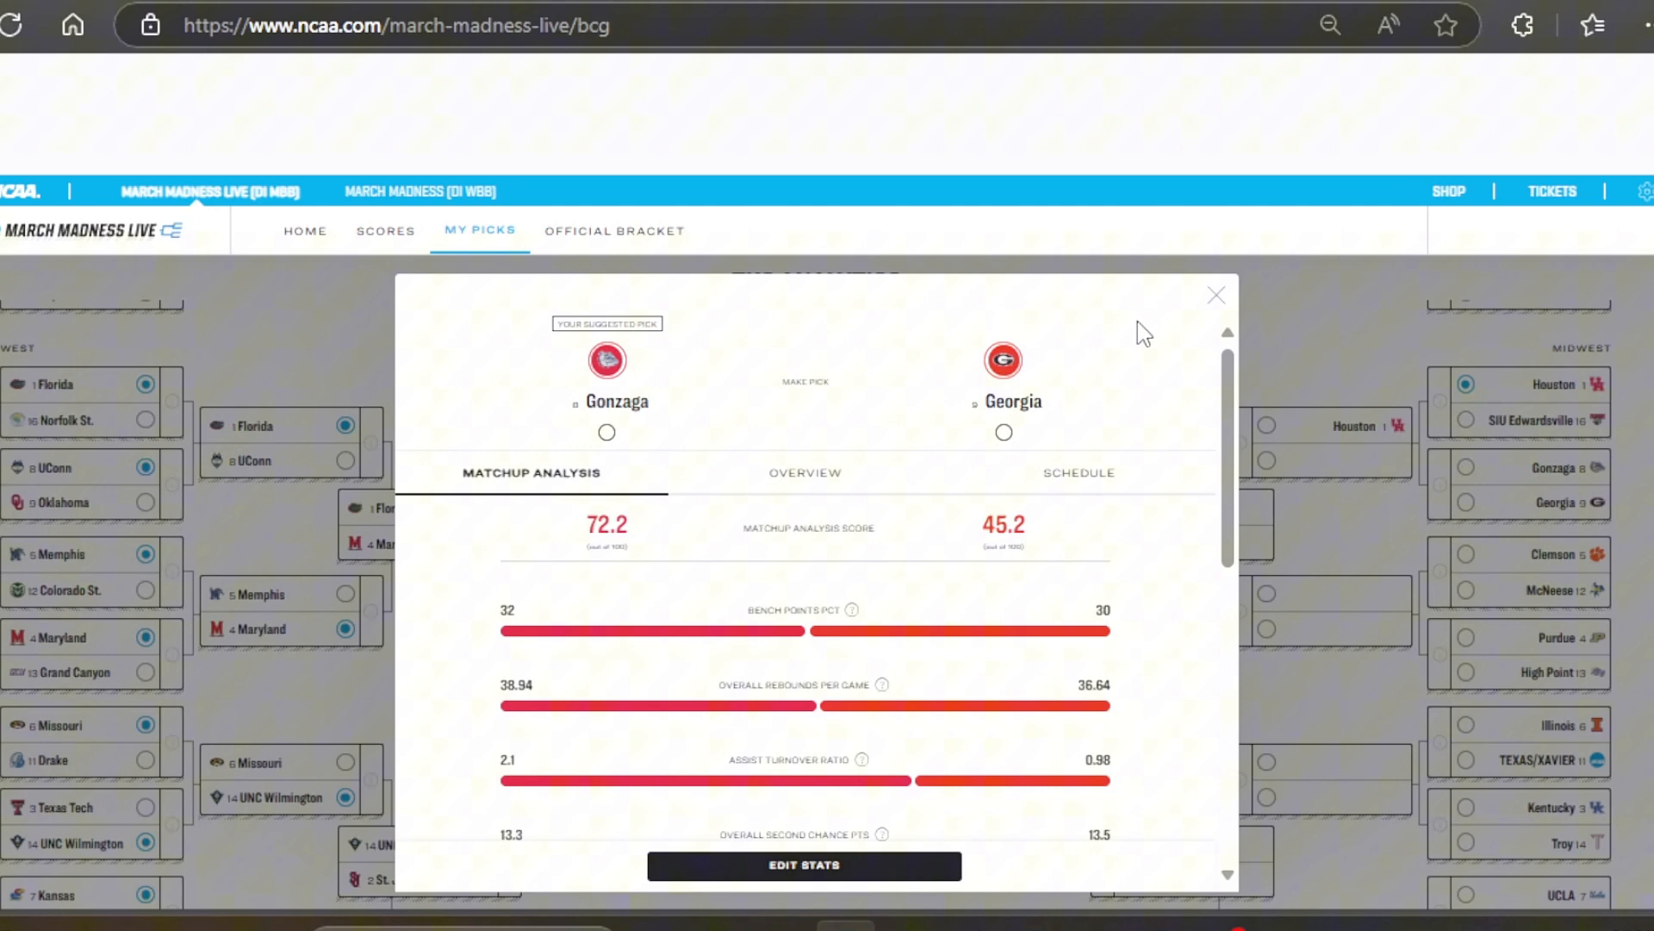
left_click(1215, 295)
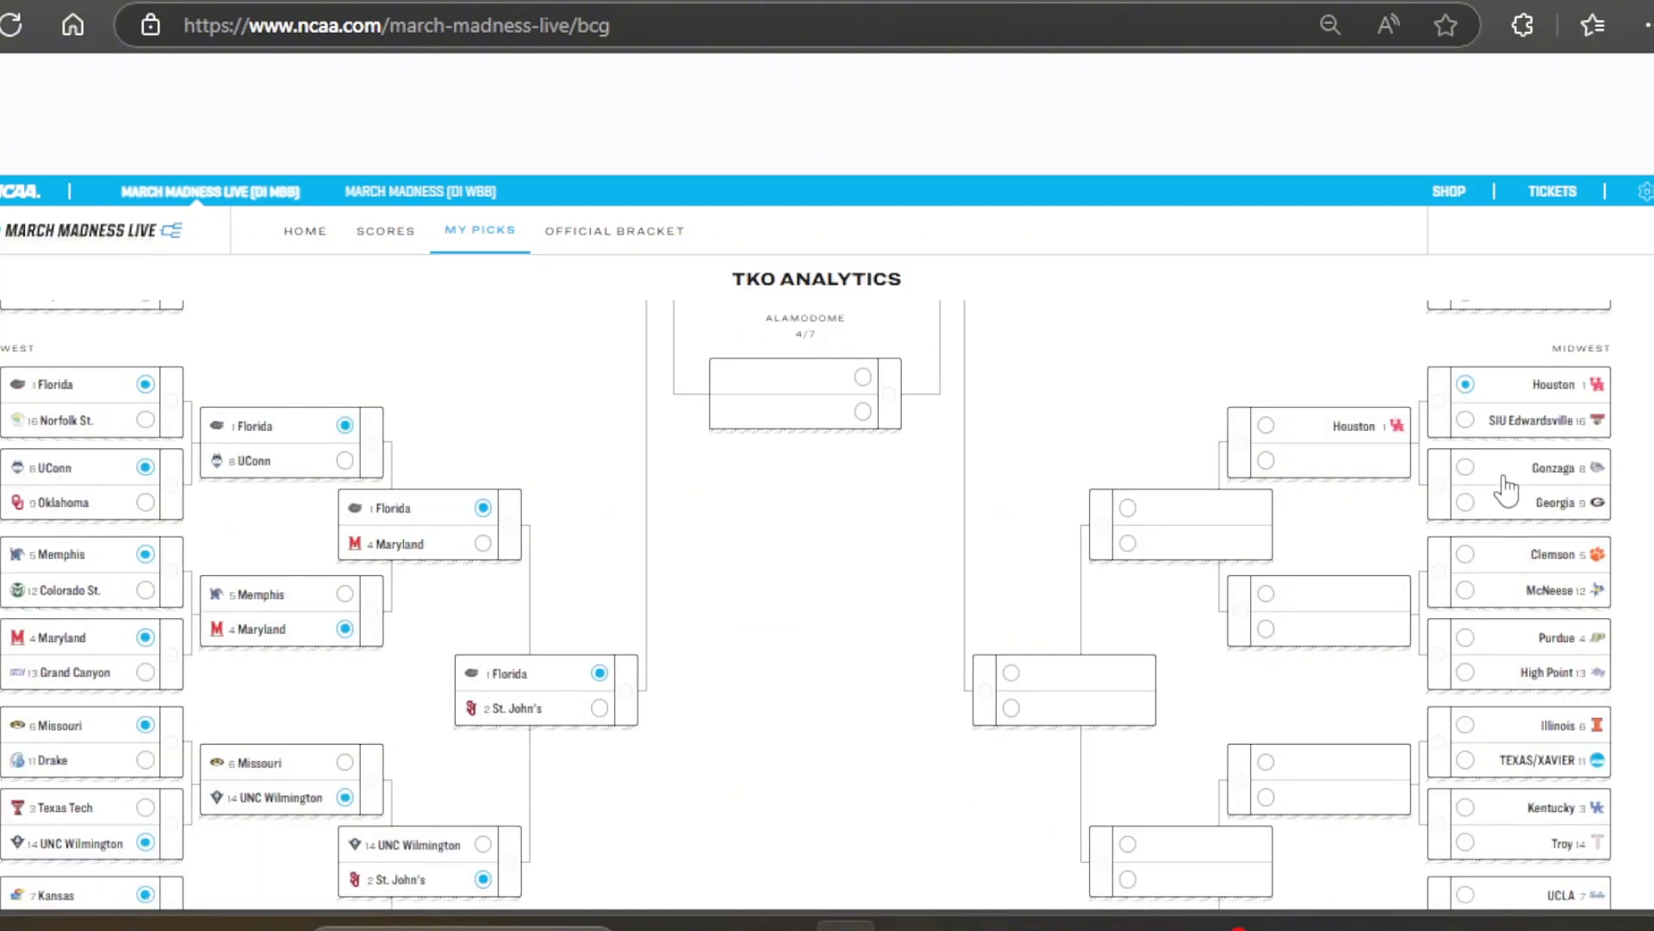
left_click(1465, 467)
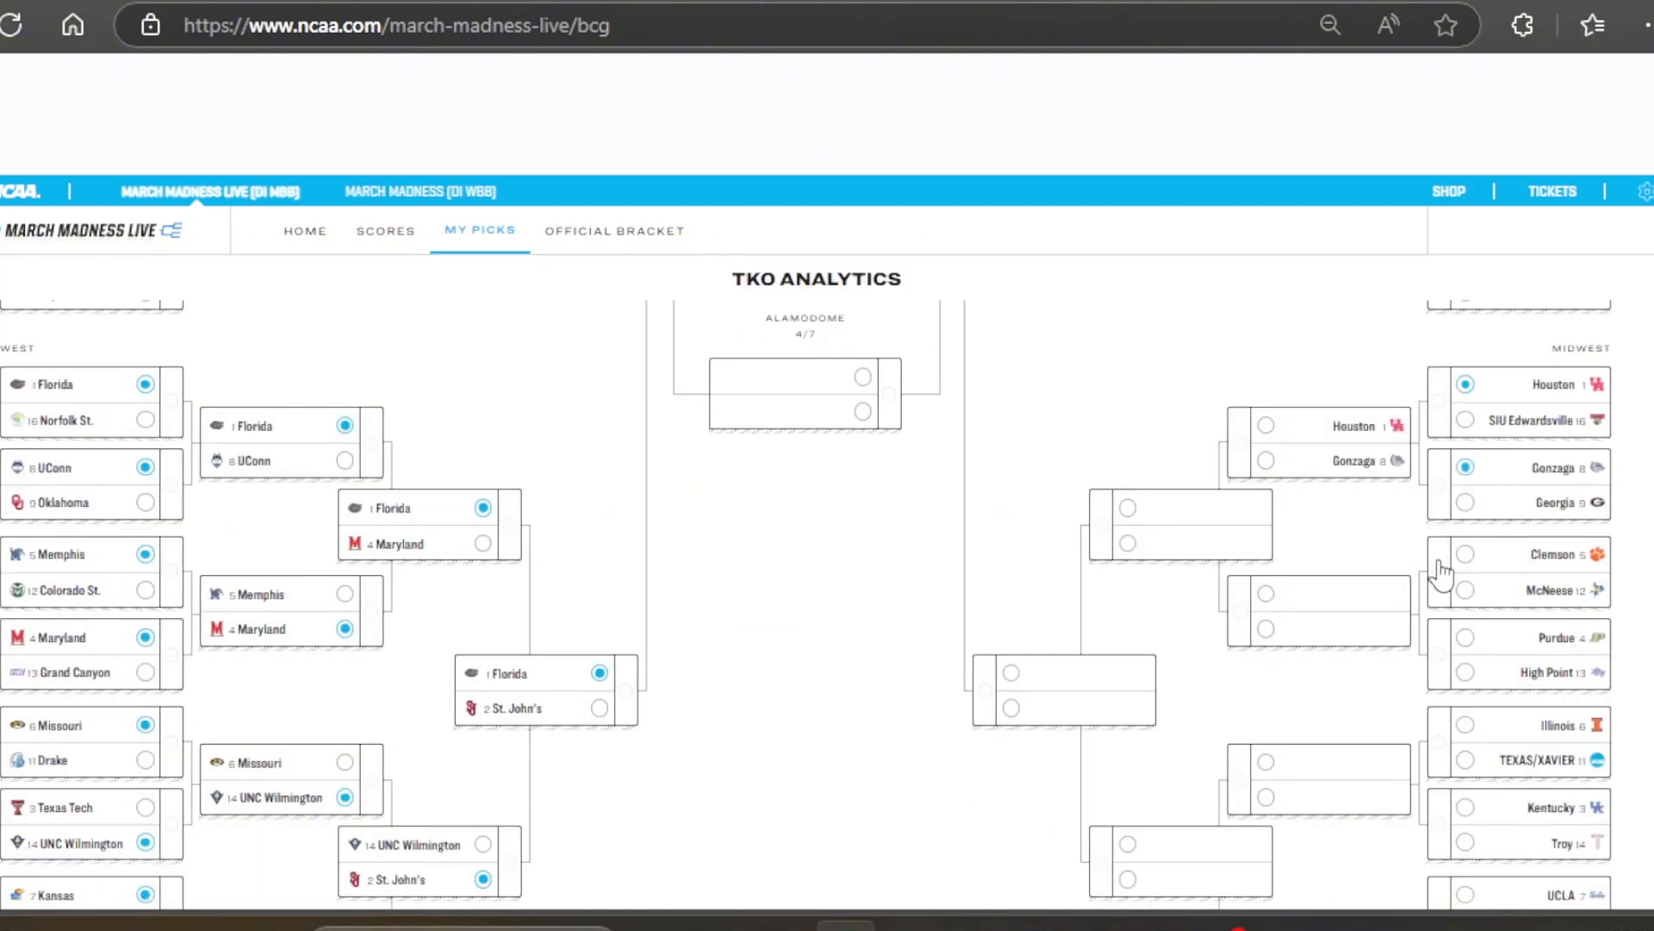
left_click(1510, 572)
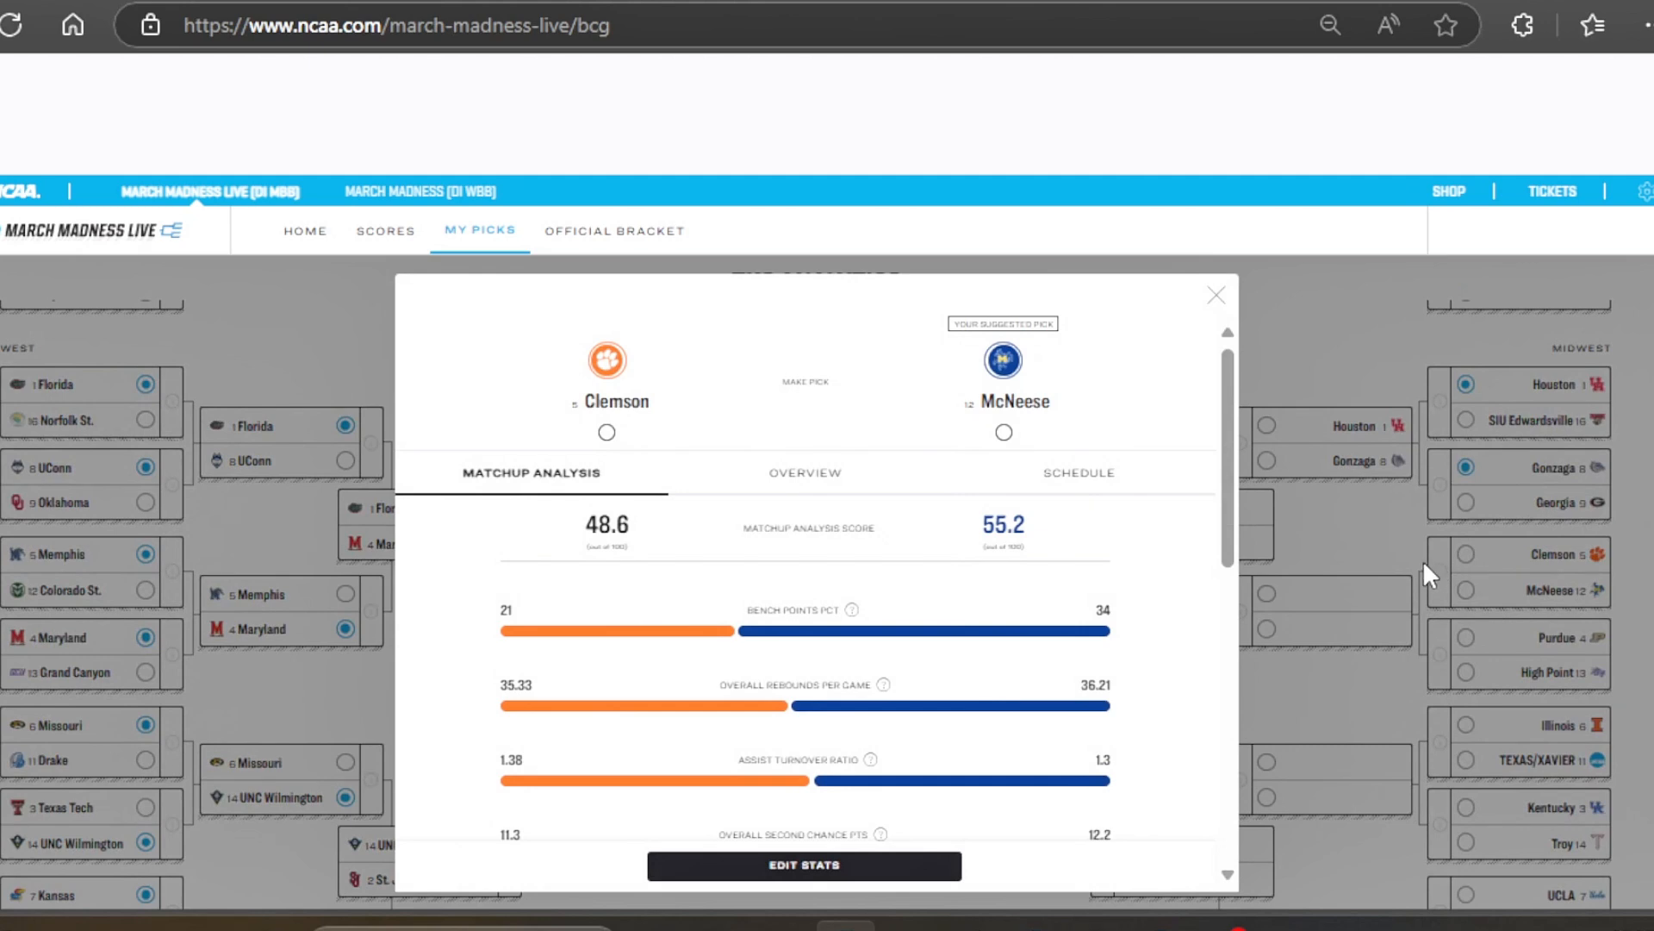
mouse_move(1213, 312)
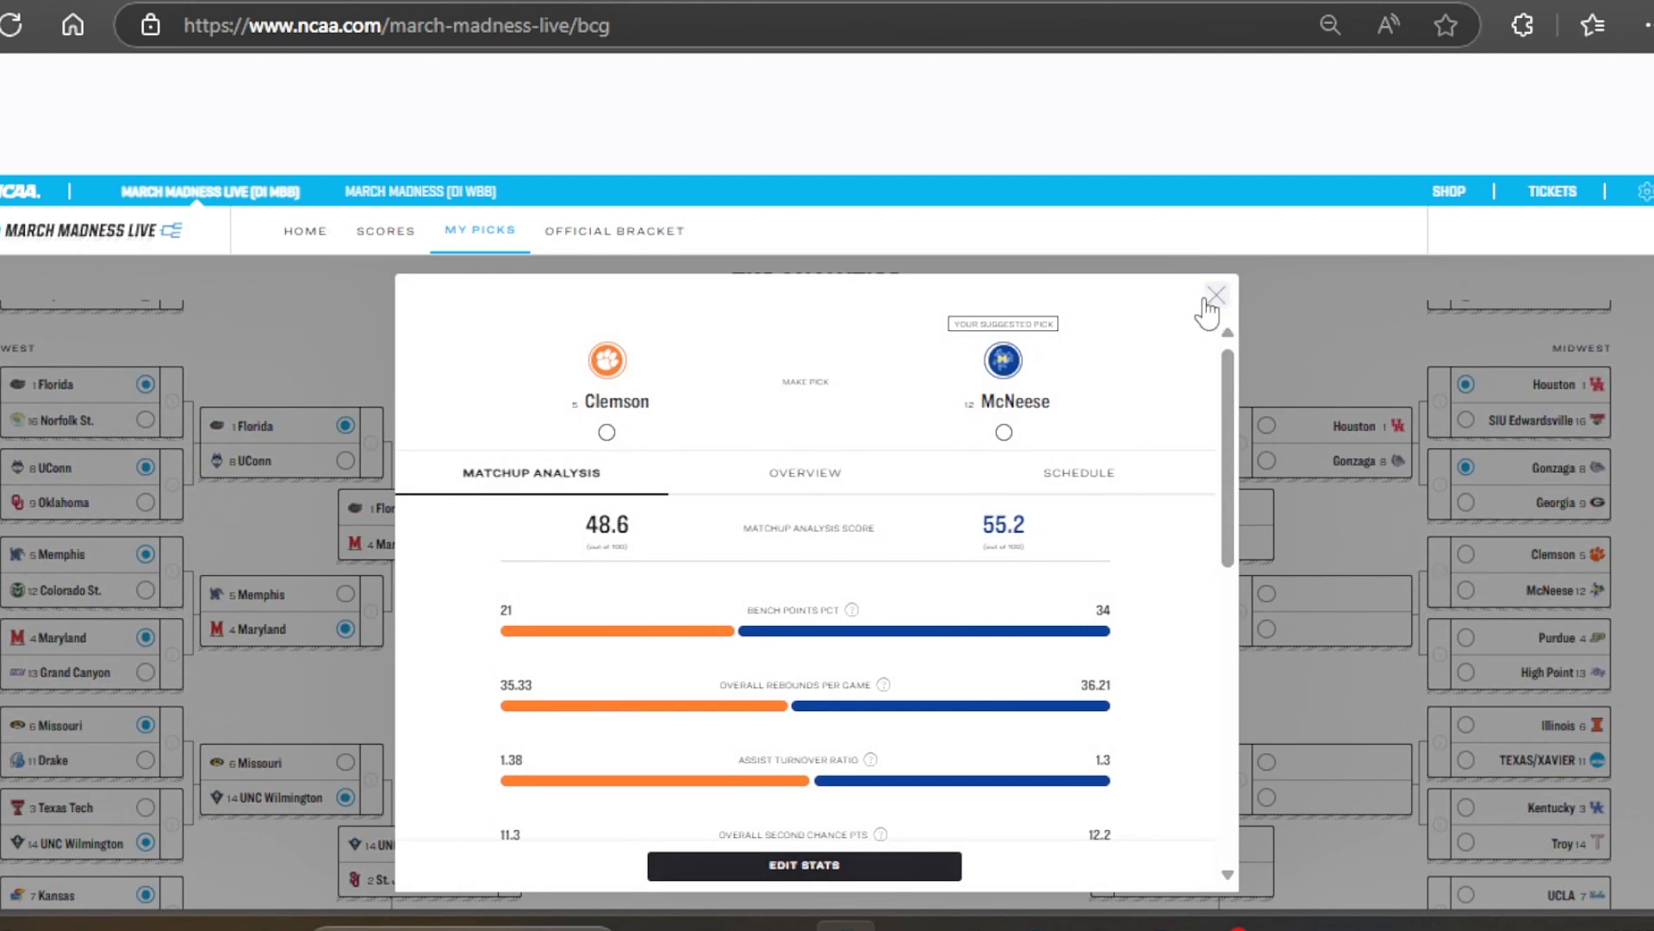
left_click(1214, 293)
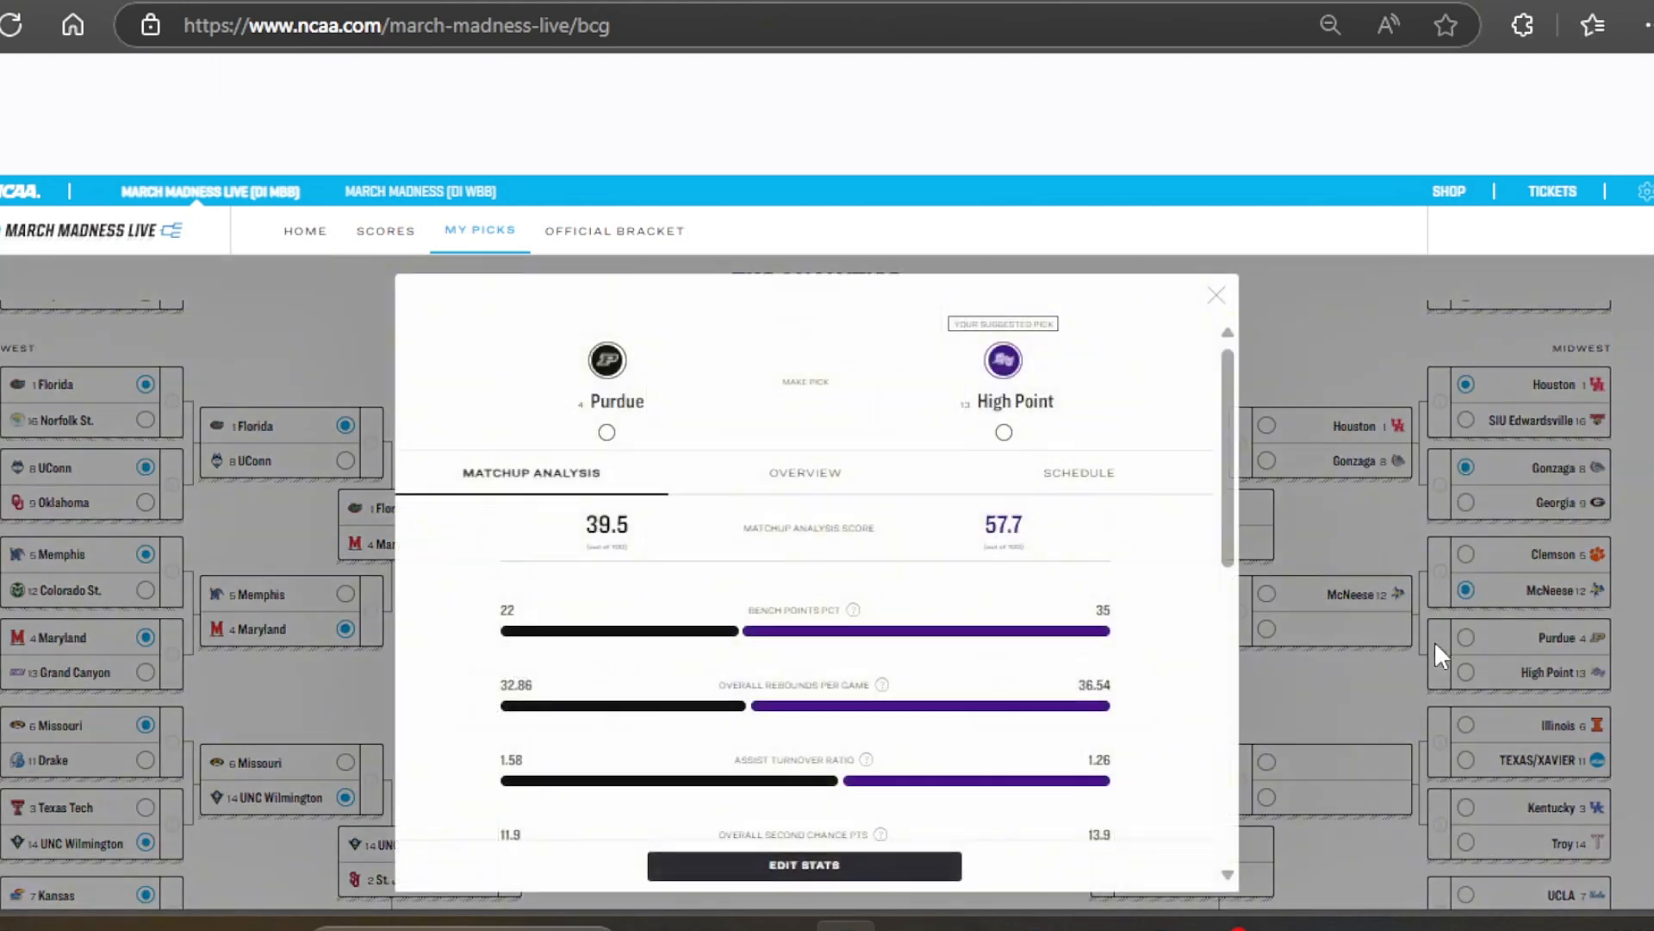
left_click(1214, 295)
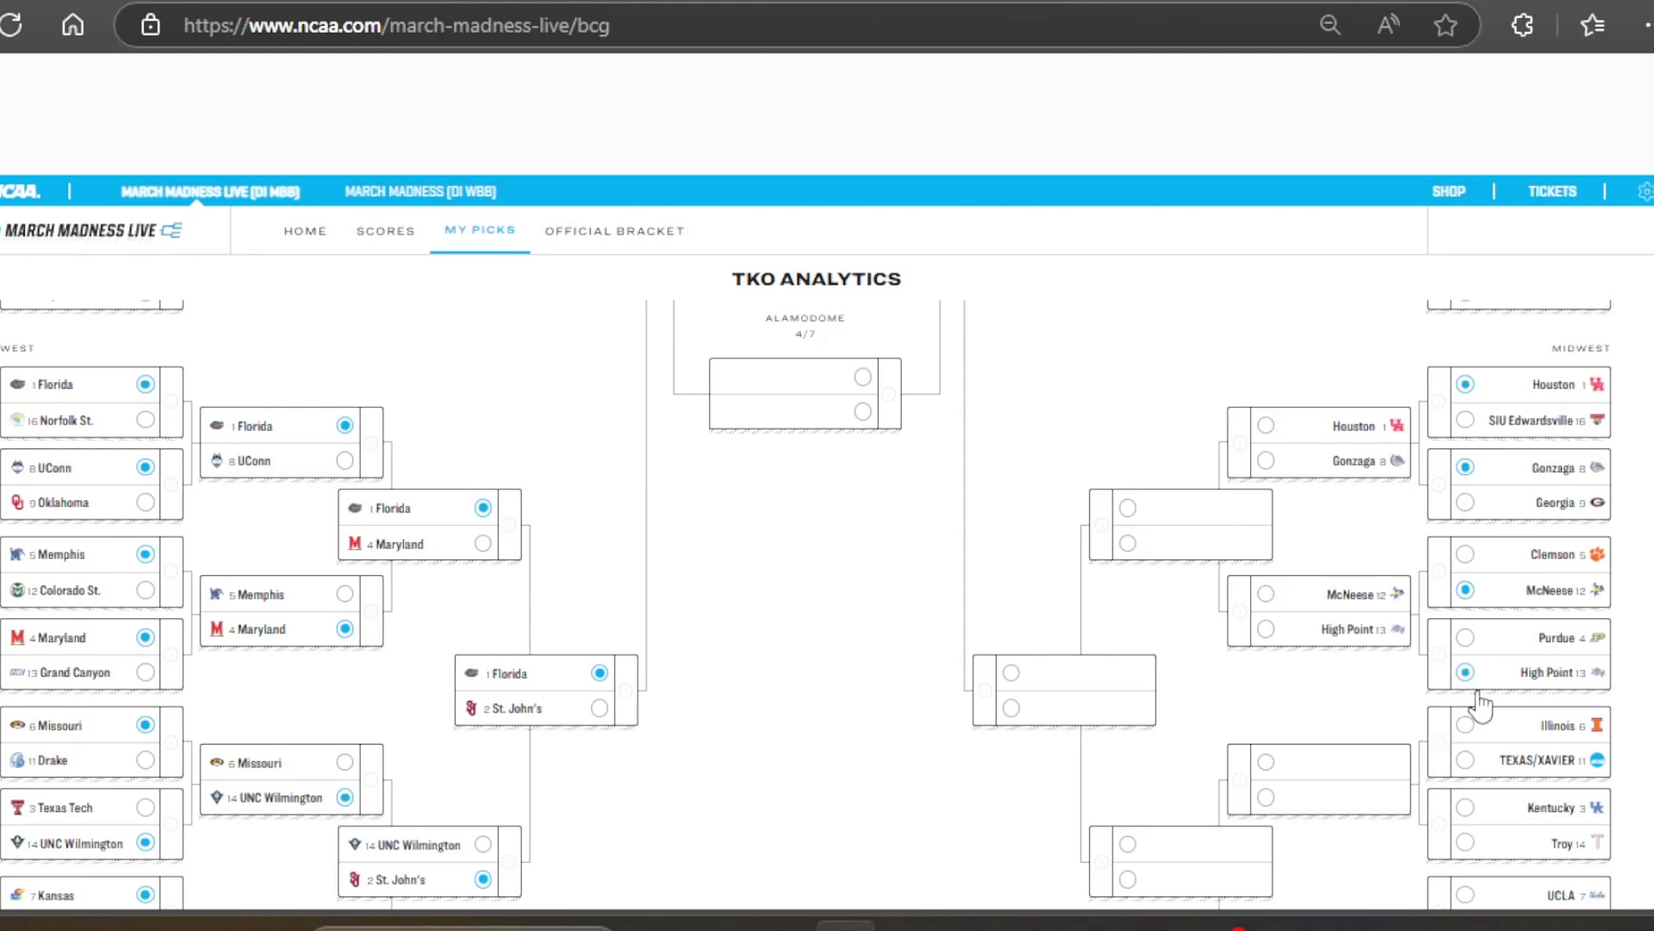
Pick Illinois, Kentucky and Utah St. in the remaining Midwest first-round games
scroll("down", 3)
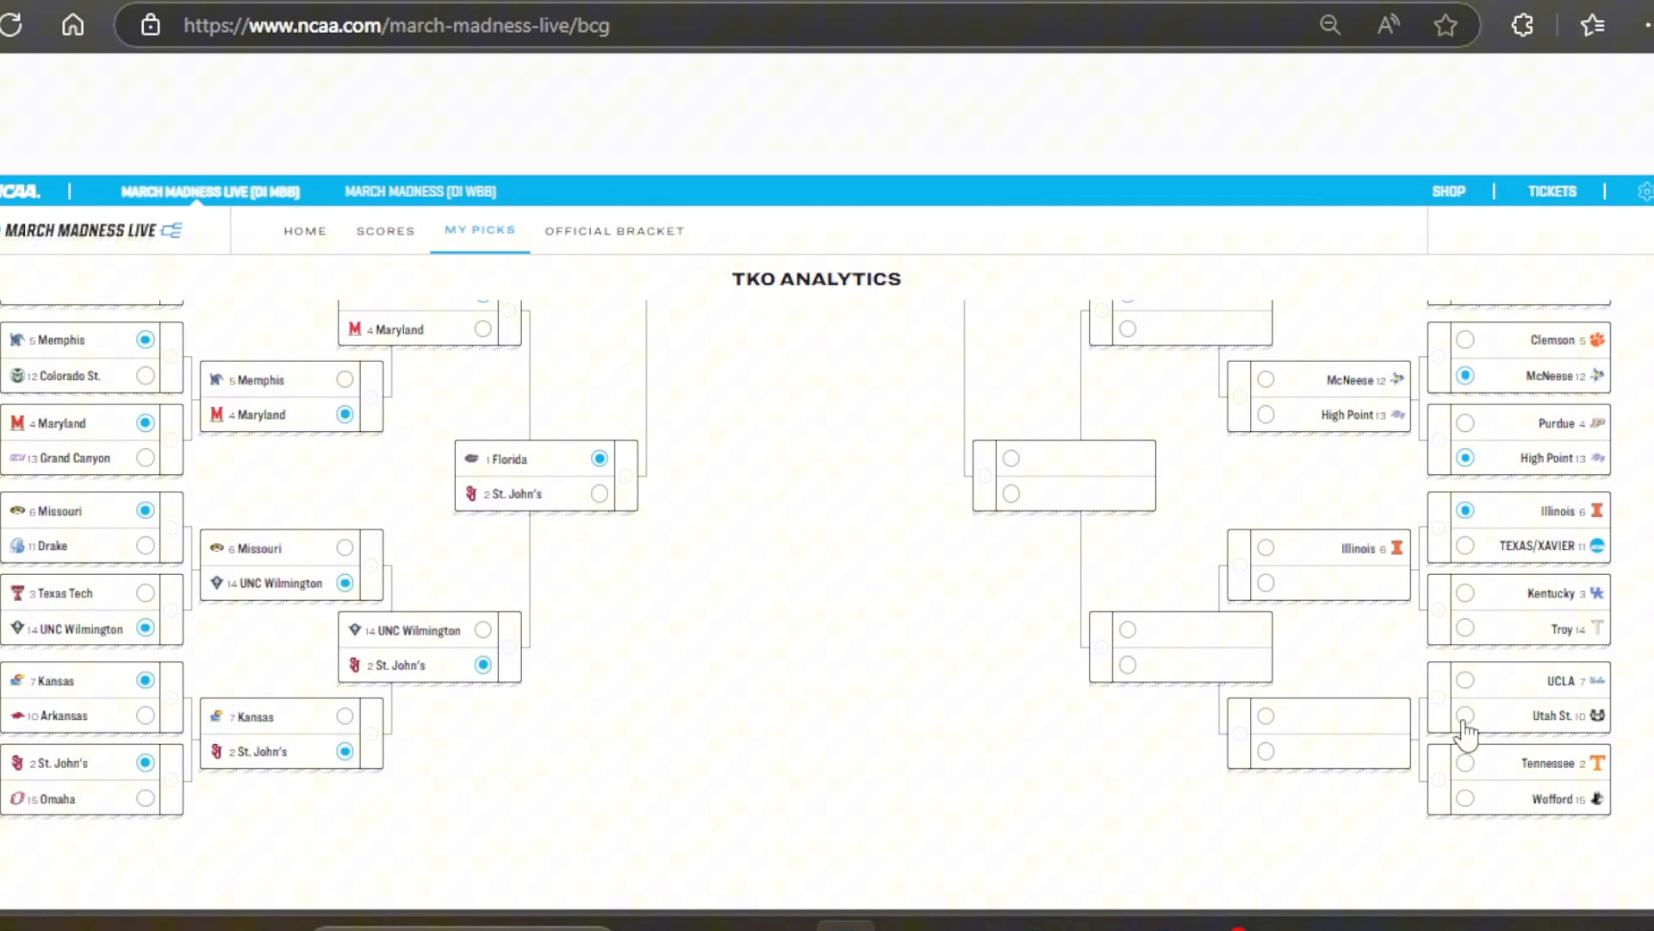
mouse_move(1430, 623)
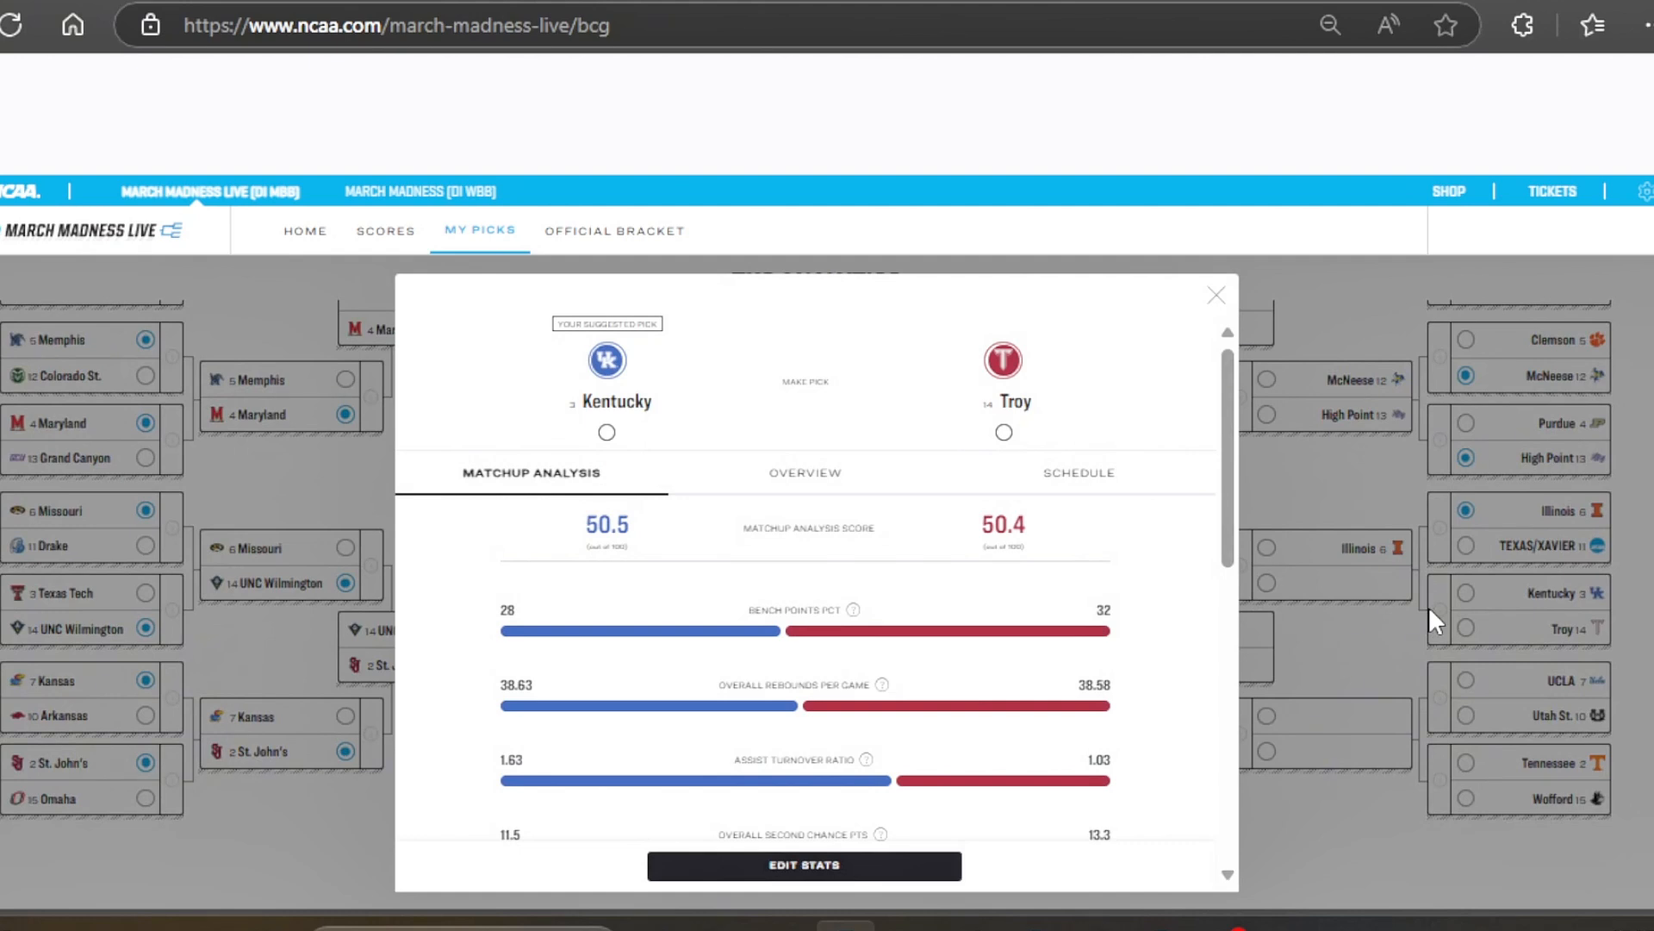
left_click(1215, 294)
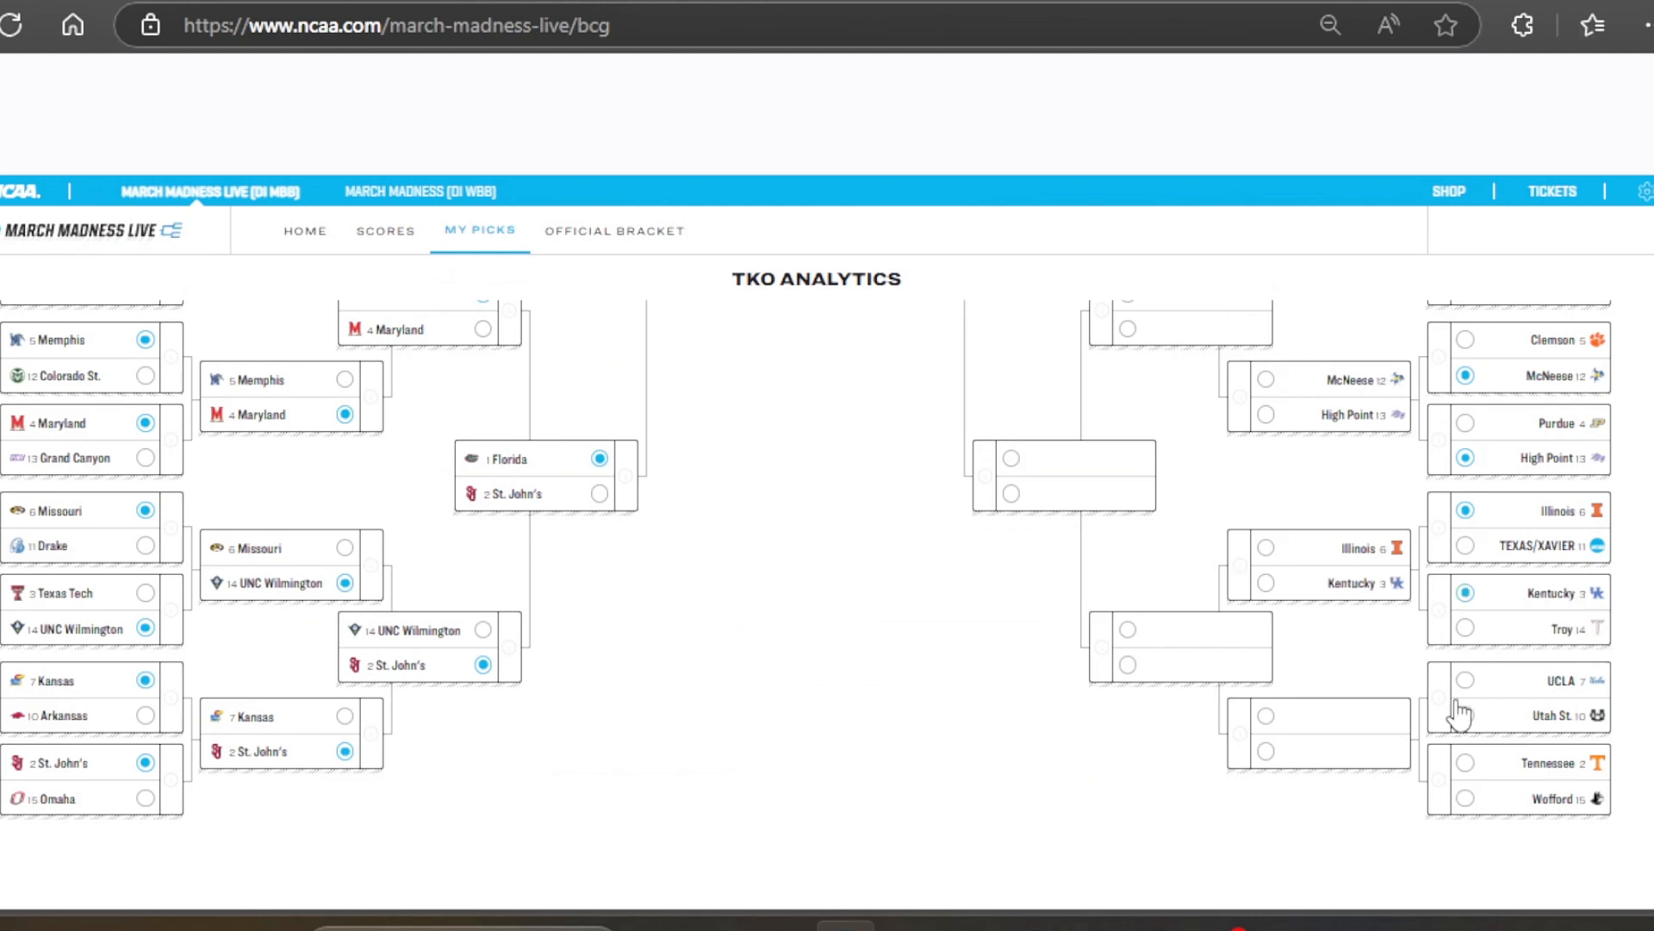
left_click(1514, 697)
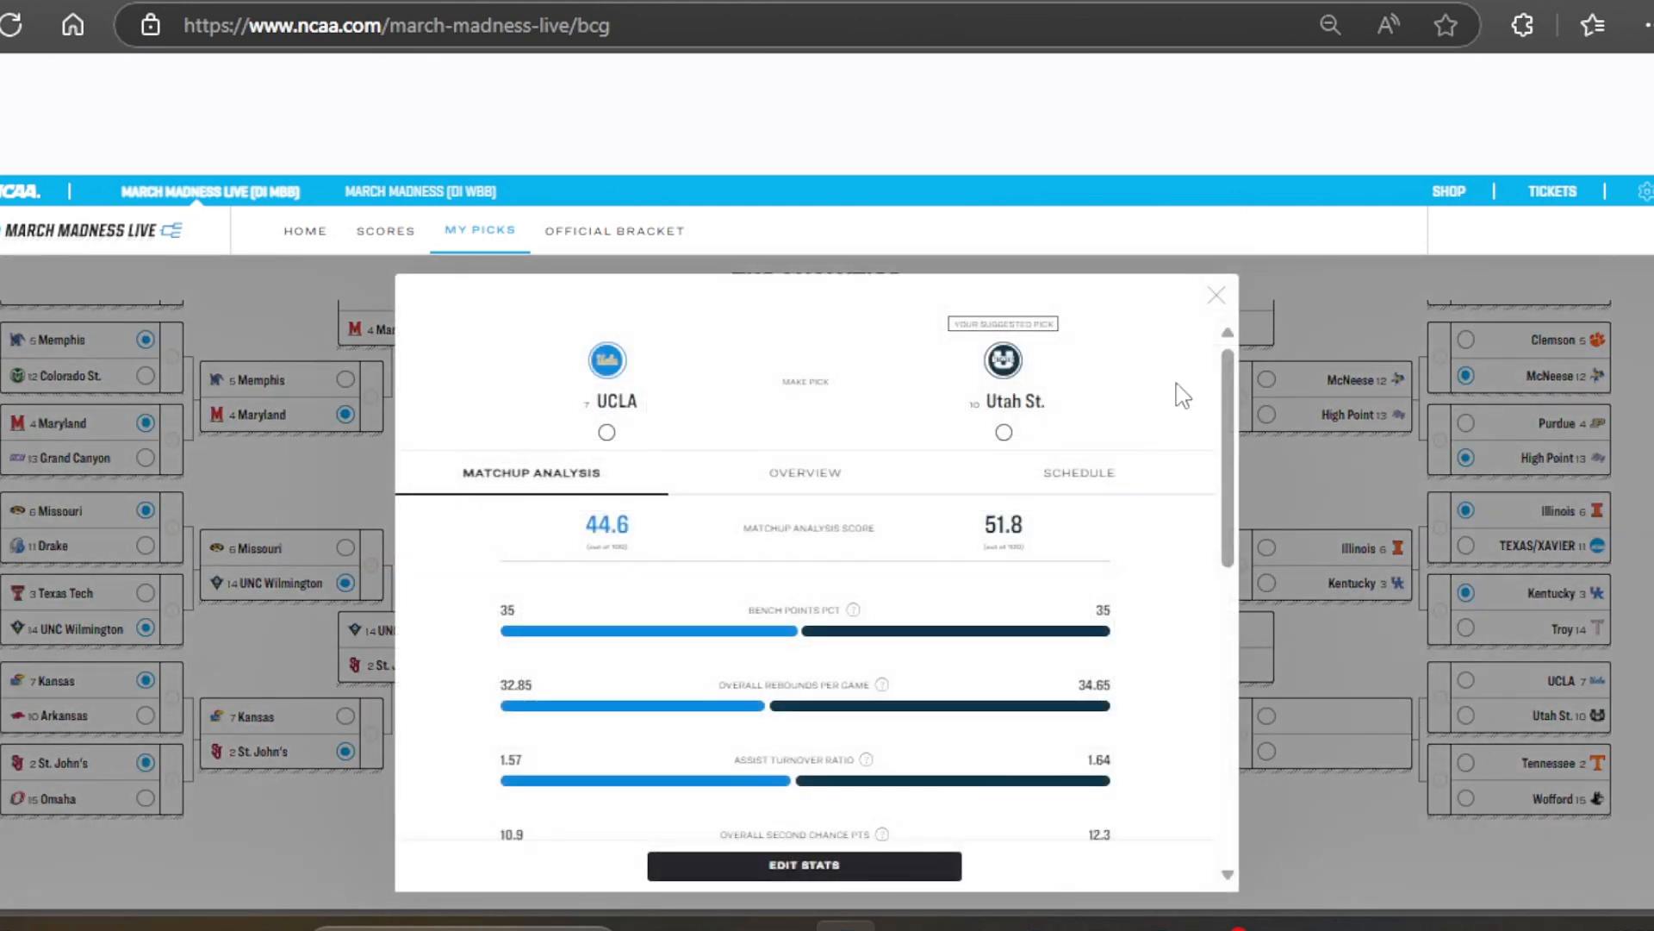
left_click(1215, 295)
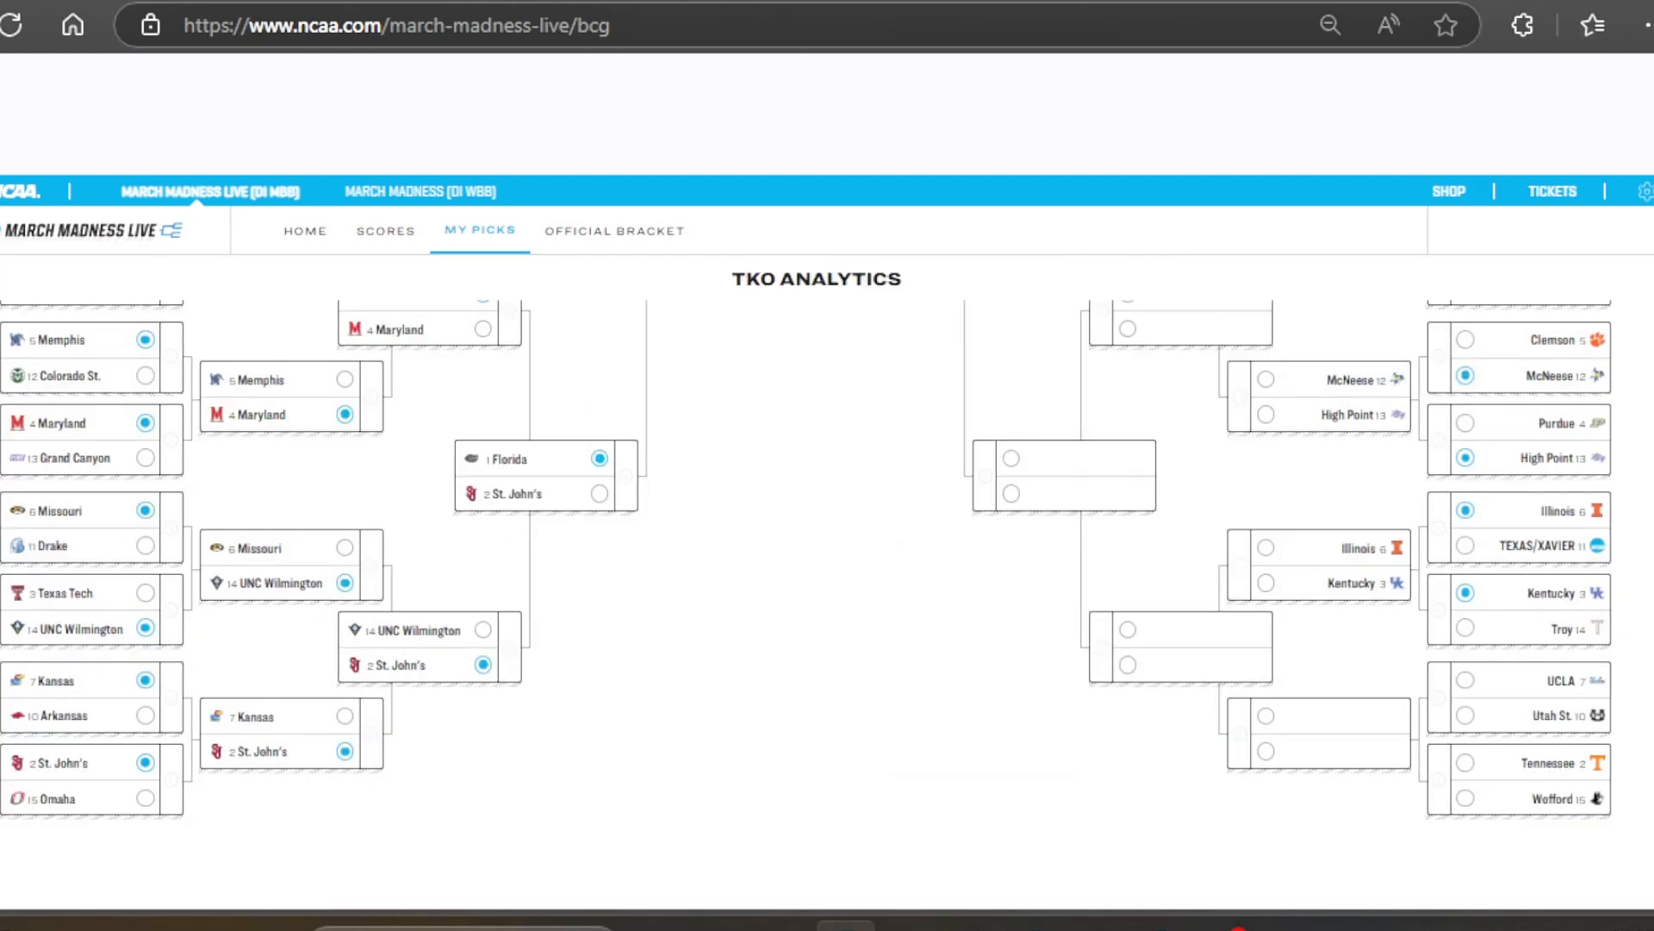
left_click(1465, 715)
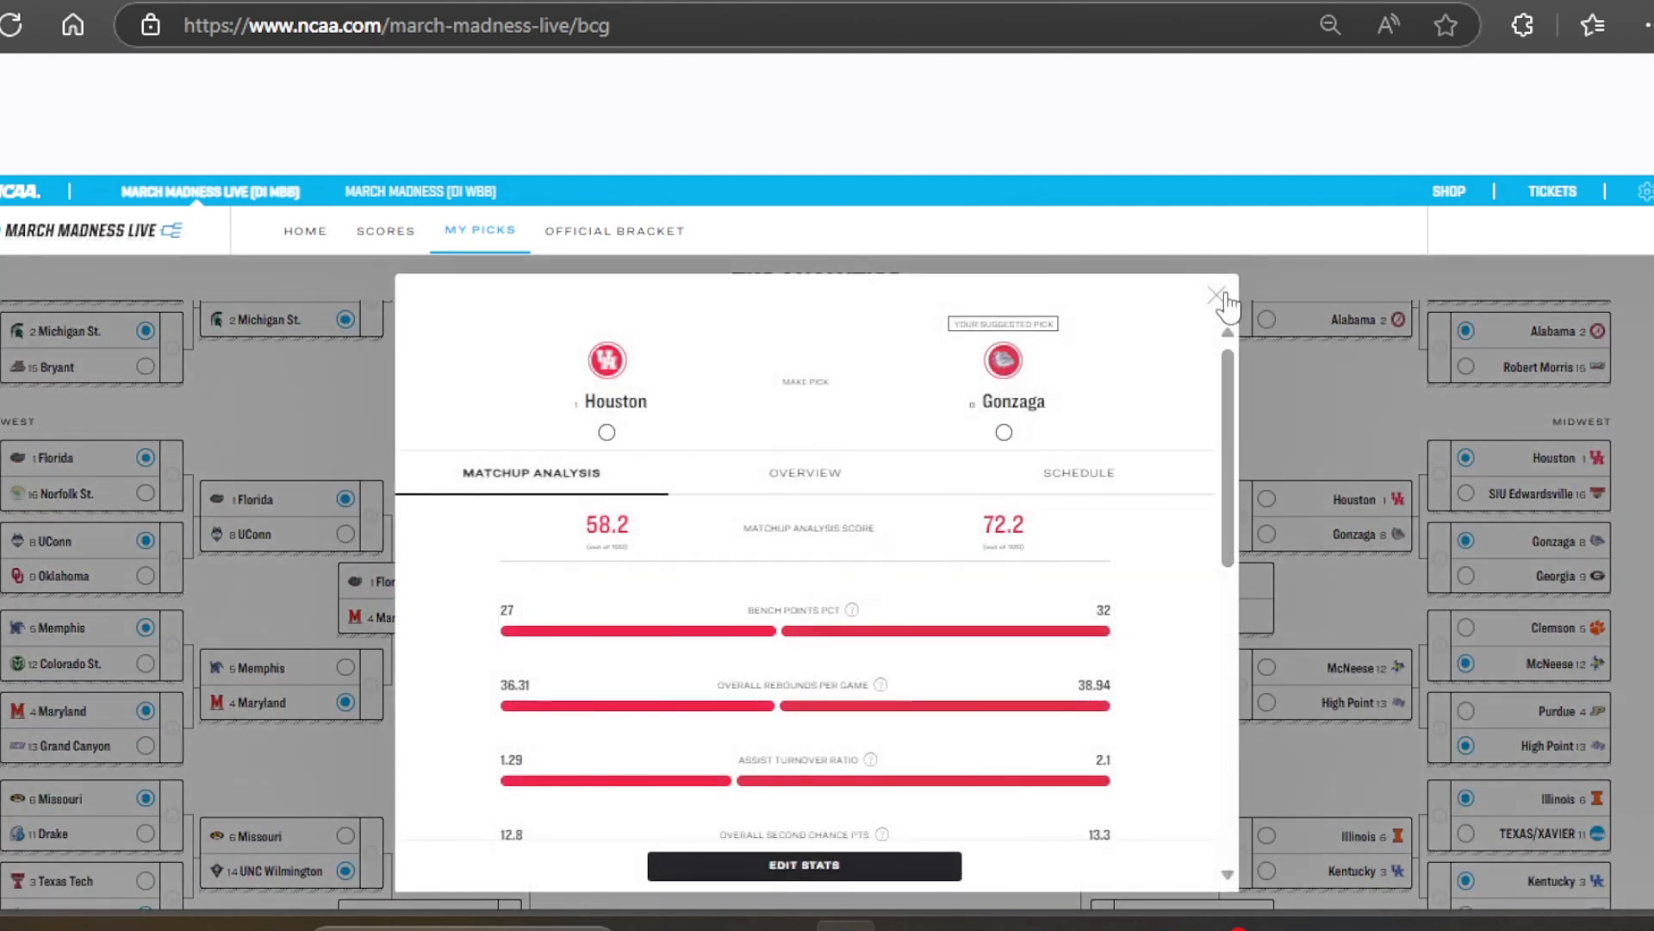
Advance Gonzaga, High Point, Kentucky and Utah St. through the Midwest second round
left_click(1220, 293)
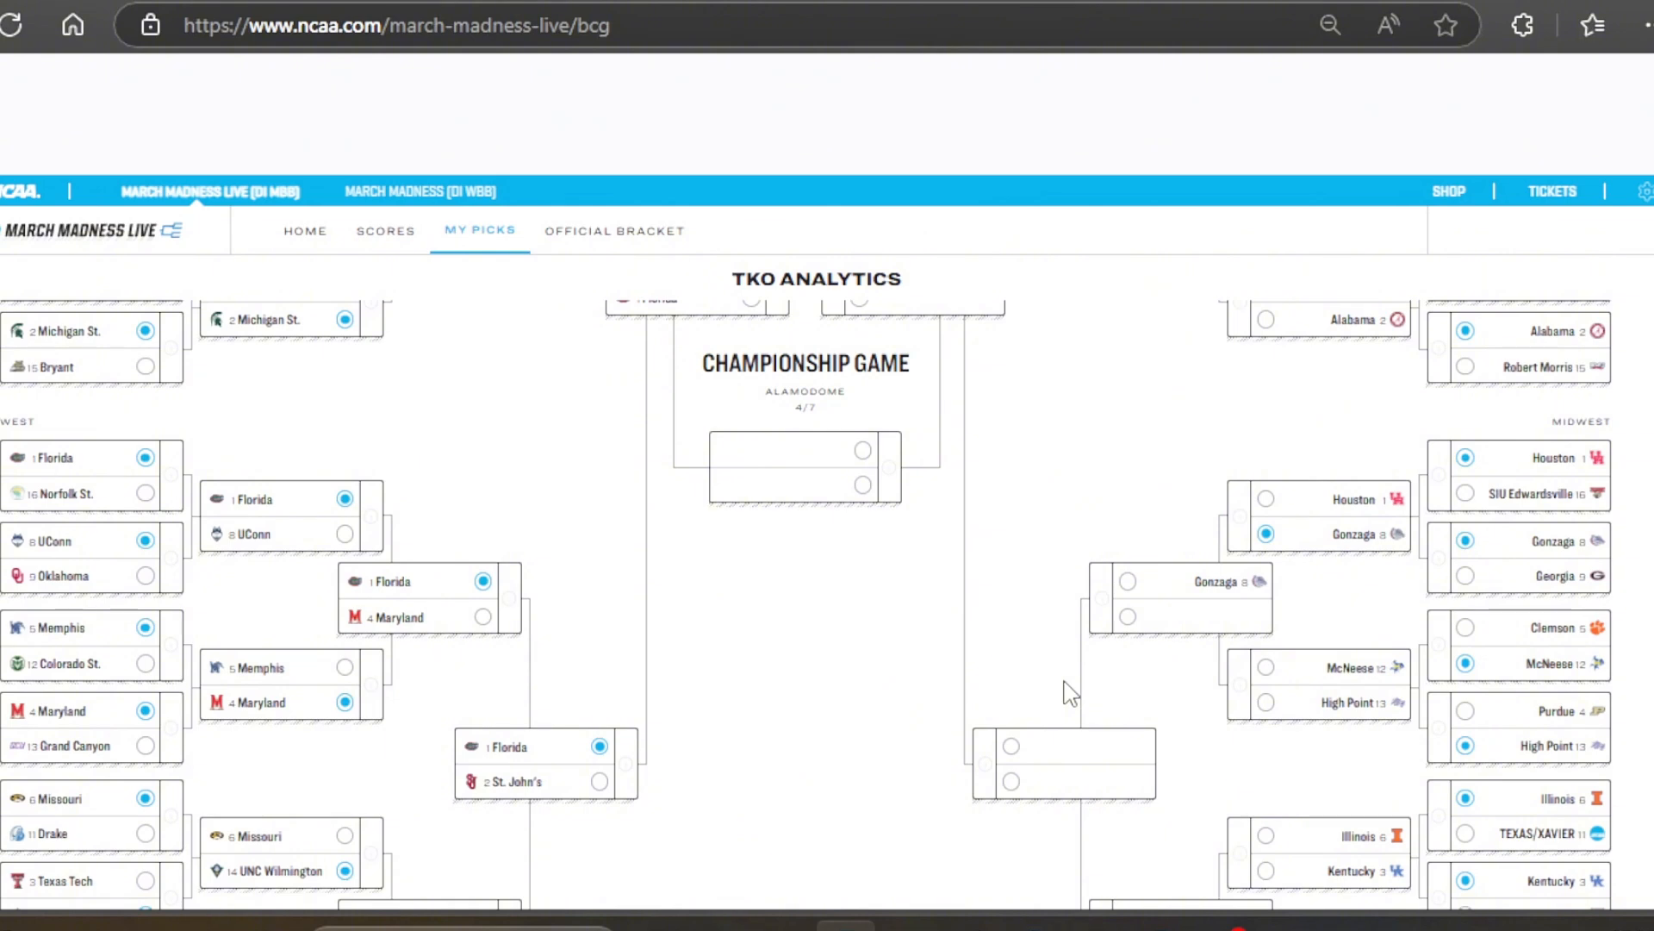
scroll("down", 3)
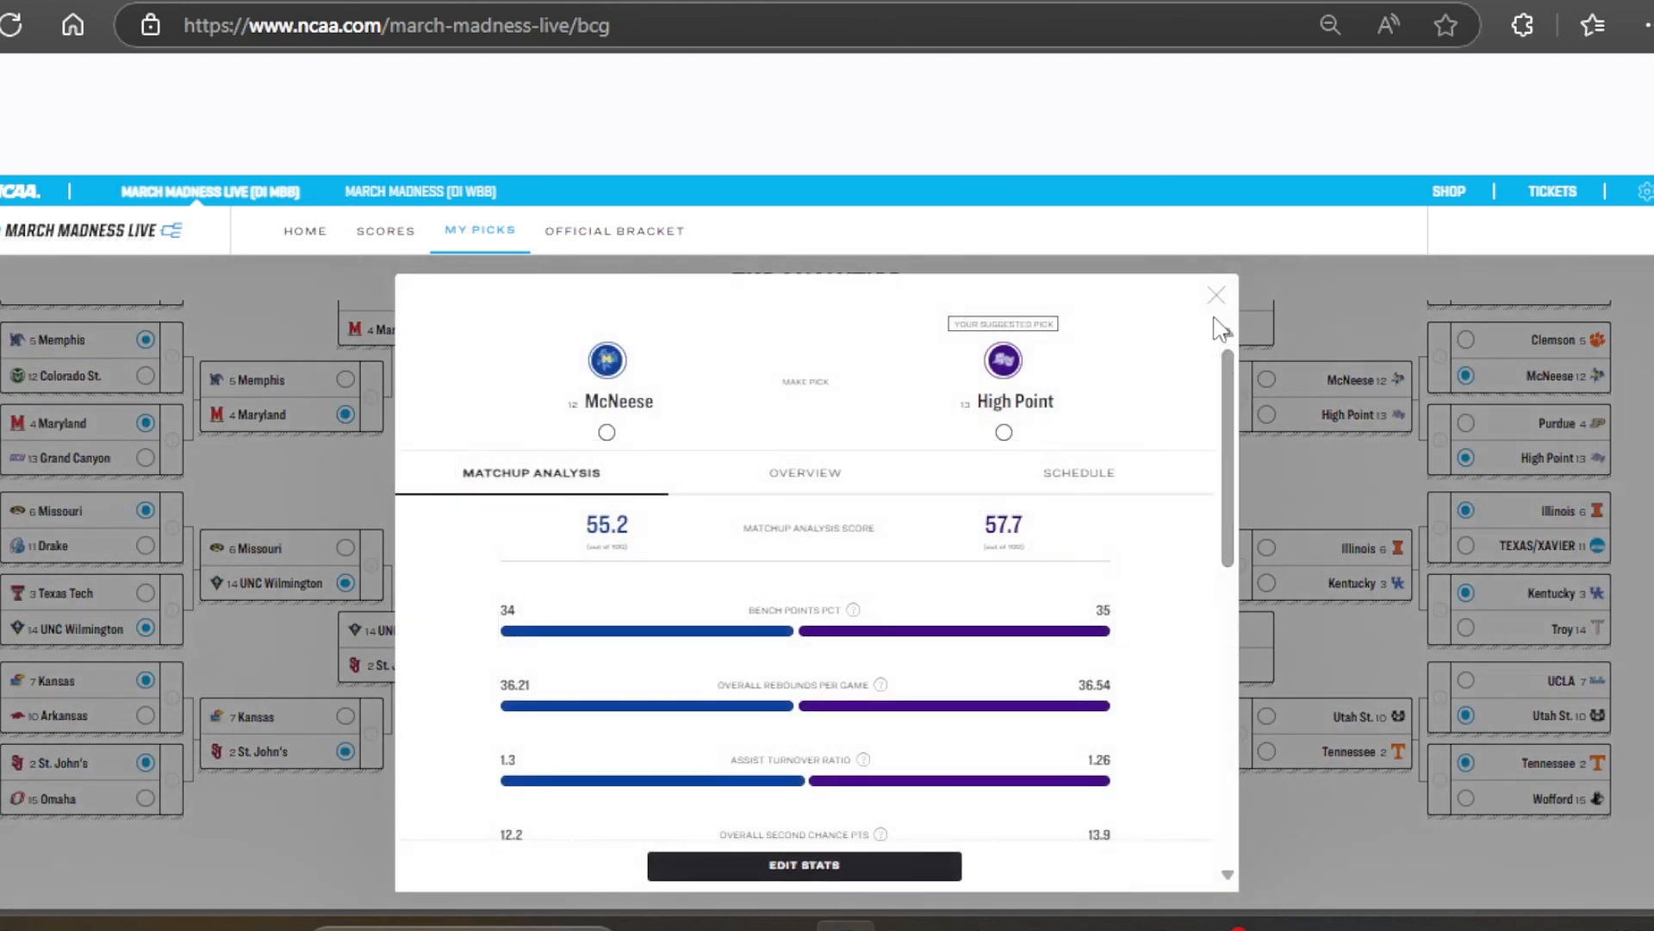
left_click(1215, 295)
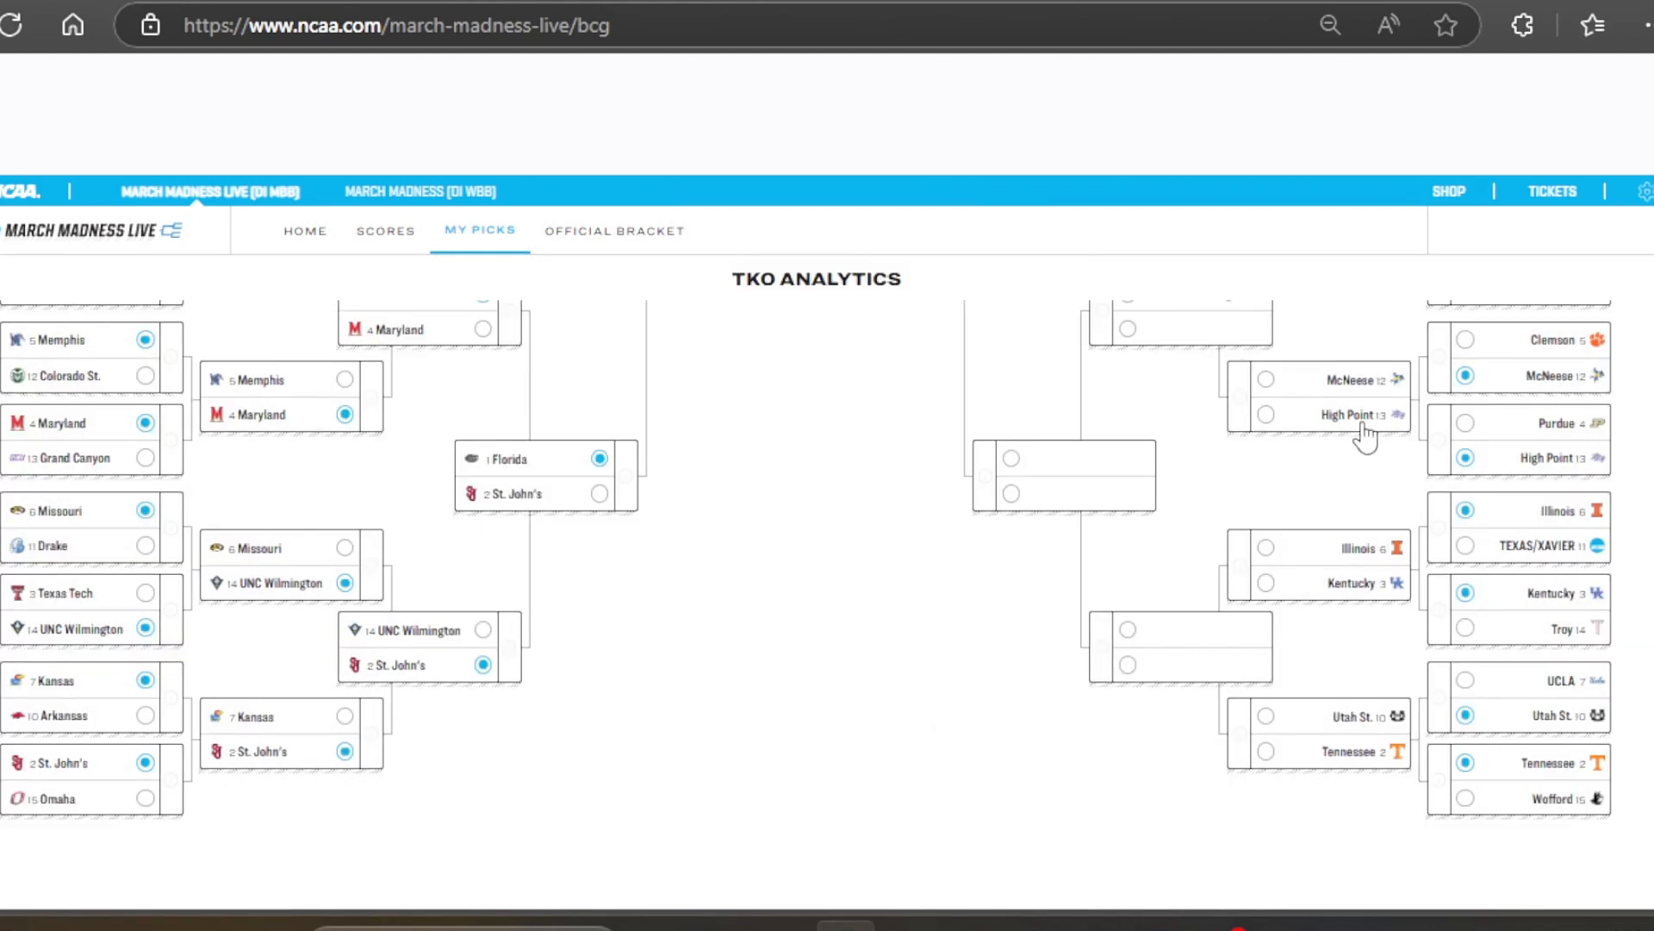
scroll("down", 3)
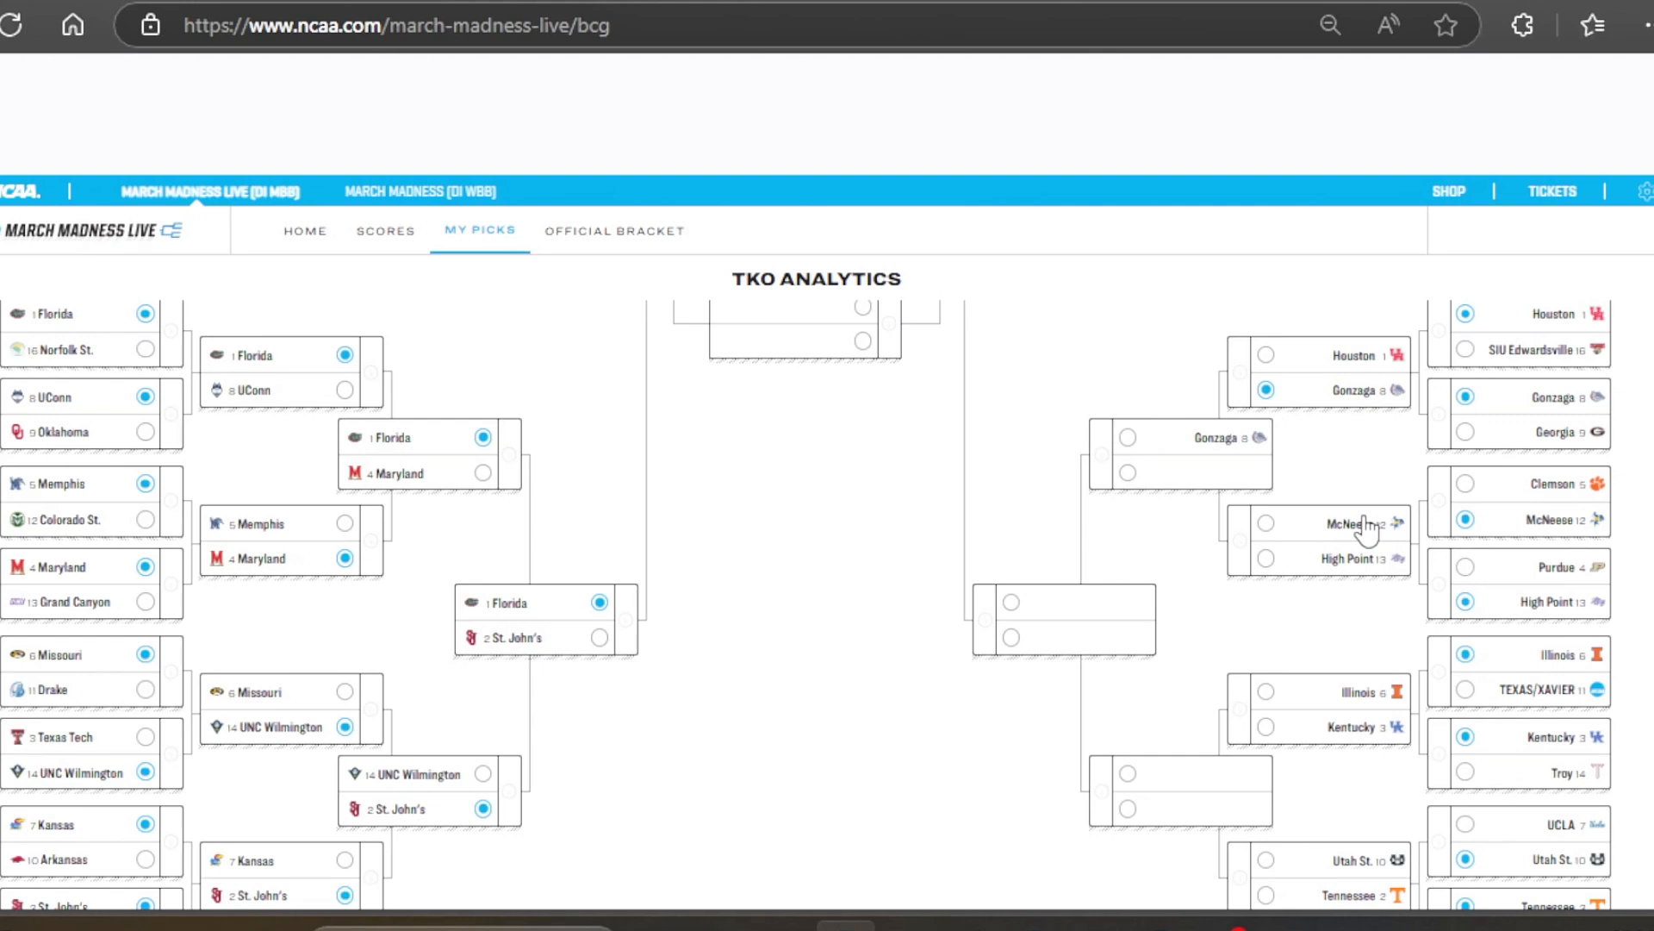
left_click(1263, 558)
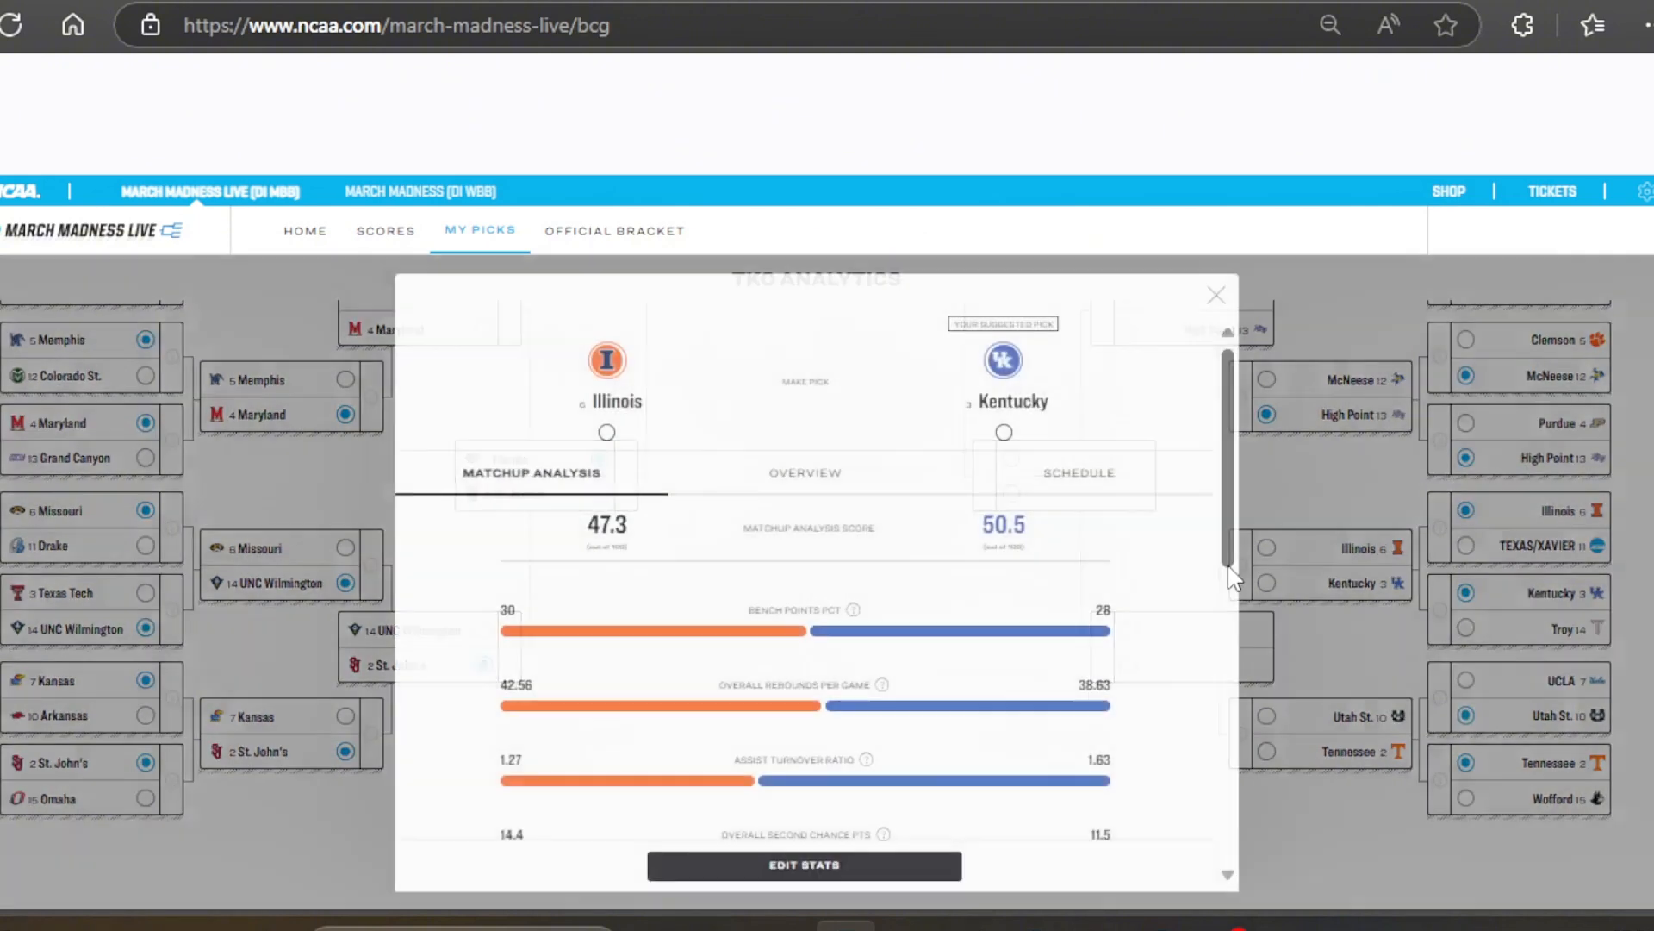
left_click(1215, 295)
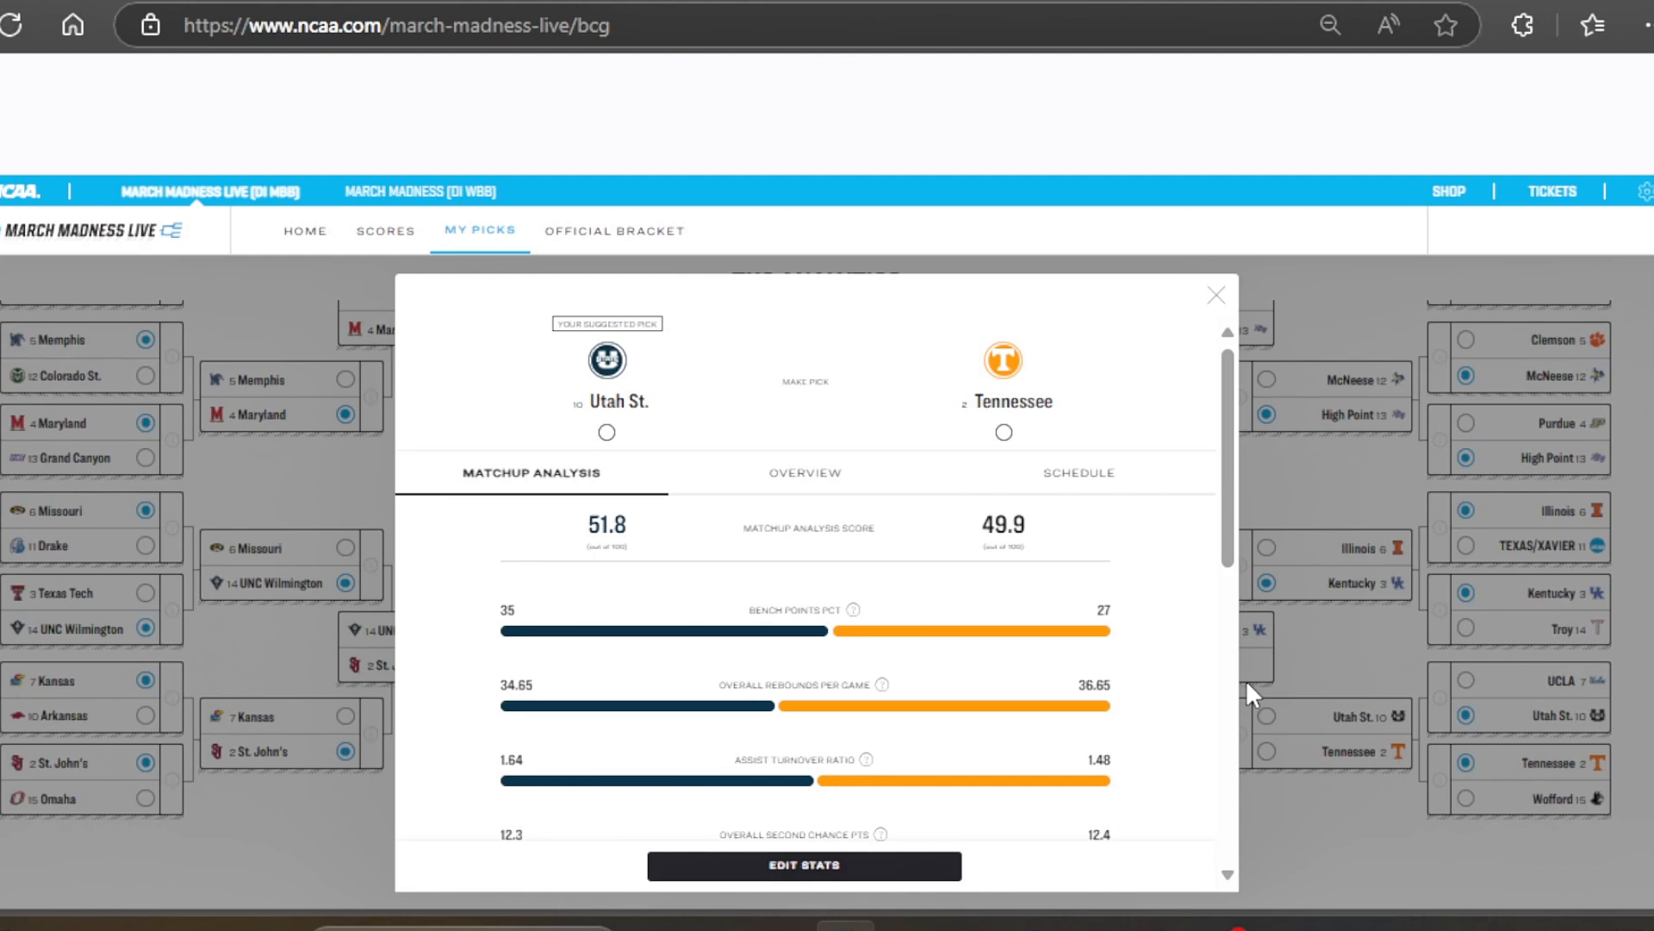
mouse_move(1250, 662)
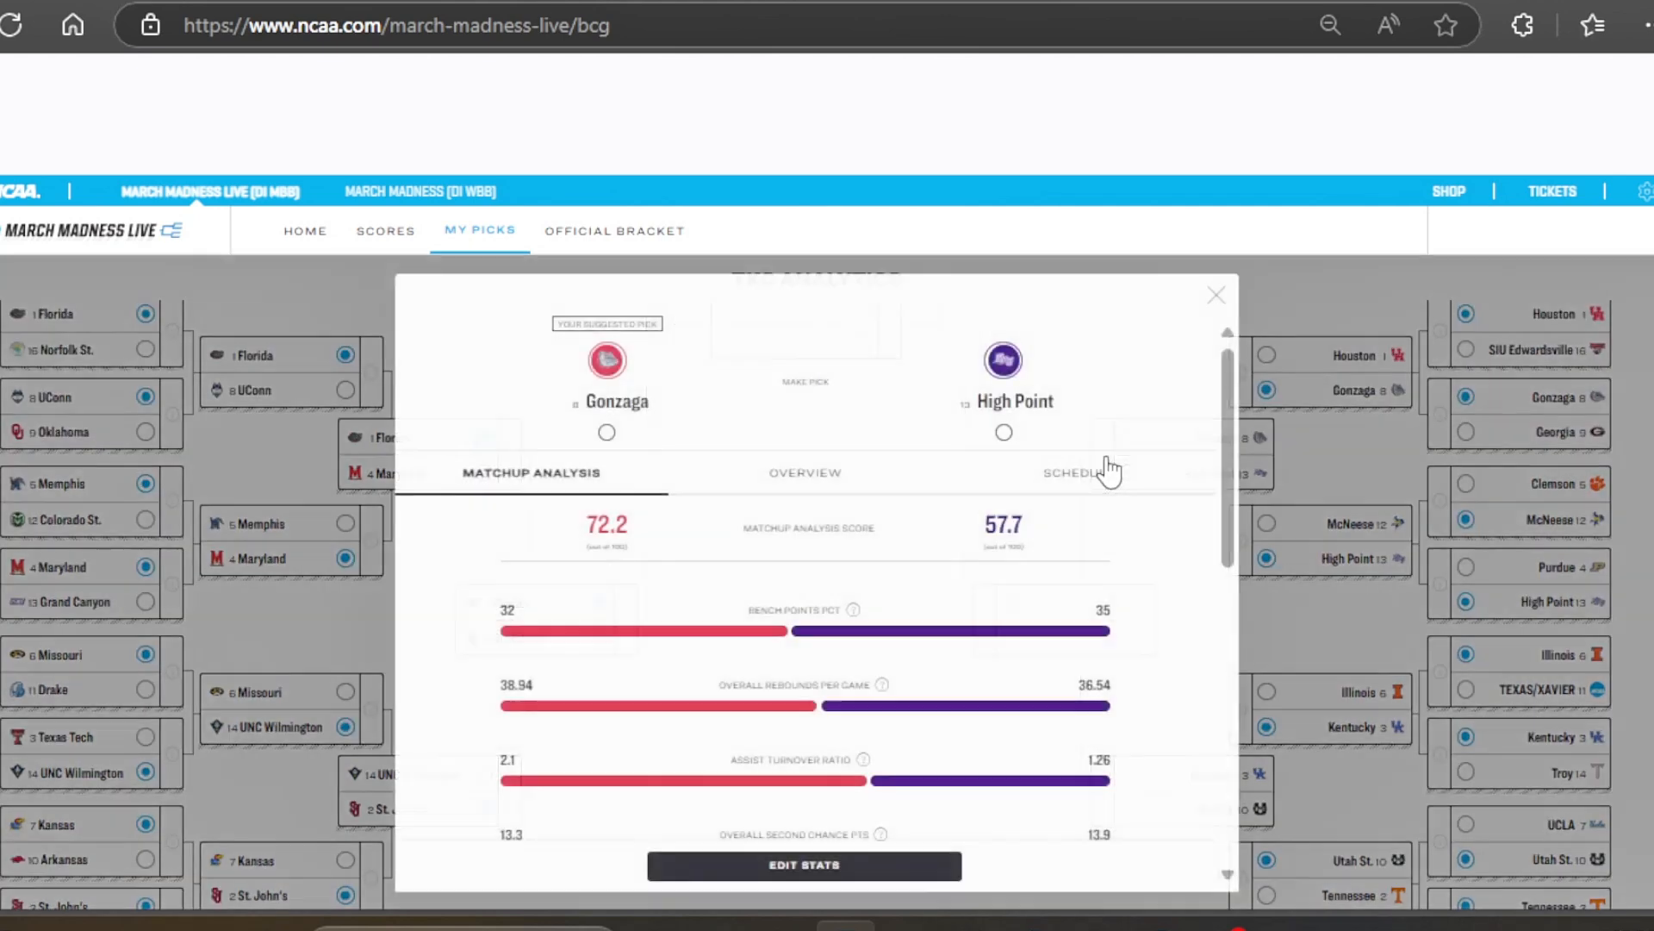
Pick Gonzaga over High Point and bring up the Gonzaga vs Utah St. regional final
left_click(1215, 295)
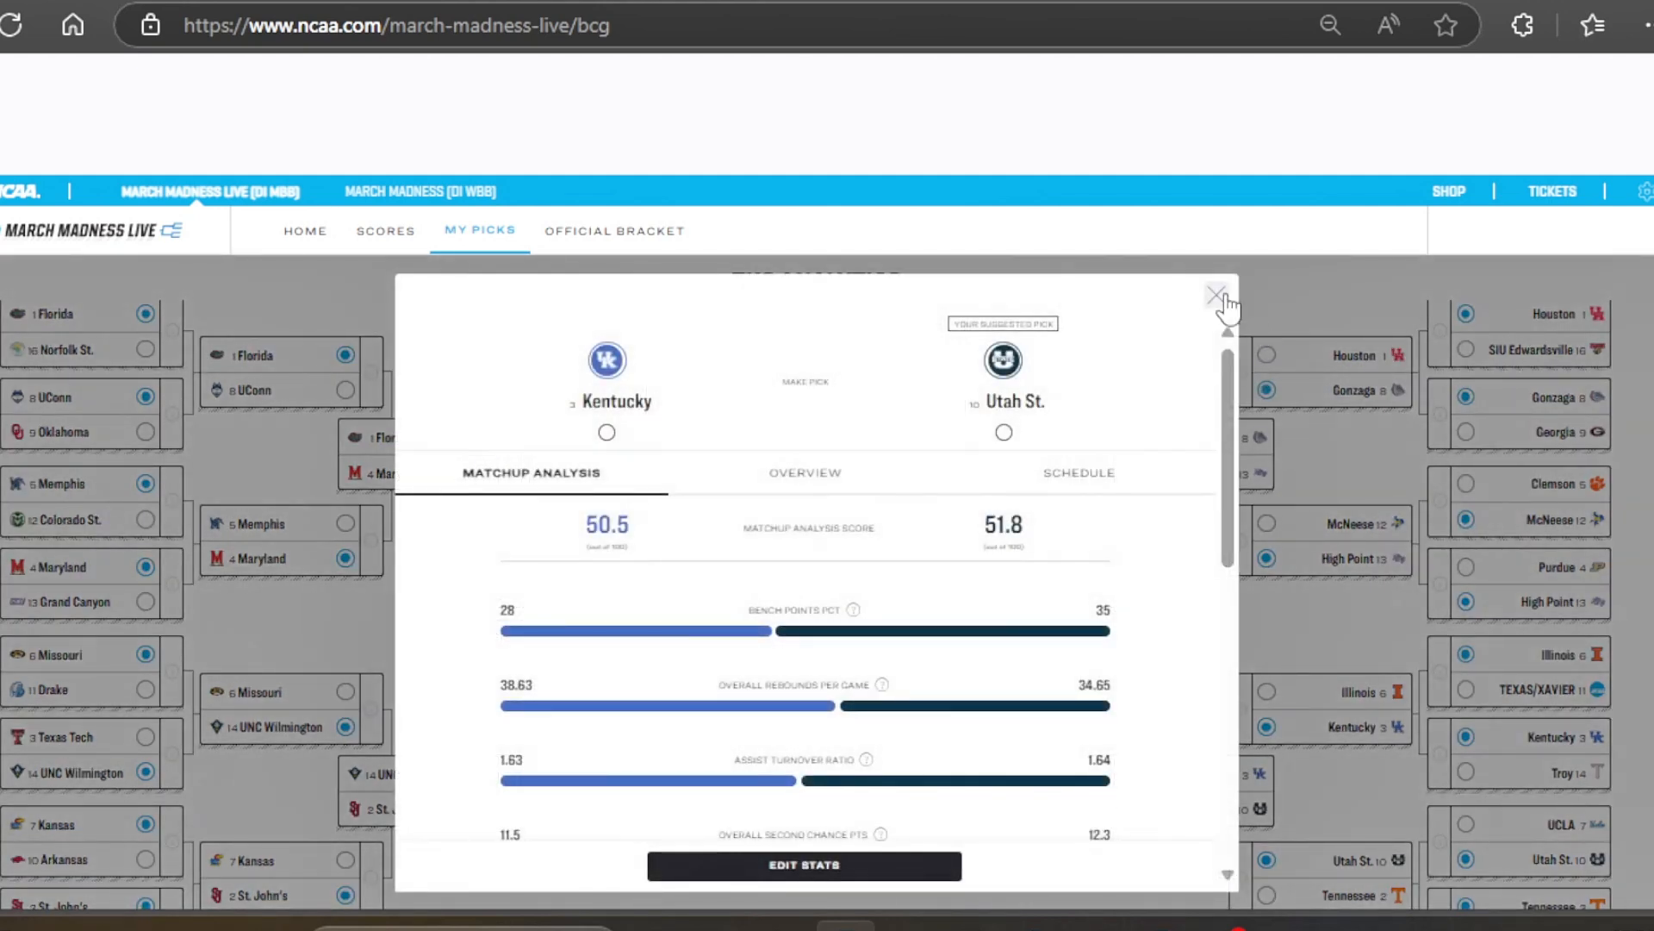
left_click(1215, 295)
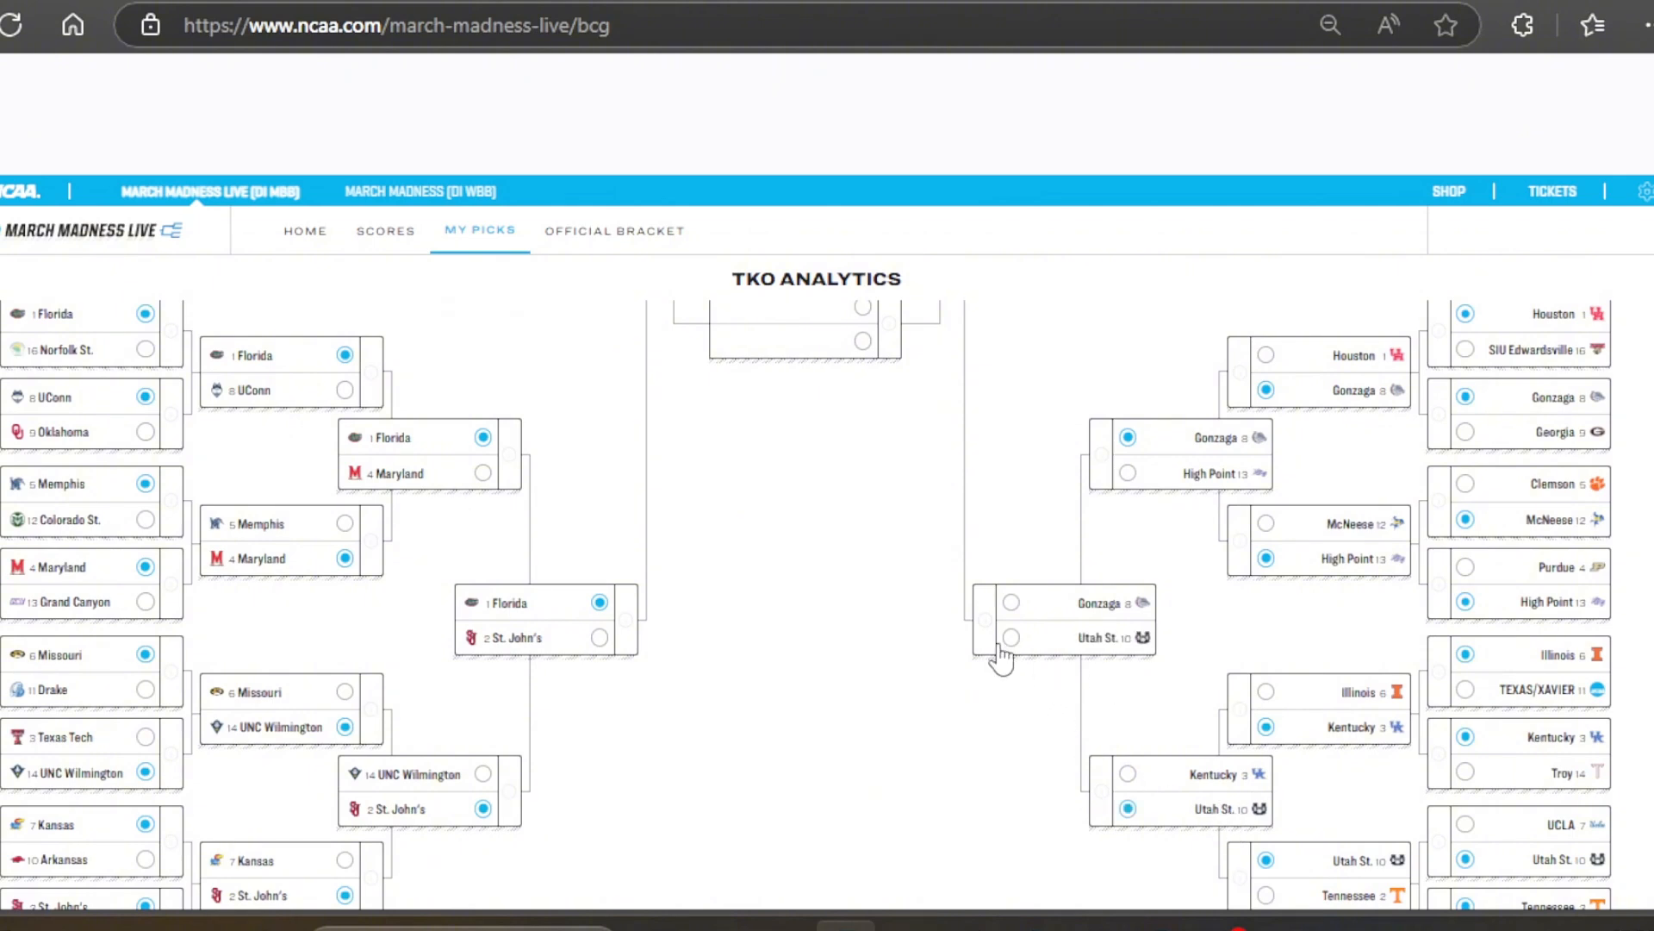
left_click(1064, 618)
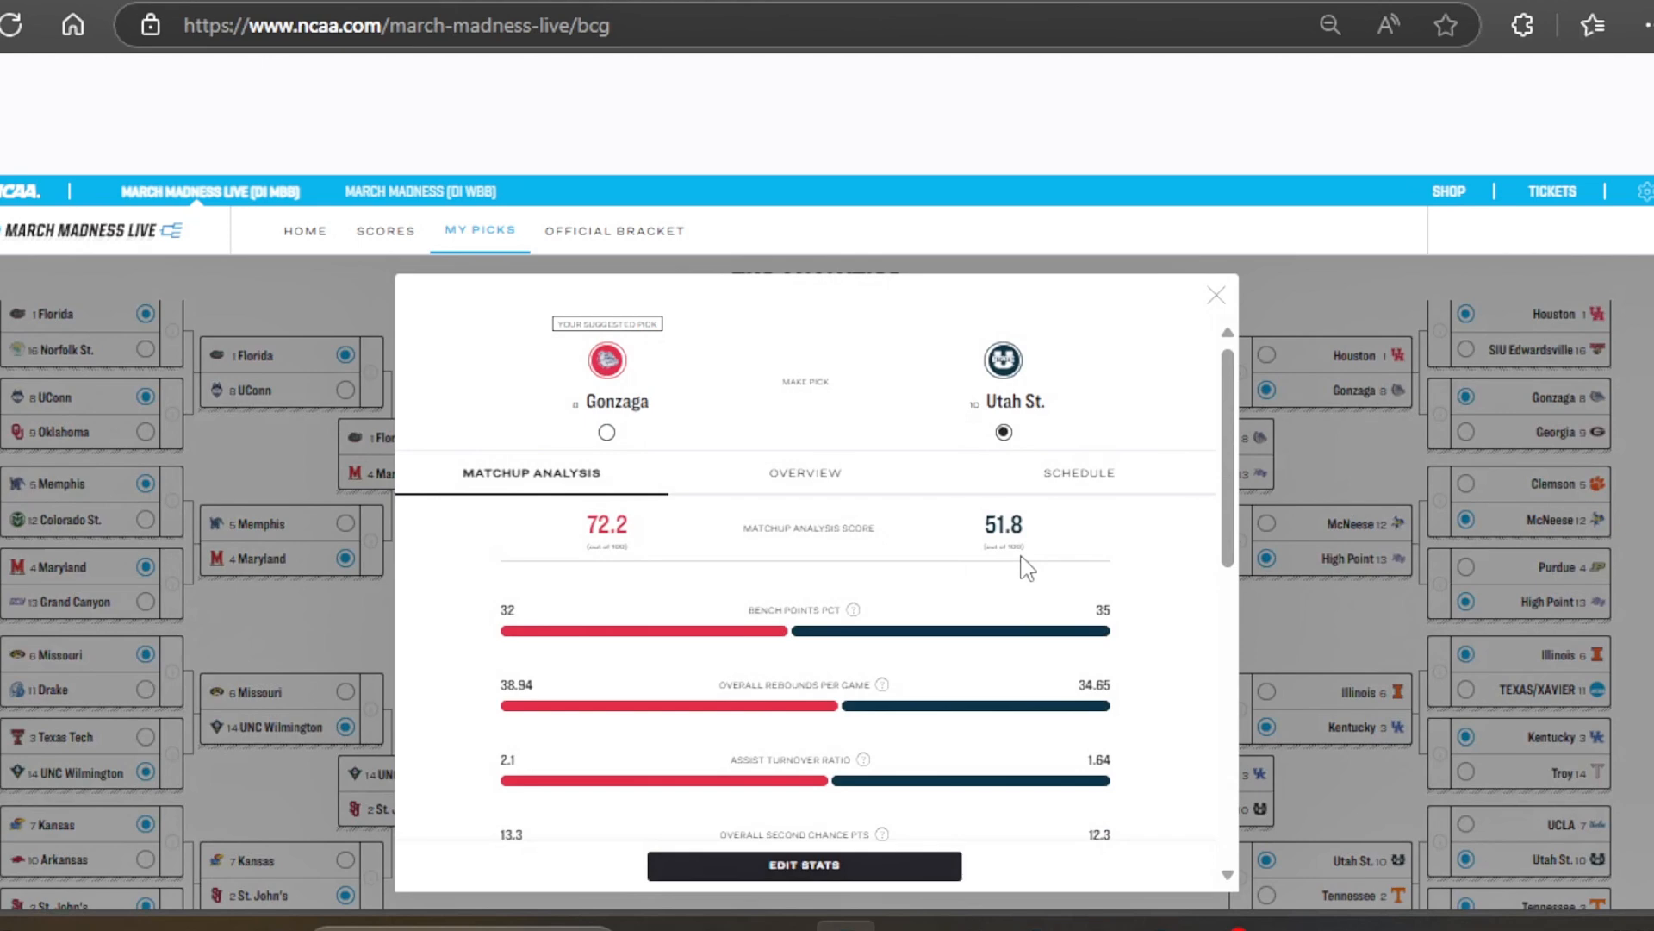
mouse_move(1215, 290)
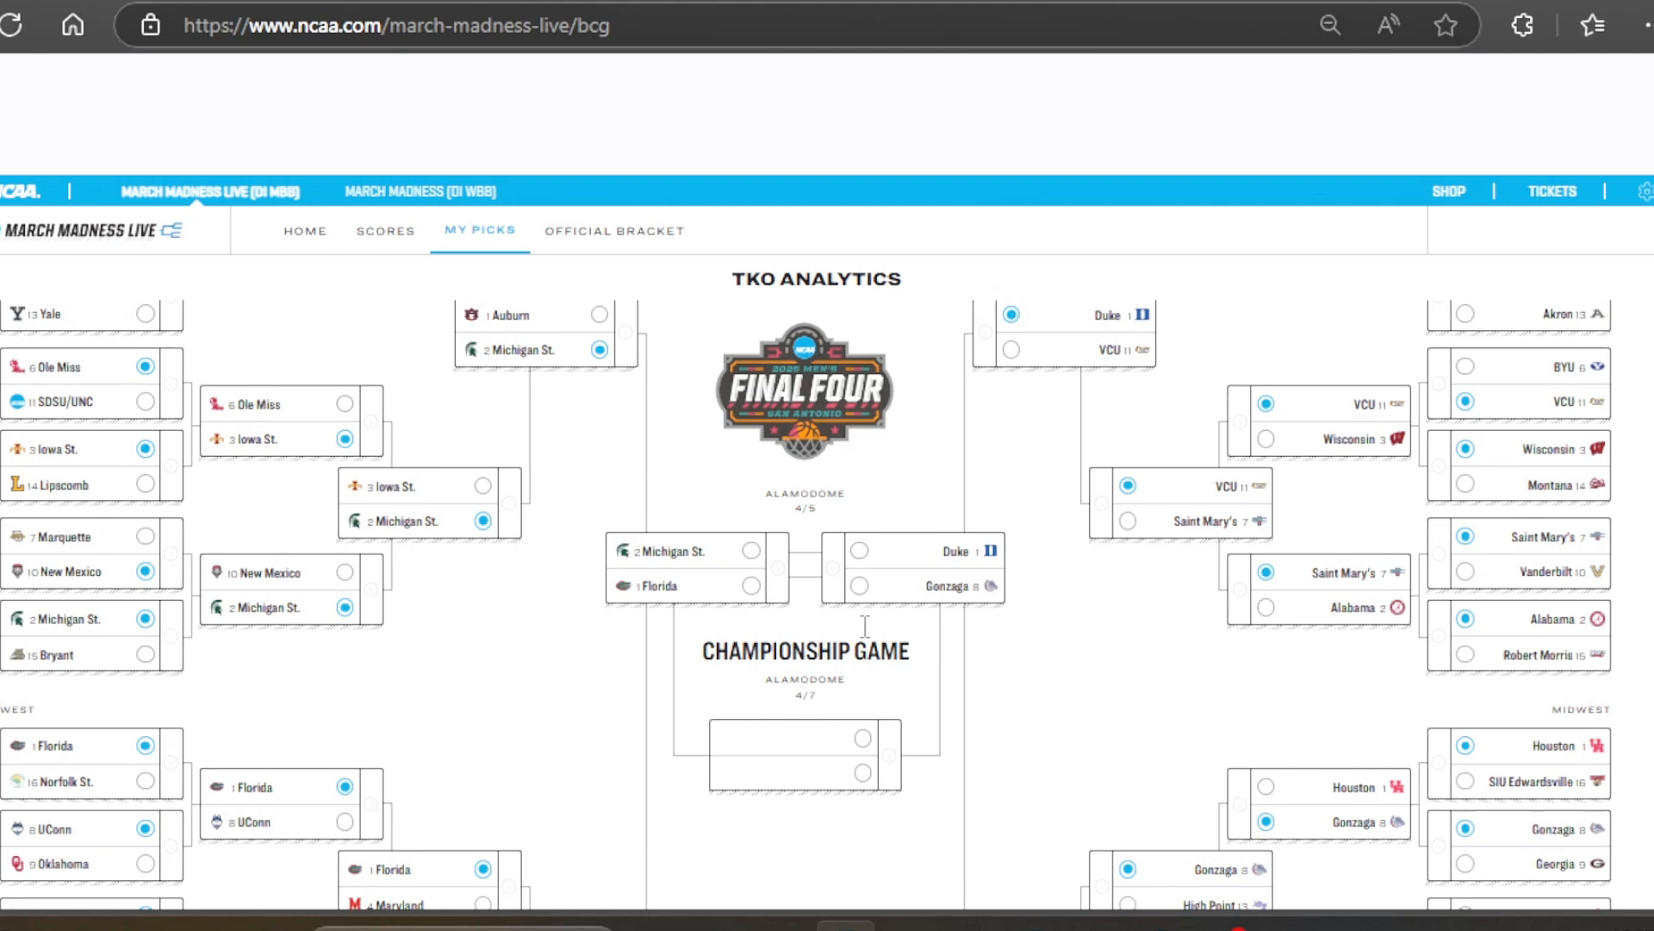
mouse_move(936, 543)
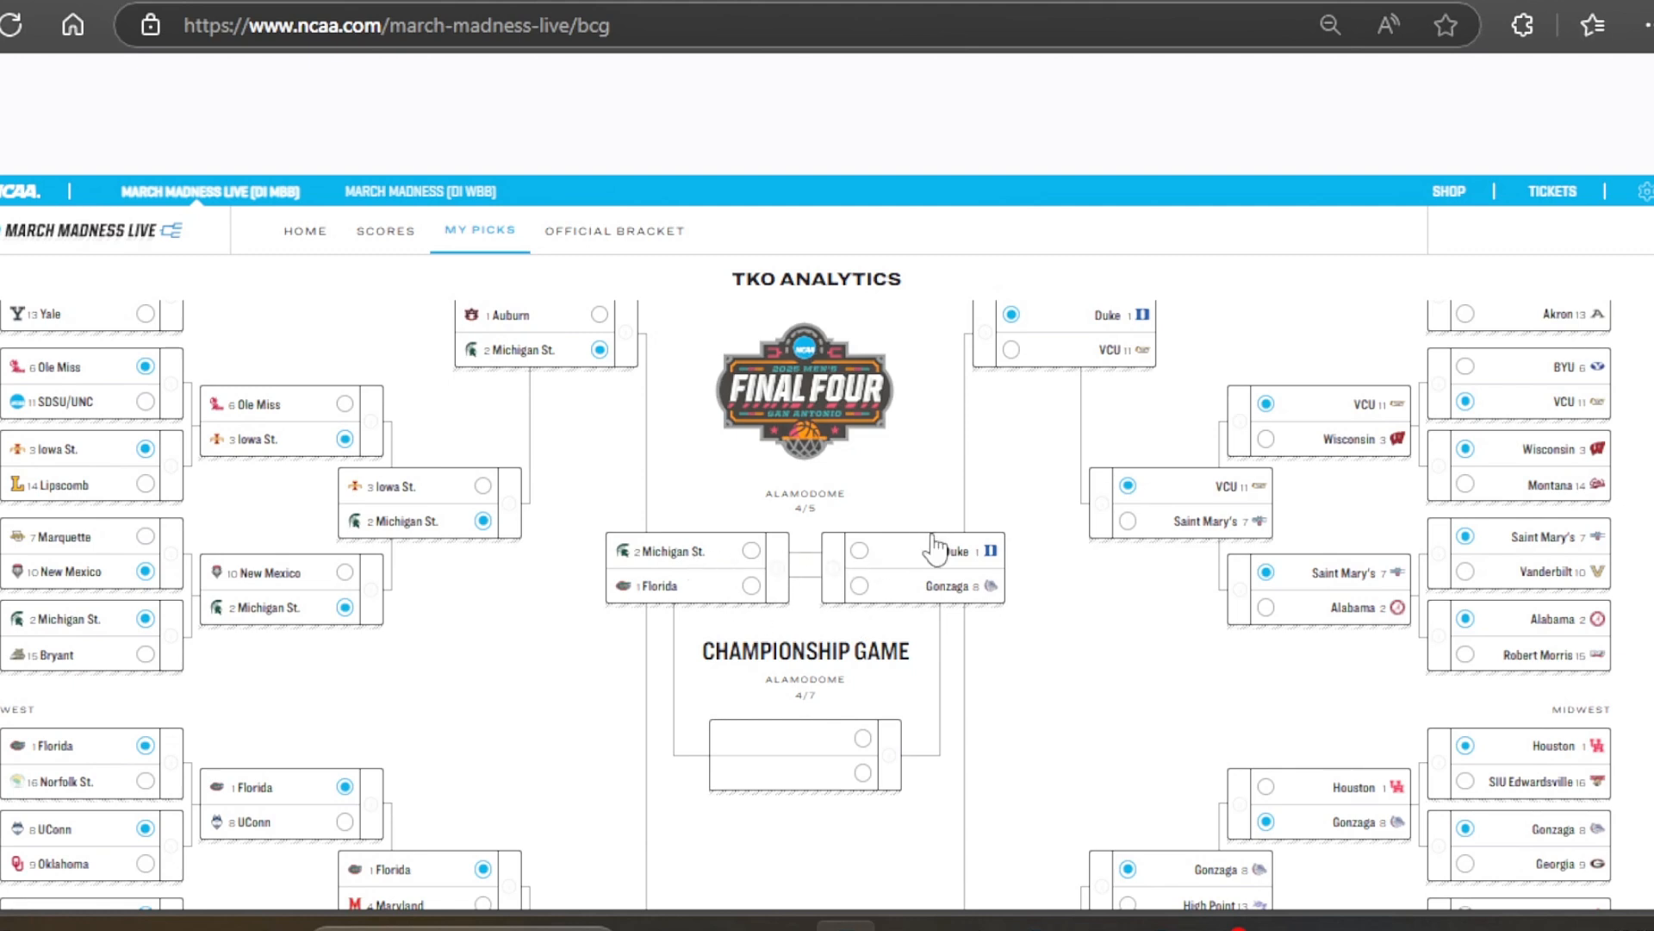
mouse_move(777, 567)
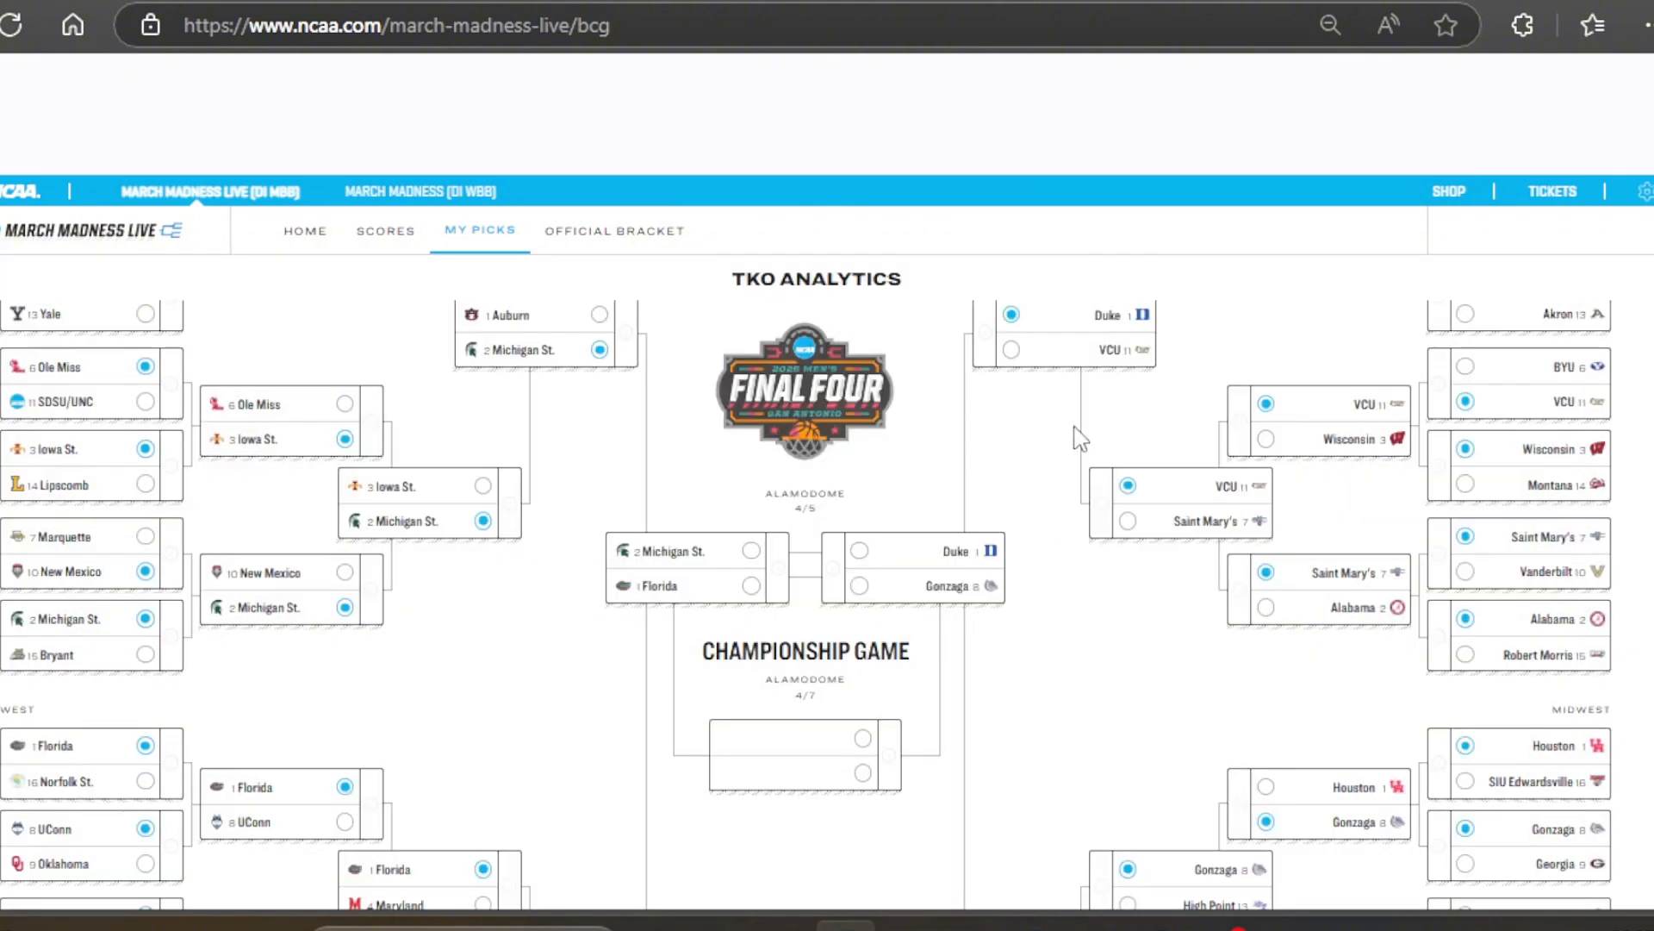
Advance Florida and Gonzaga to the final and keep Gonzaga as national champion
left_click(749, 585)
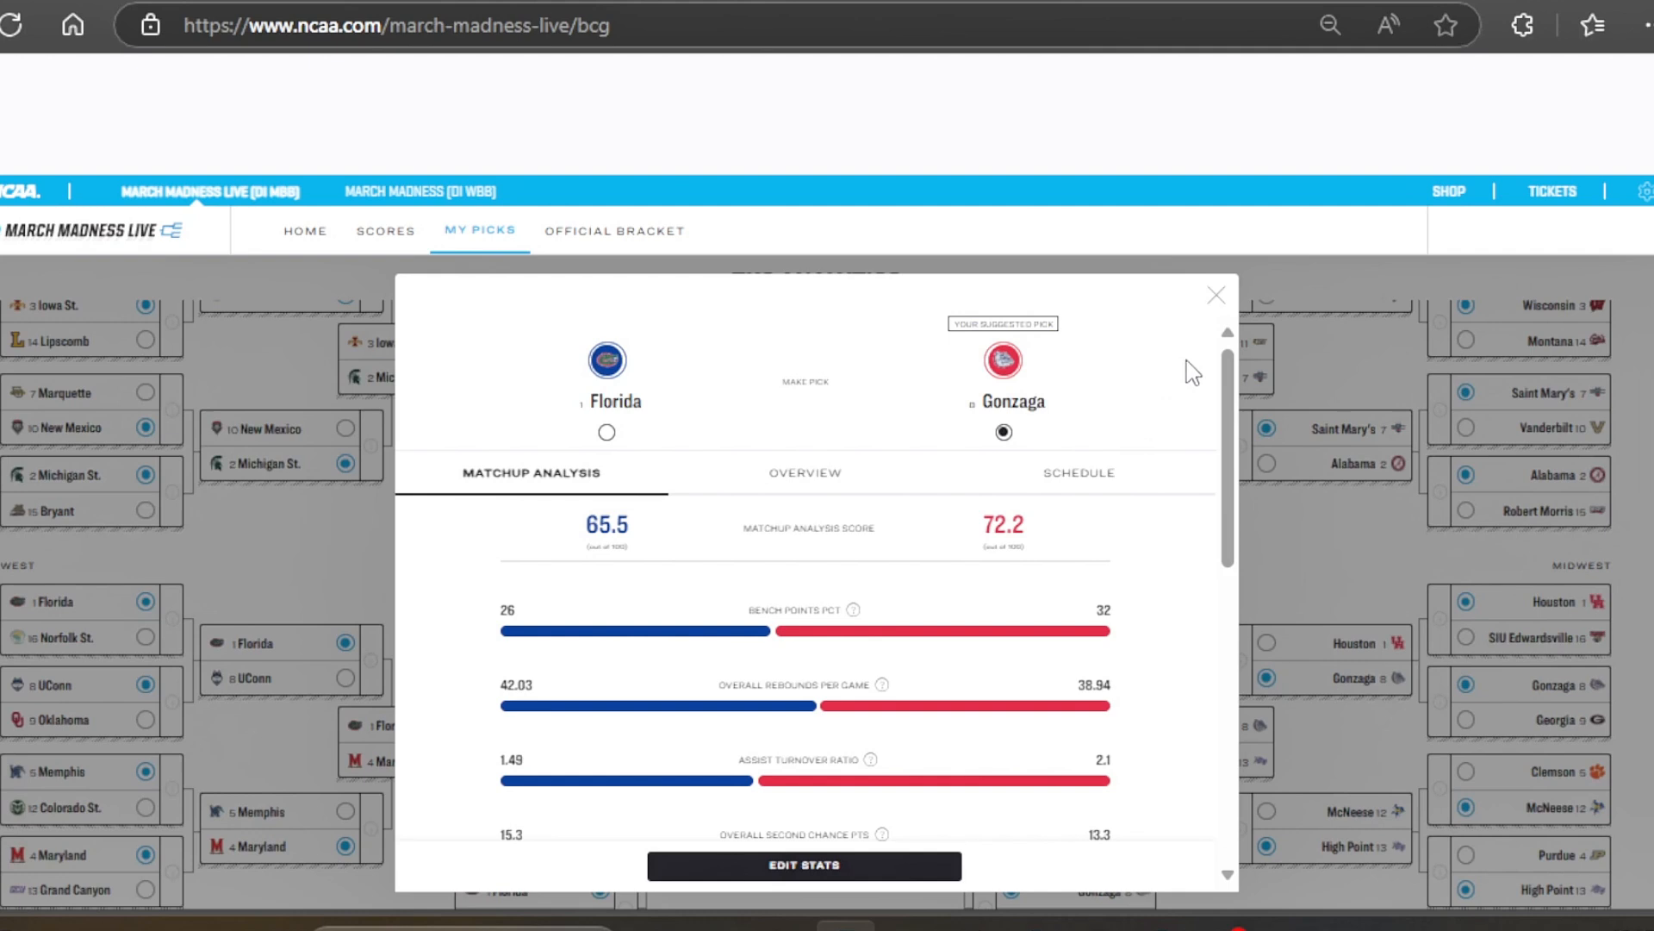
left_click(1215, 295)
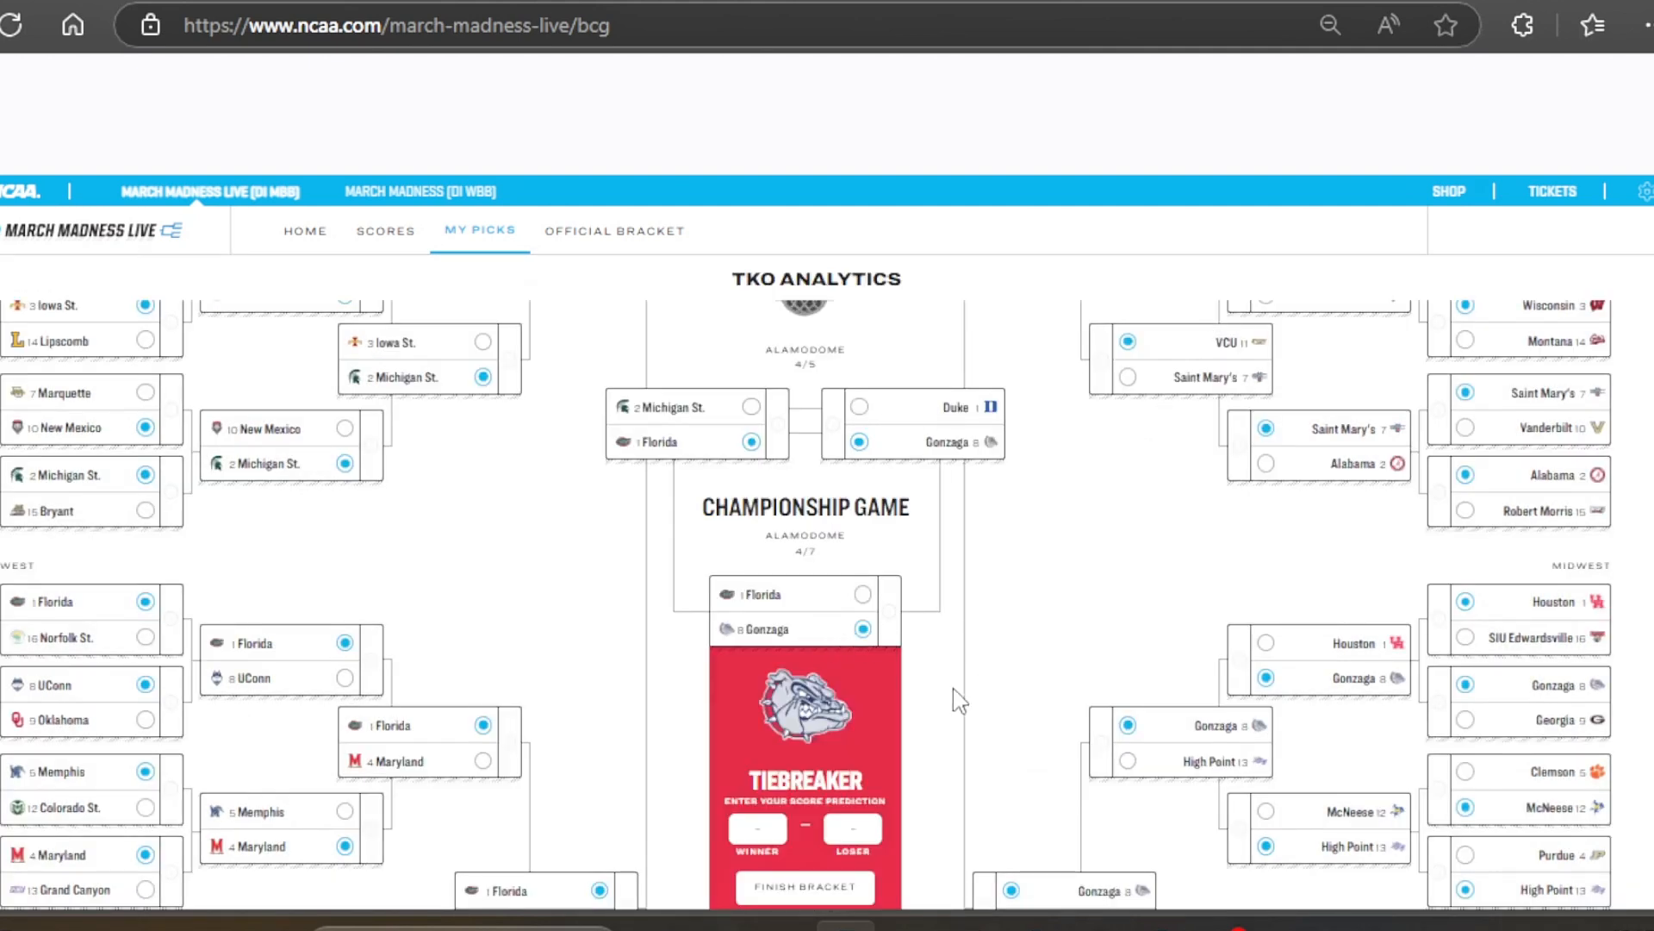
Enter a tiebreaker final score of 84 for the winner and 79 for the loser
left_click(757, 827)
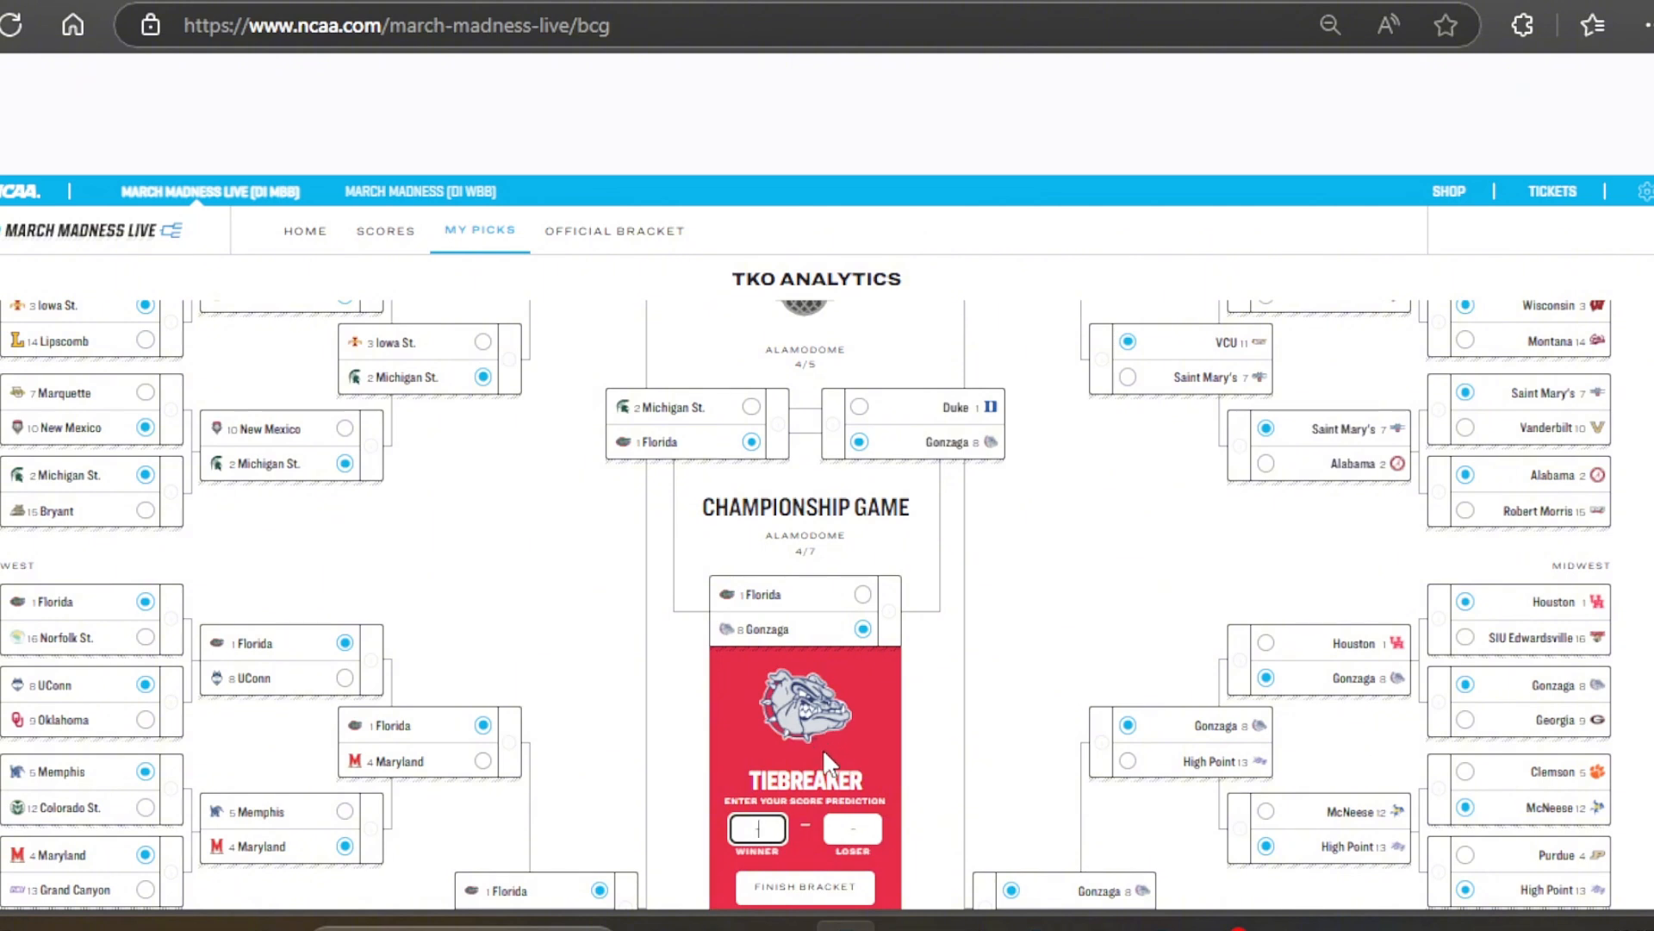
type("84")
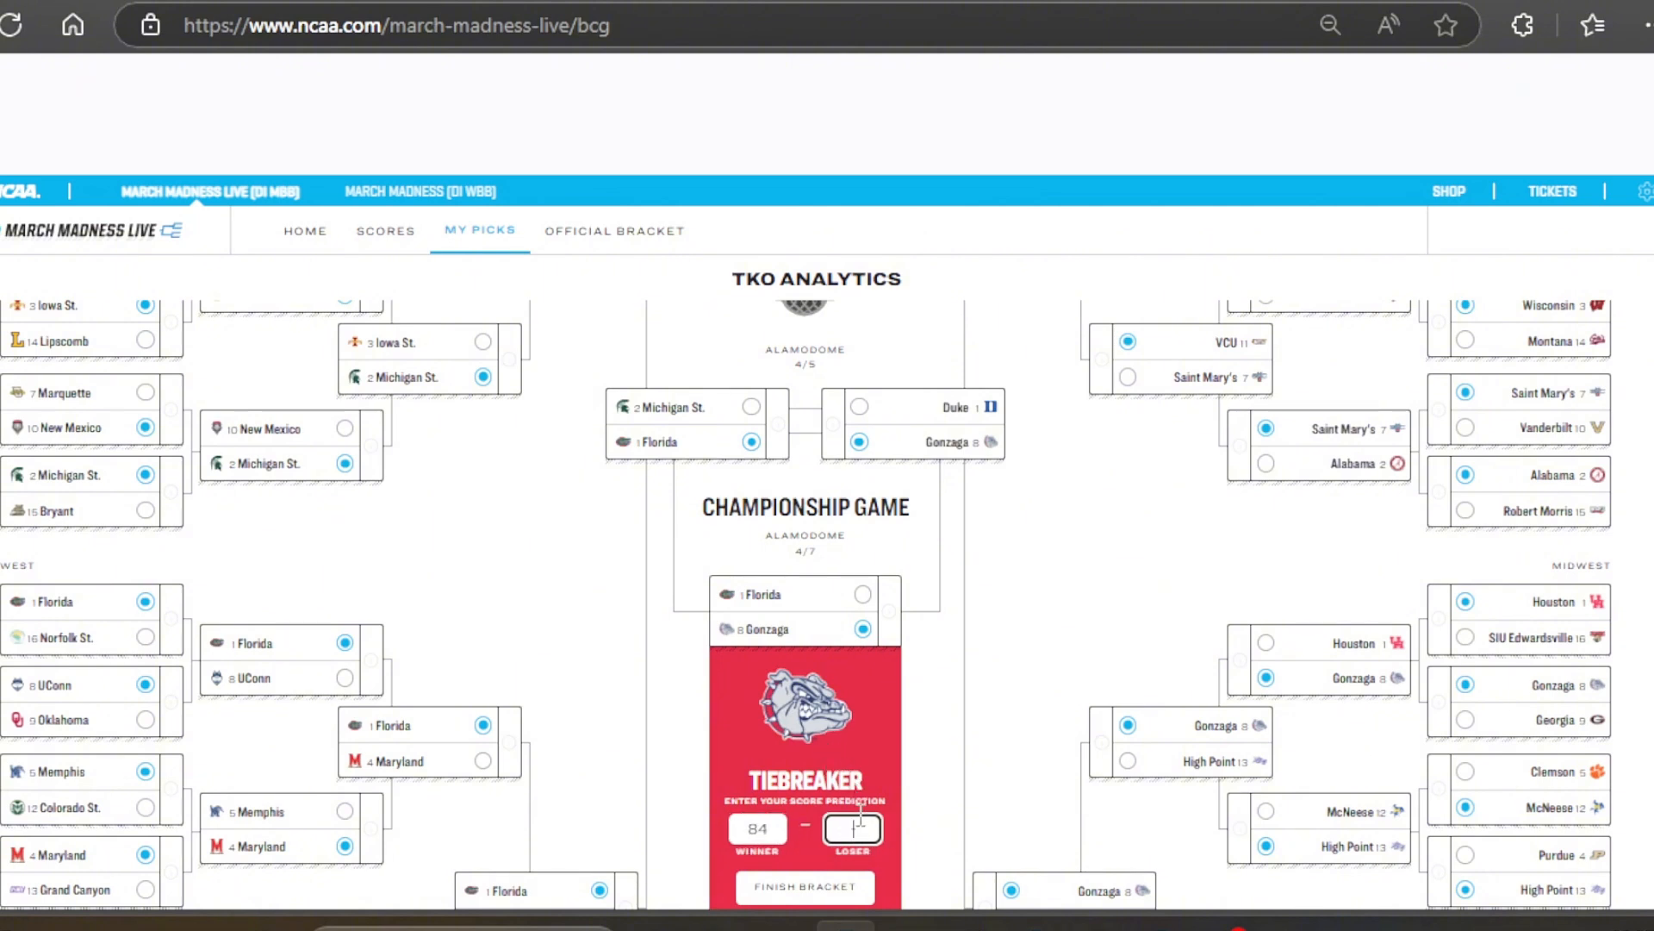
type("79")
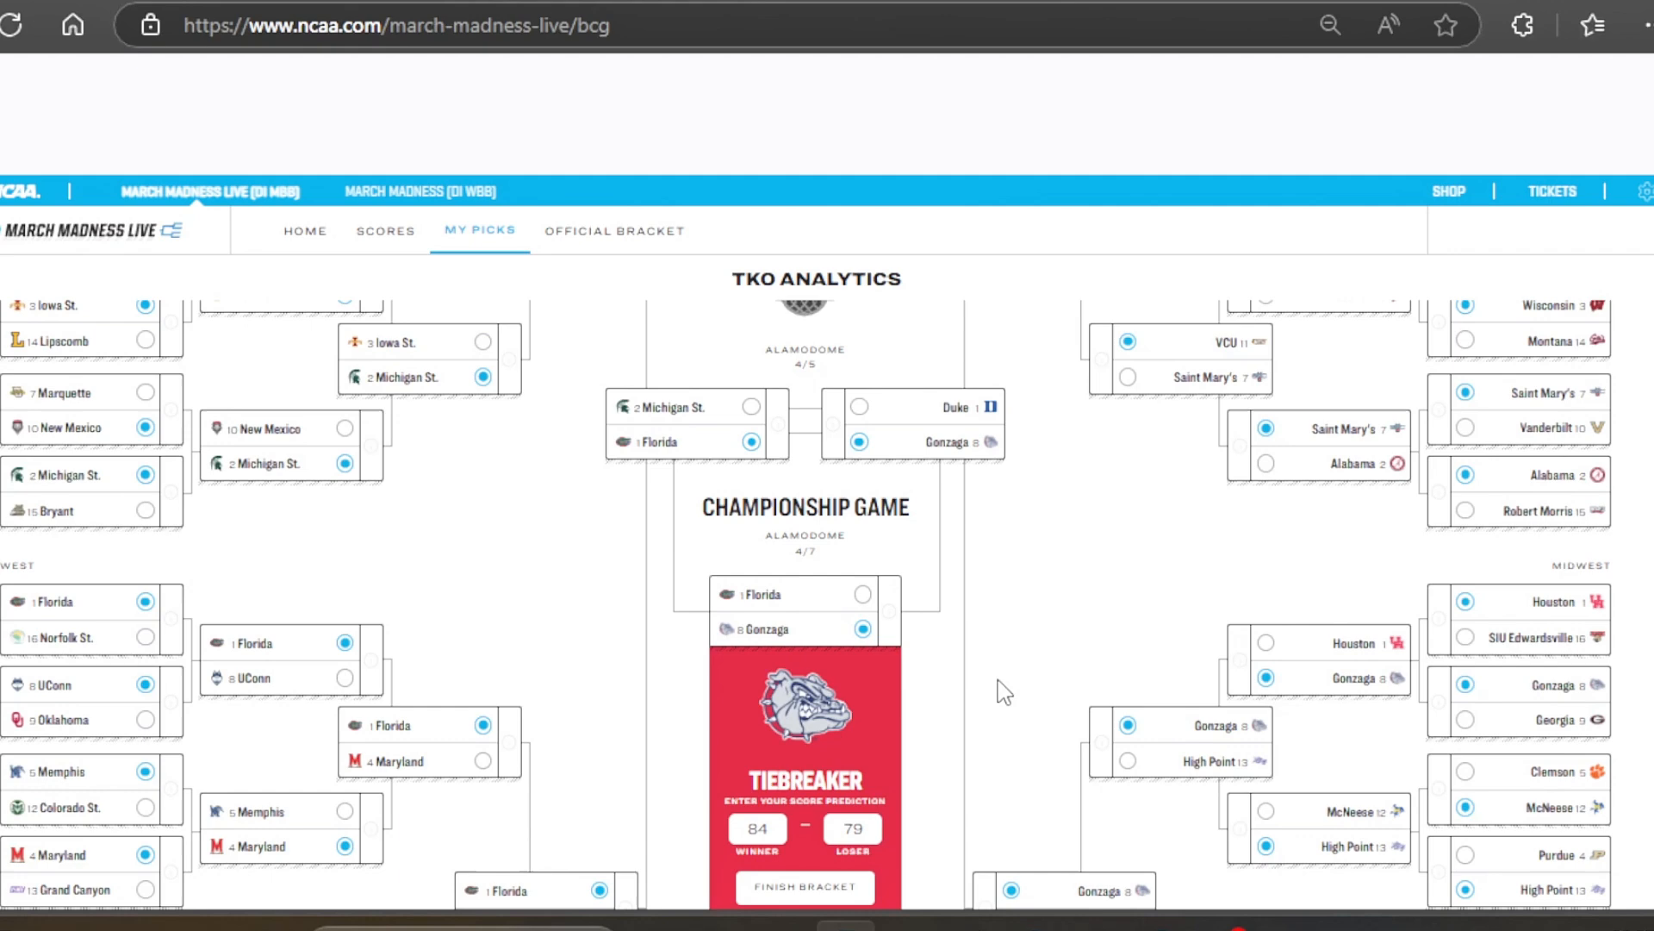
scroll("down", 3)
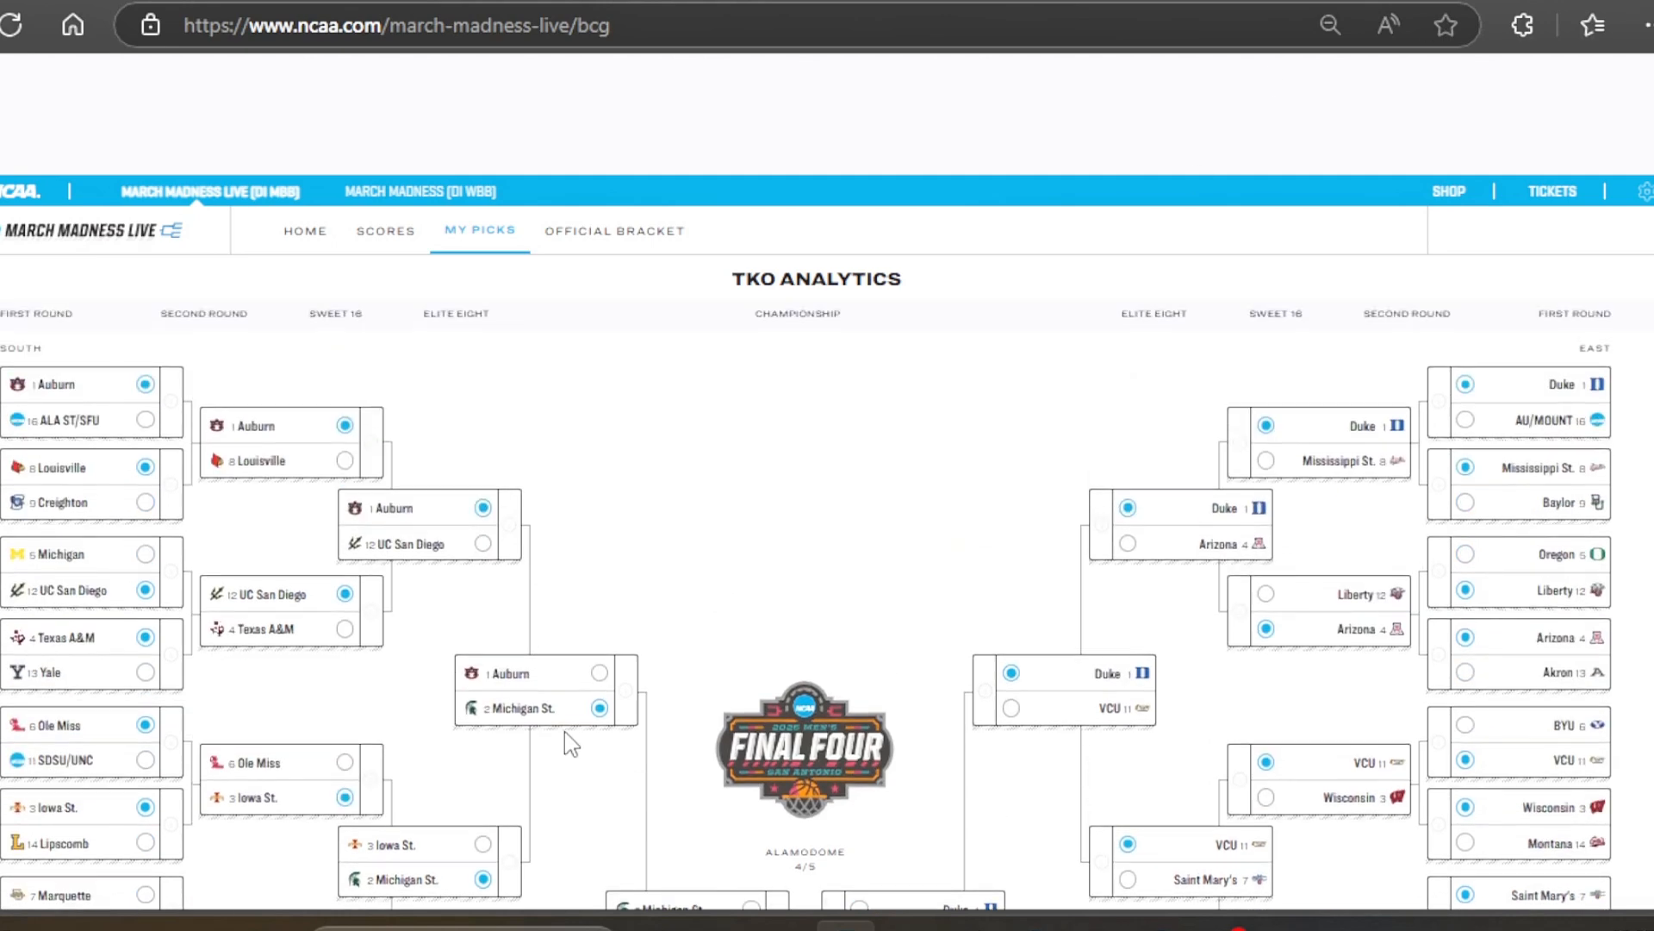
mouse_move(948, 468)
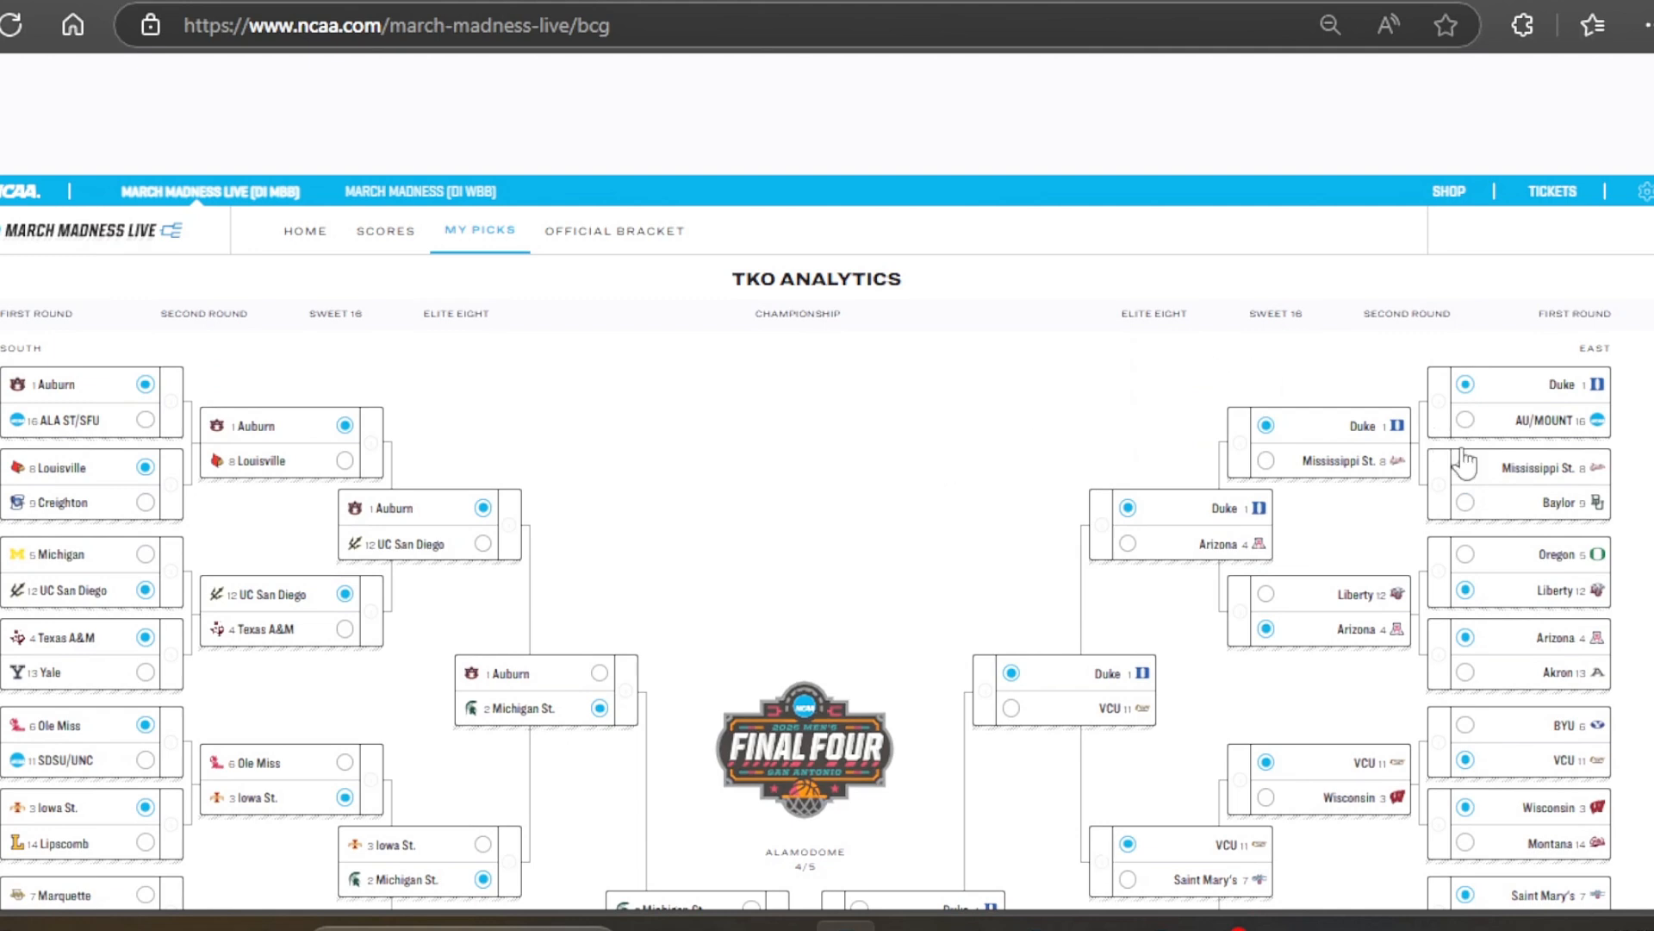
left_click(1465, 467)
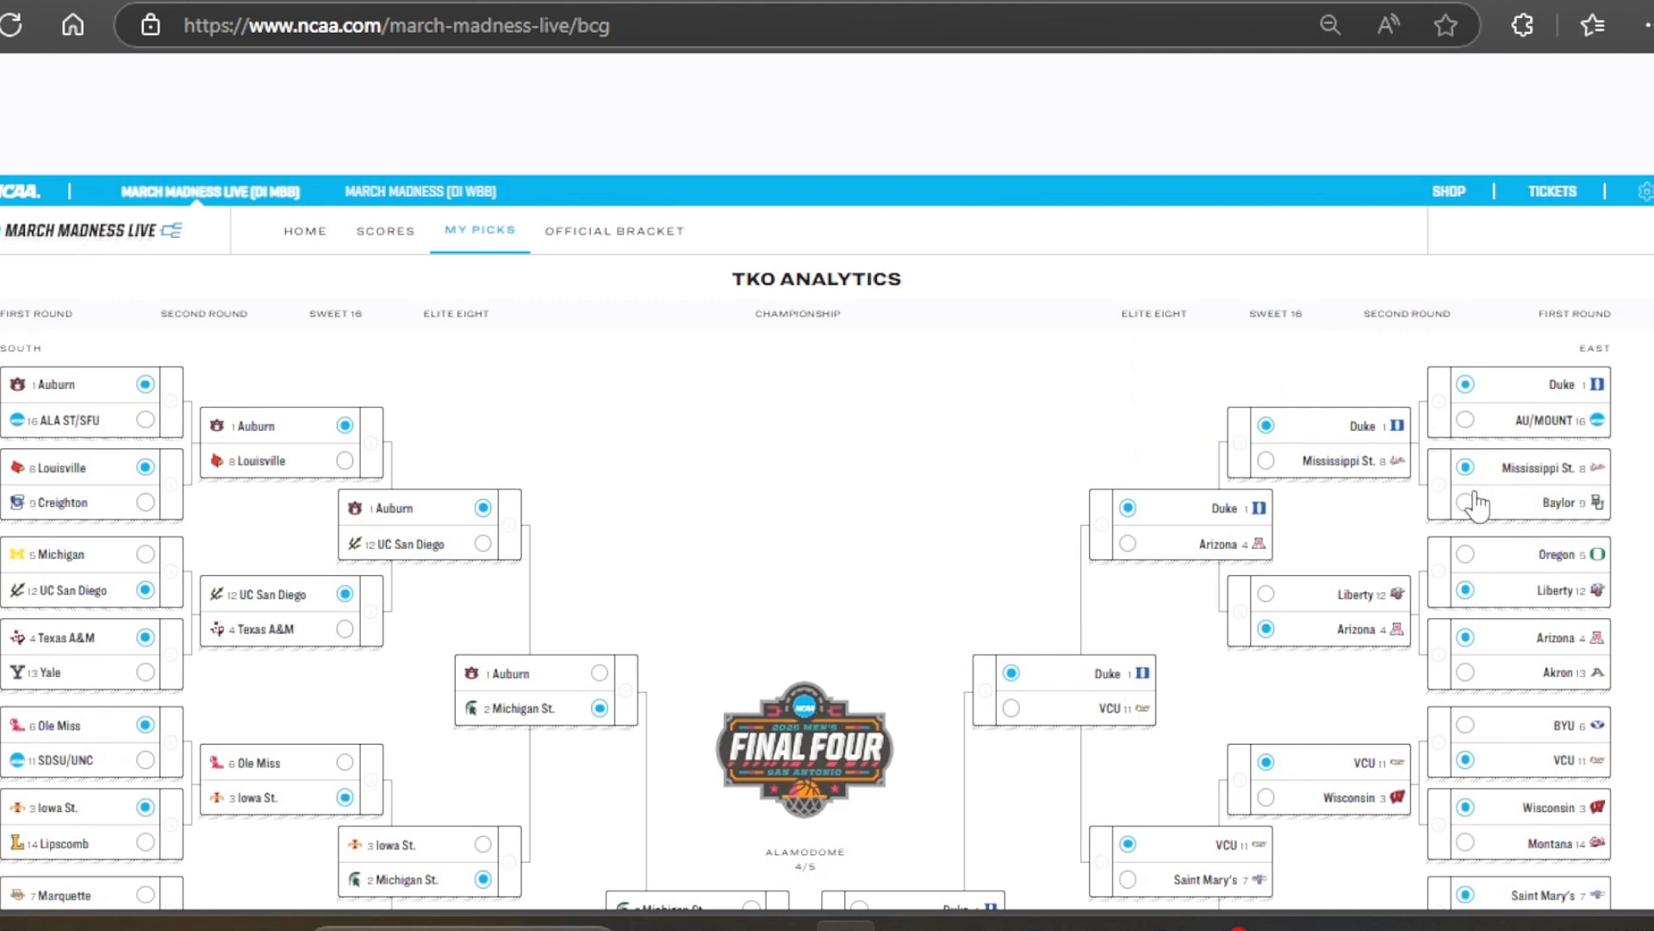
mouse_move(1451, 524)
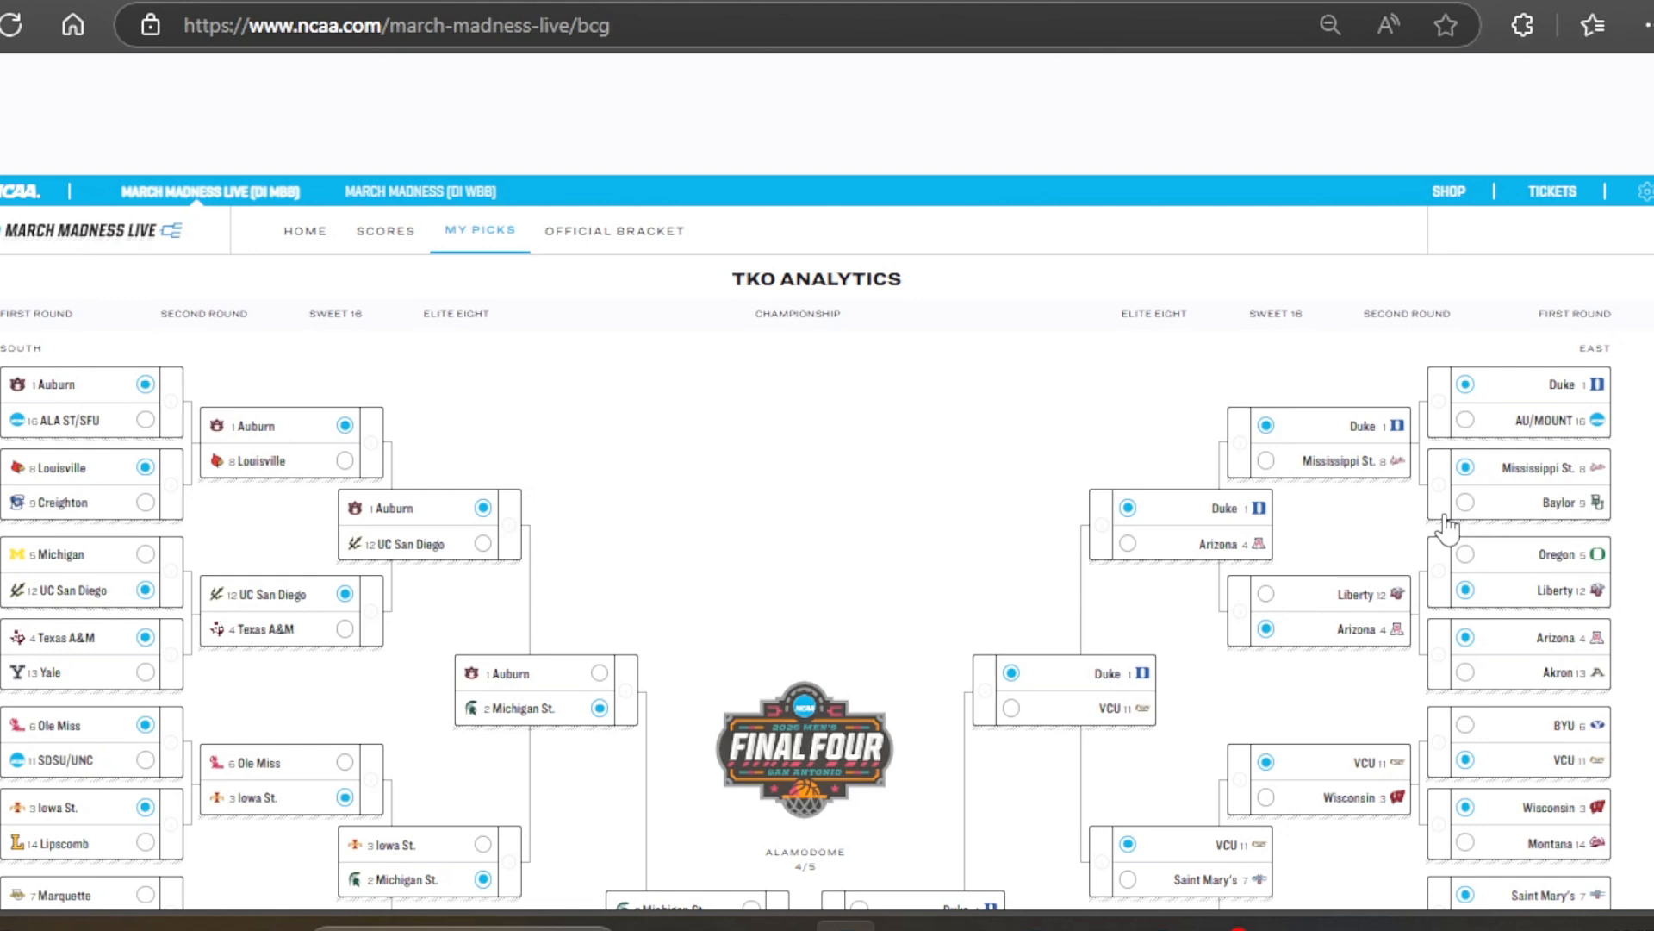
mouse_move(53, 496)
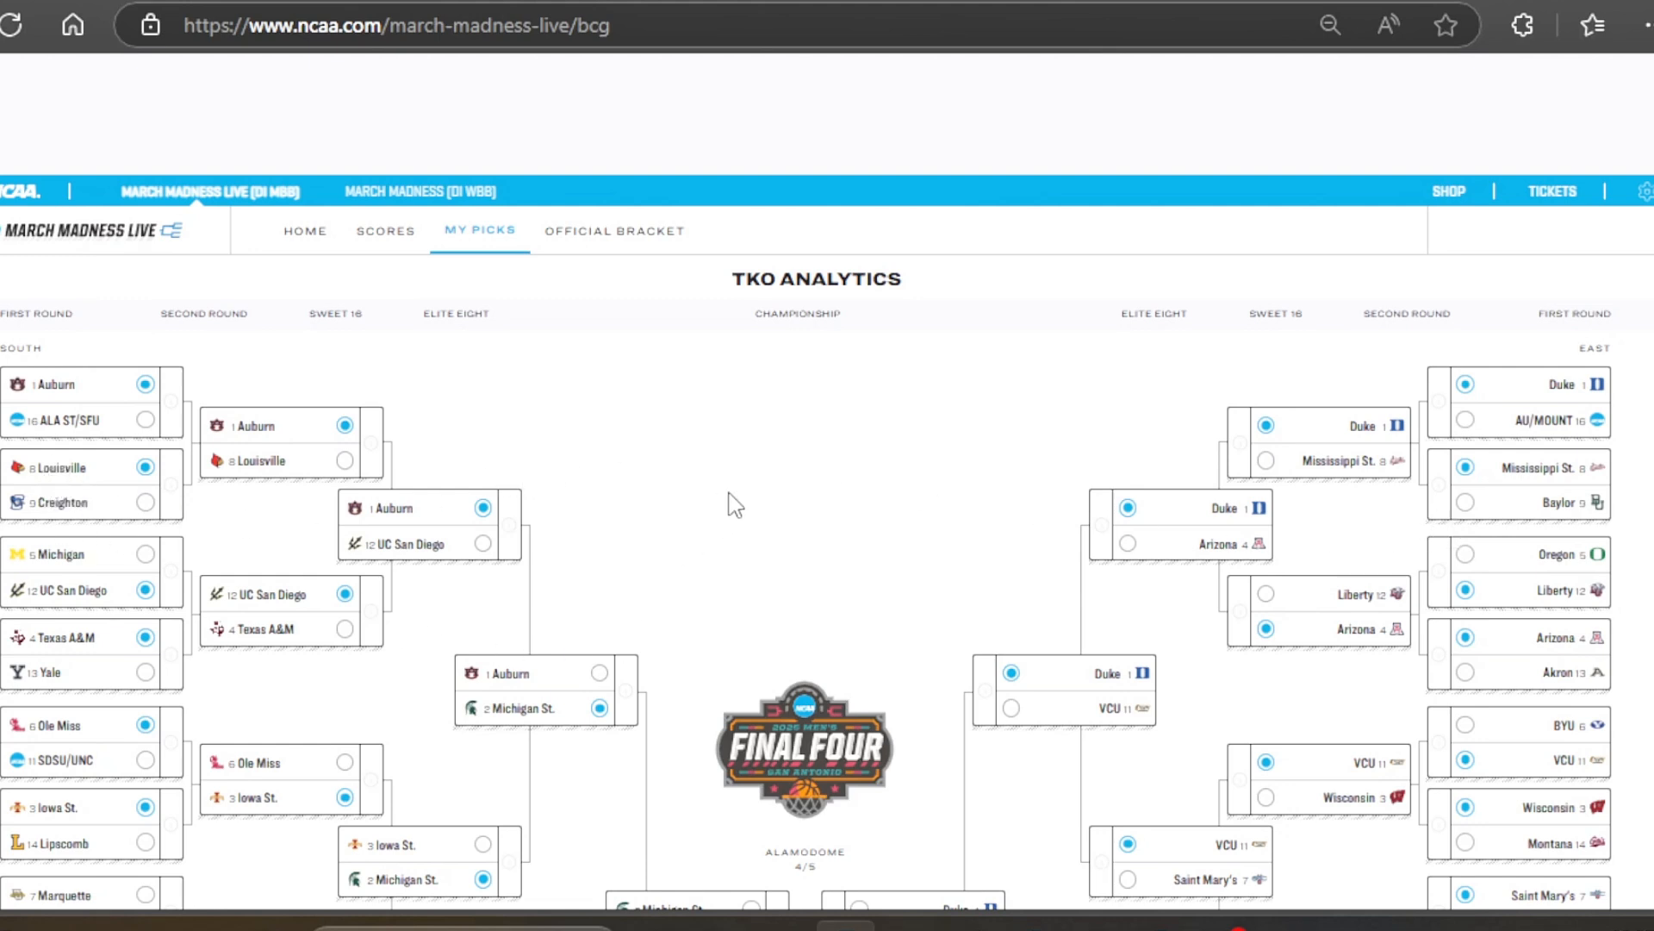
mouse_move(308, 584)
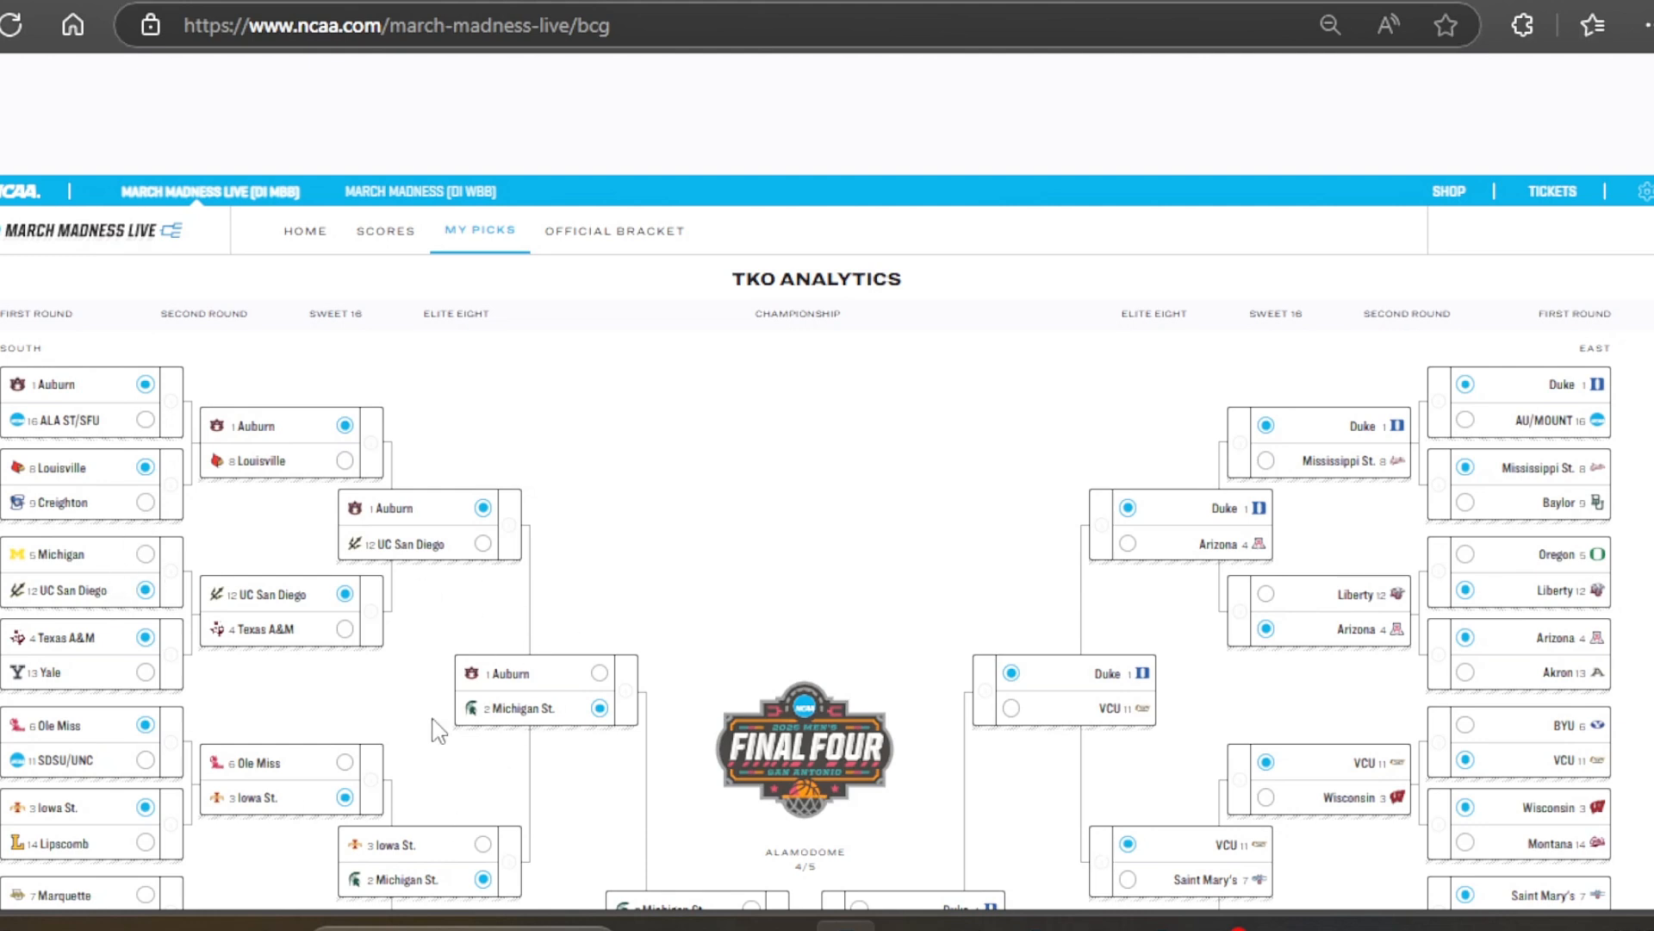
mouse_move(769, 579)
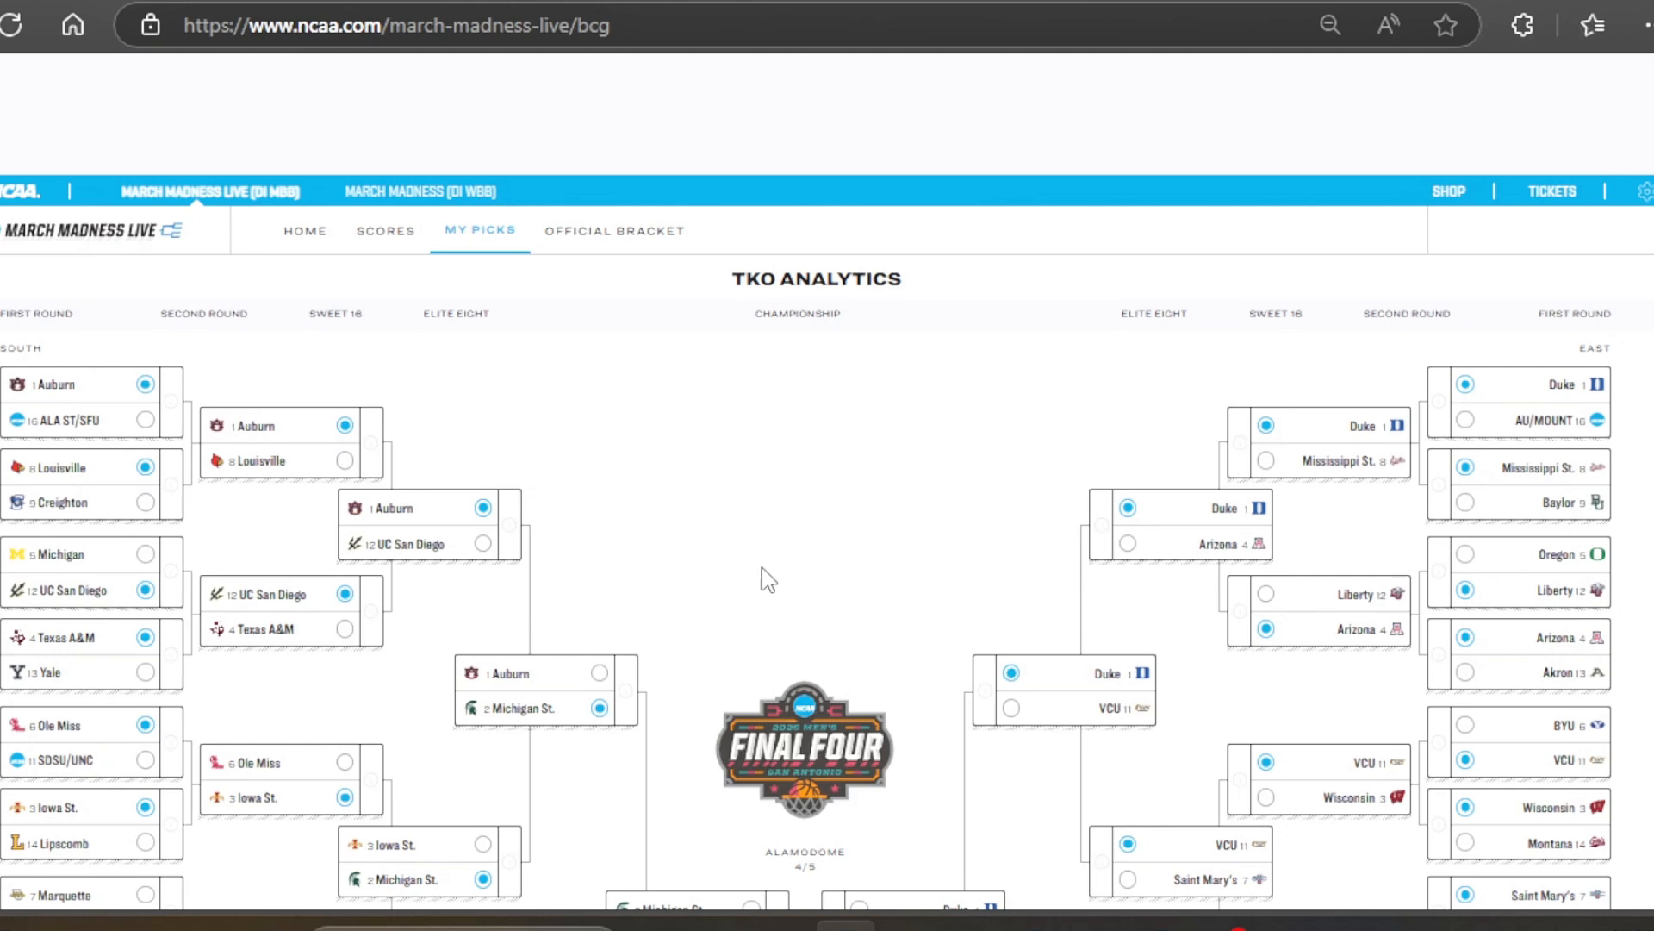
scroll("down", 3)
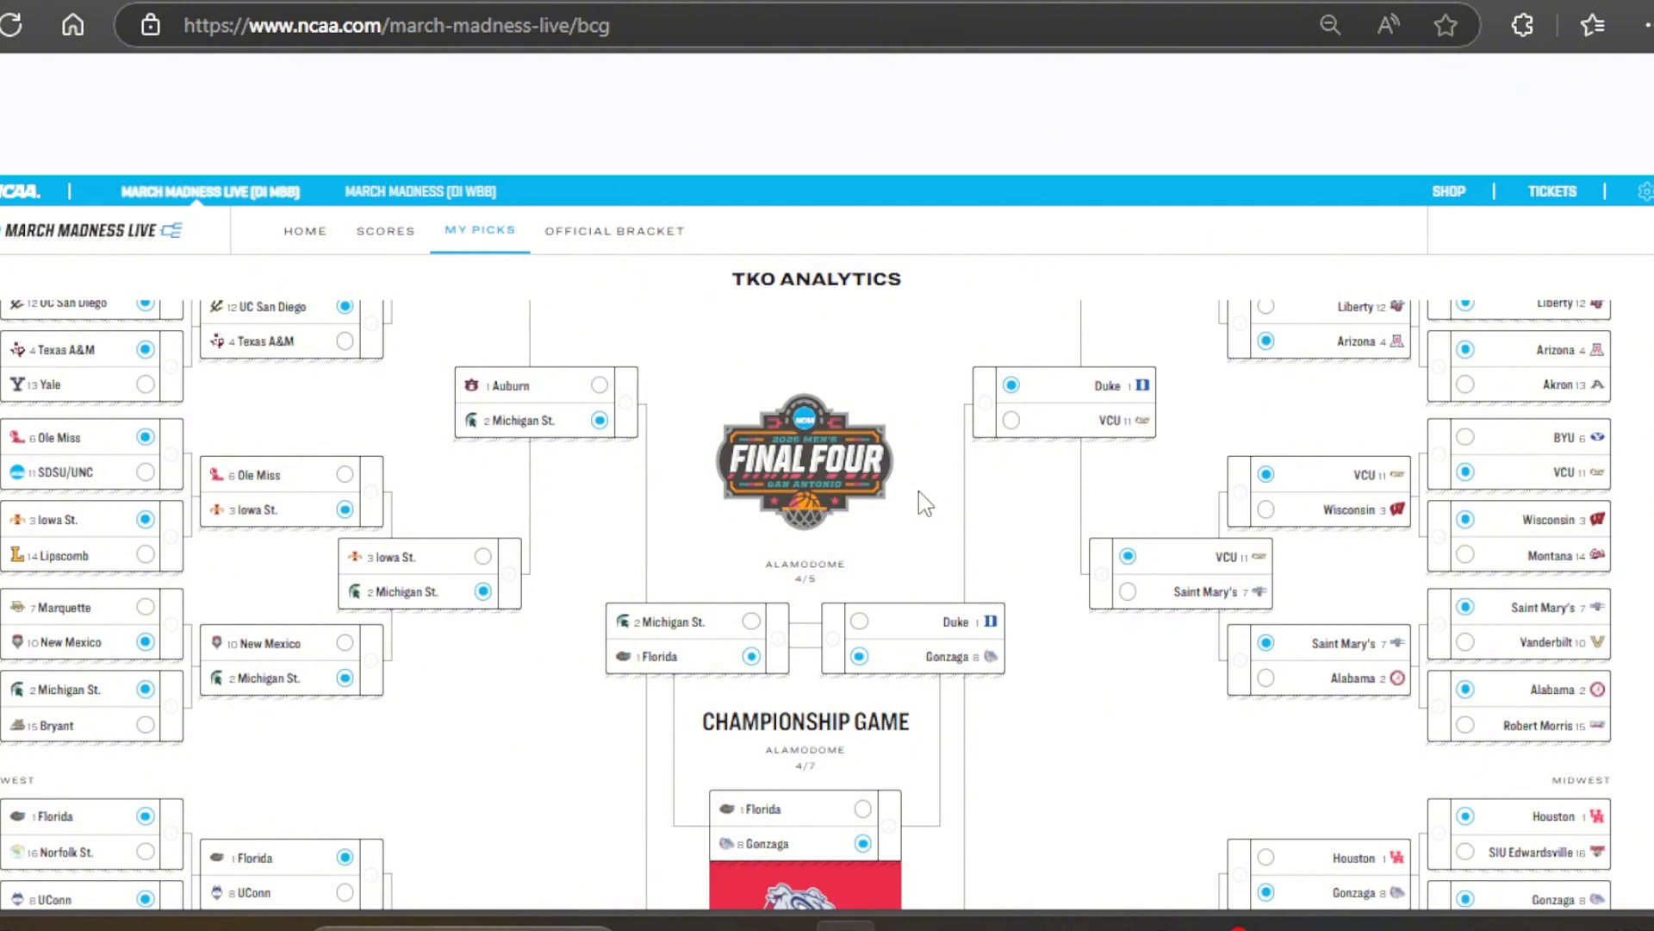
mouse_move(597, 472)
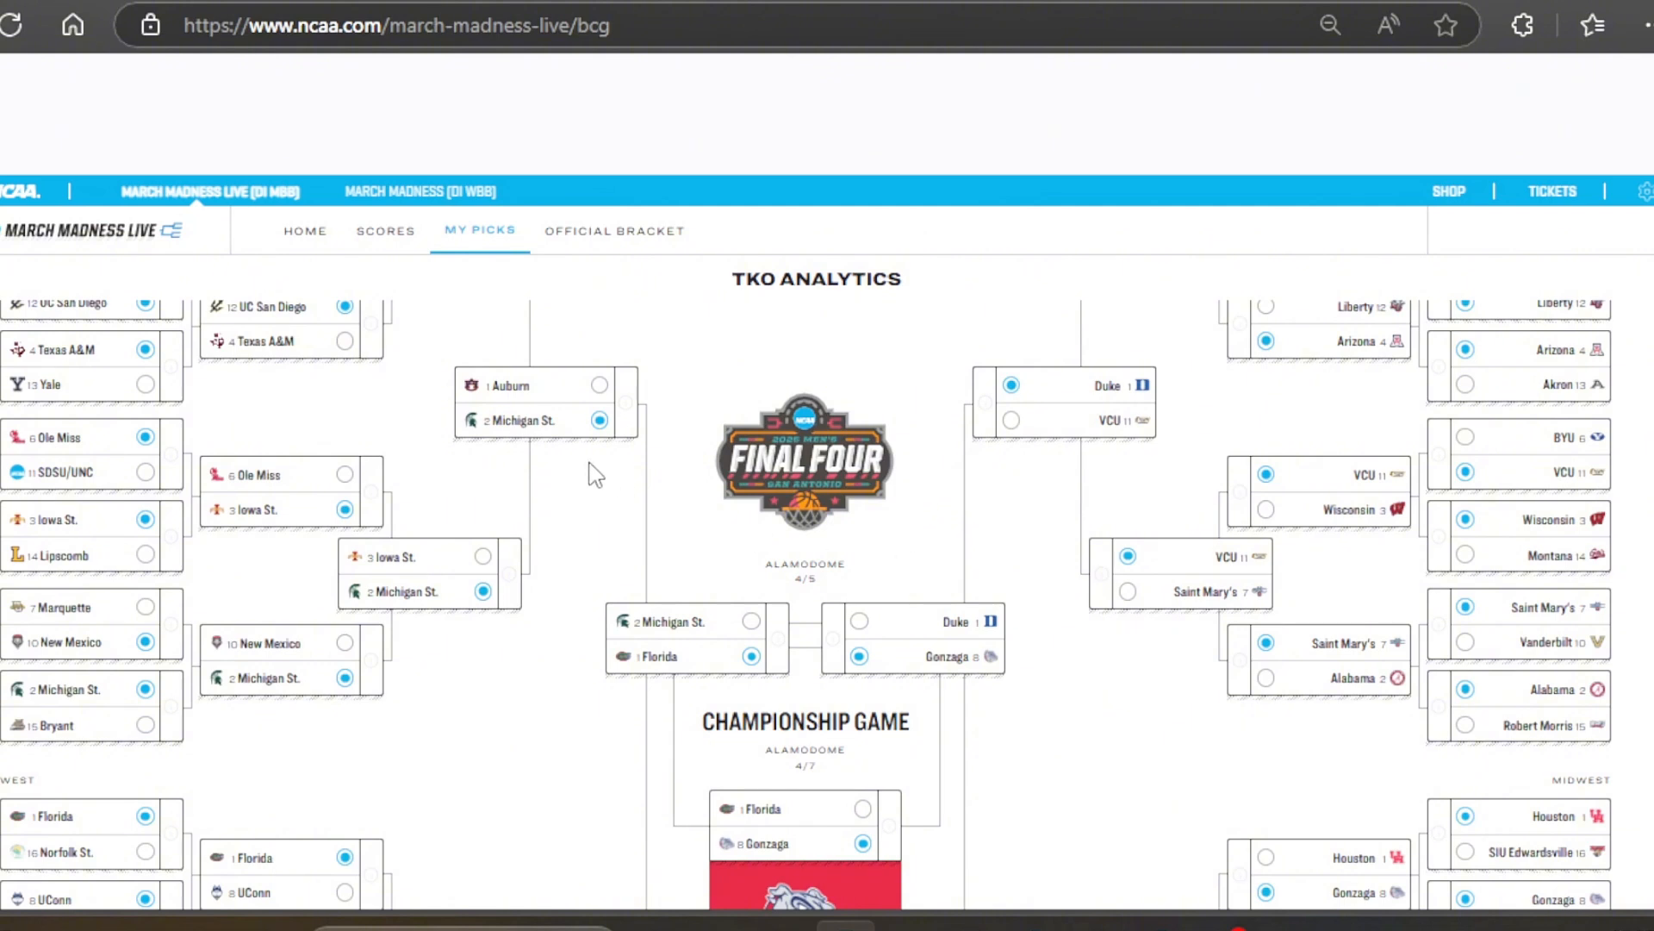
mouse_move(585, 552)
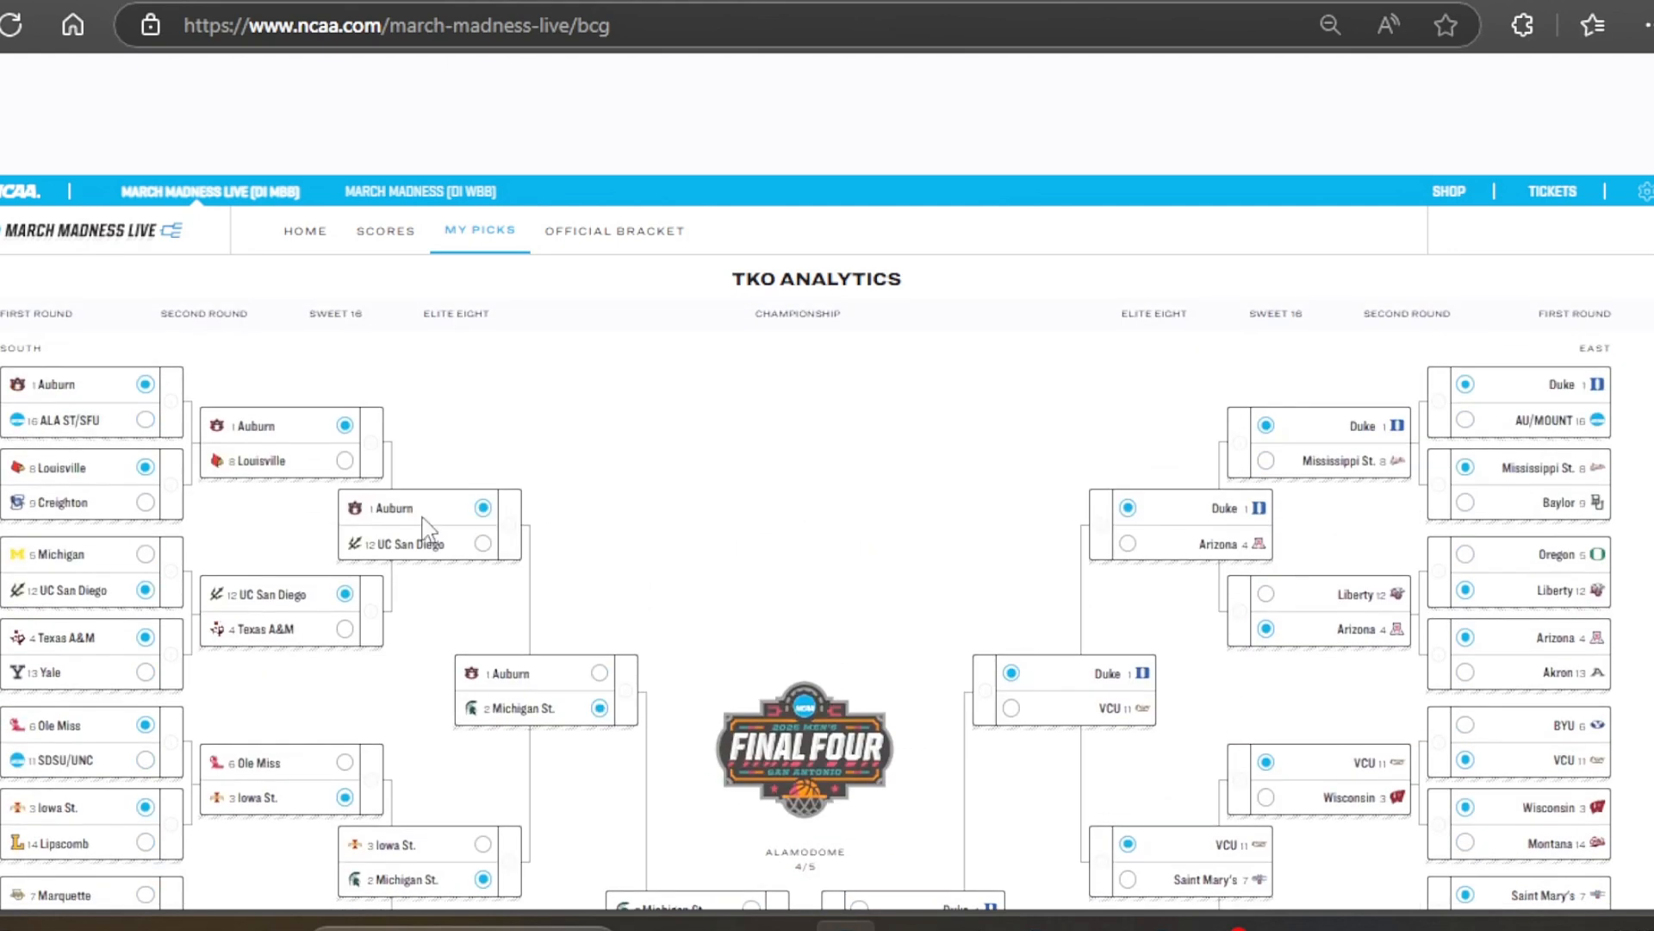
scroll("down", 3)
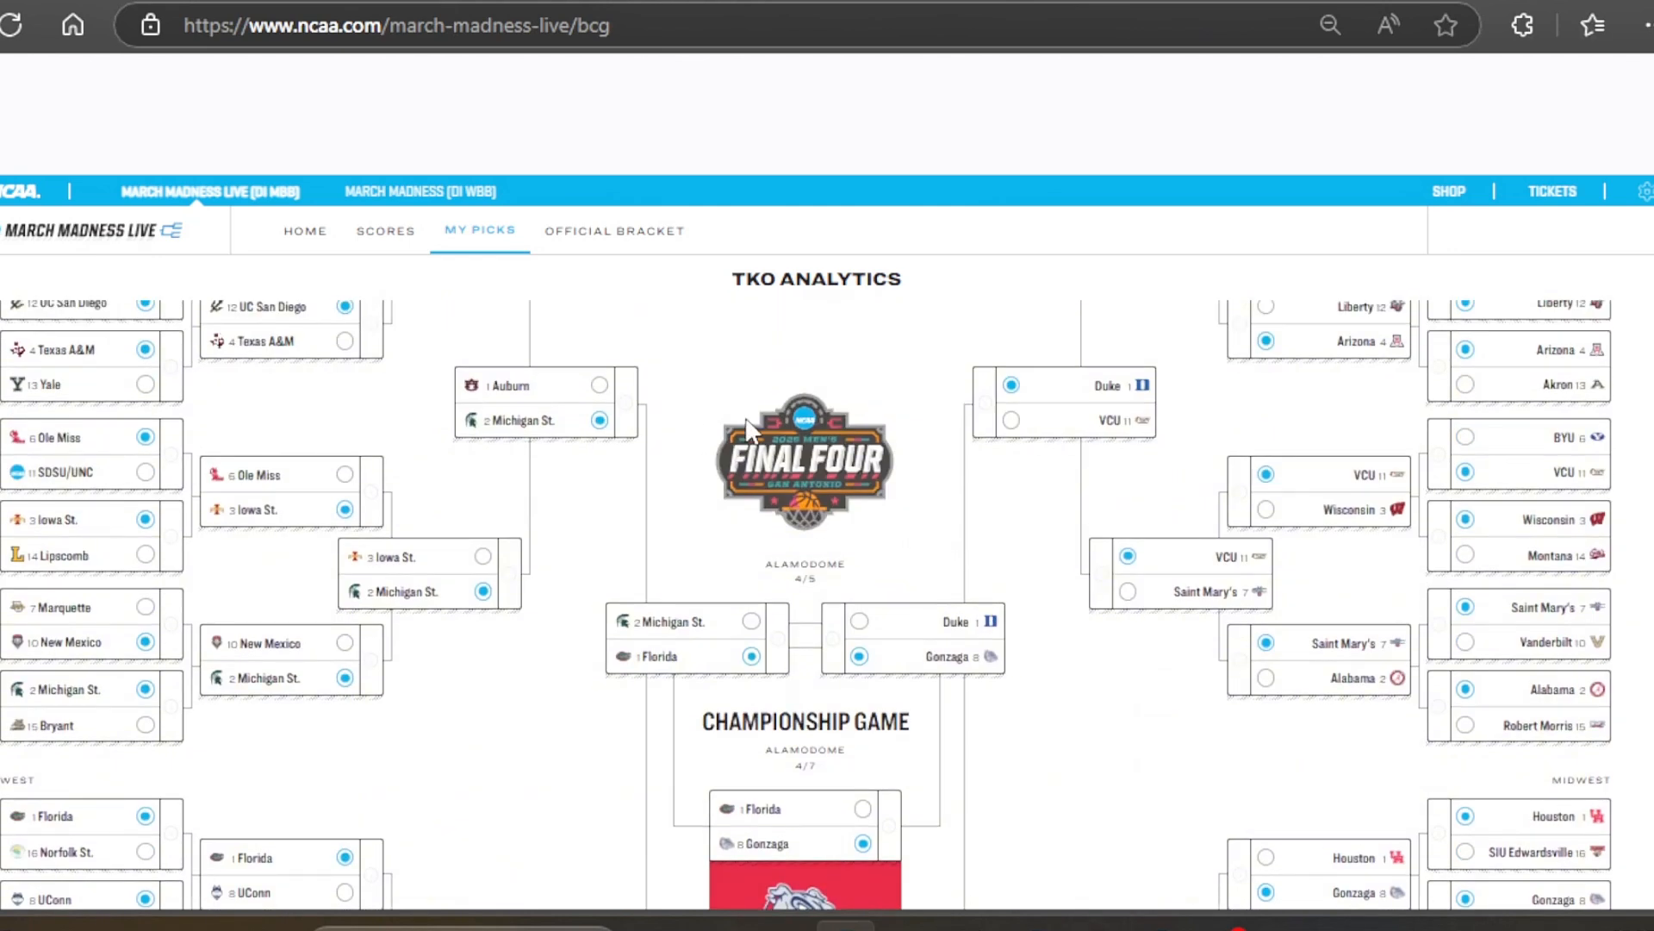
mouse_move(954, 553)
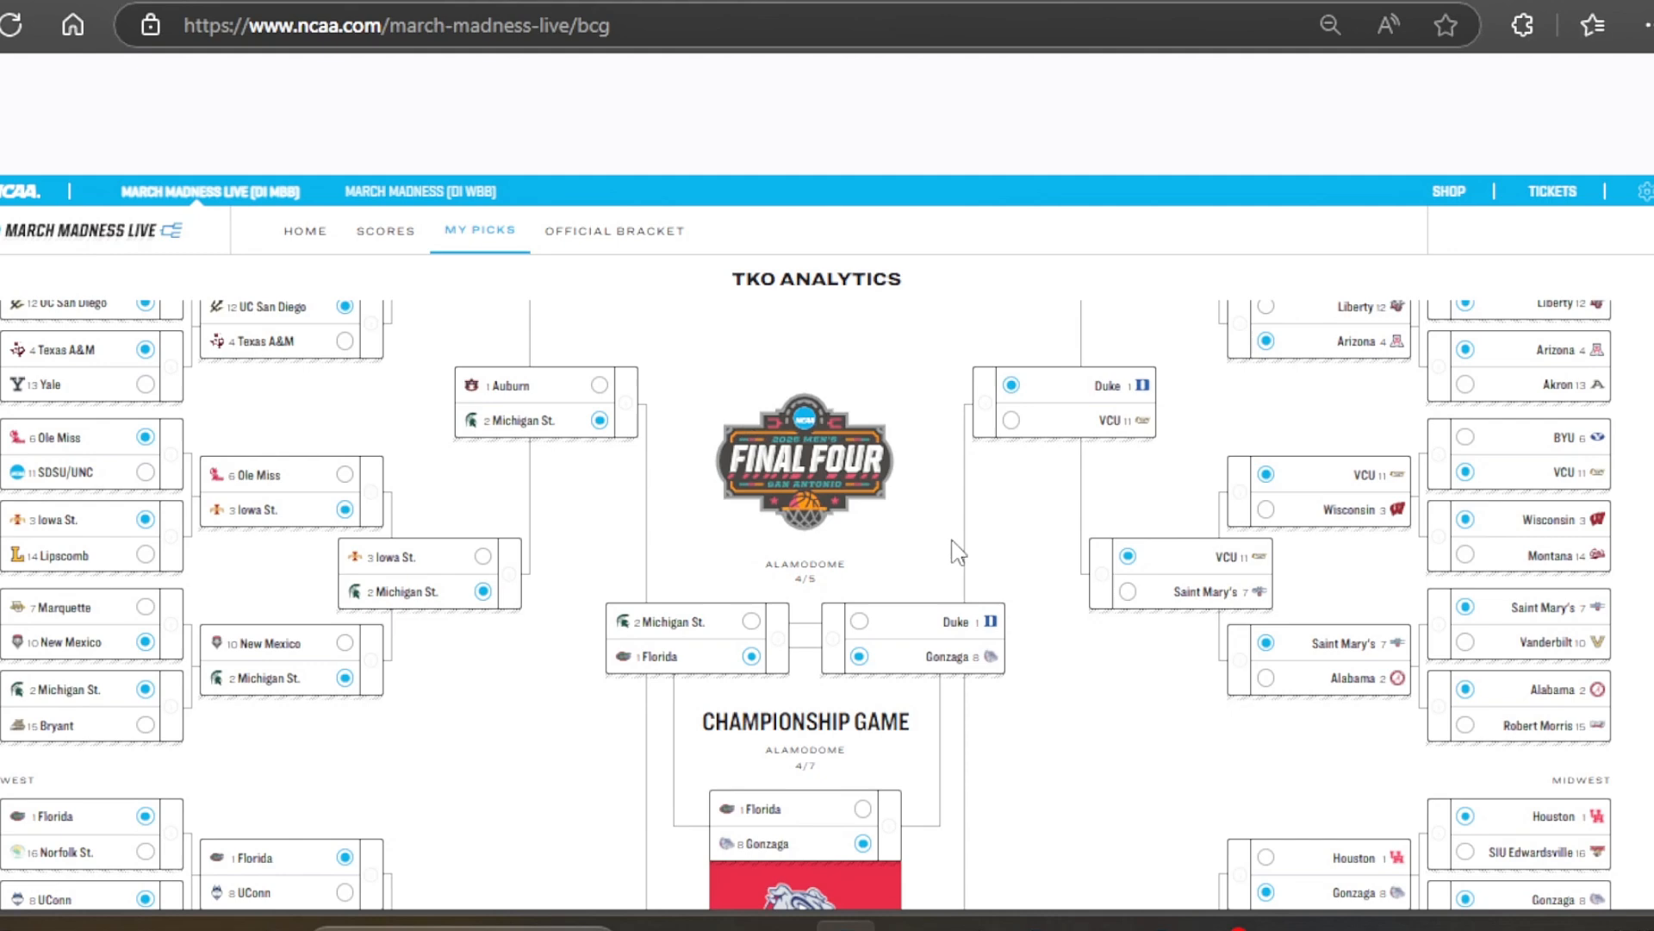
scroll("down", 3)
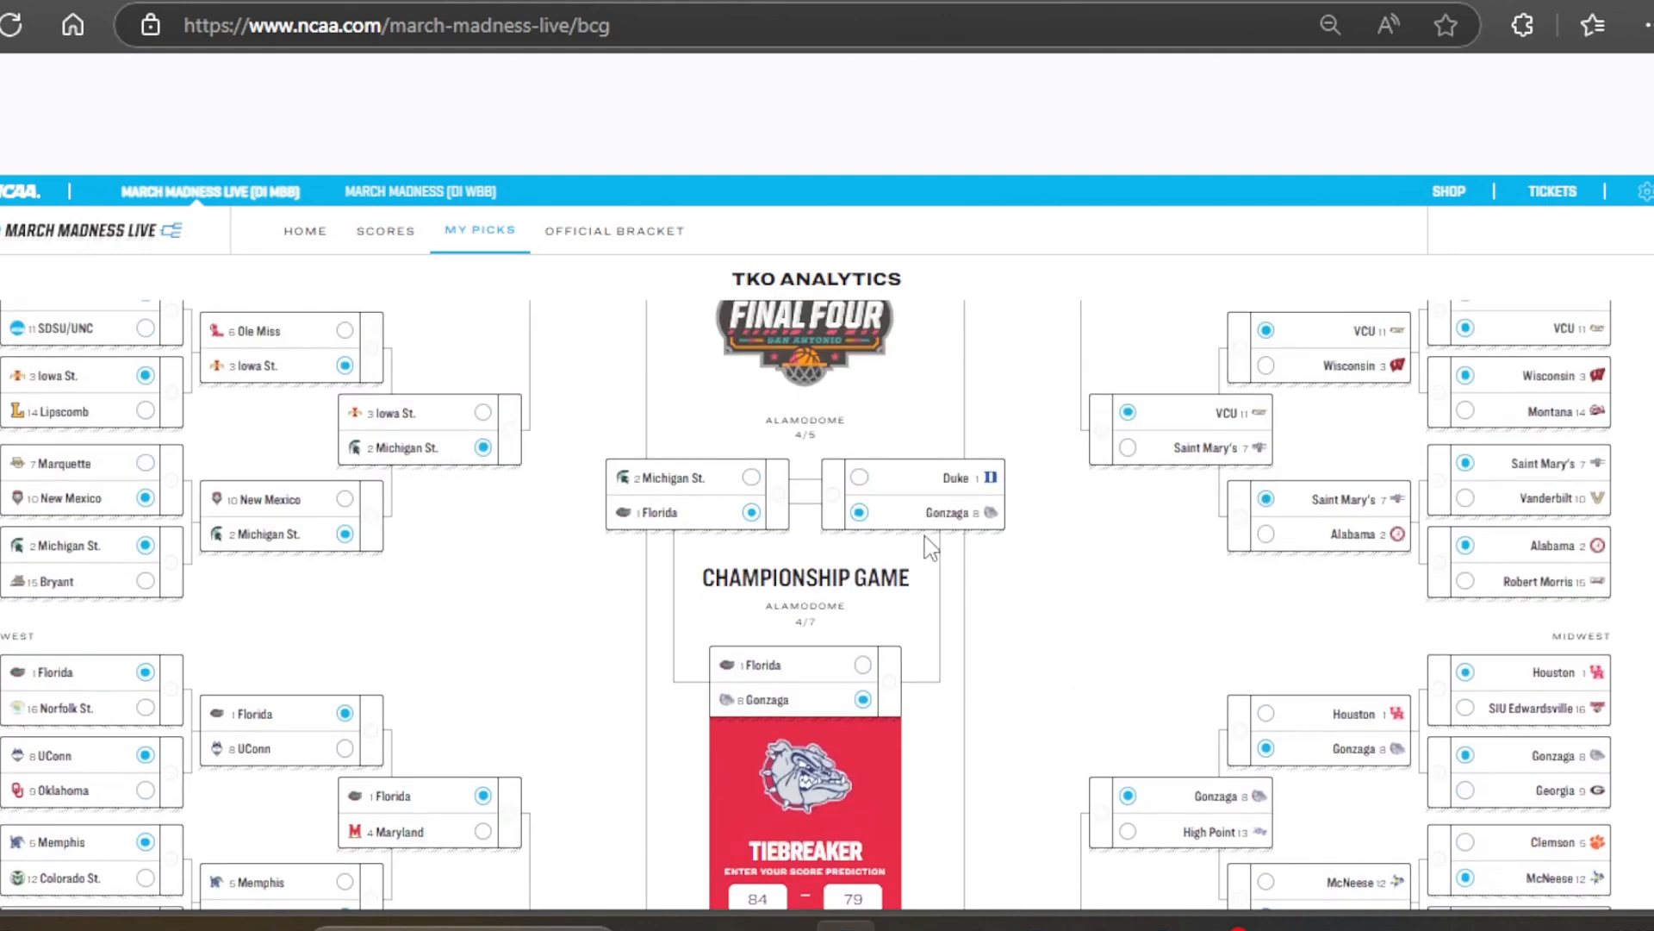